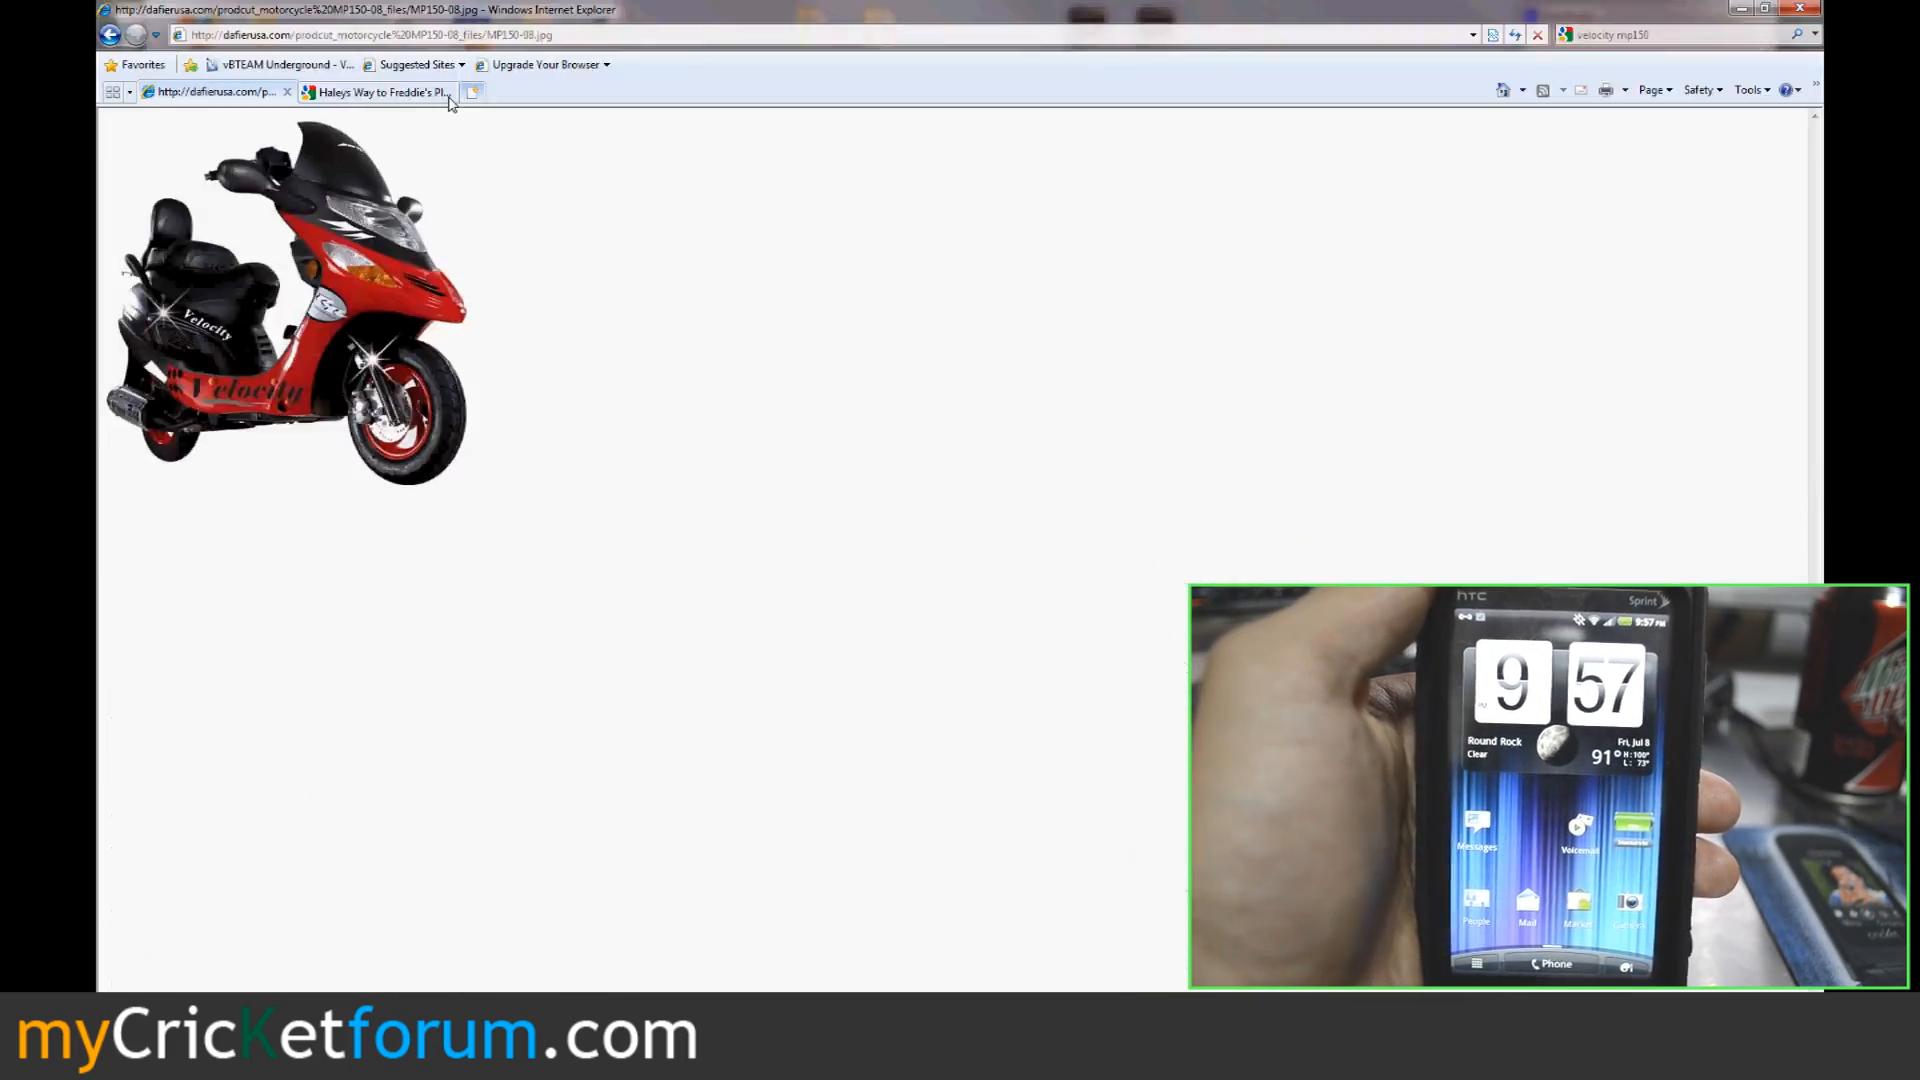
Leave Internet Explorer so CDMA Workshop and the driver-ready notice show on the desktop.
left_click(374, 92)
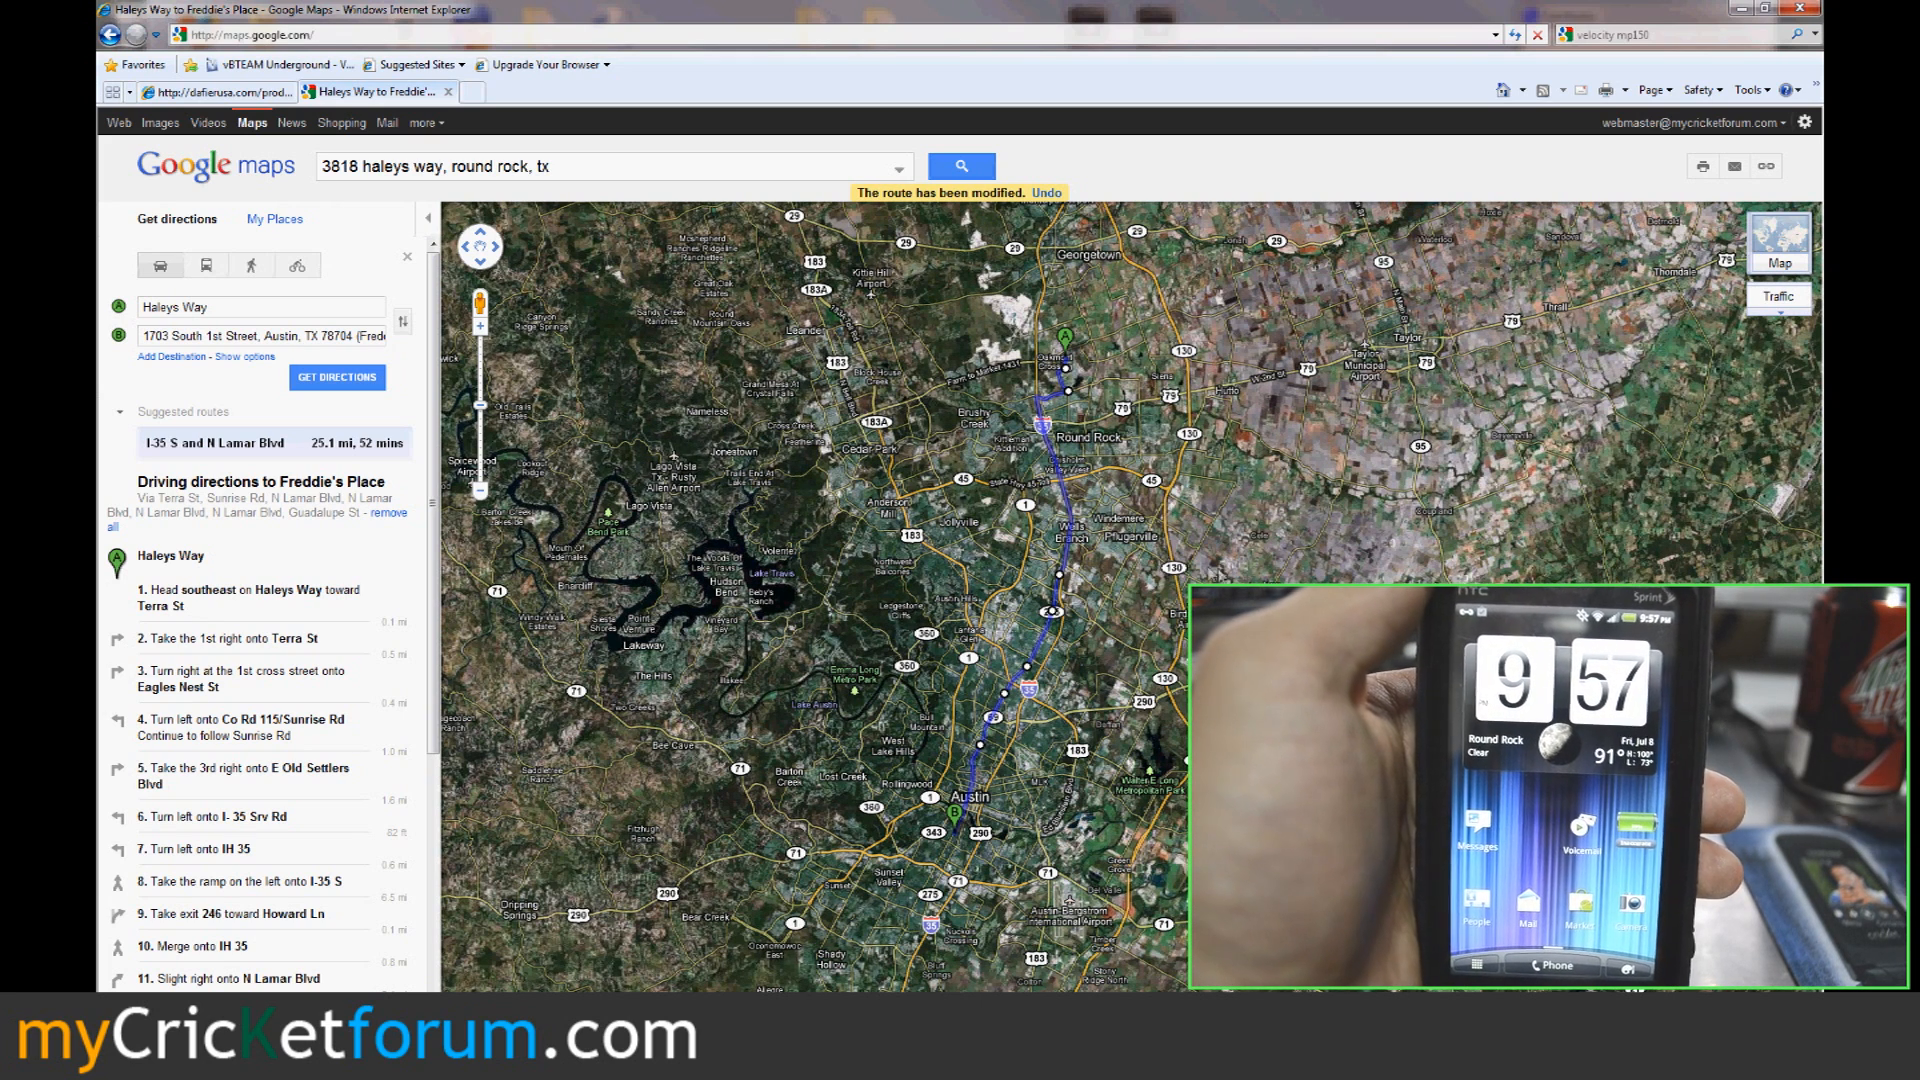
left_click(214, 92)
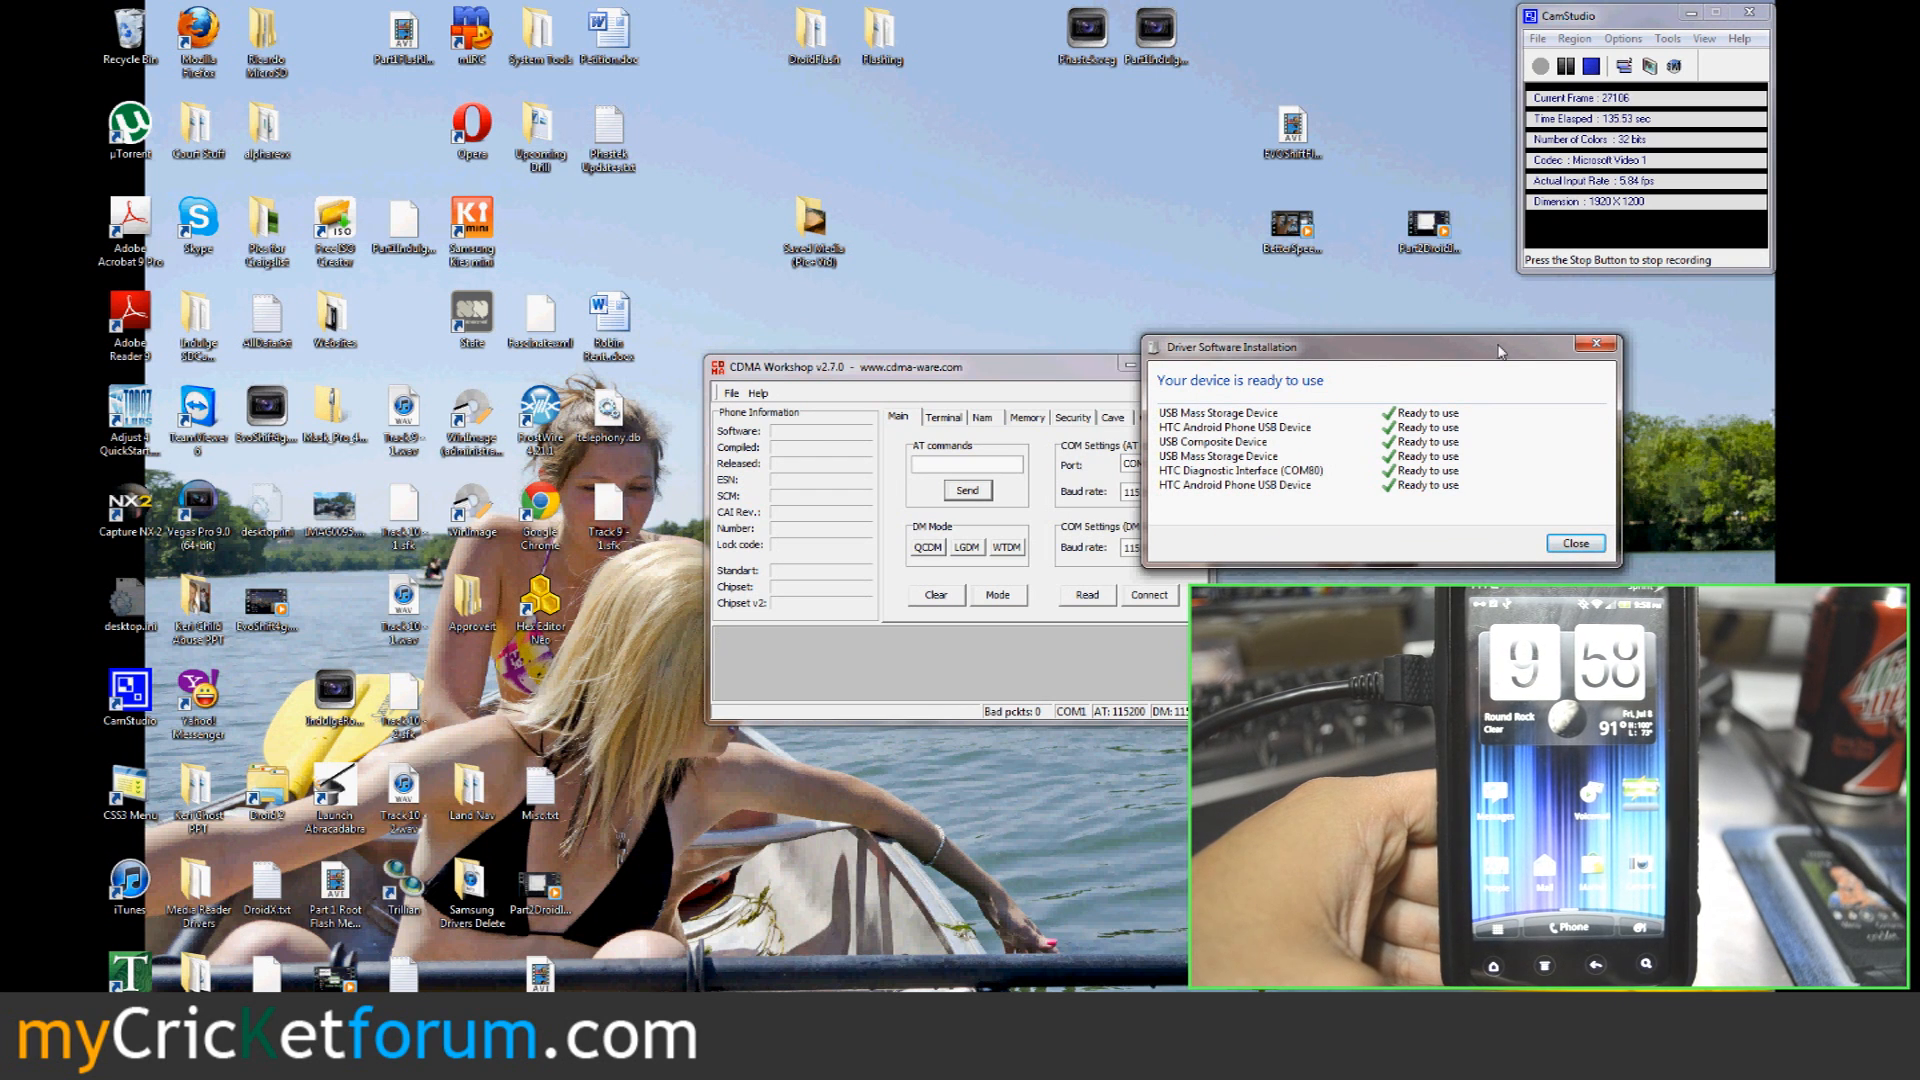
Reach Device Manager through the computer's Properties and show the HTC Diagnostic Interface under Ports.
left_click(1574, 542)
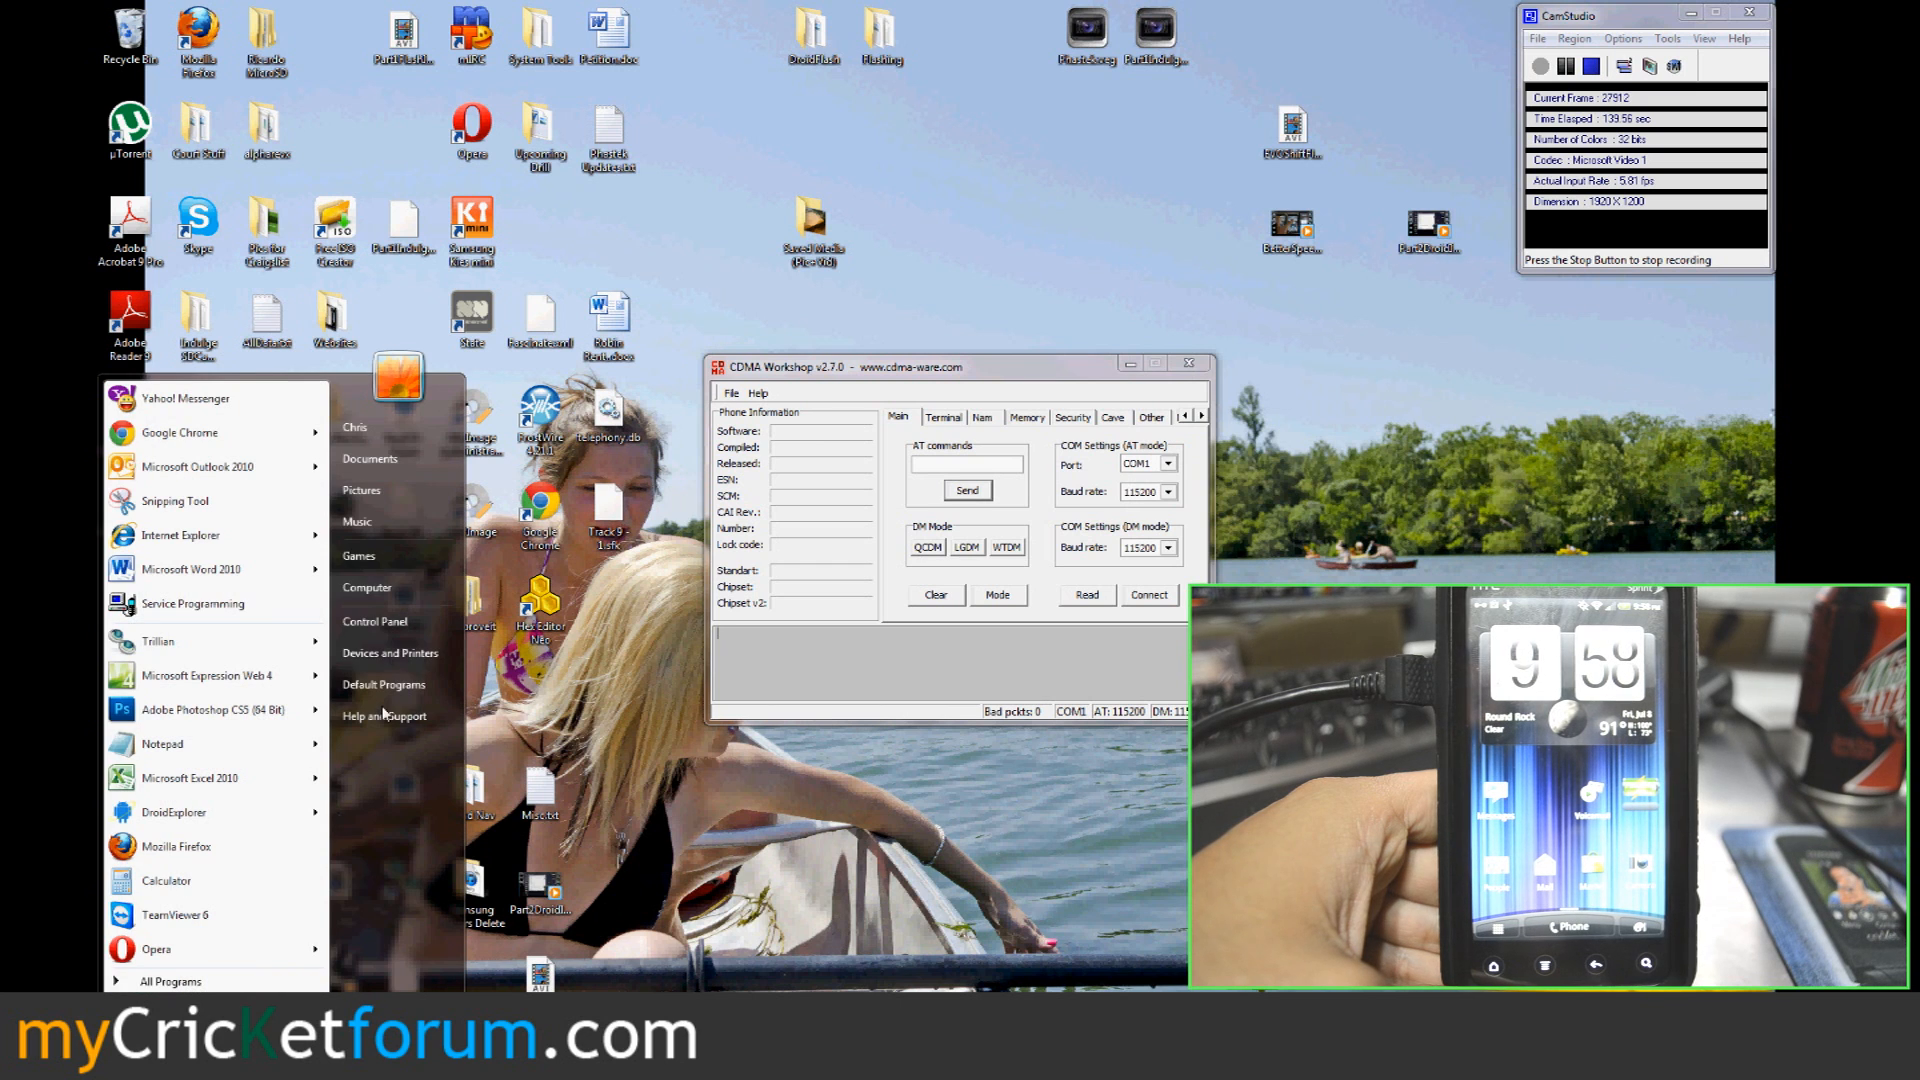
right_click(368, 588)
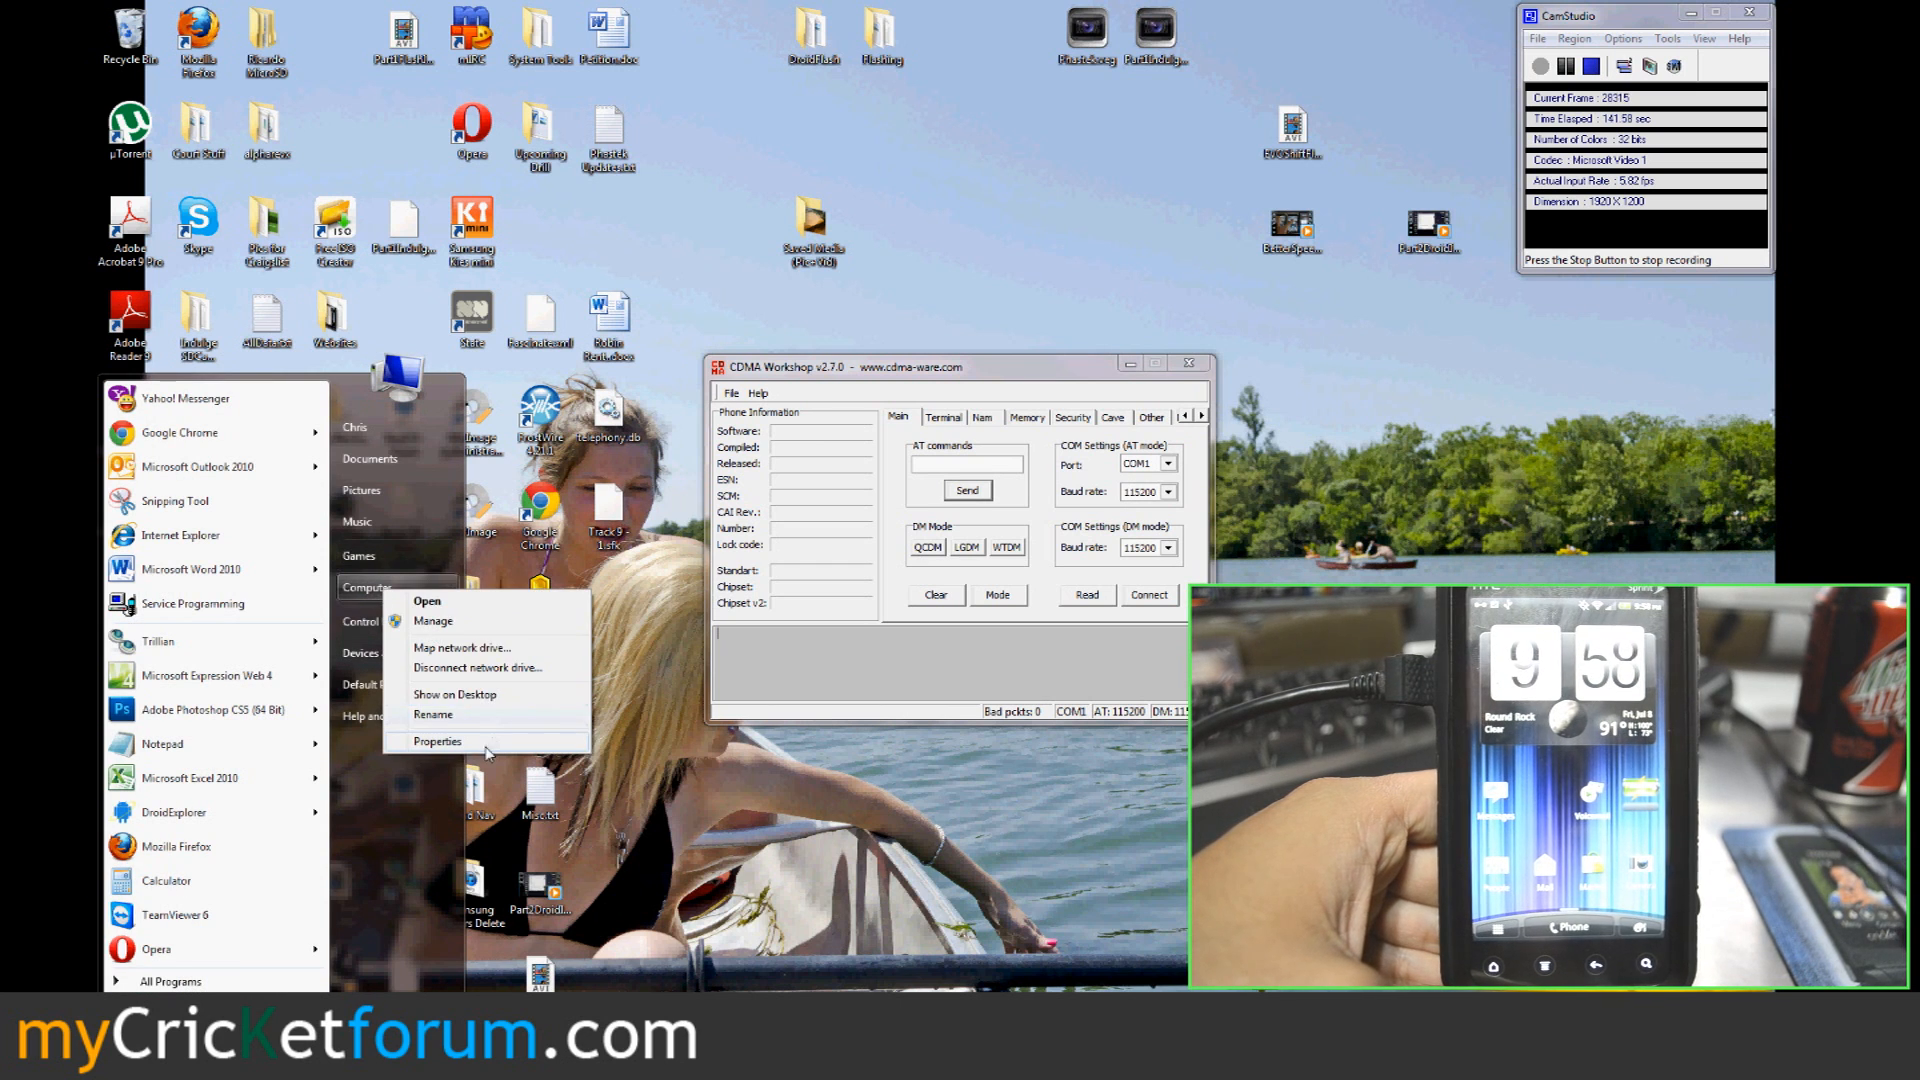
left_click(438, 740)
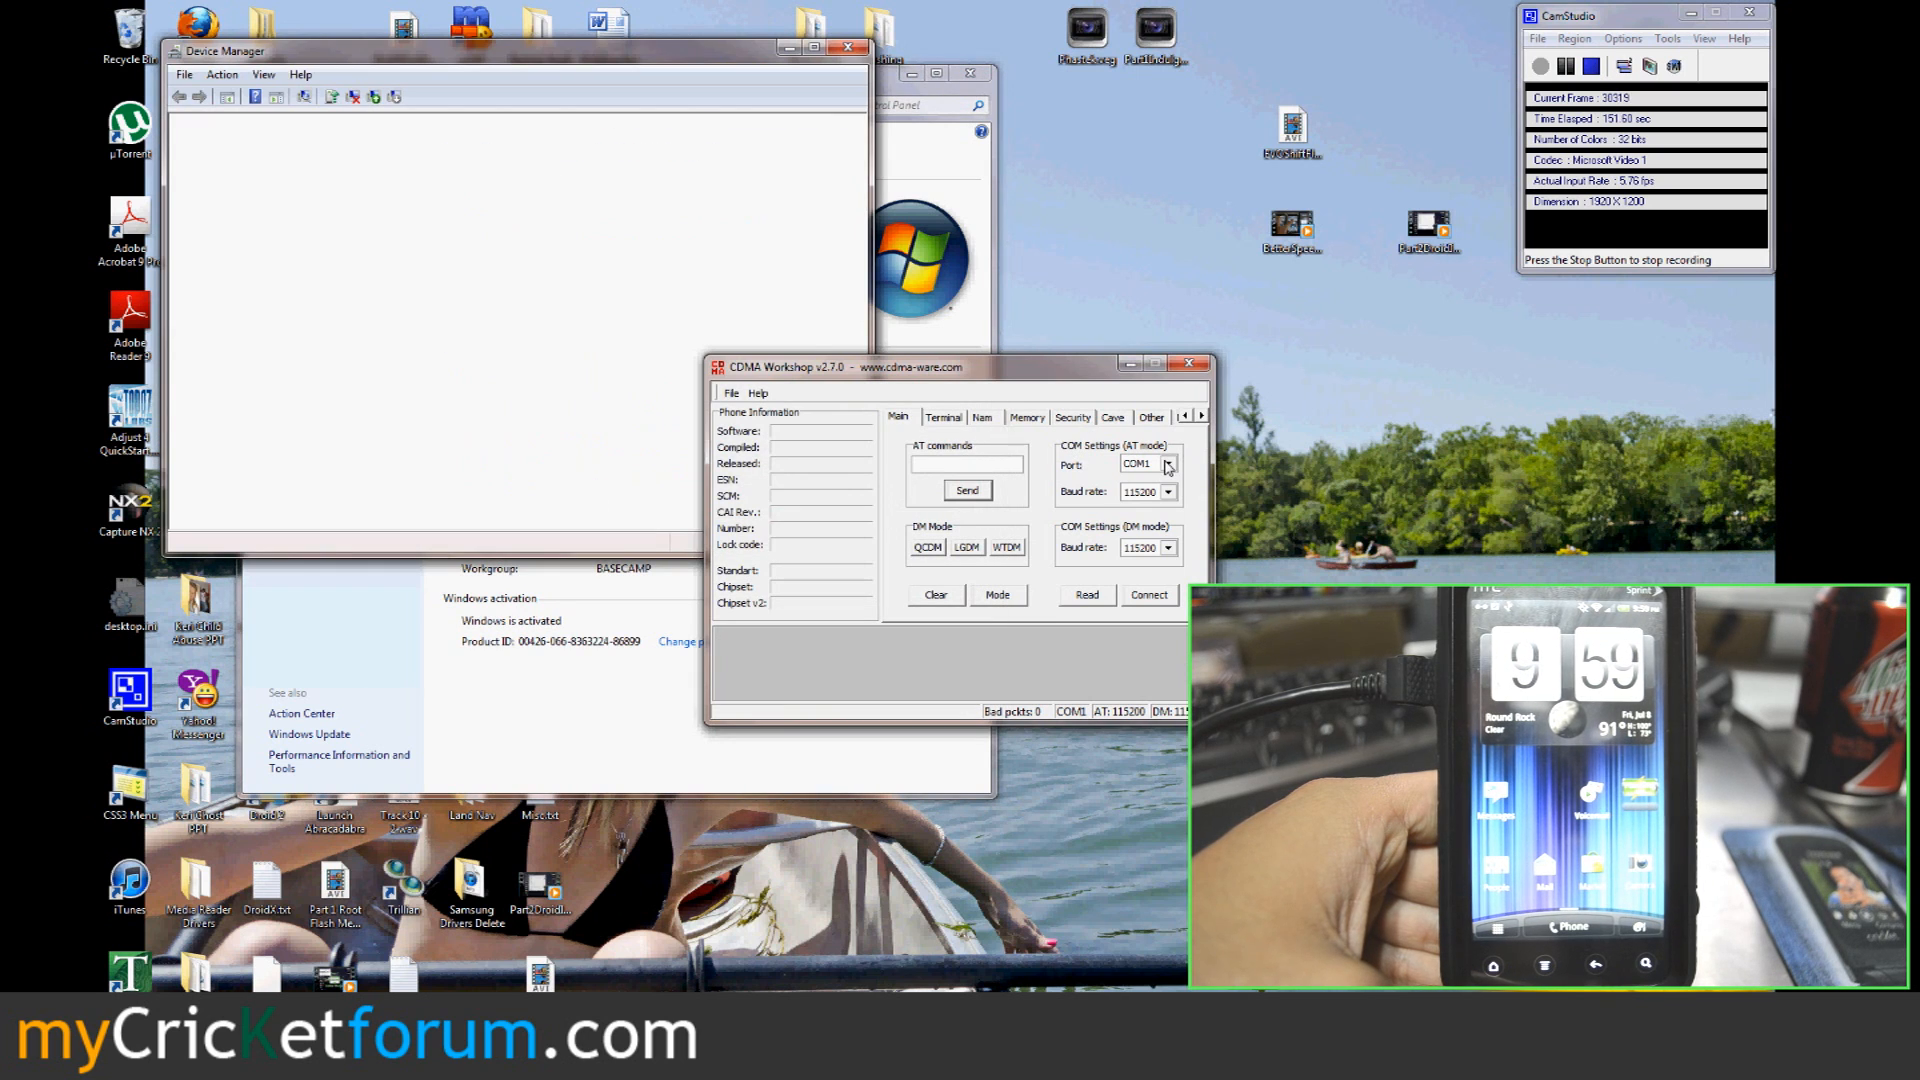
left_click(1166, 462)
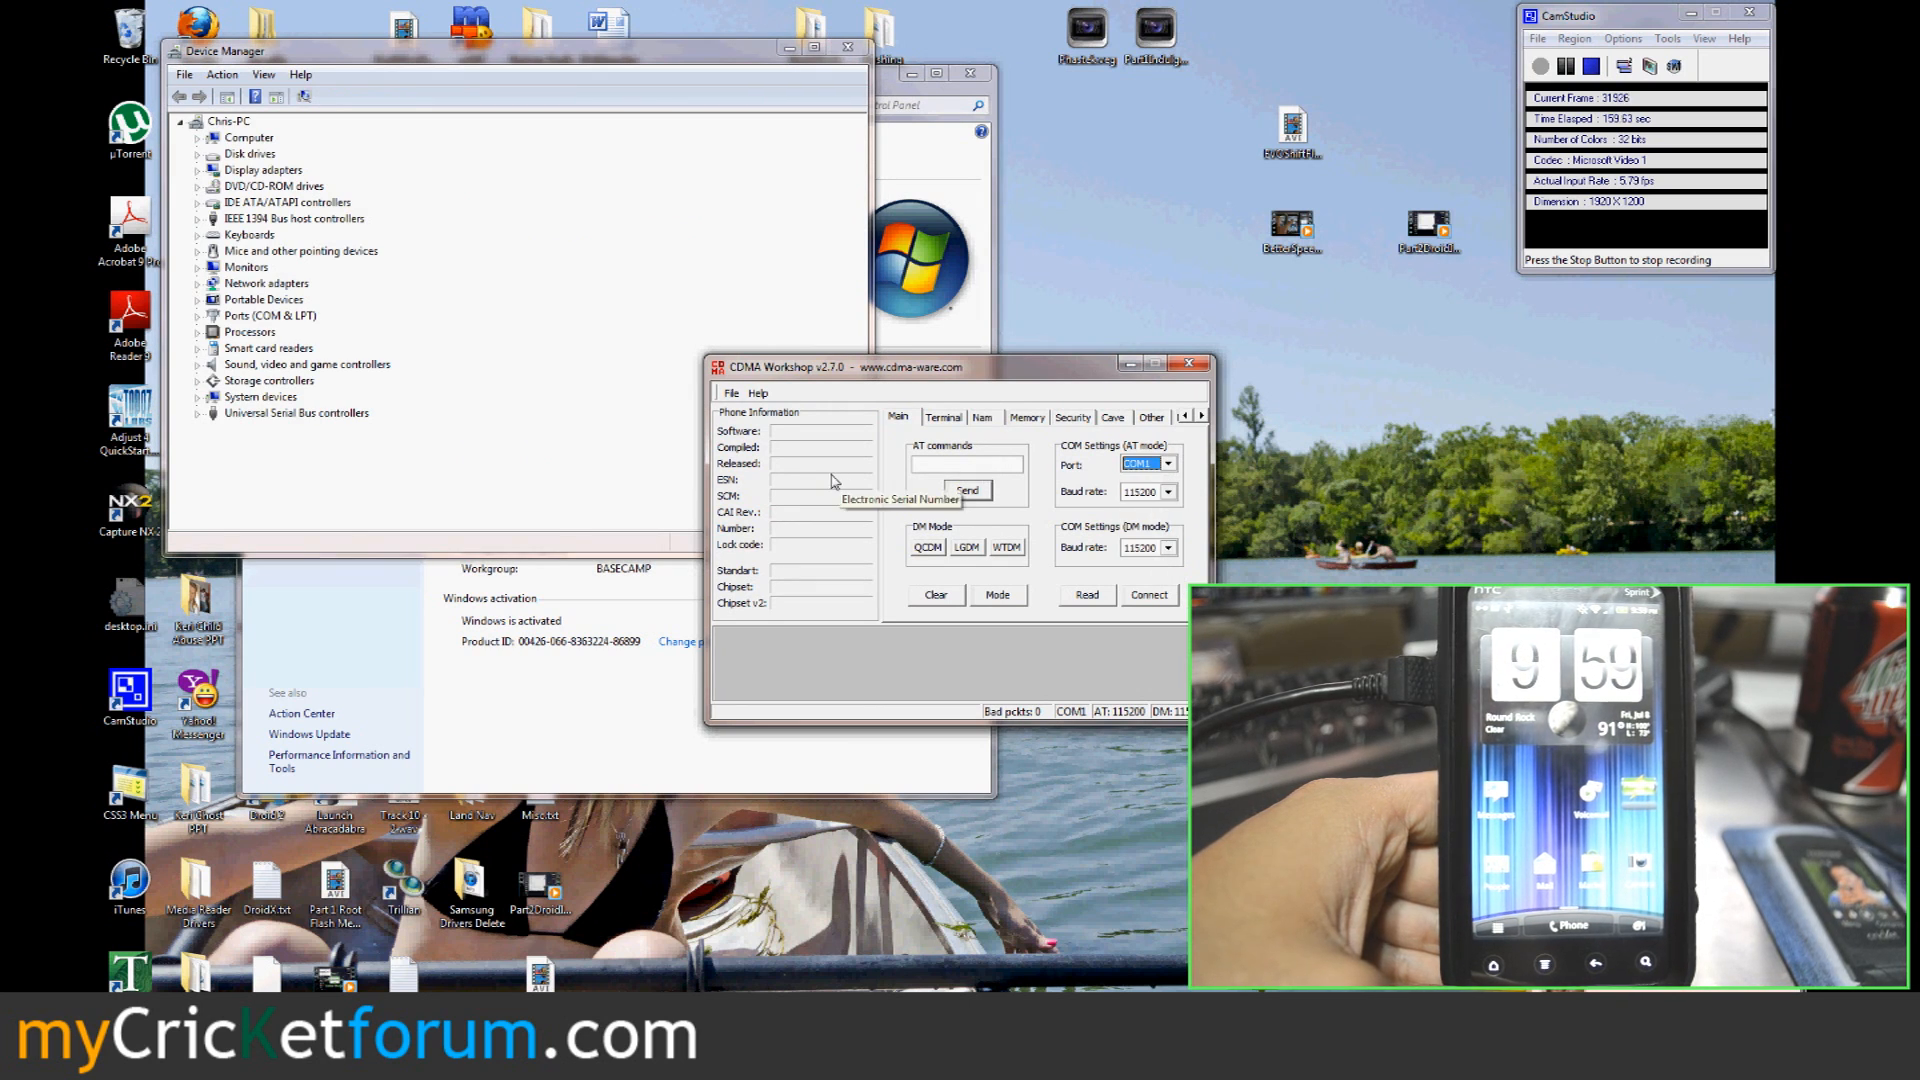
mouse_move(556, 484)
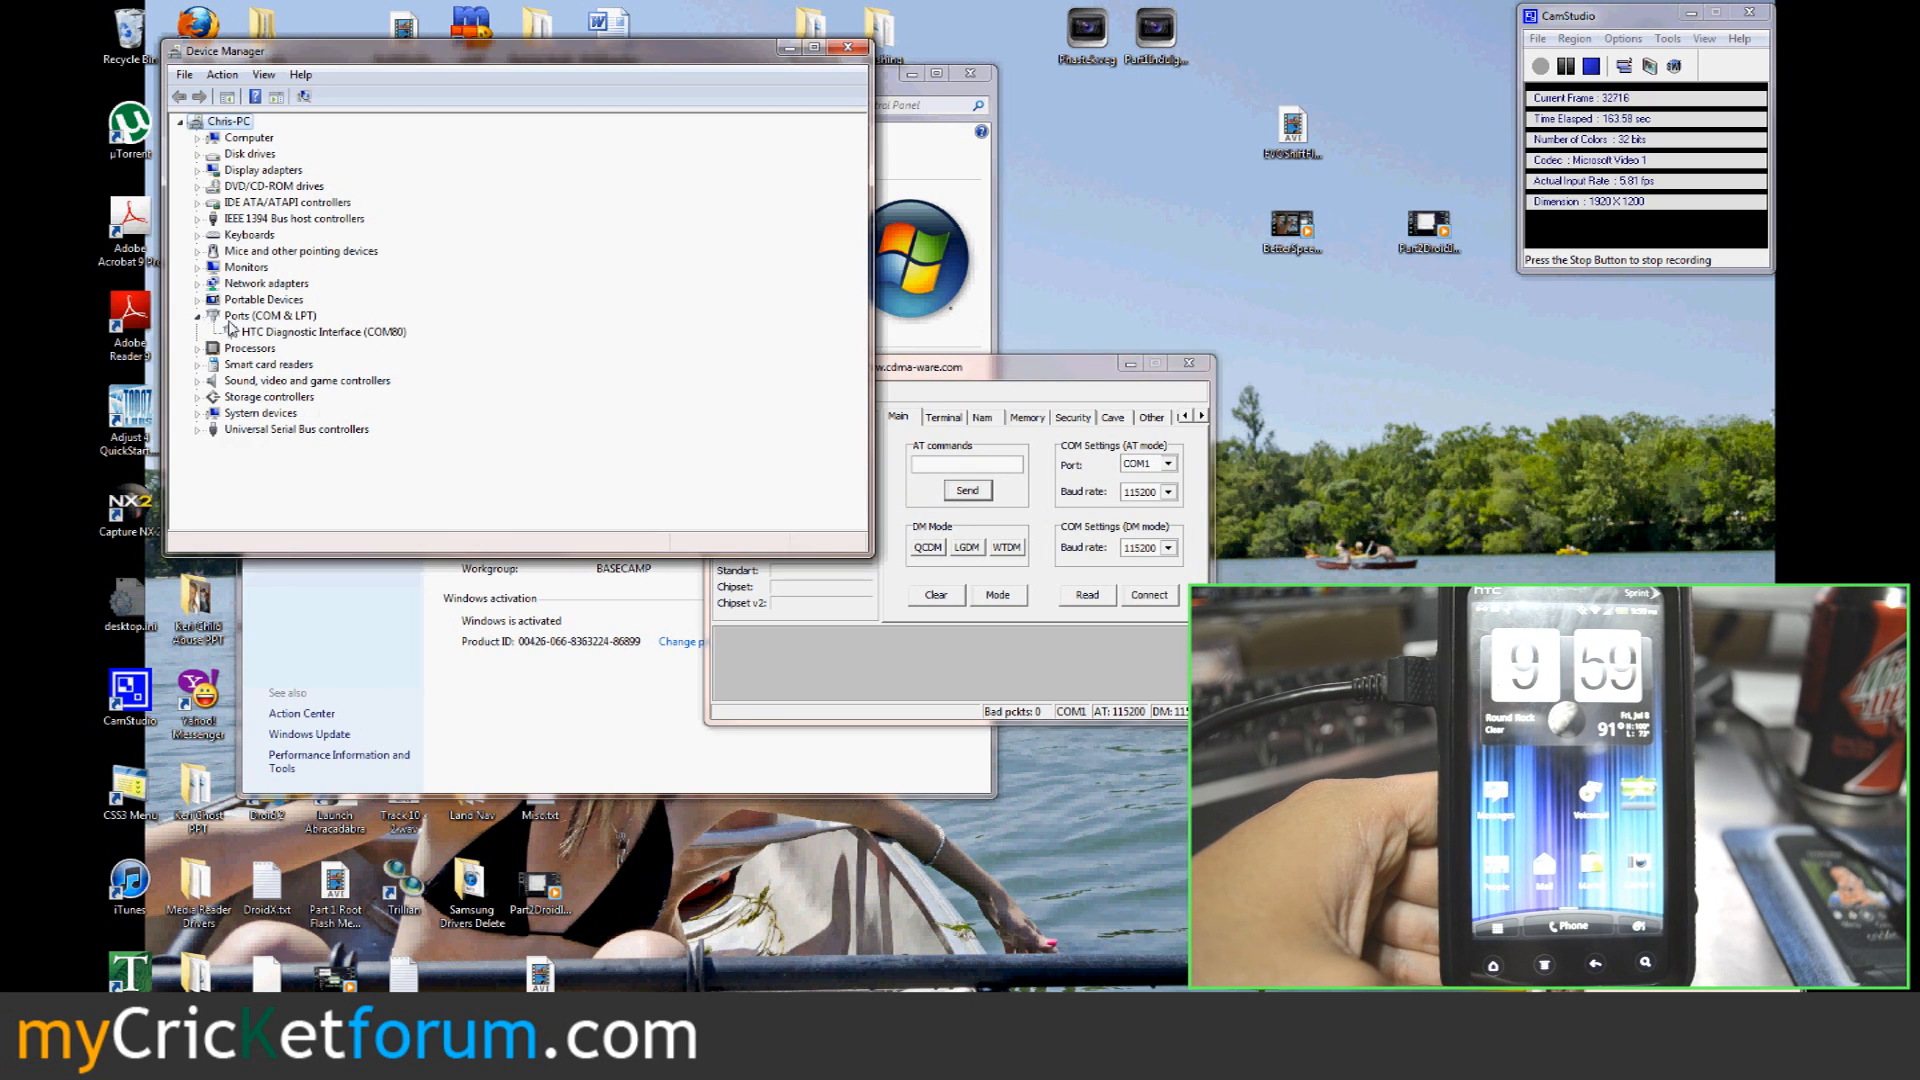
Reassign the HTC Diagnostic Interface from COM80 to COM15 in its advanced port settings.
double_click(322, 332)
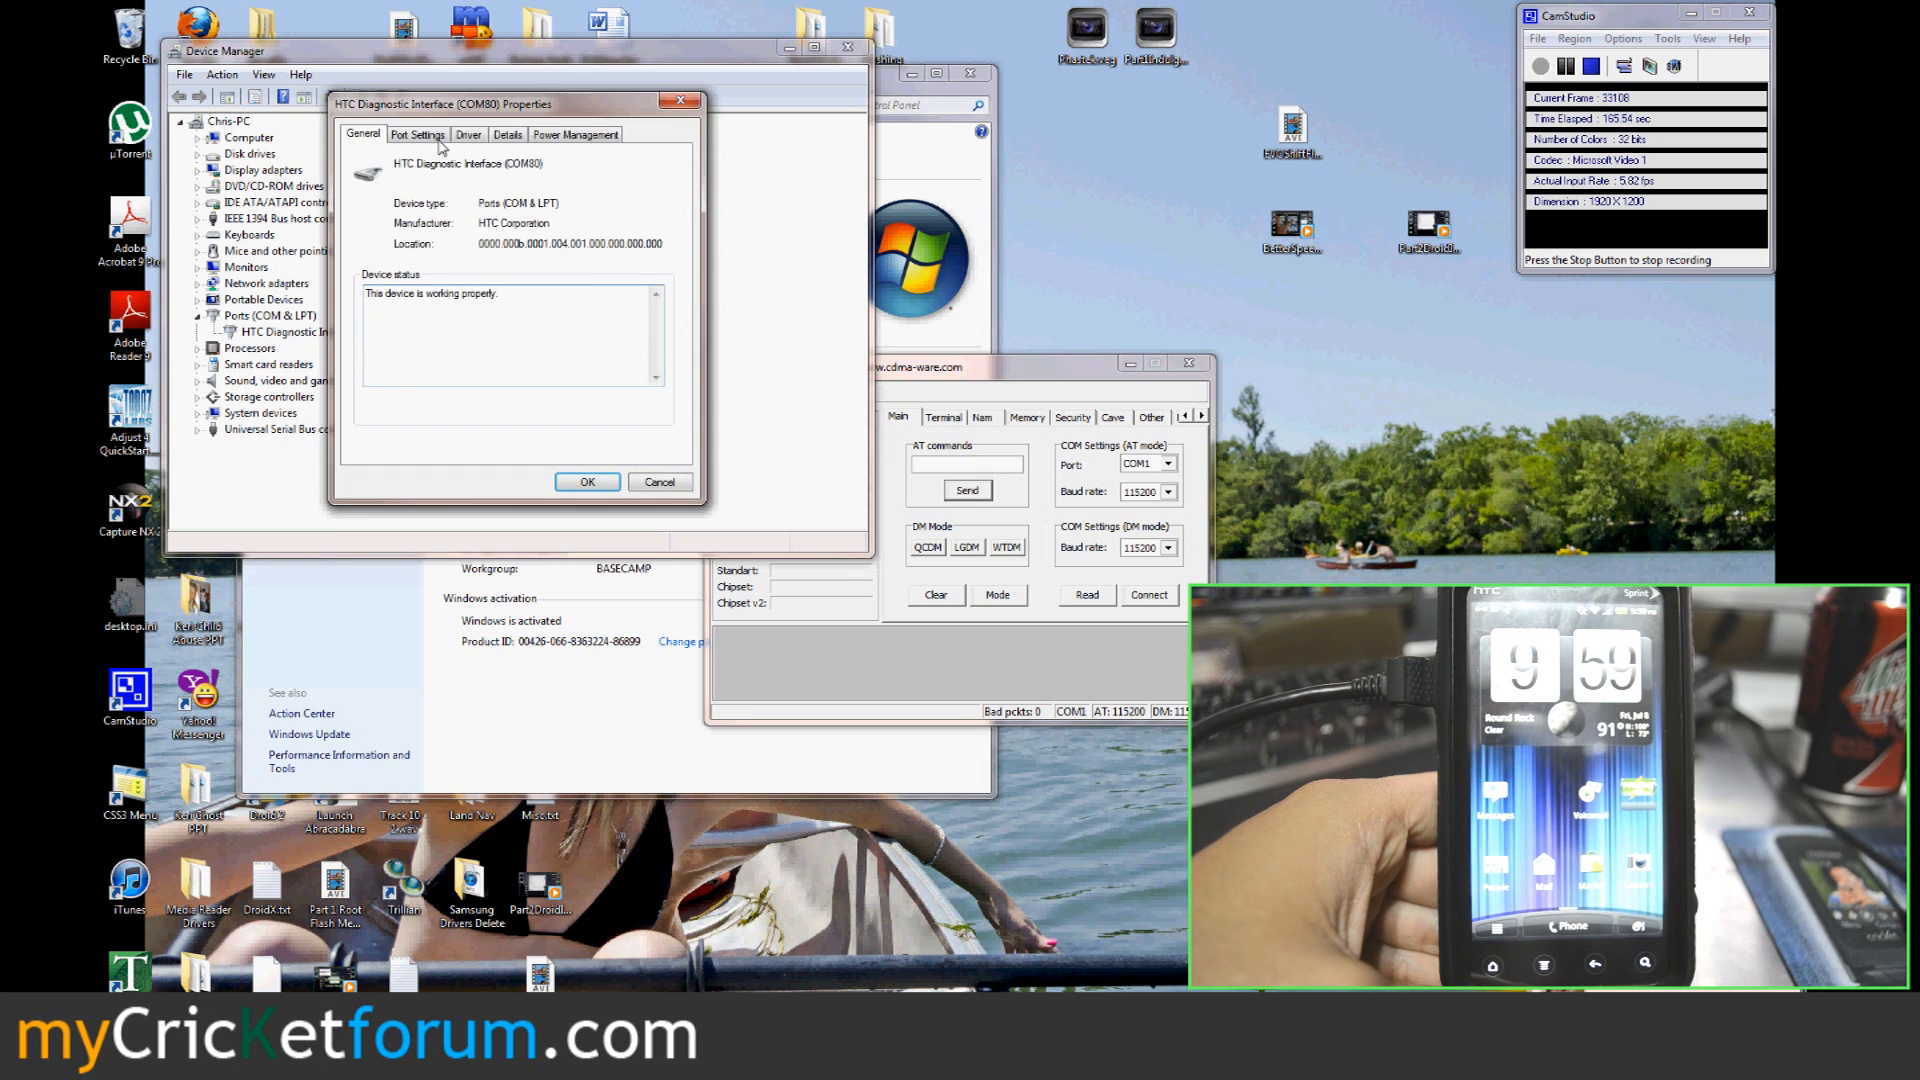
left_click(418, 134)
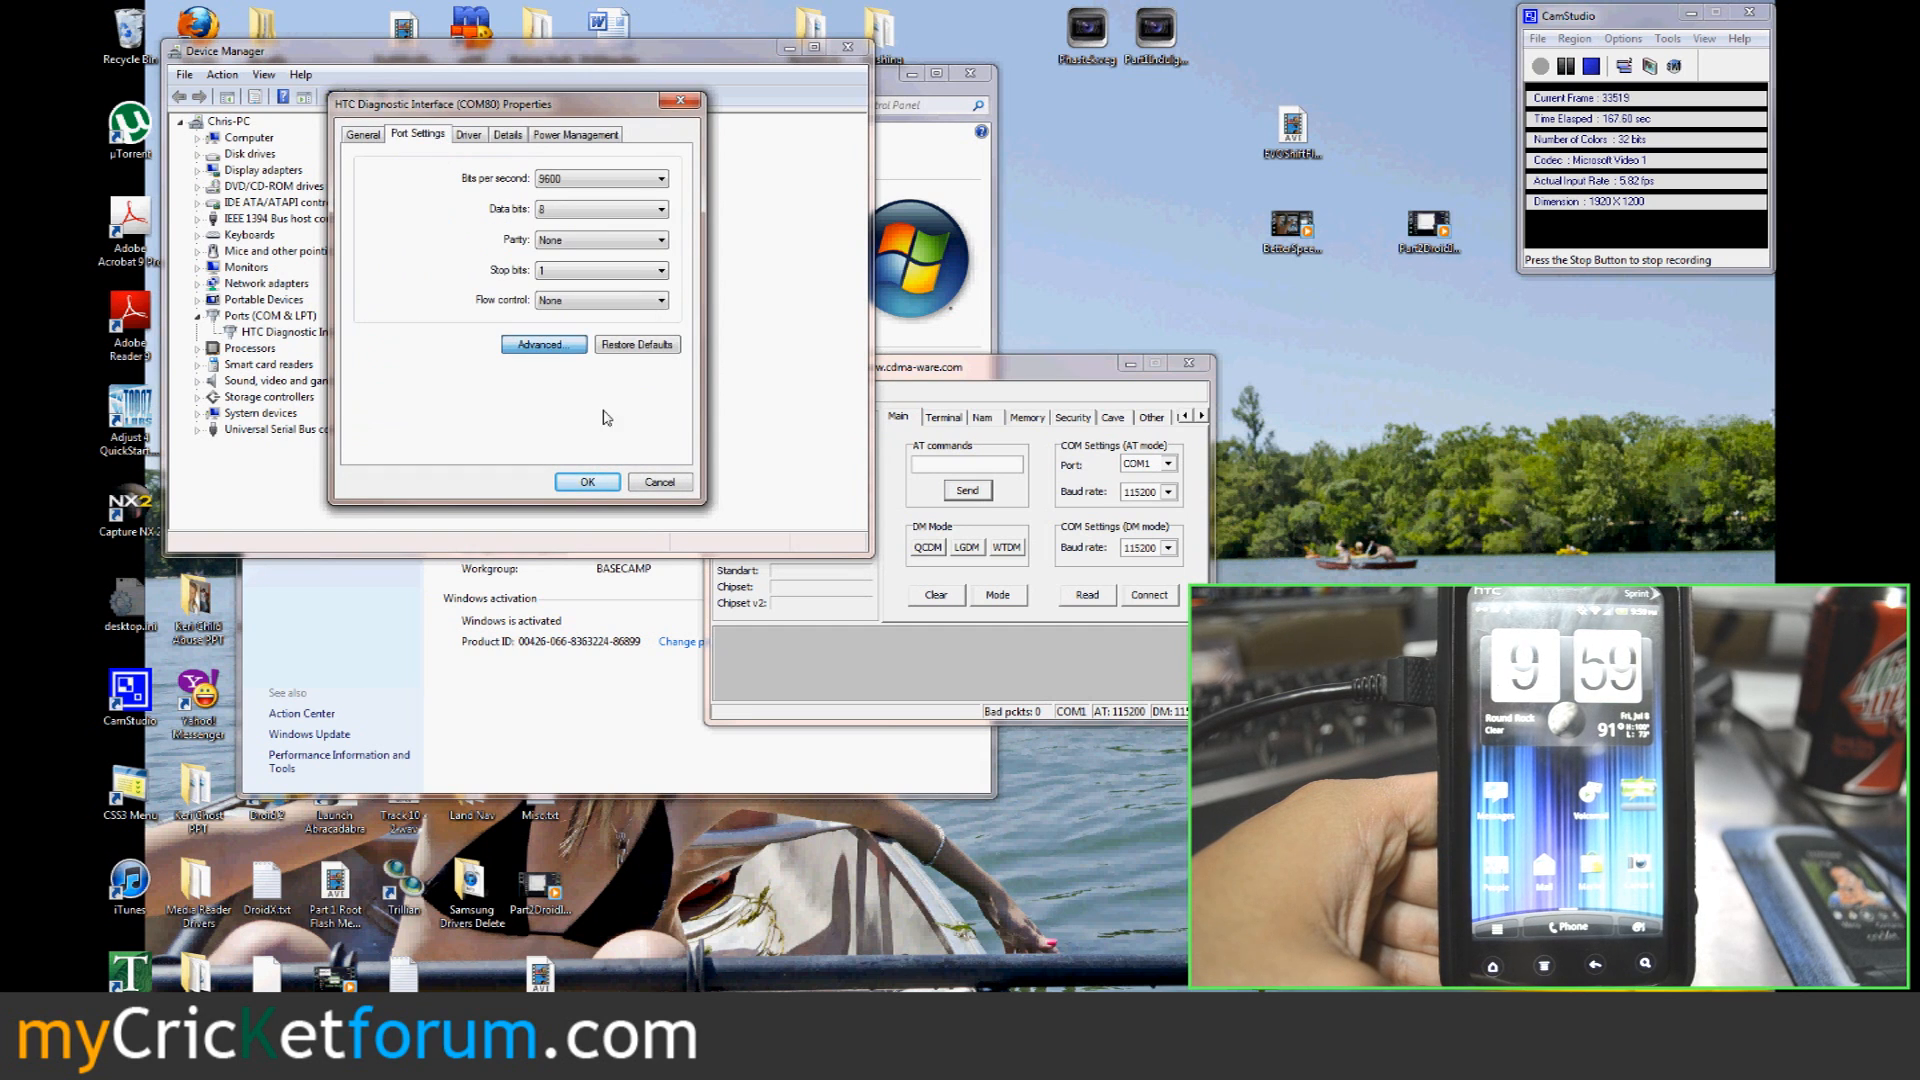
left_click(526, 352)
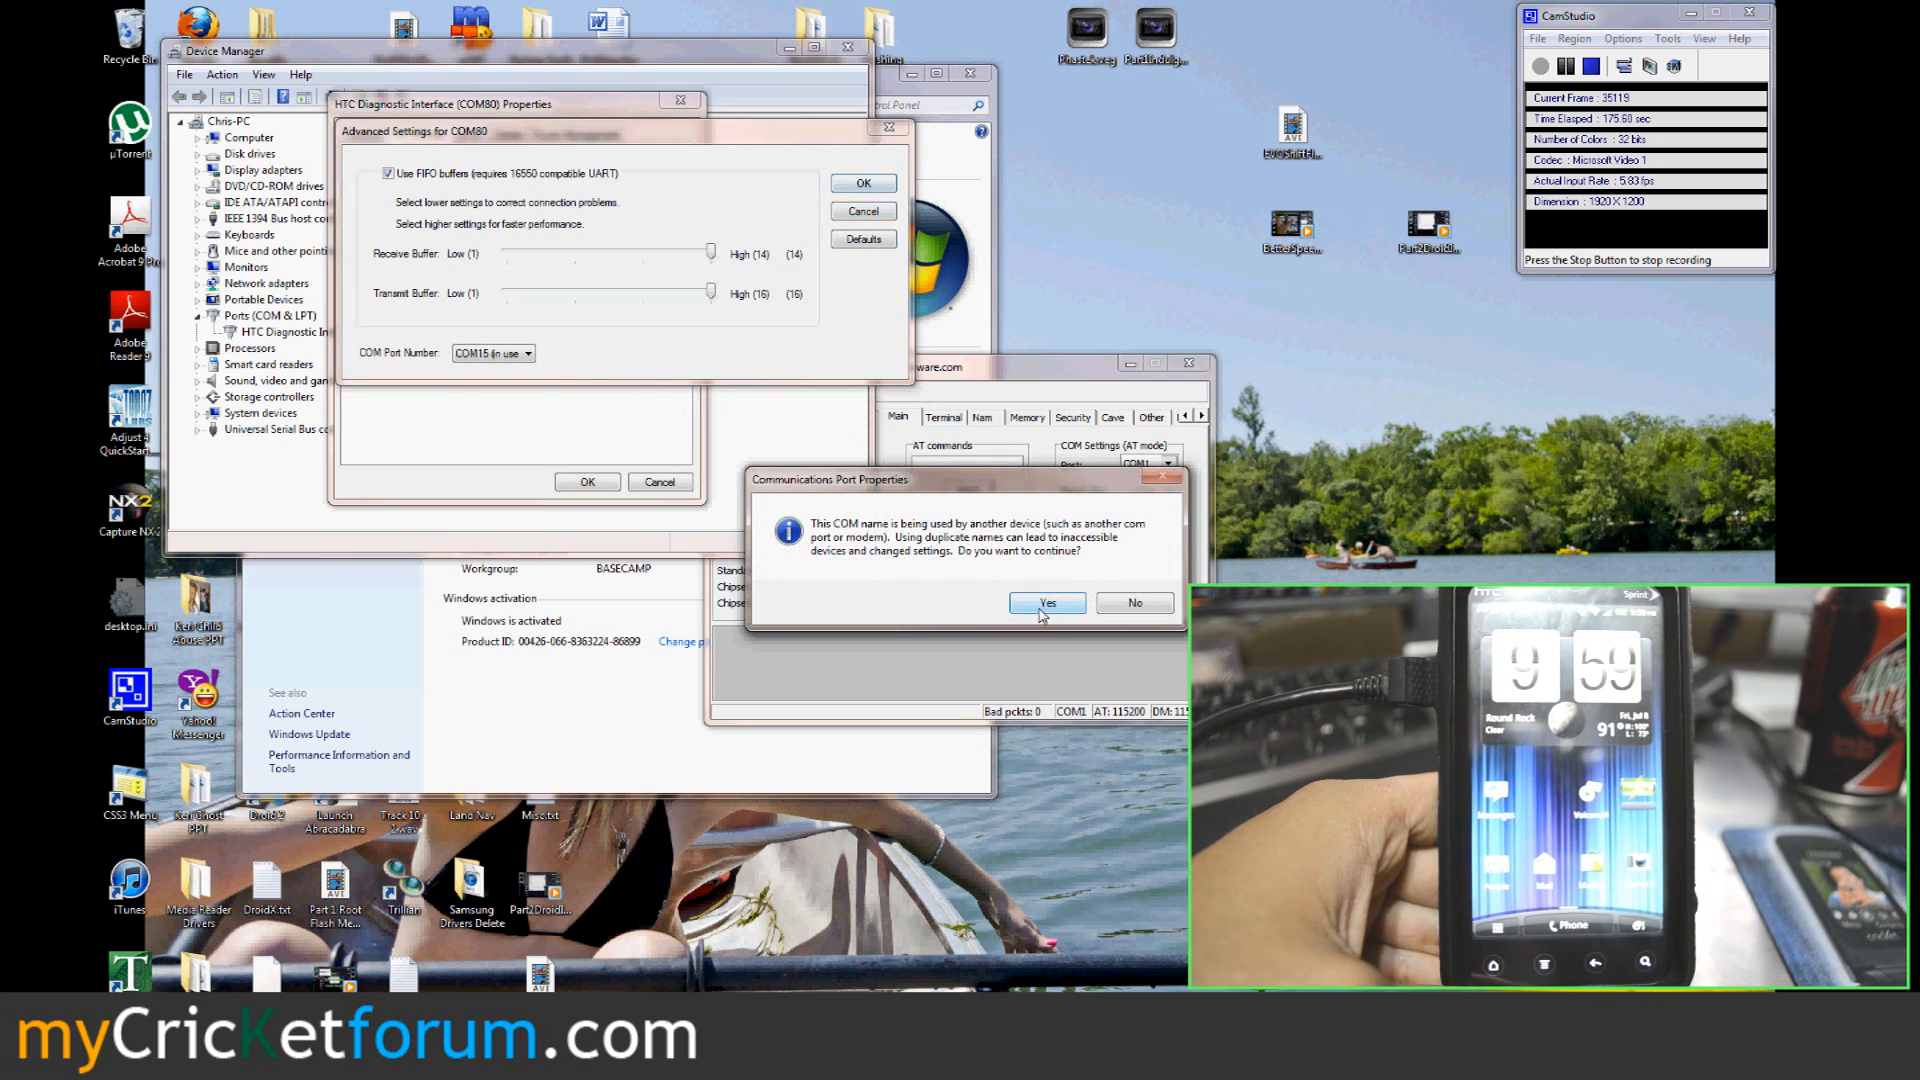
left_click(1046, 602)
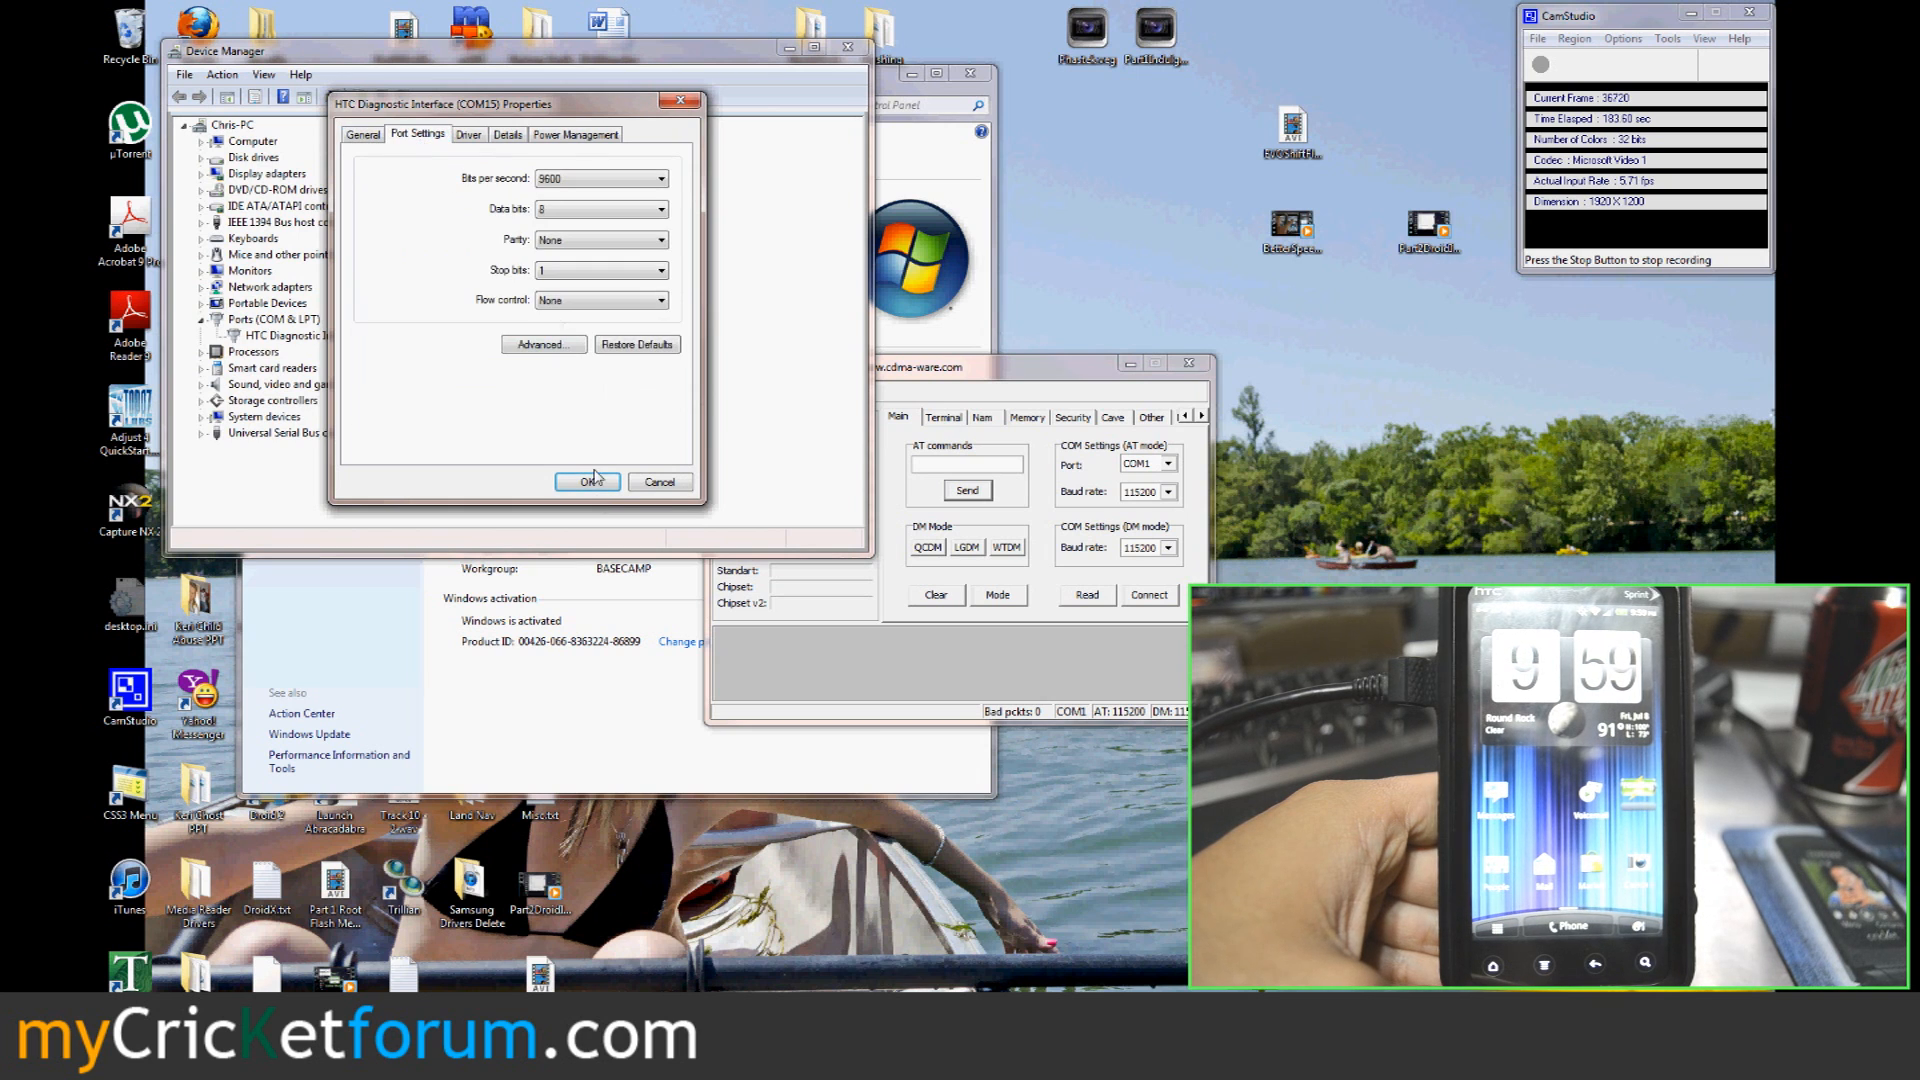
left_click(586, 482)
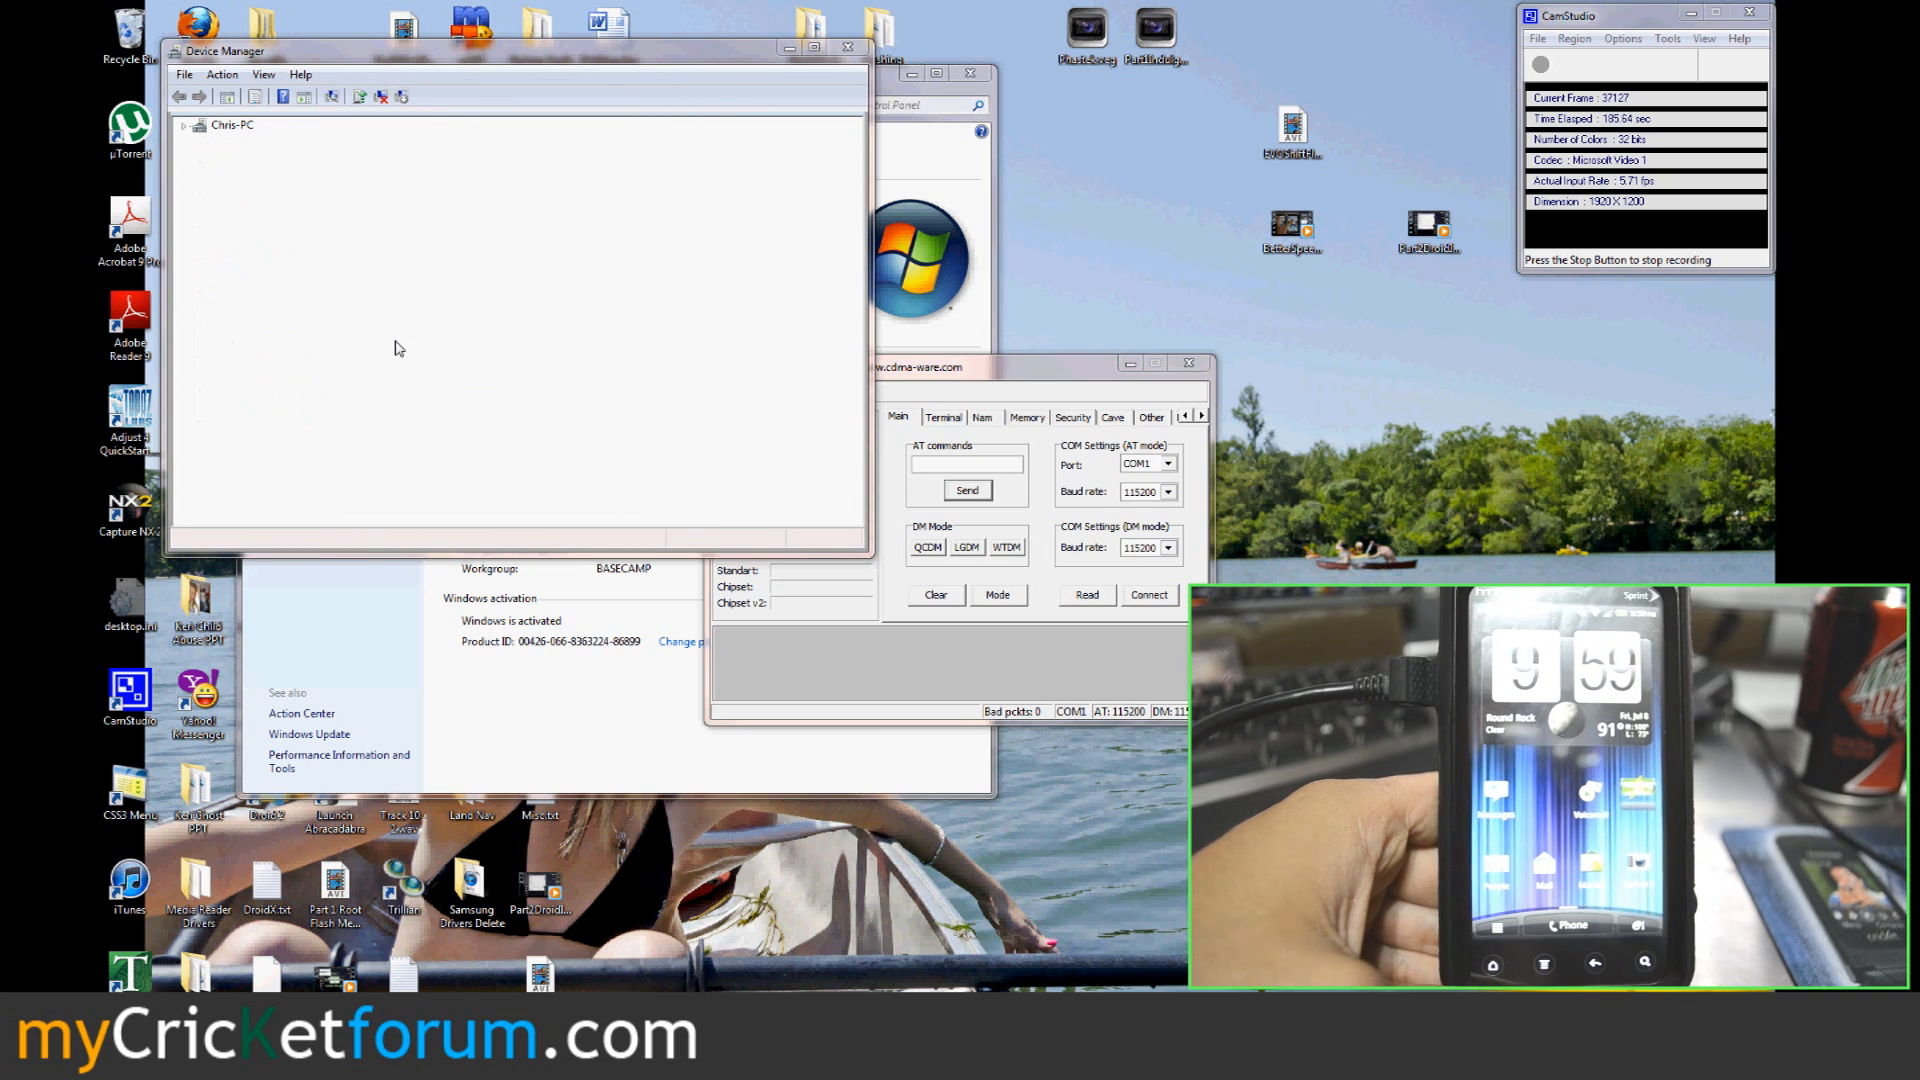
Confirm the property dialogs so Device Manager lists the interface on COM15.
left_click(184, 124)
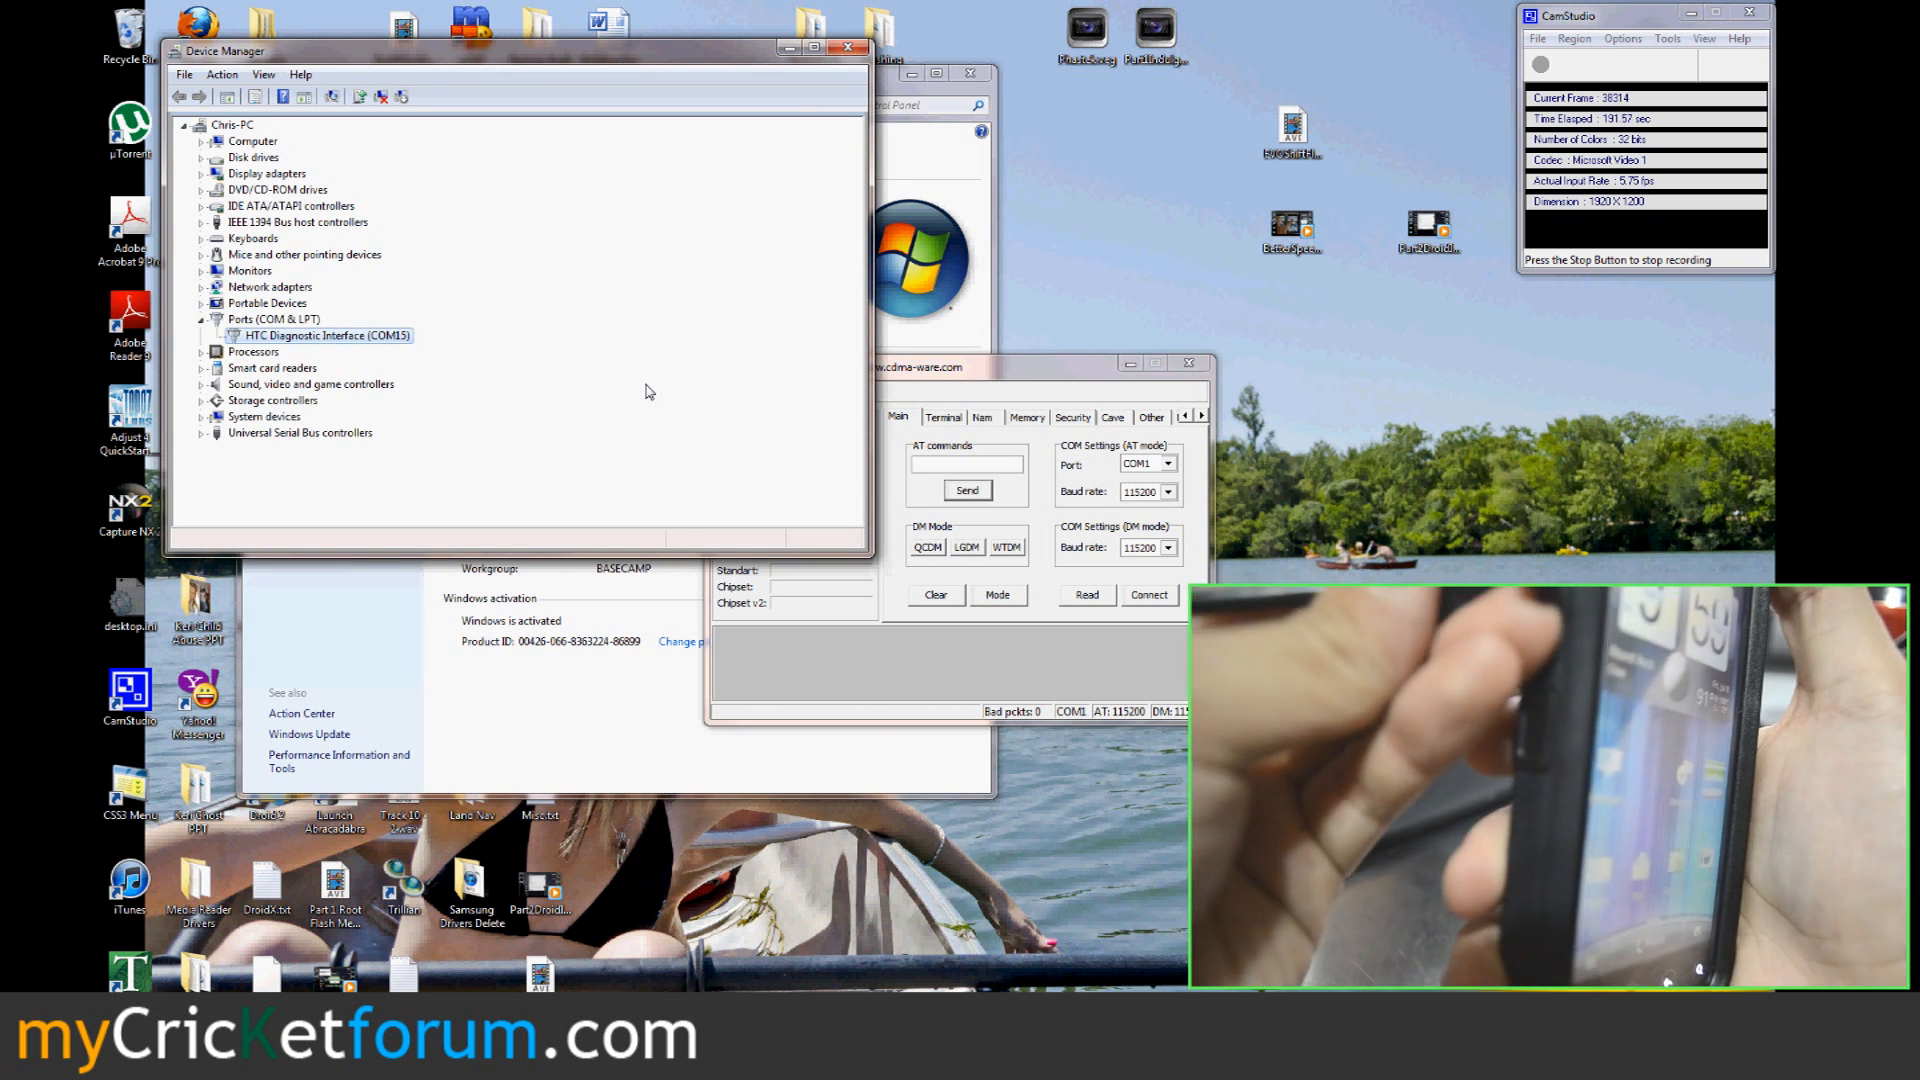
left_click(182, 124)
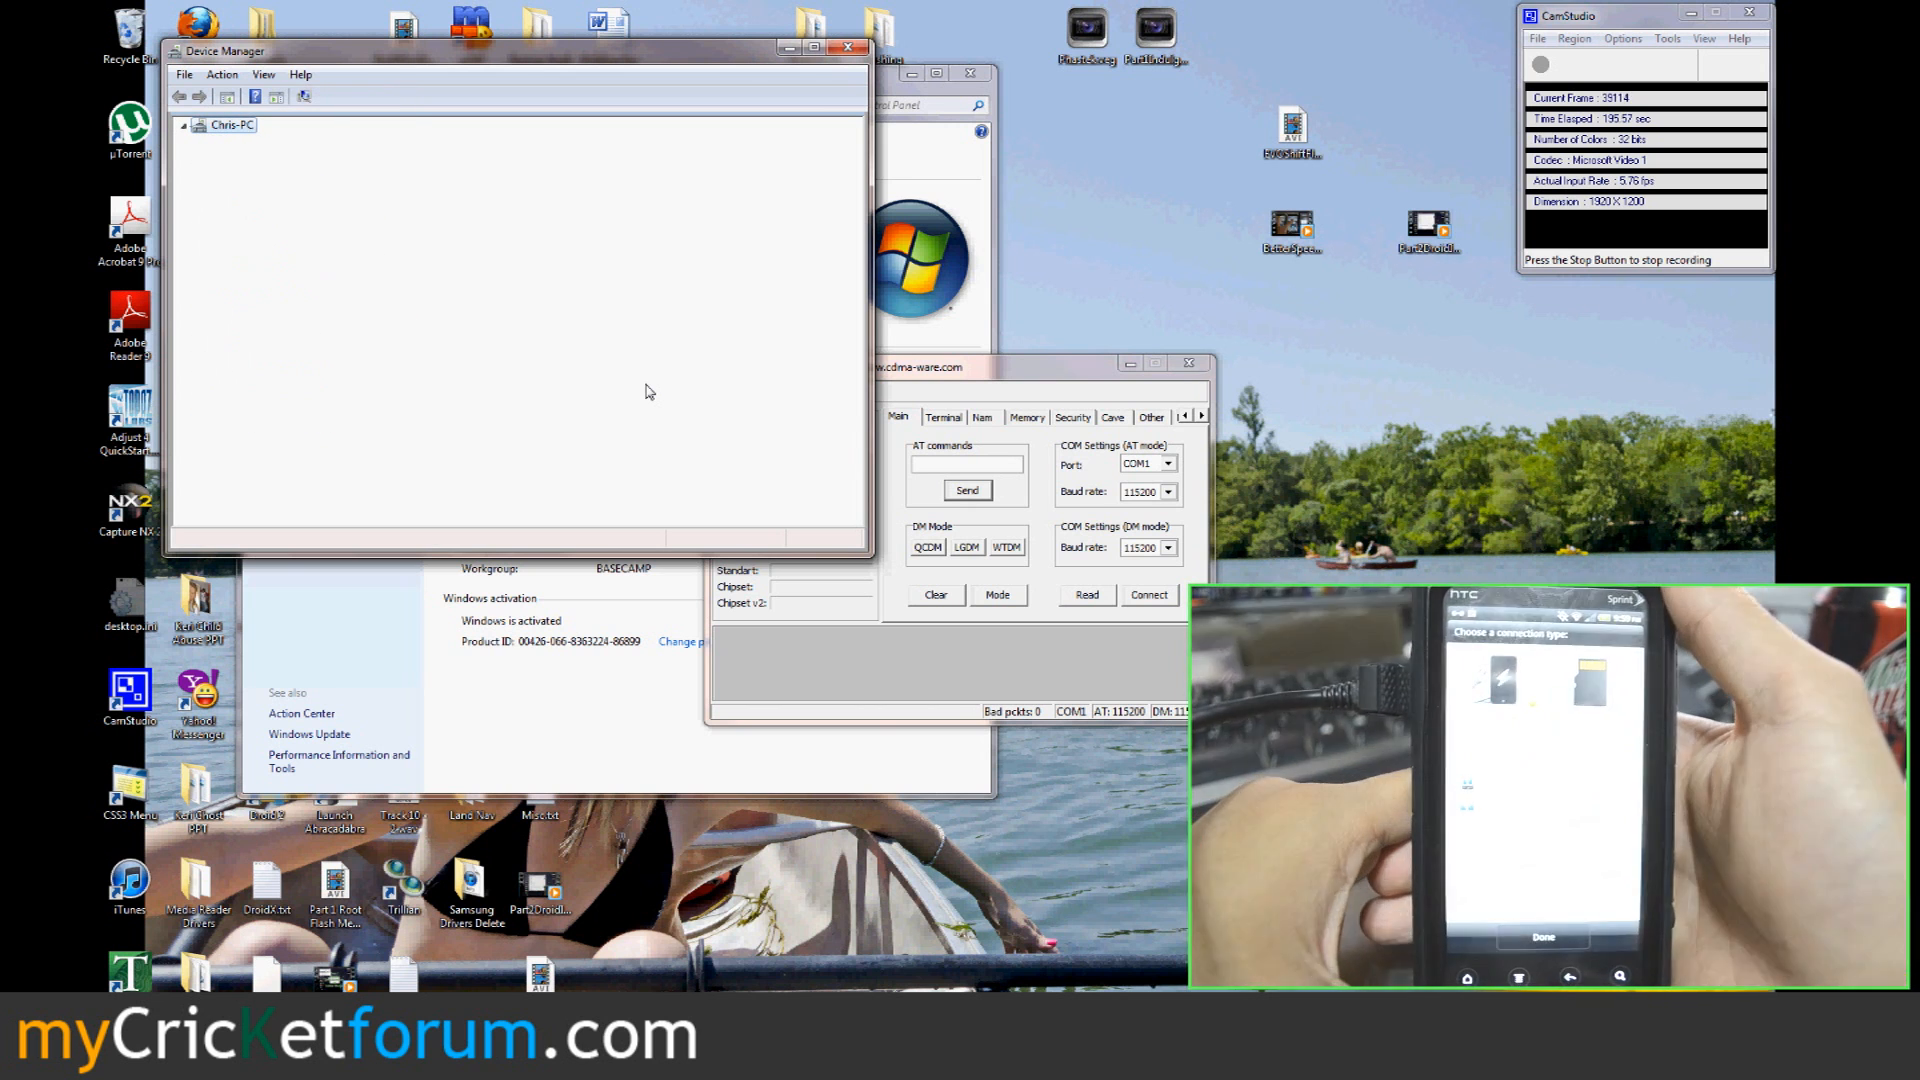
left_click(182, 124)
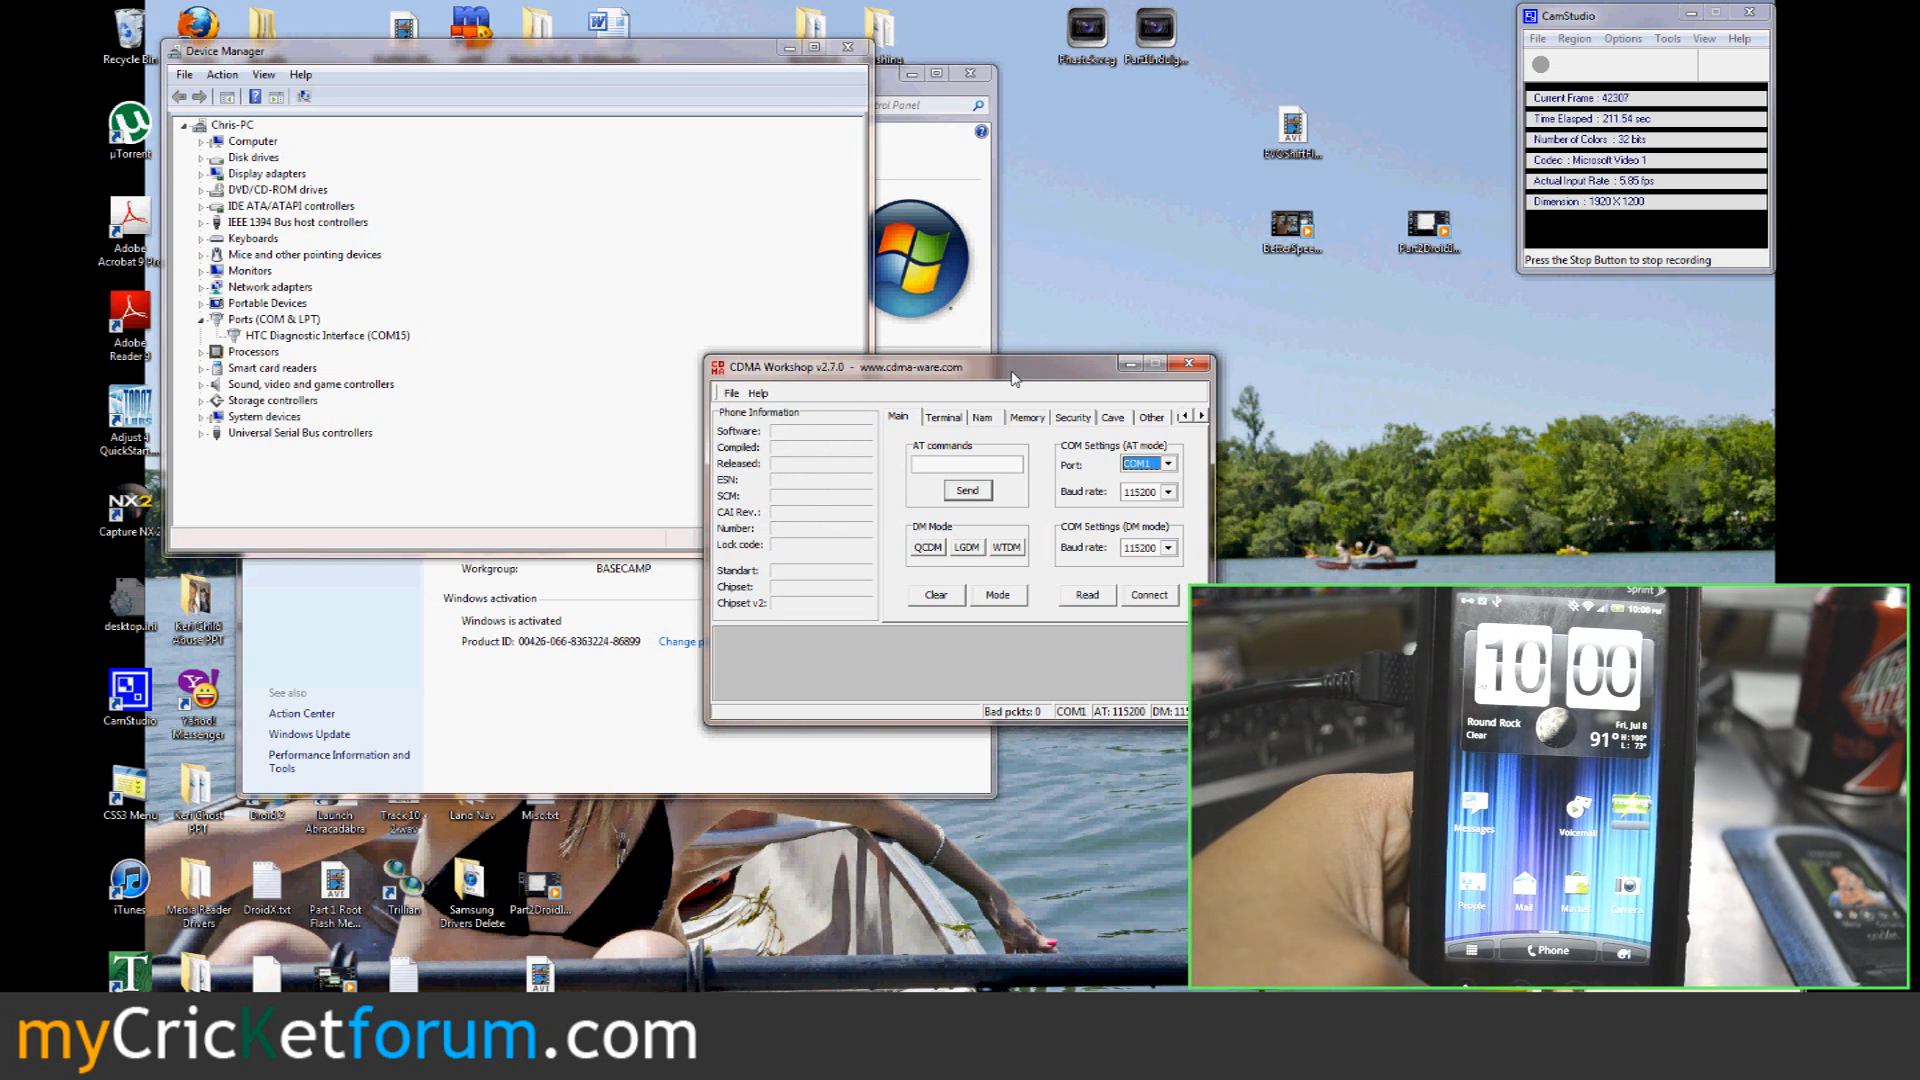
Connect CDMA Workshop on COM15 and unlock the phone with its read SPC.
left_click(1172, 462)
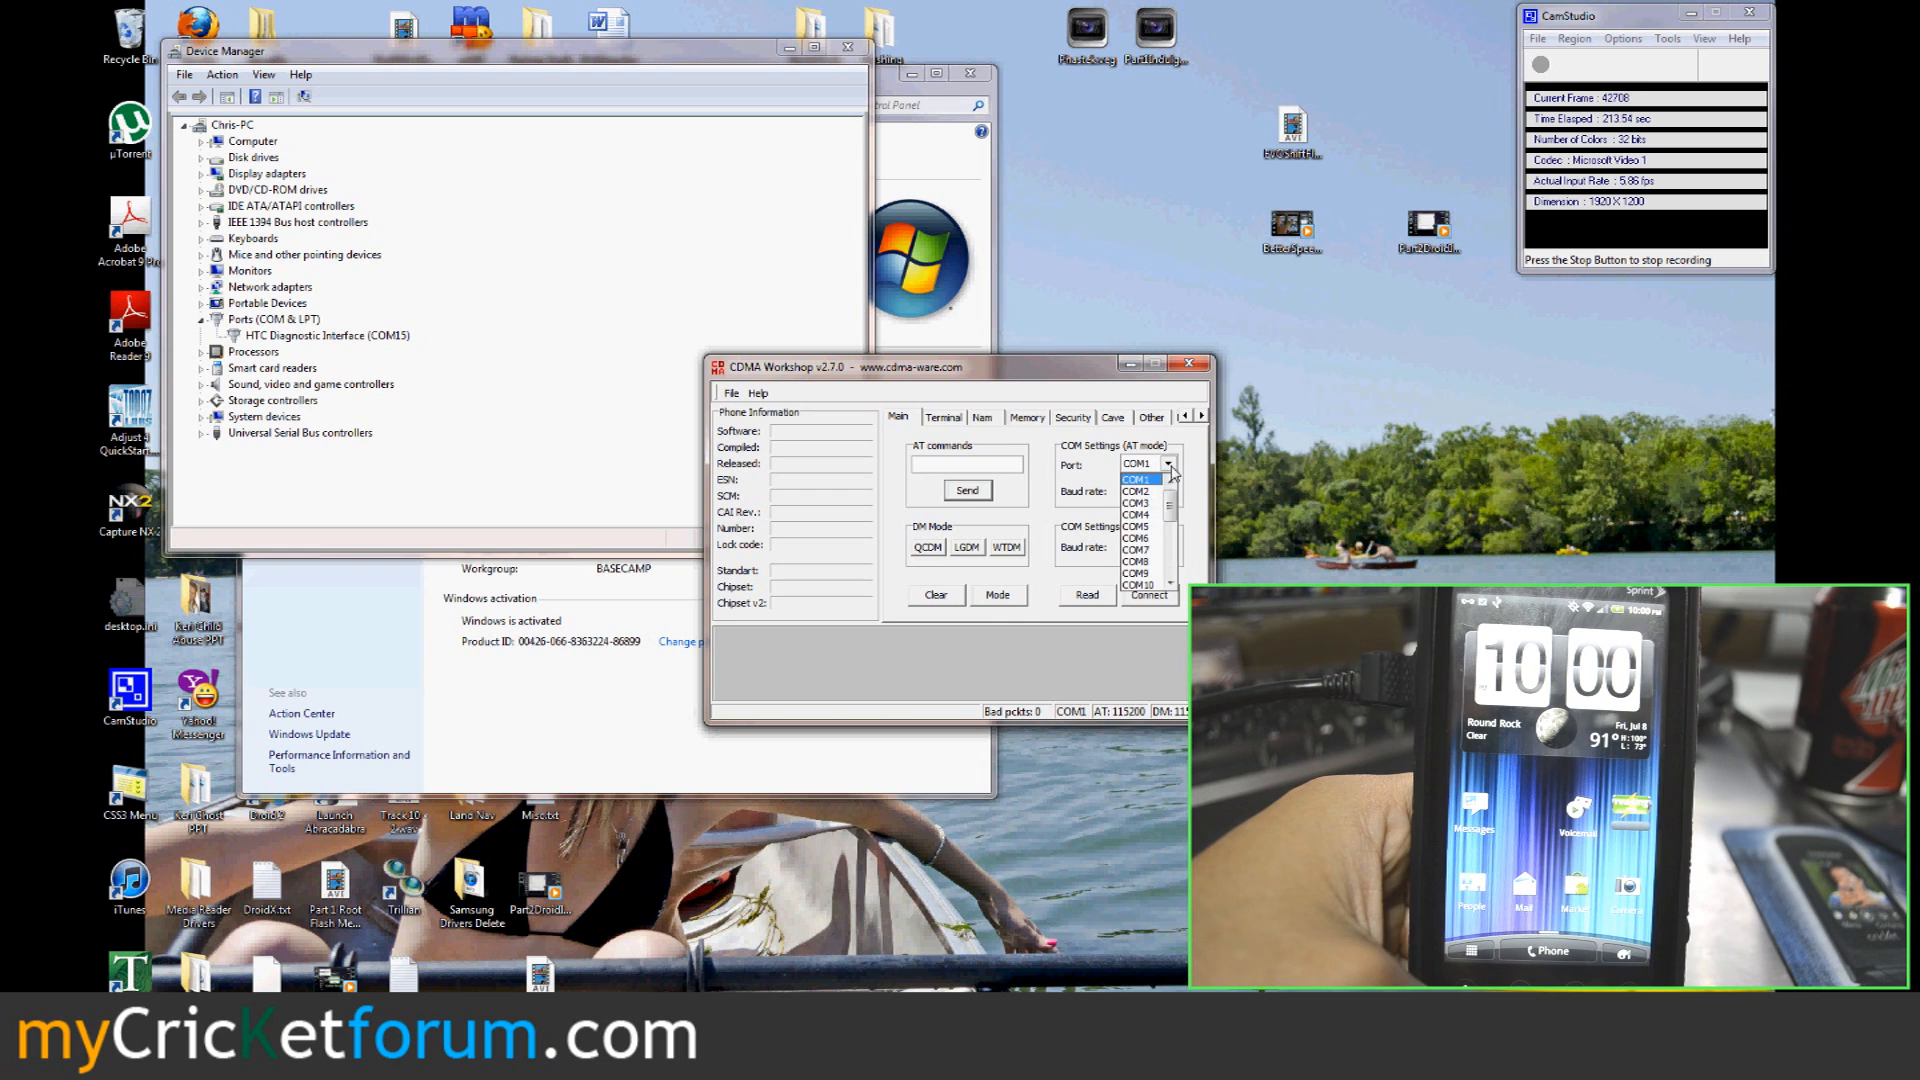
scroll("down", 3)
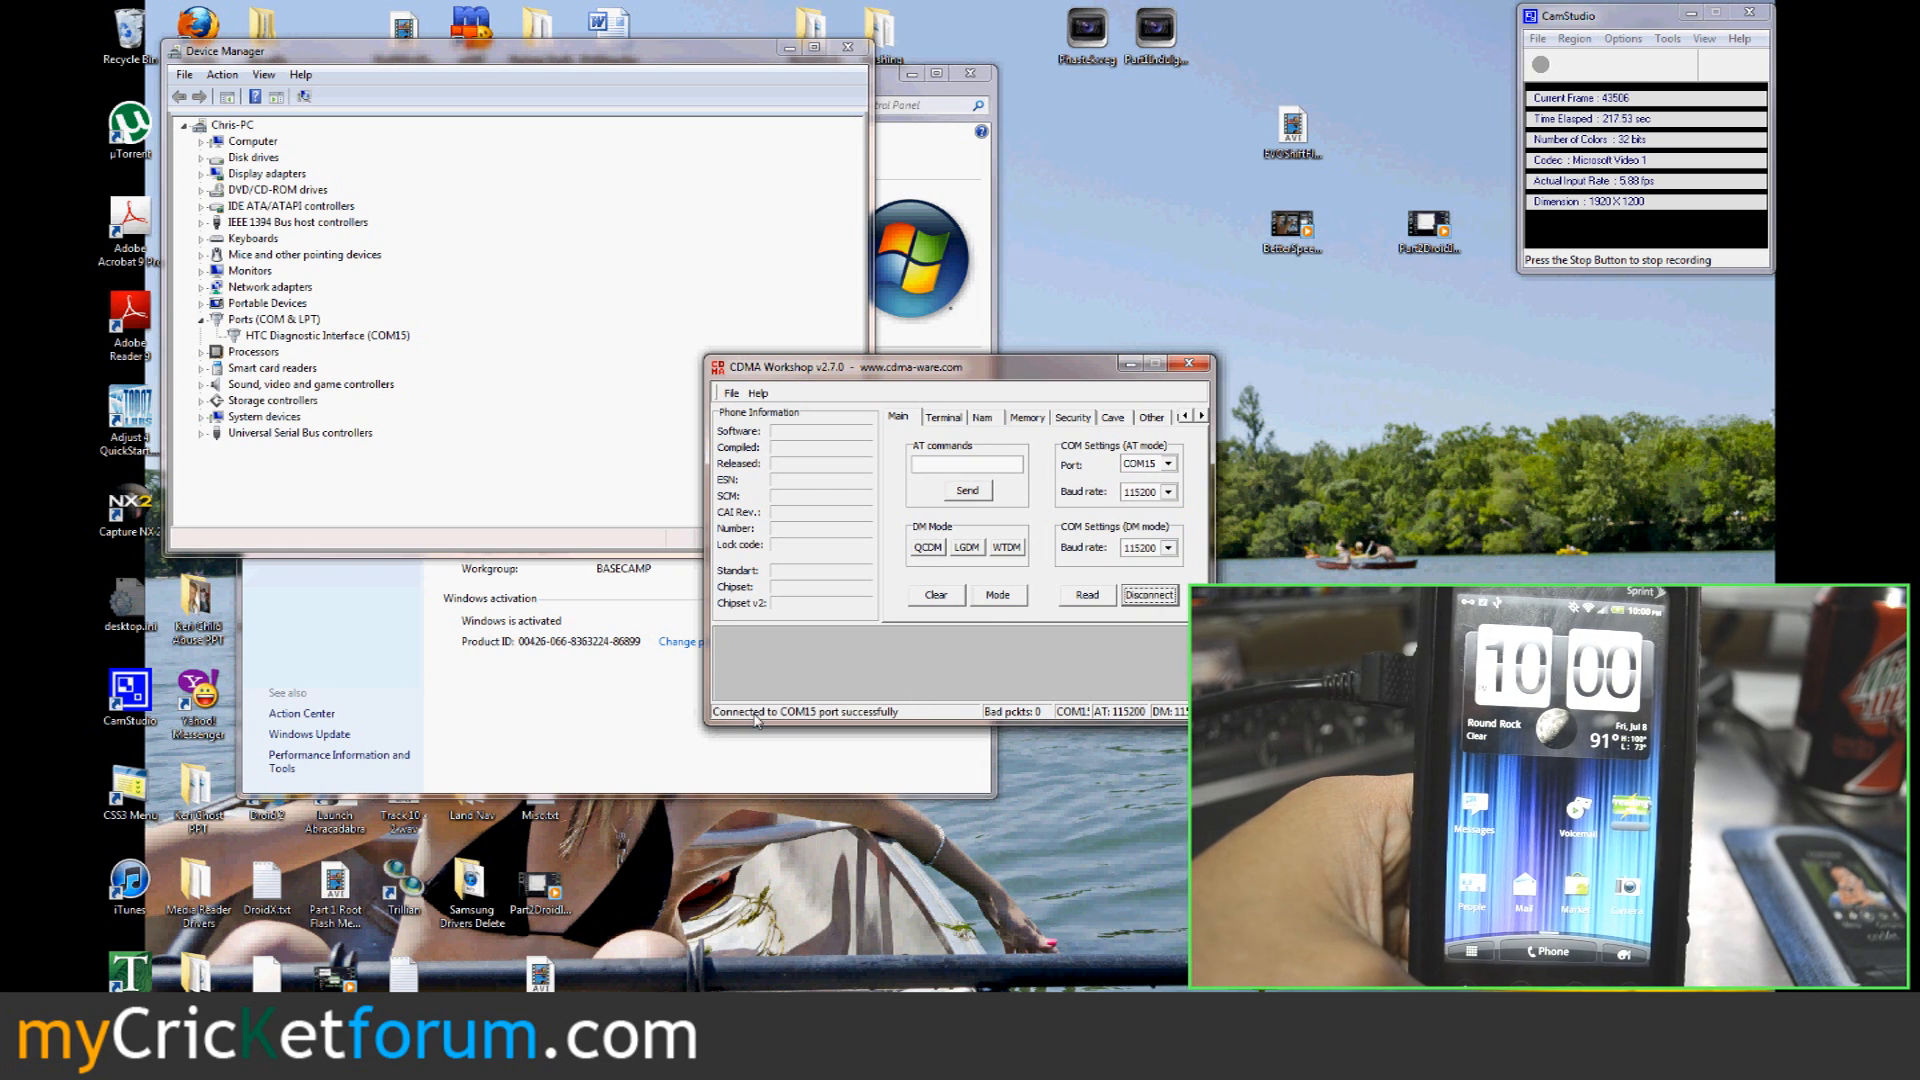
left_click(1072, 416)
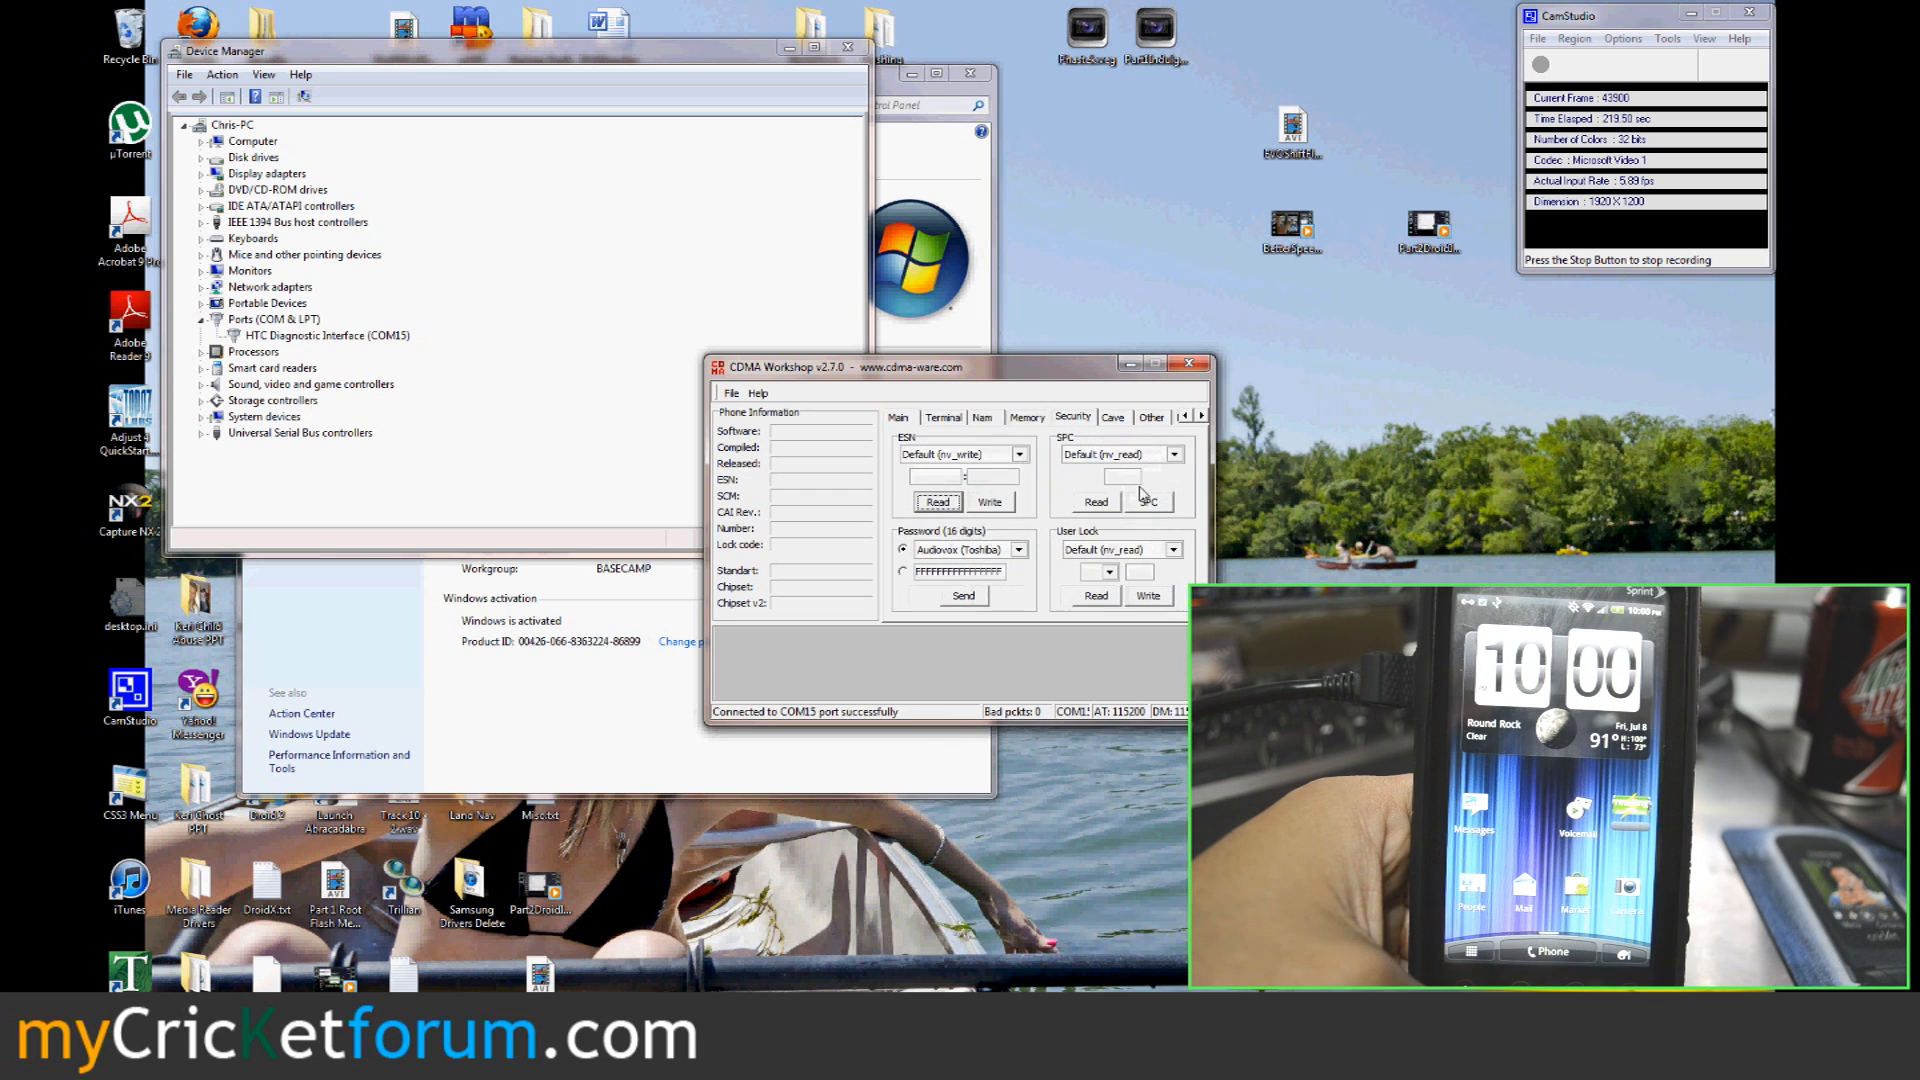
left_click(1094, 502)
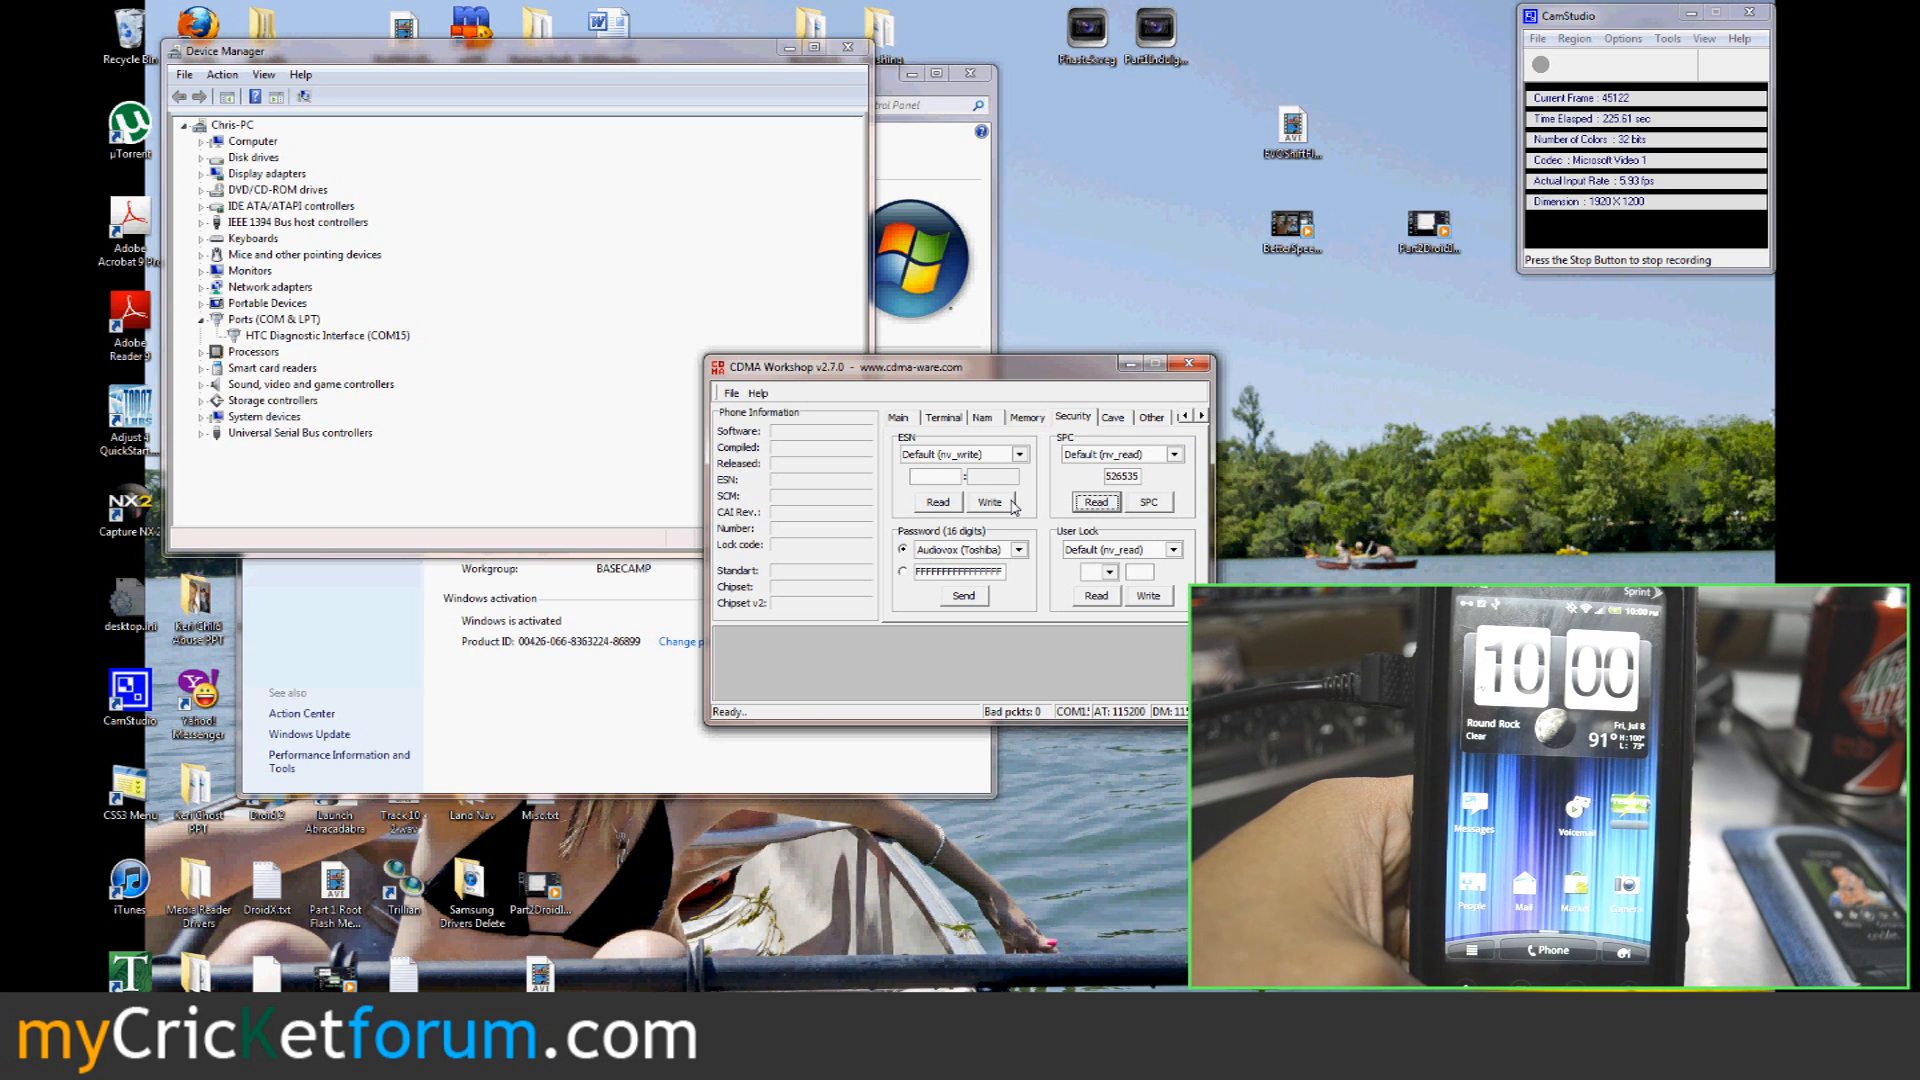
left_click(1148, 502)
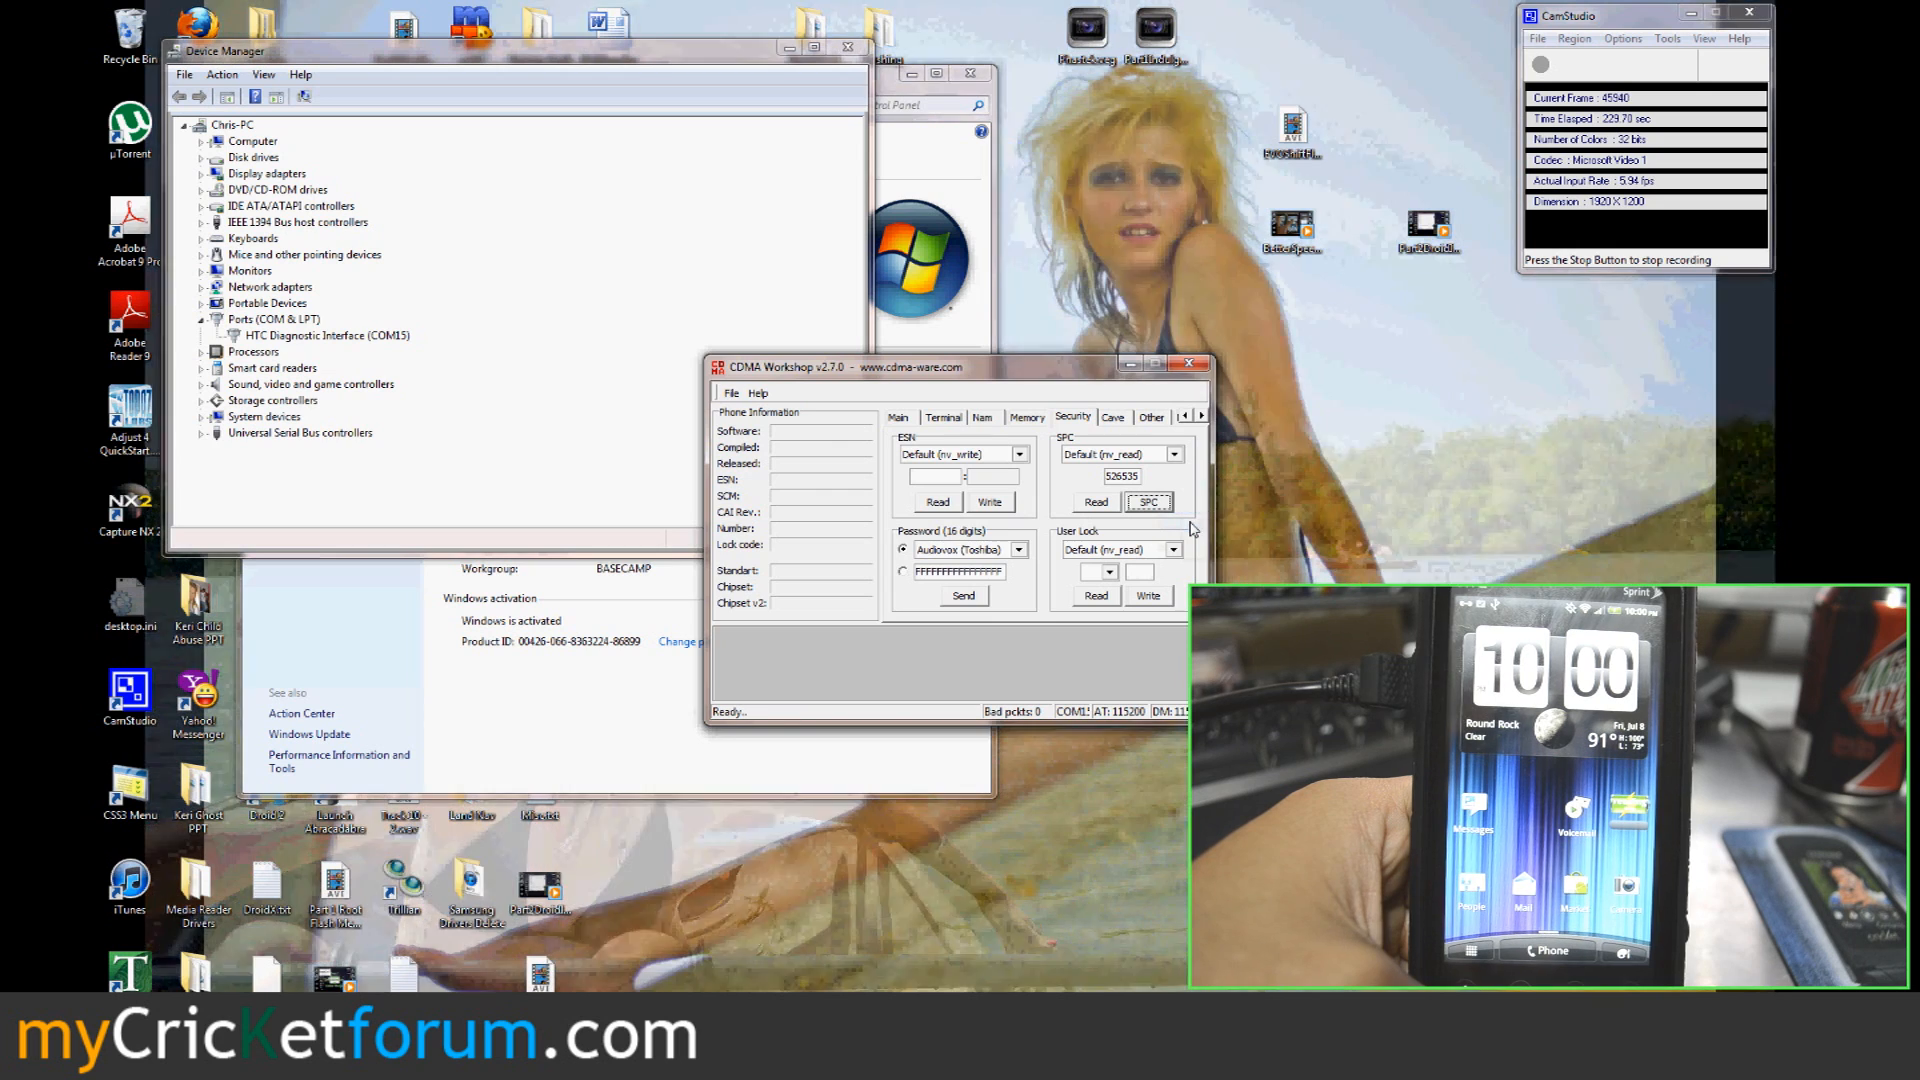
left_click(1094, 500)
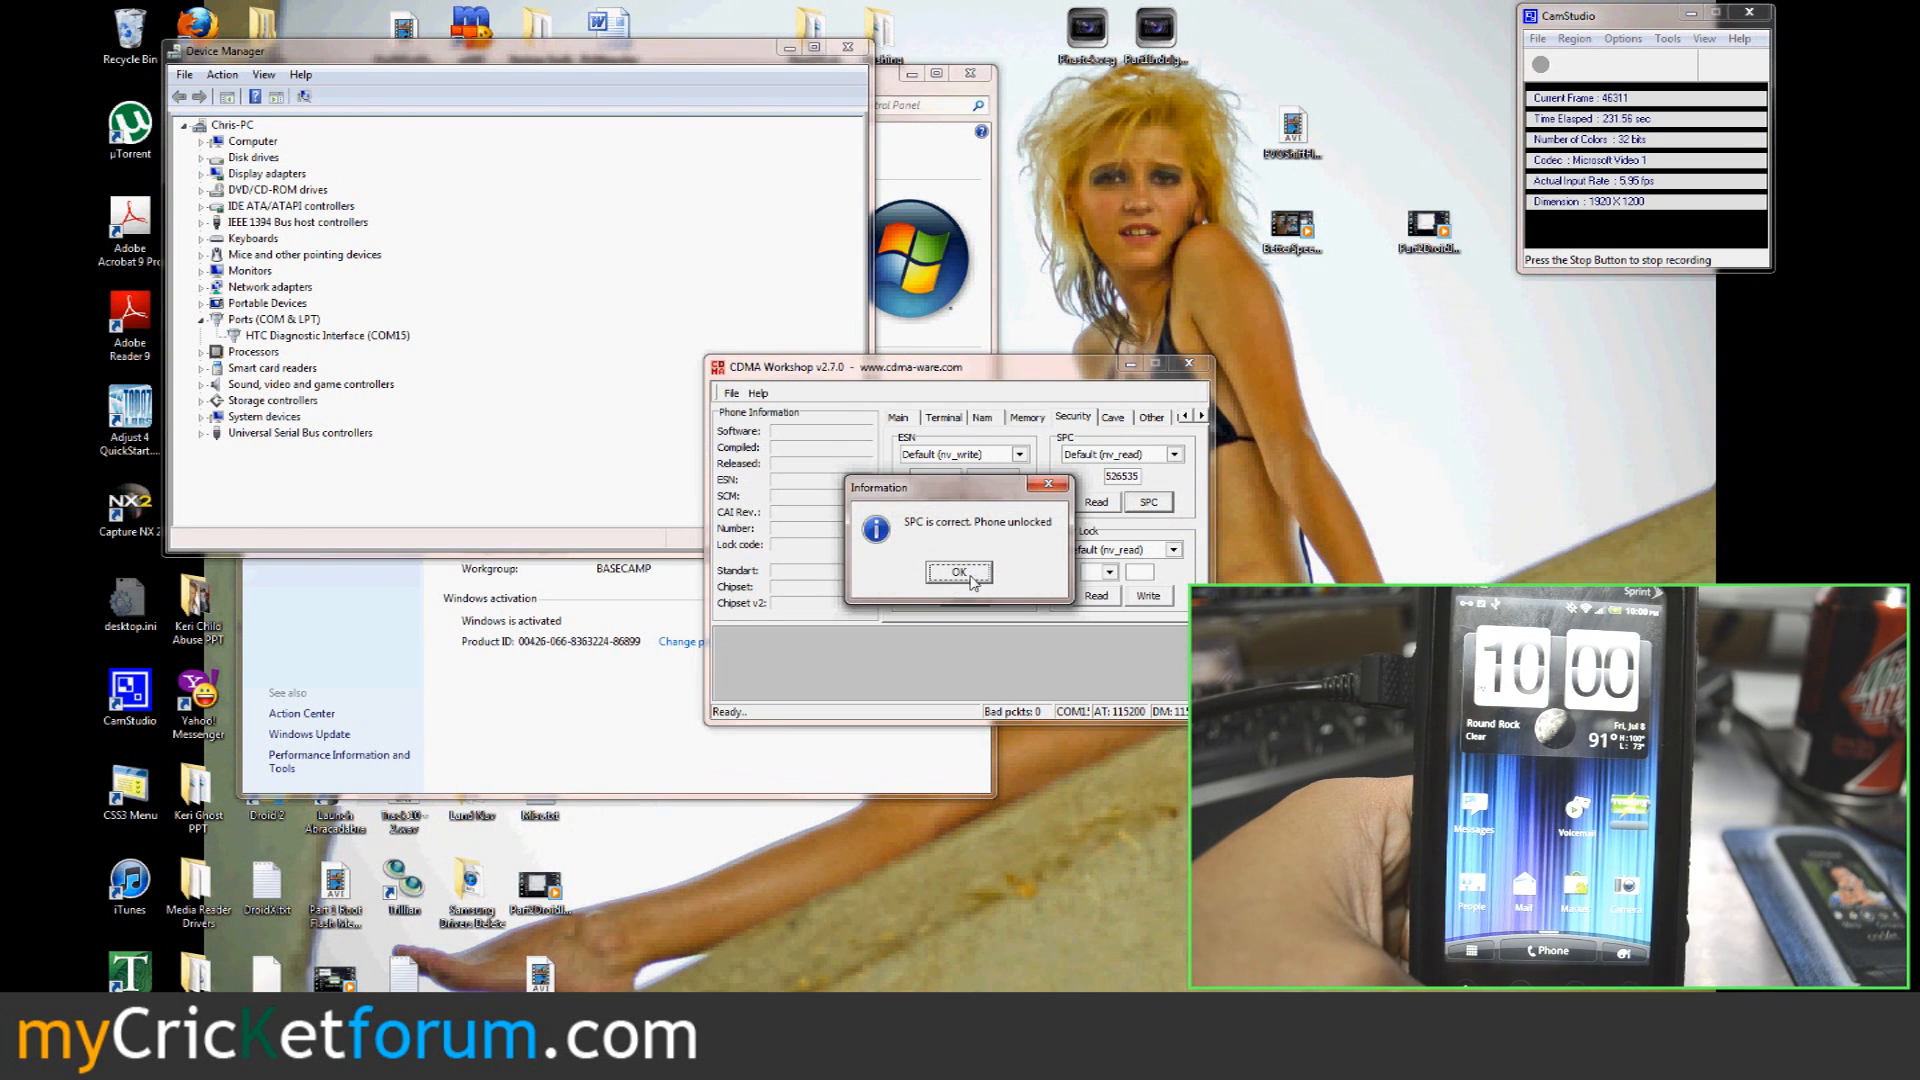
left_click(958, 574)
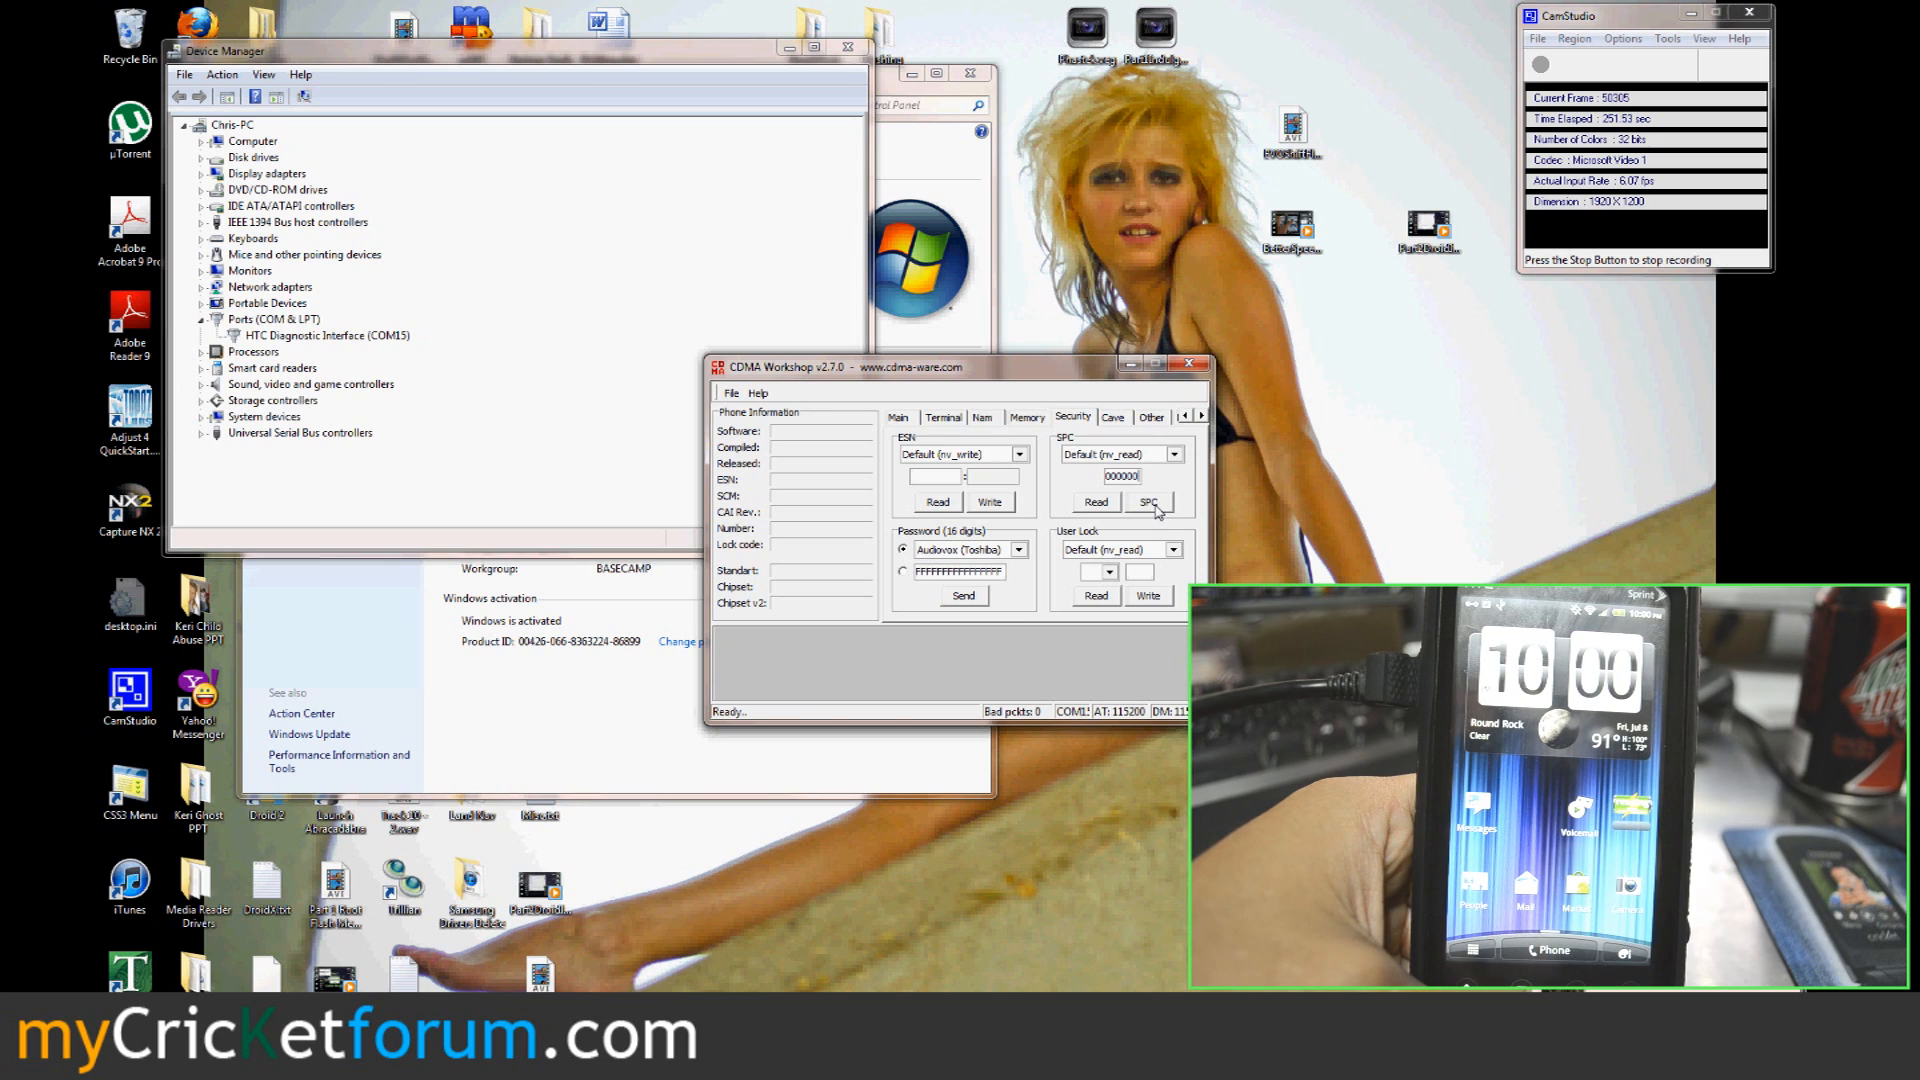
left_click(1094, 504)
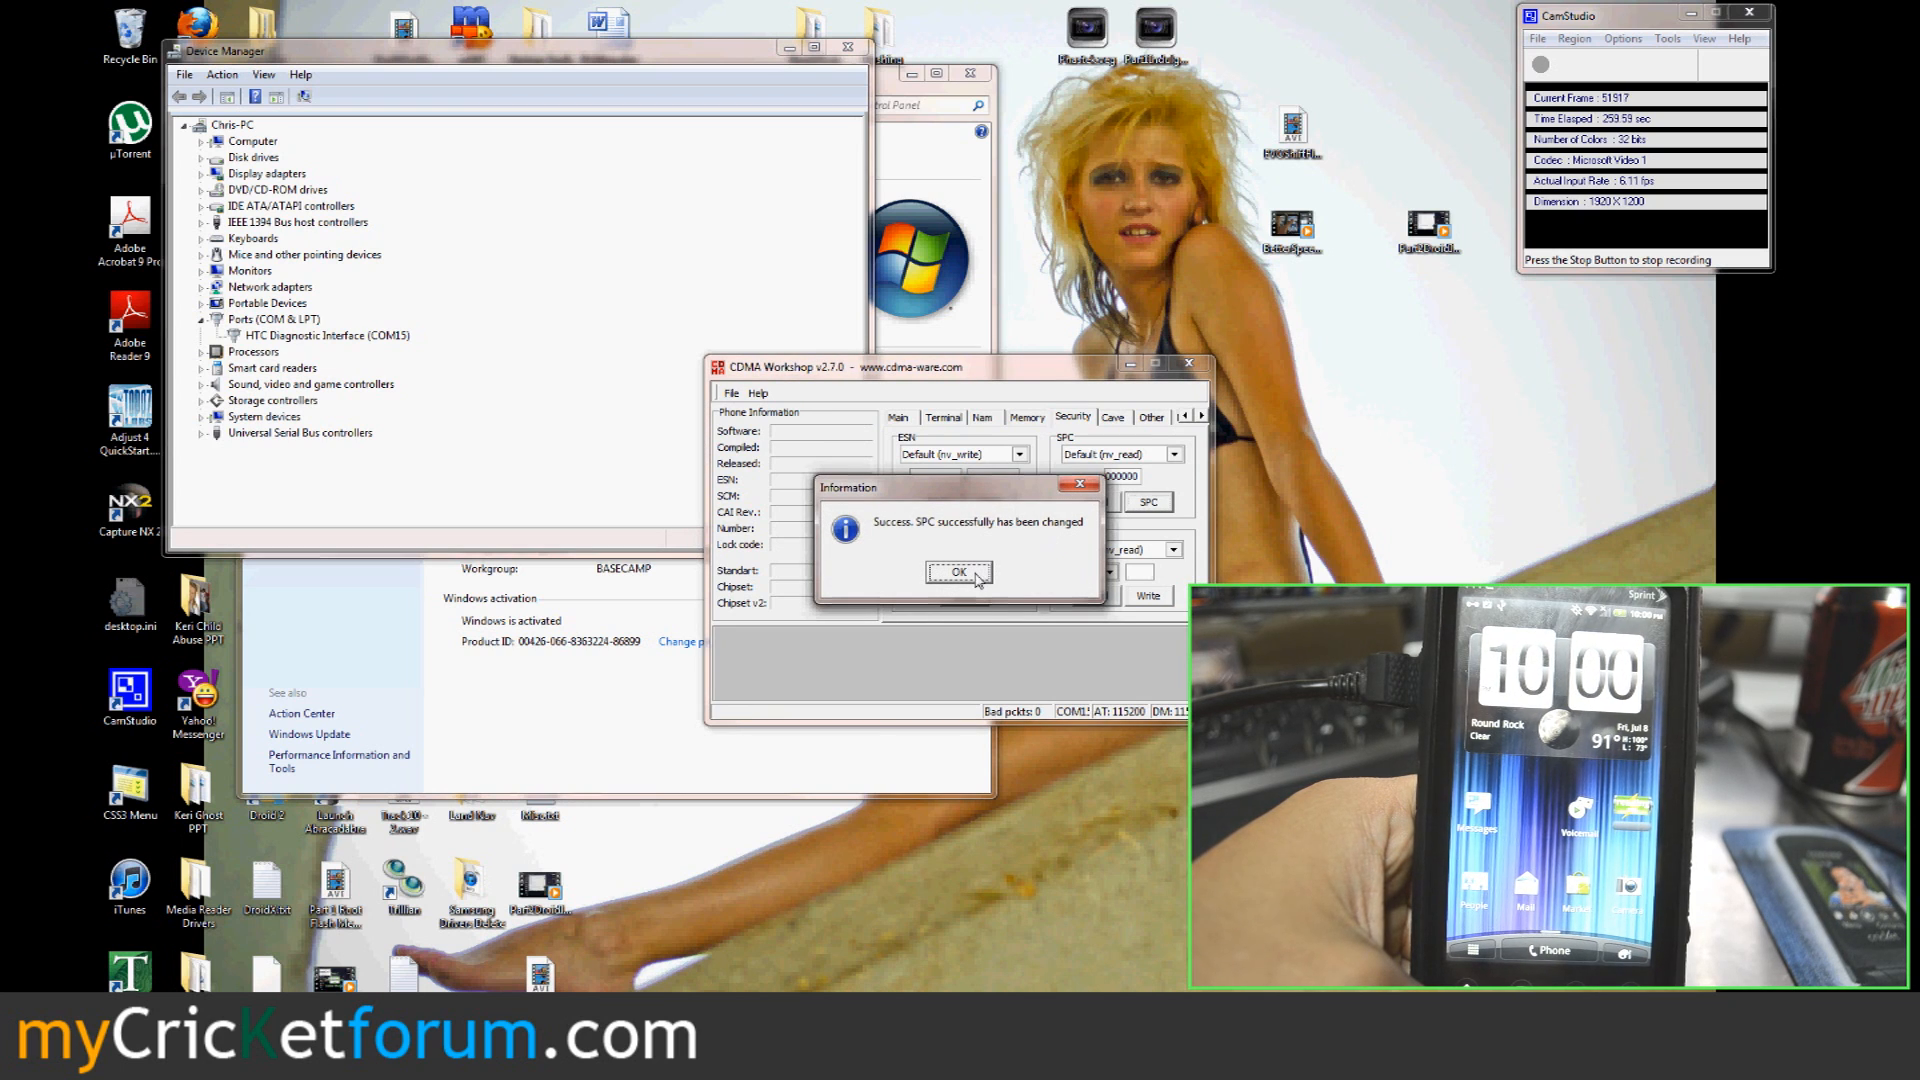
left_click(958, 572)
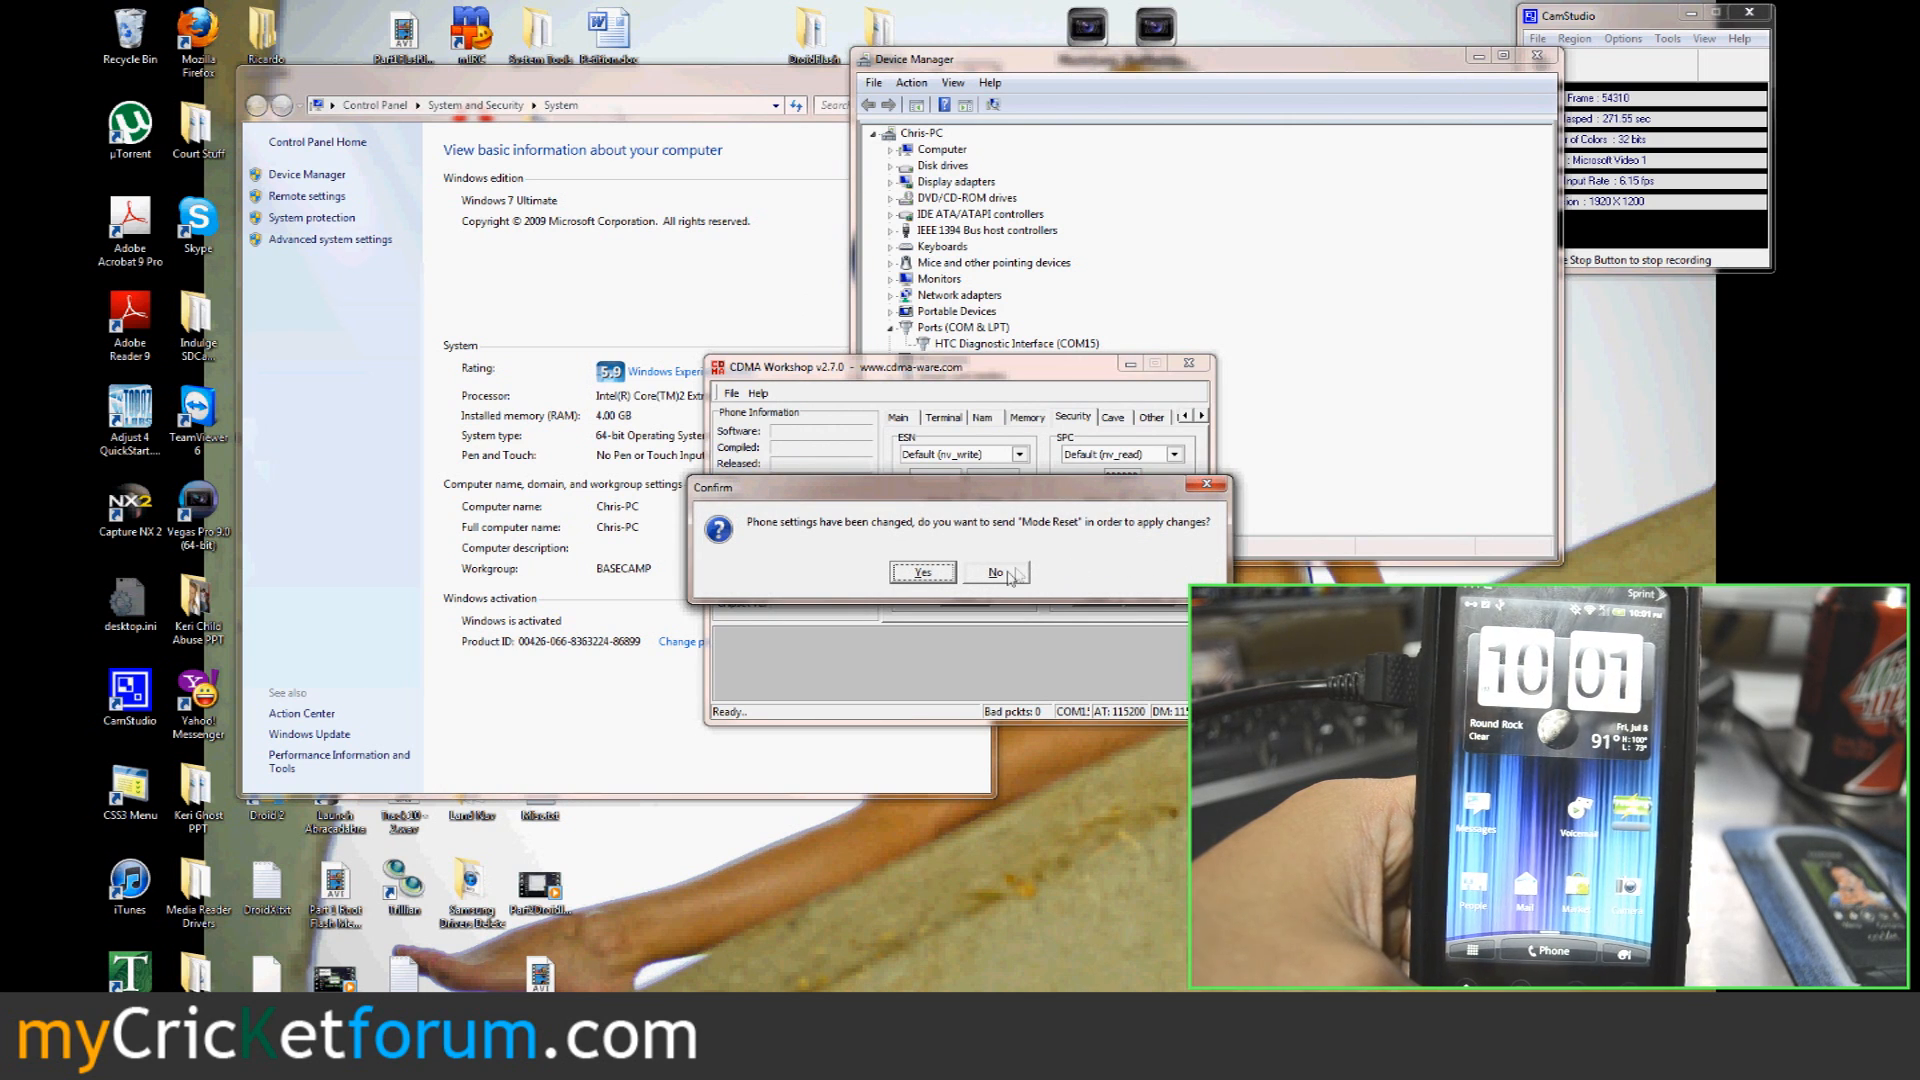
Decline sending a mode reset while closing CDMA Workshop.
left_click(994, 572)
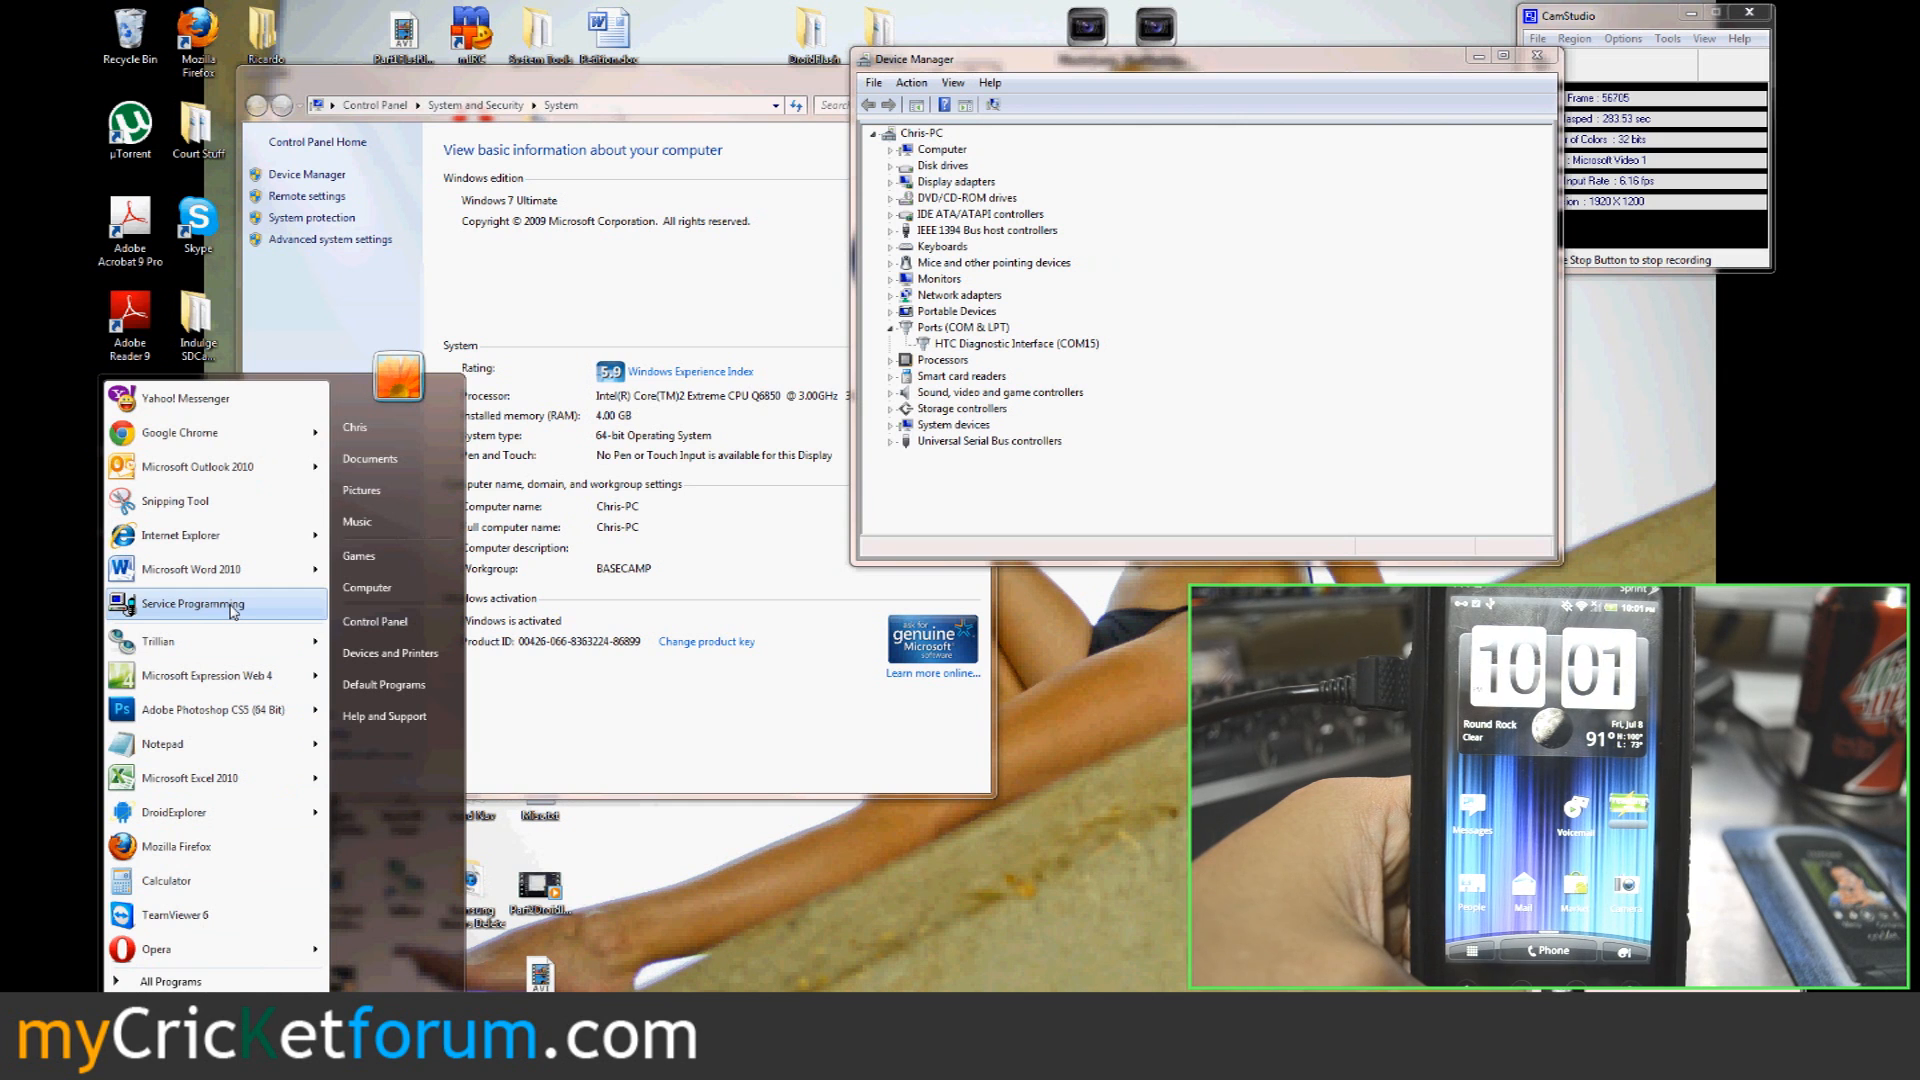
Launch QPST and add the phone's diagnostic port, dismissing the port enabling error.
left_click(192, 602)
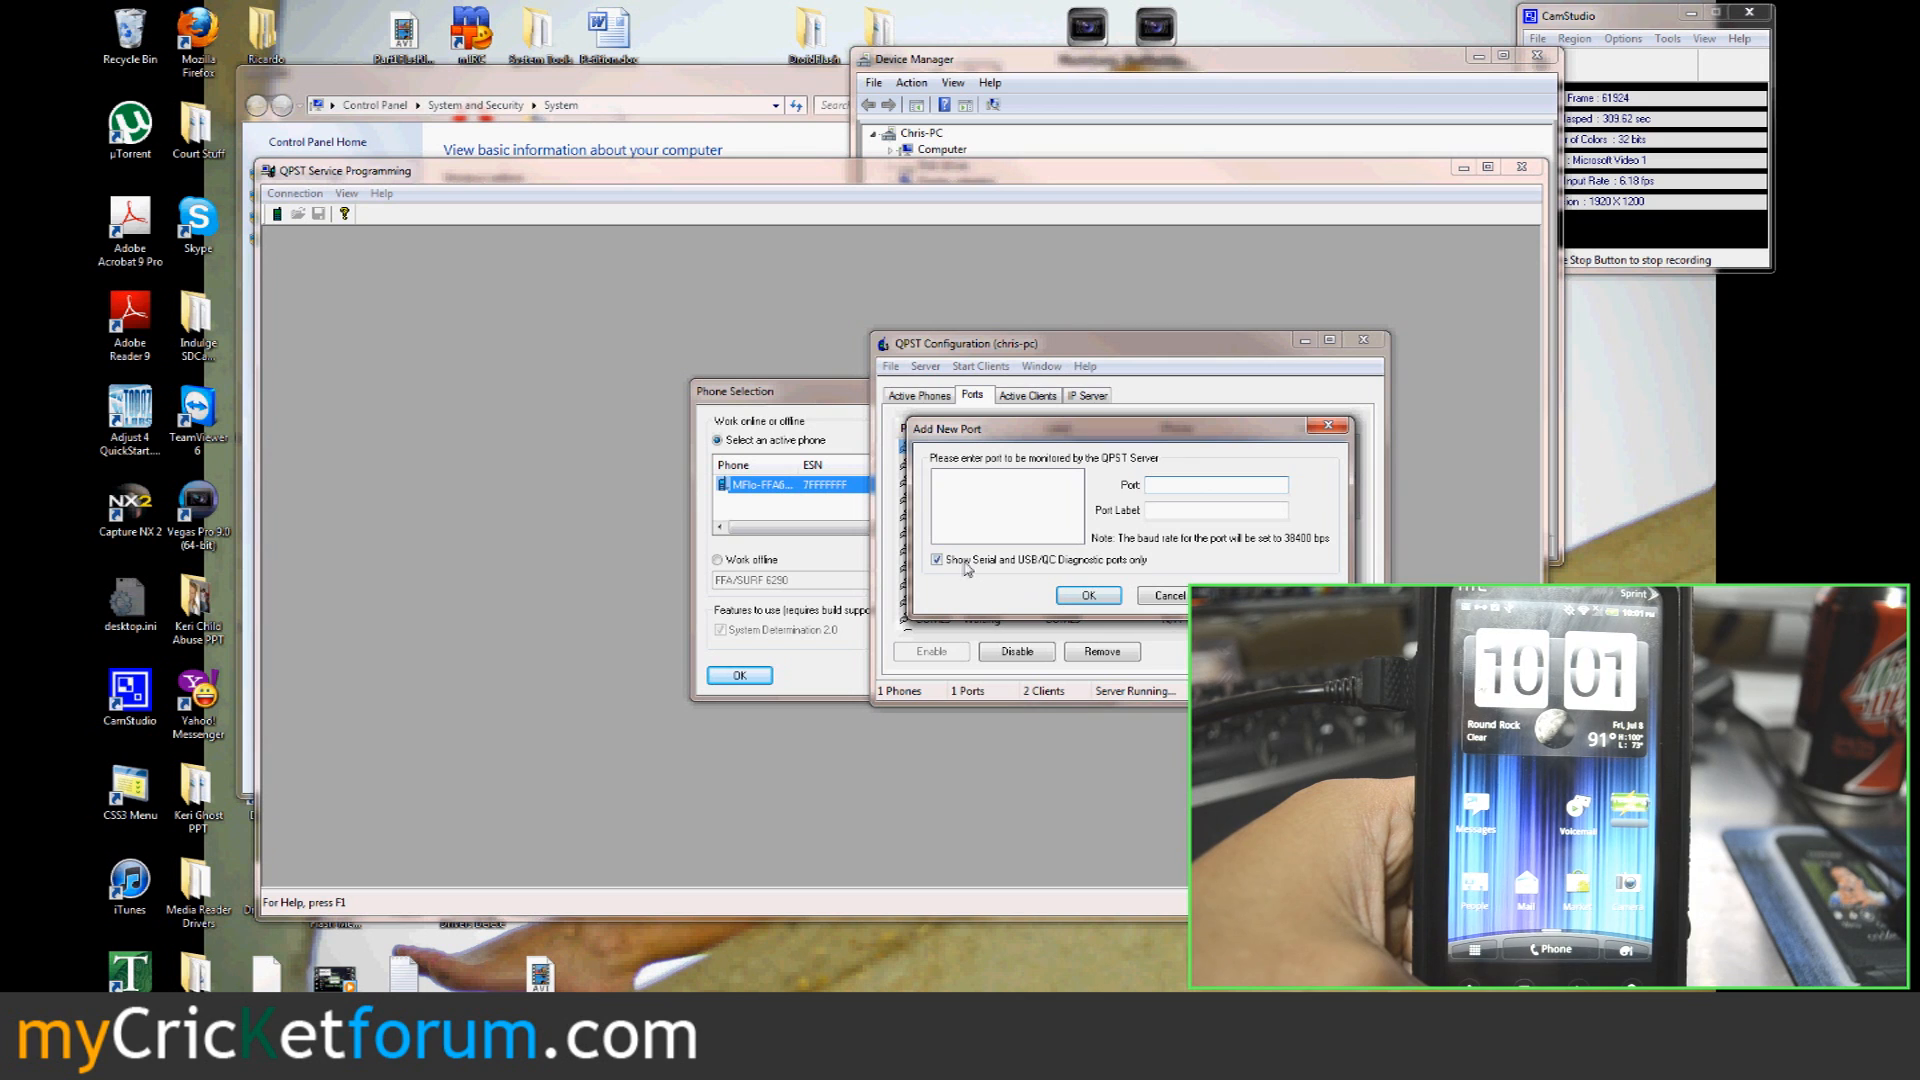
left_click(936, 560)
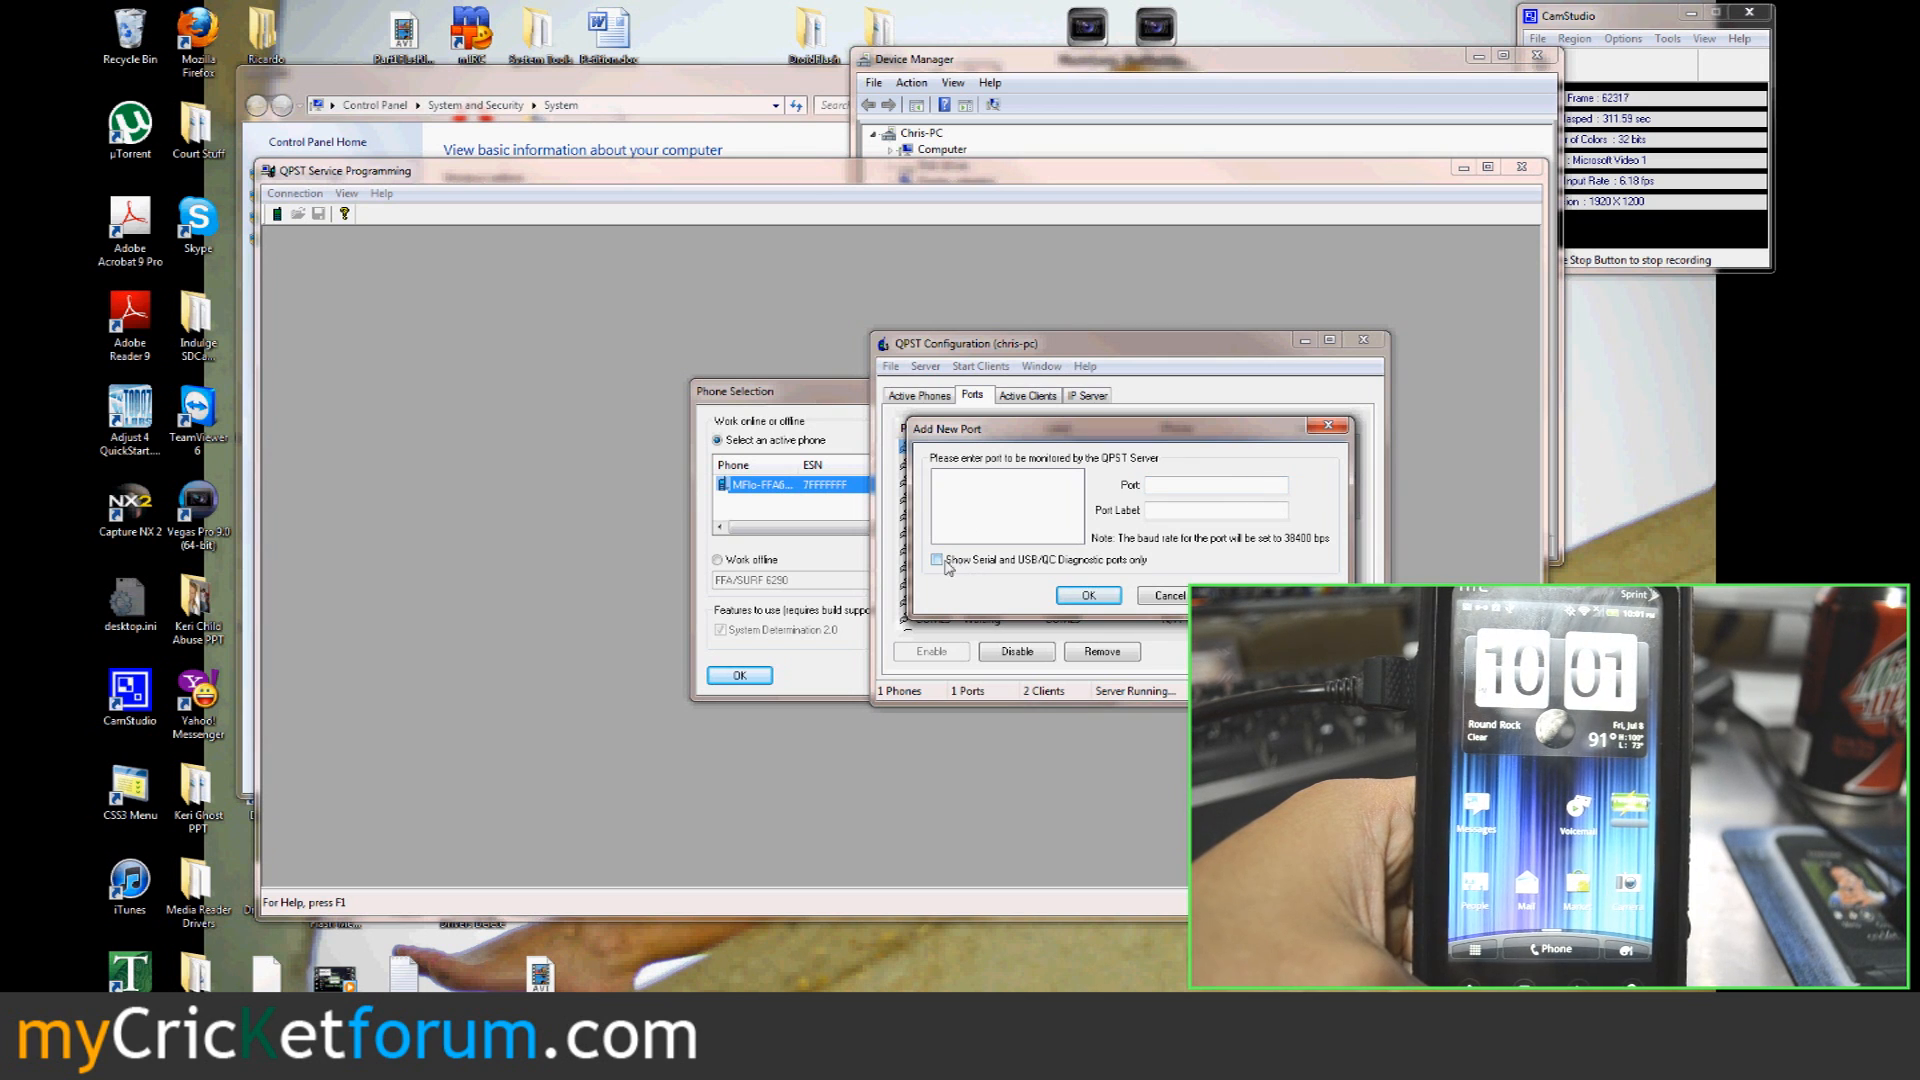
left_click(936, 560)
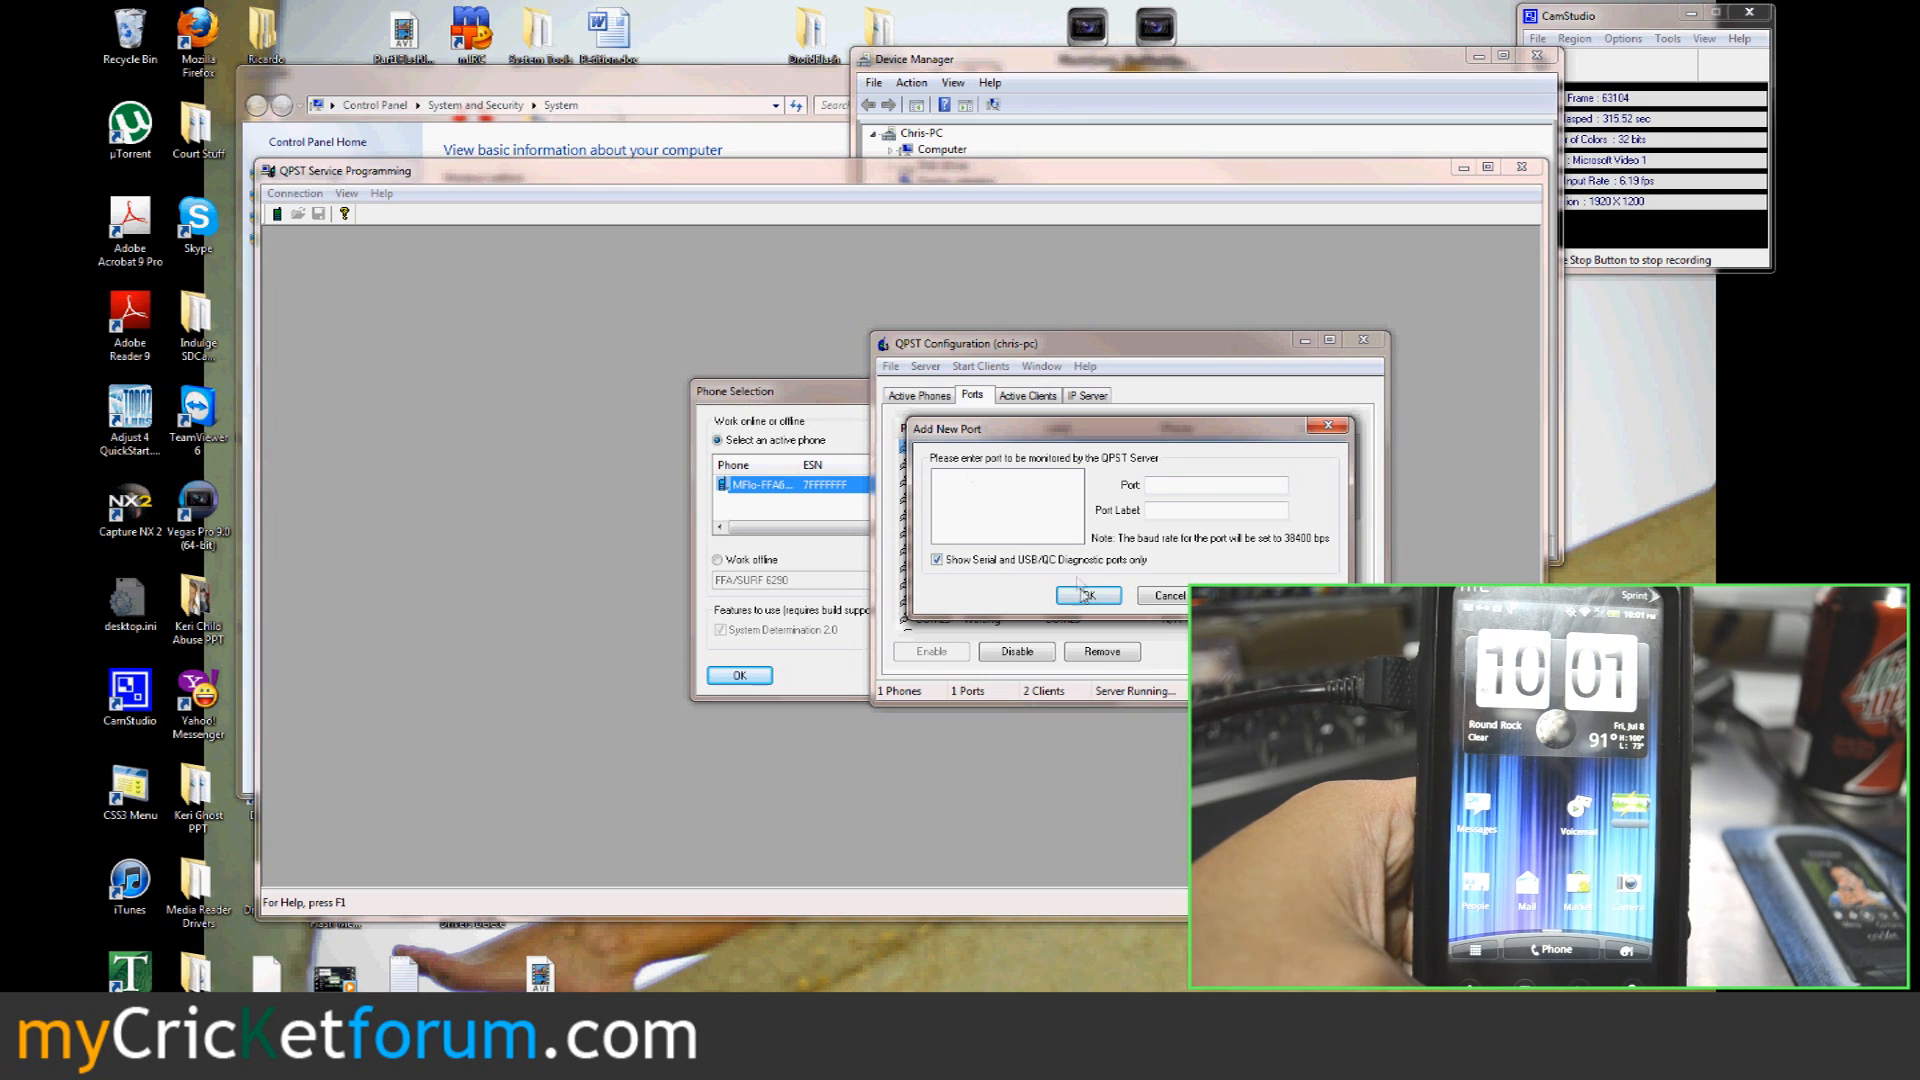
left_click(1084, 596)
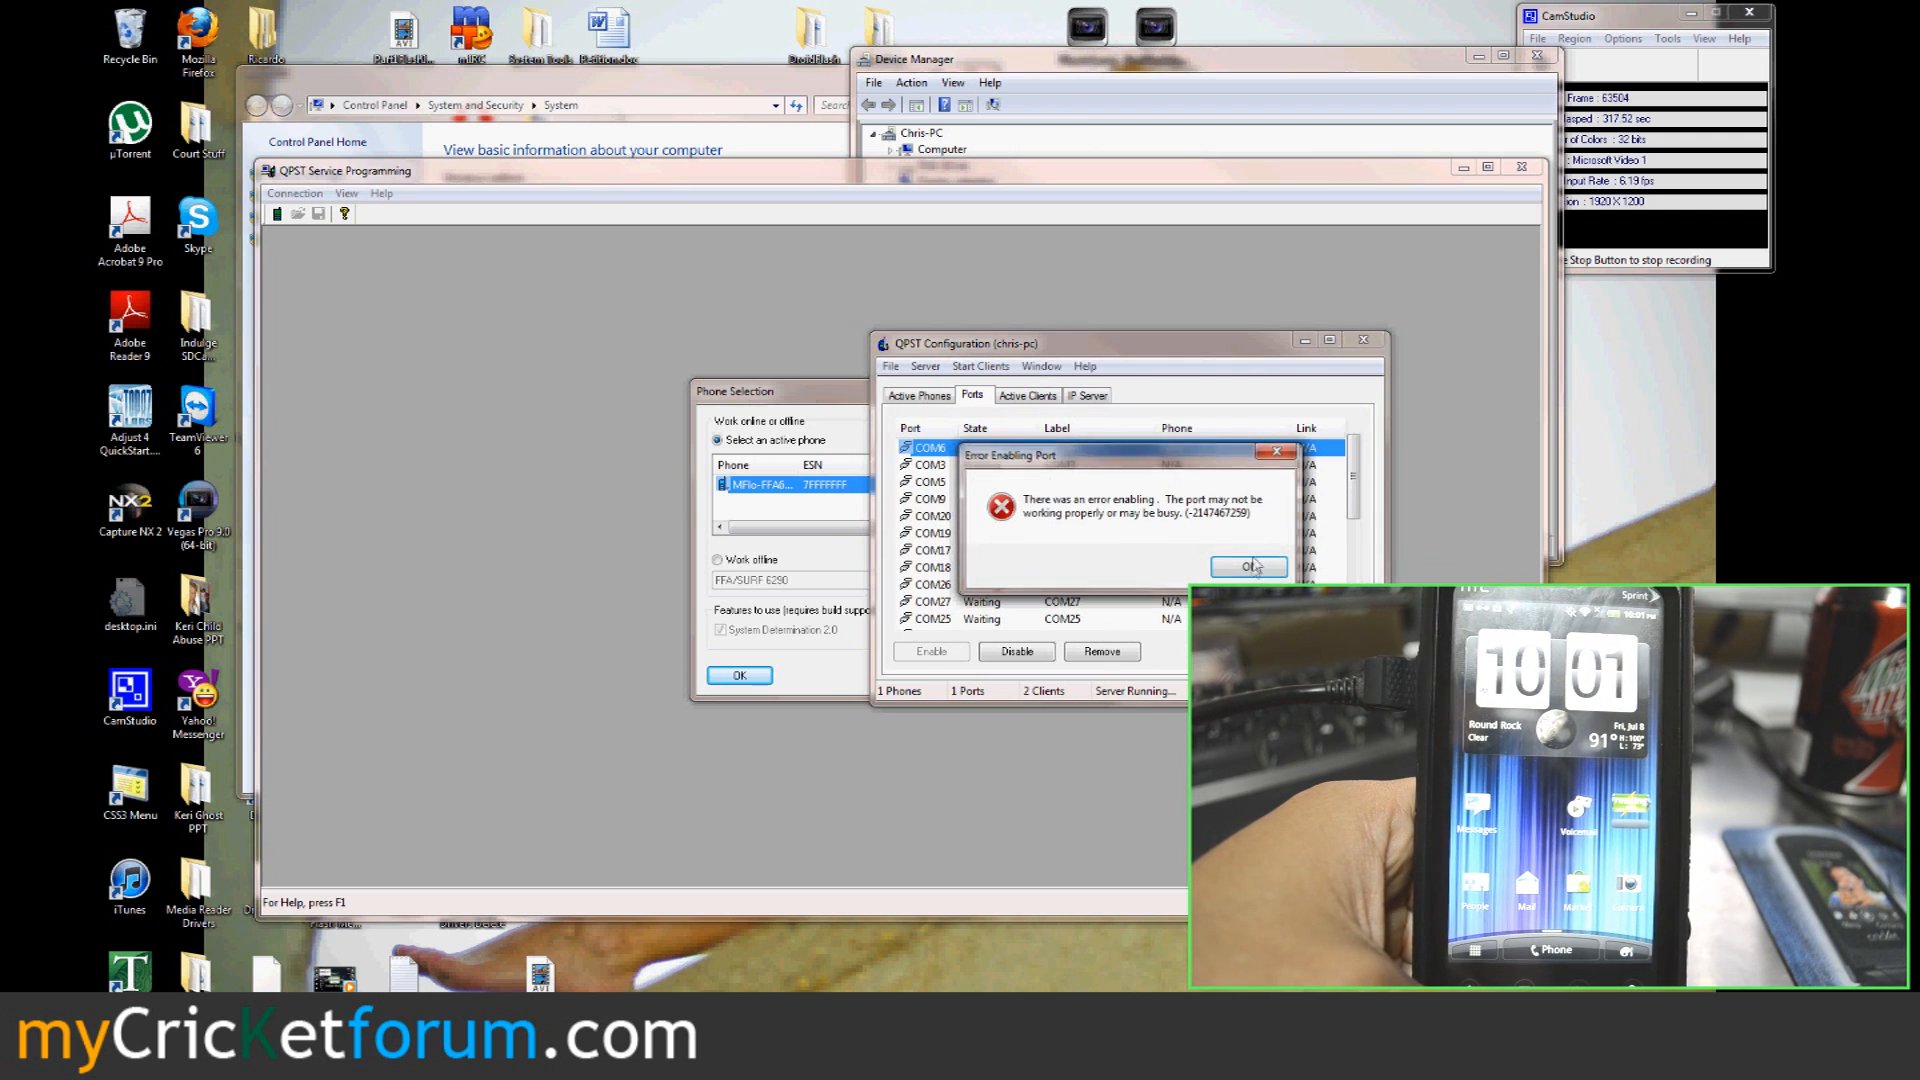
left_click(1248, 566)
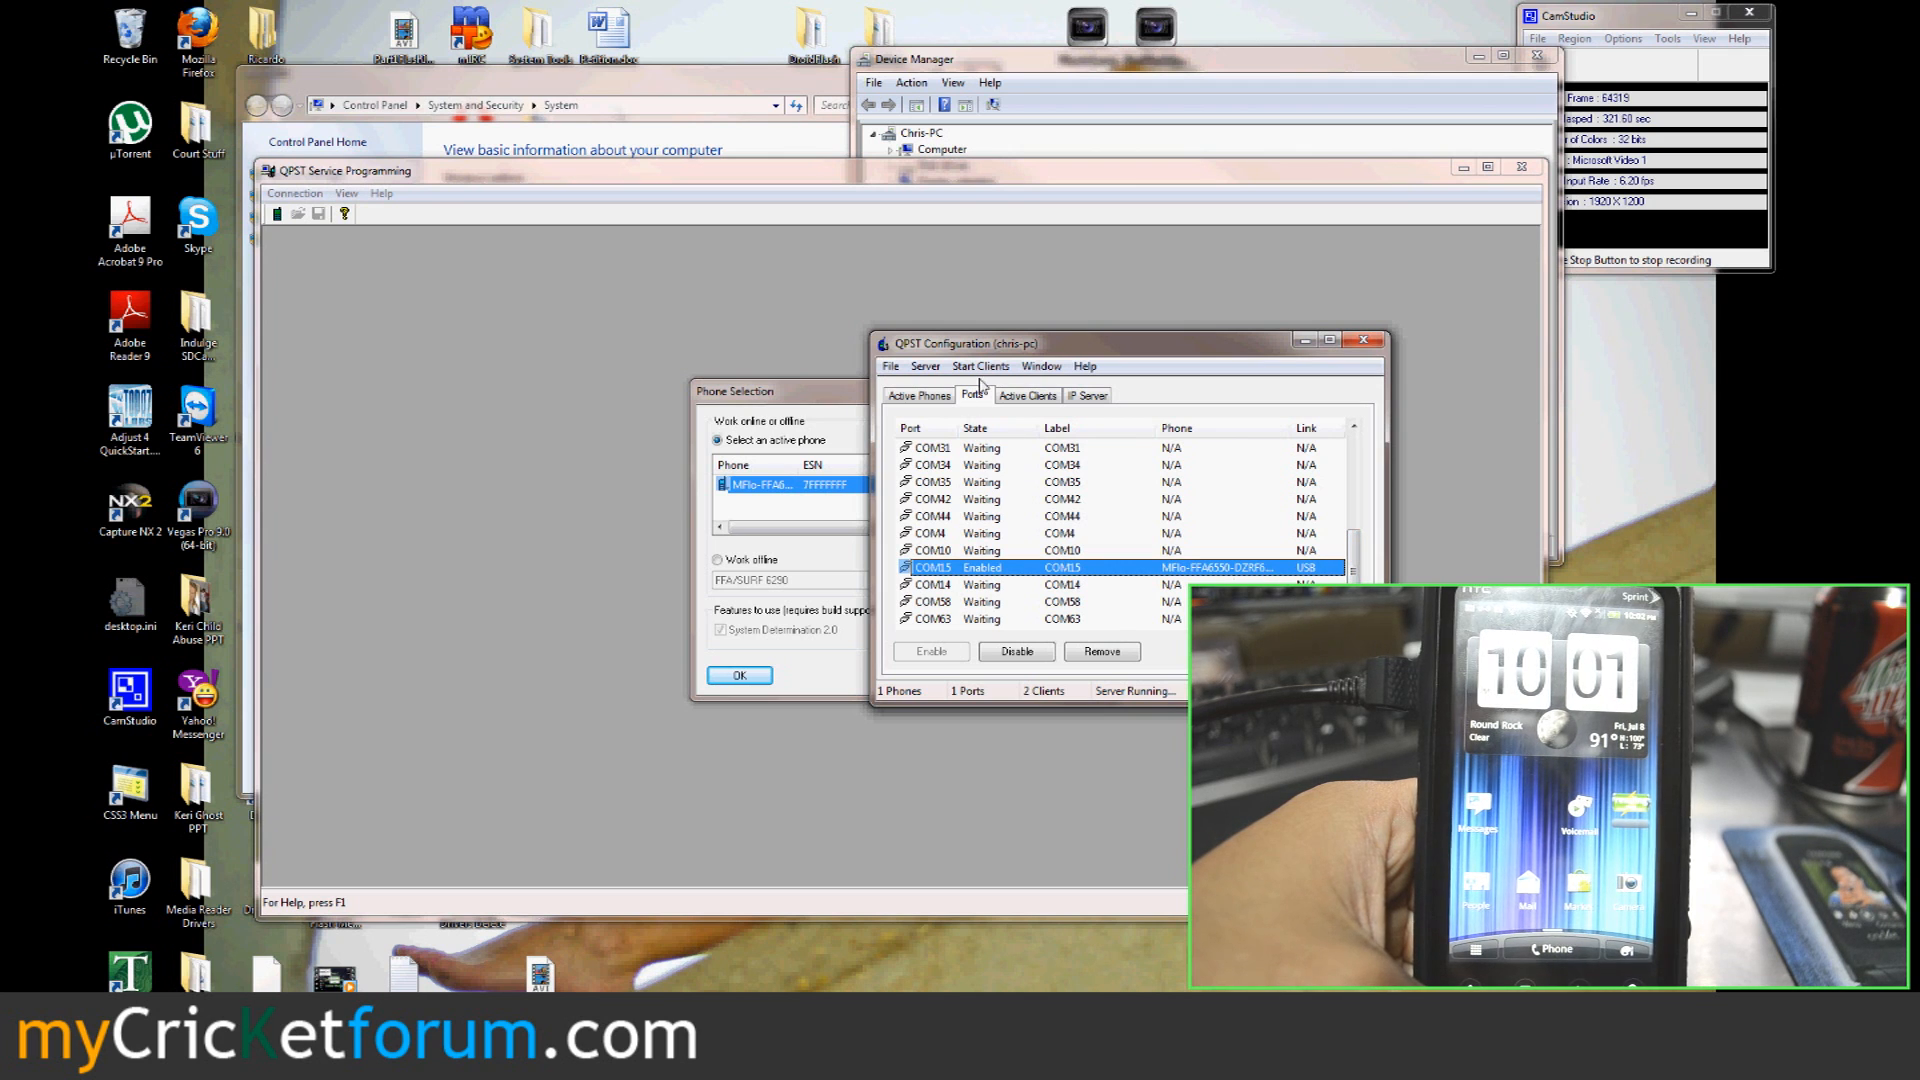
Start Service Programming on the COM15 phone with code 000000 and read its settings.
left_click(980, 364)
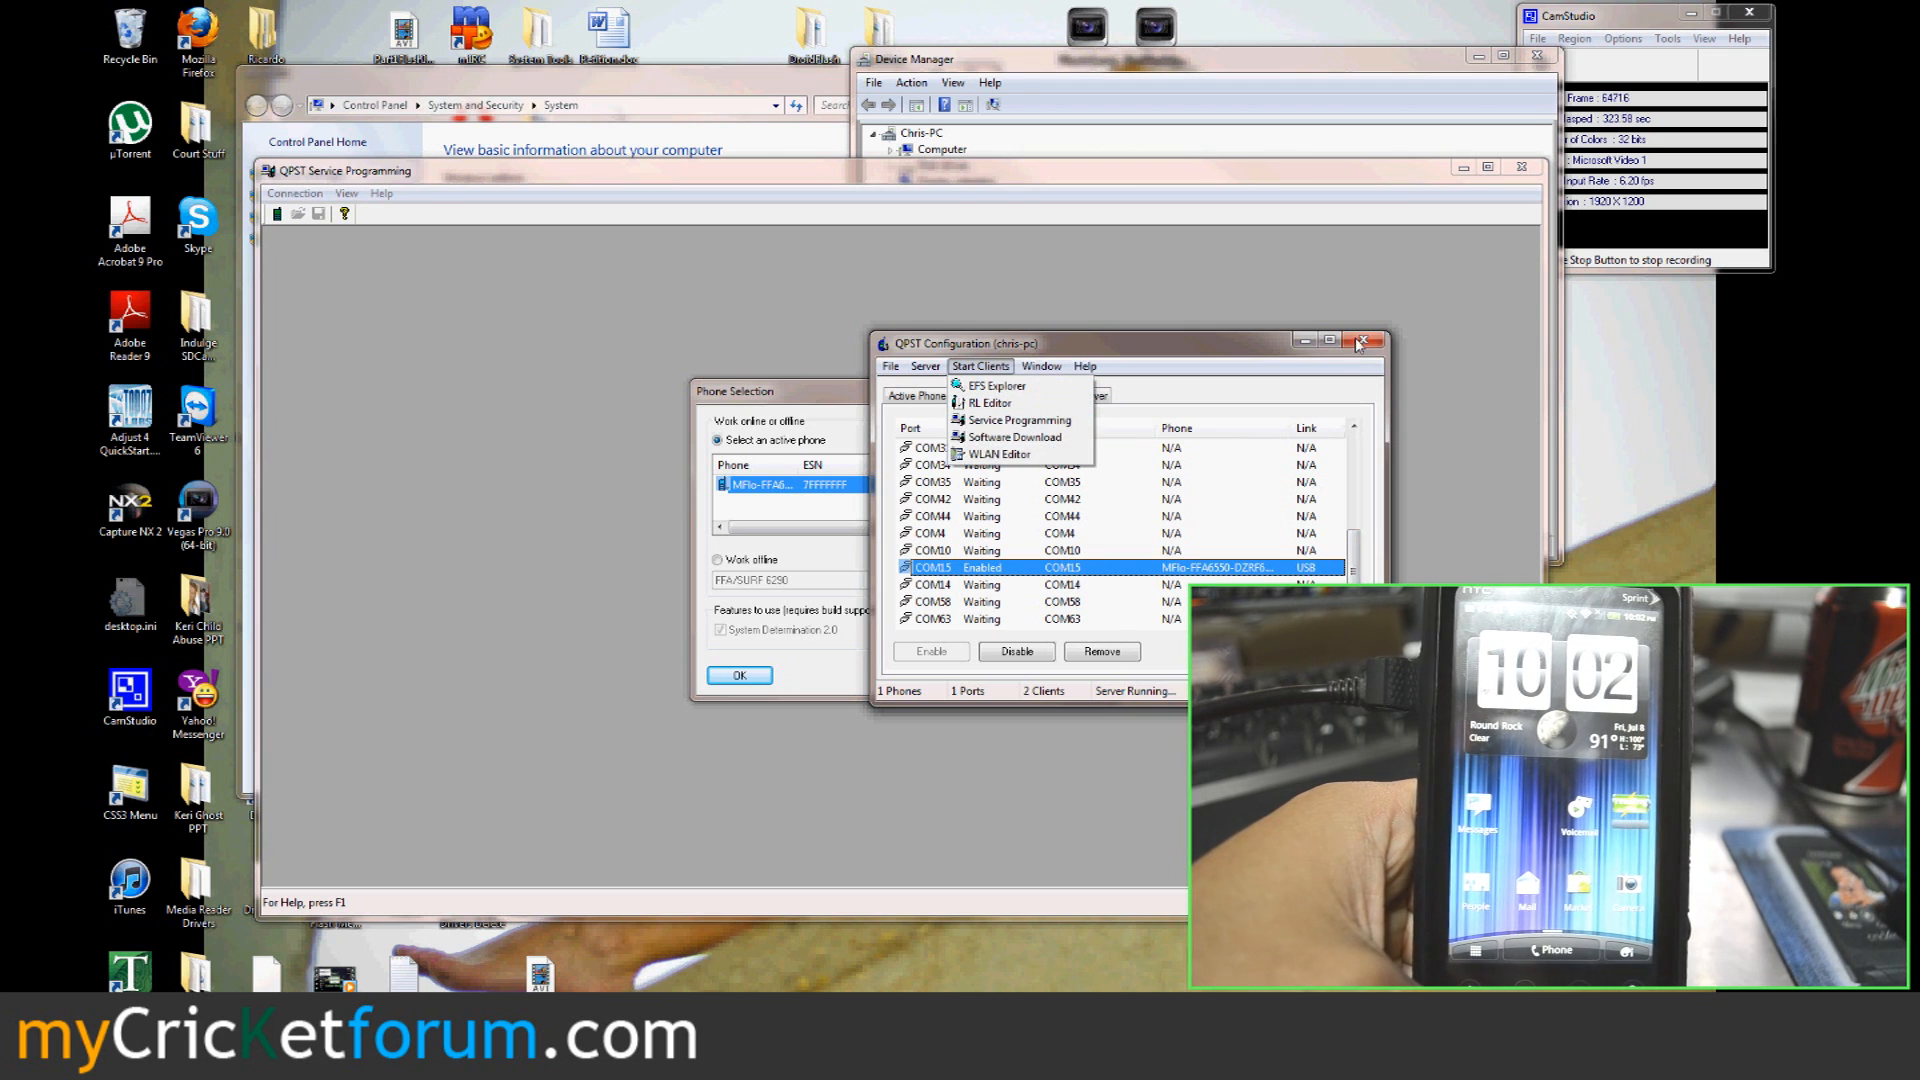
left_click(1360, 342)
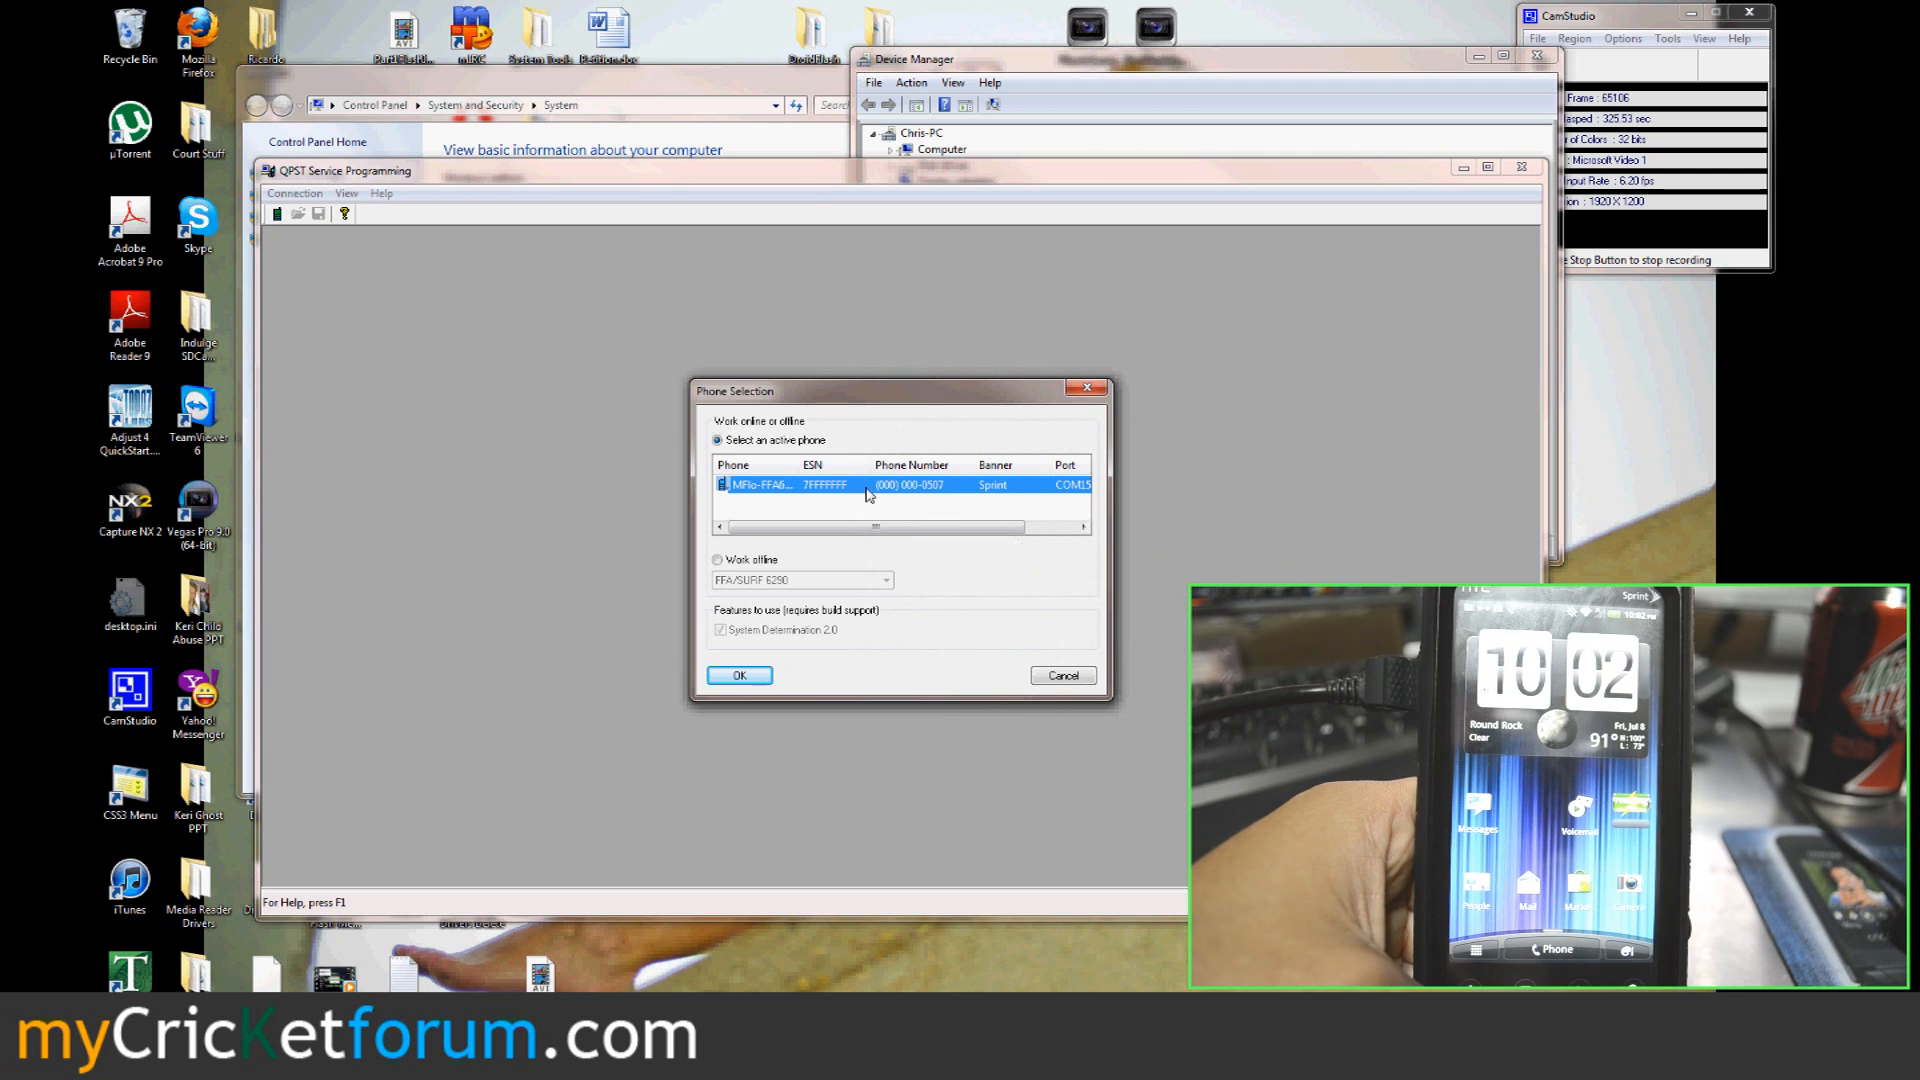
left_click(738, 674)
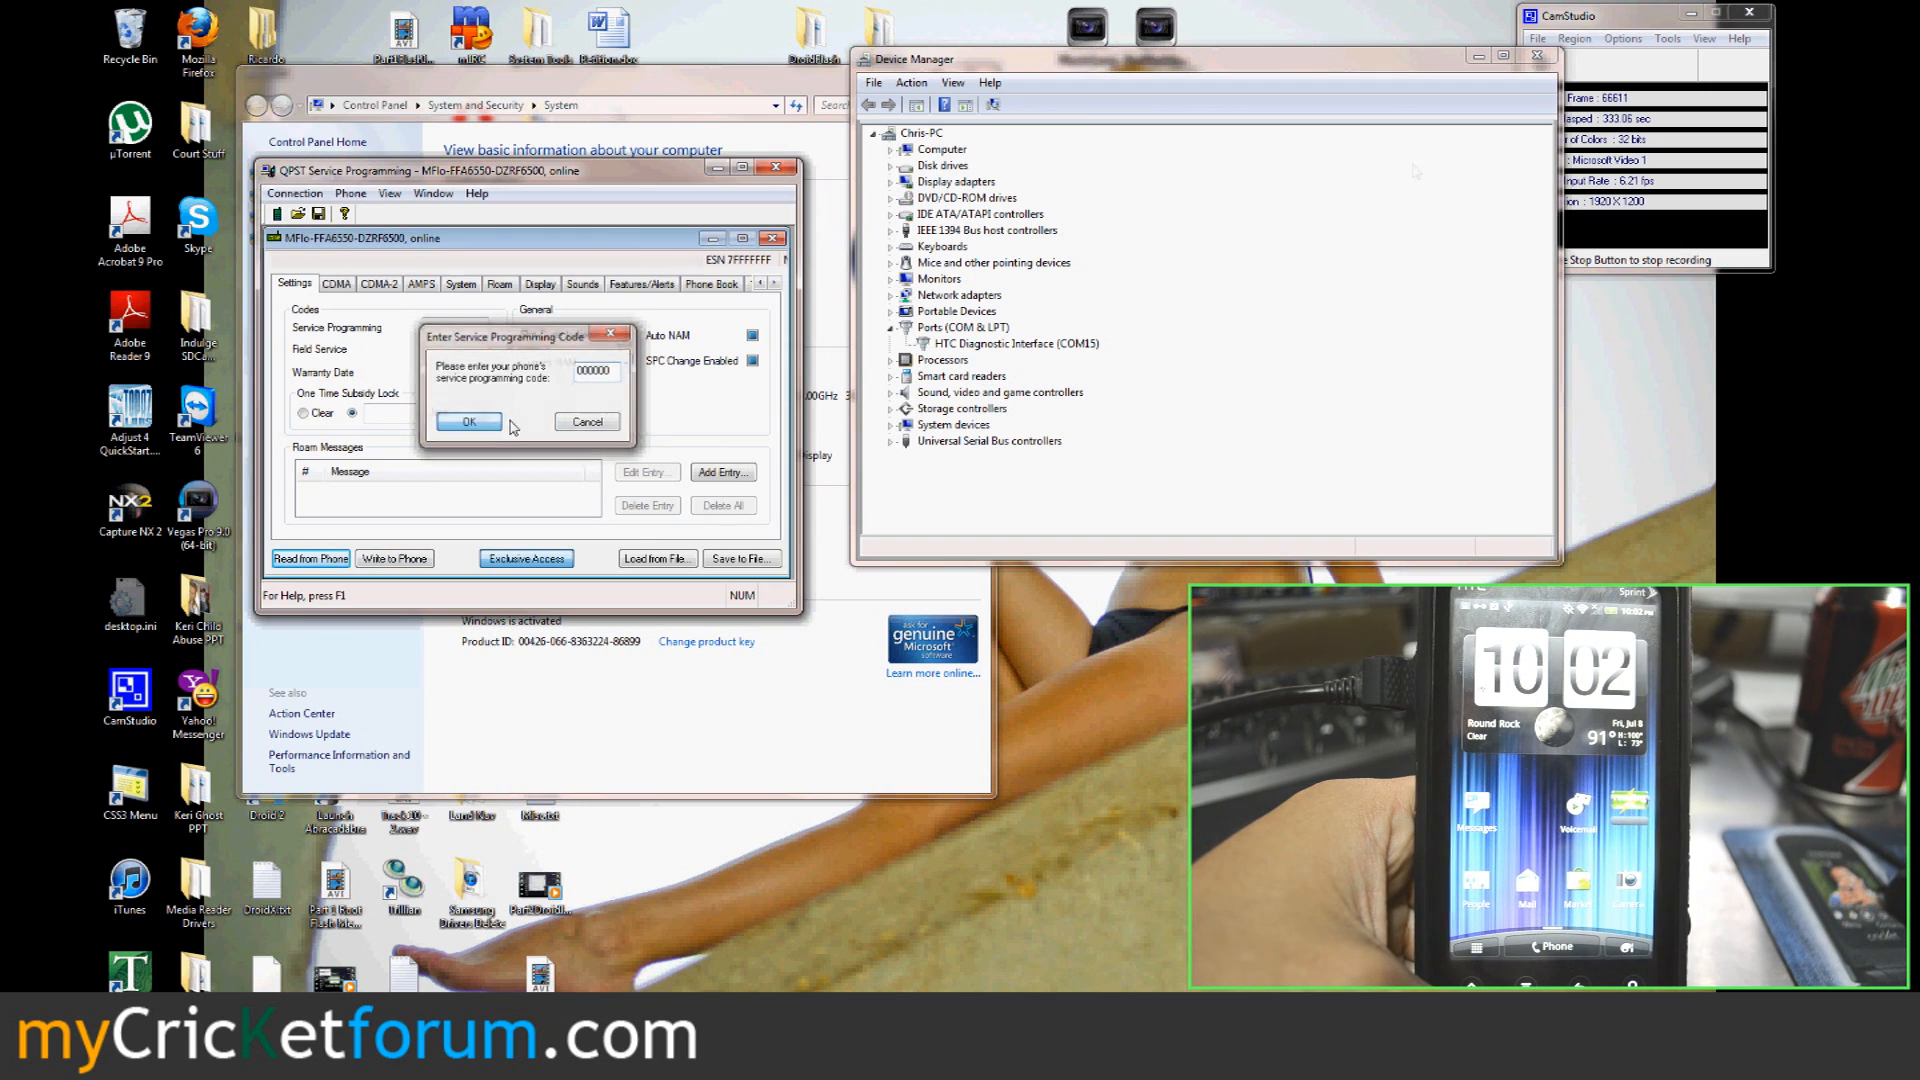
left_click(466, 422)
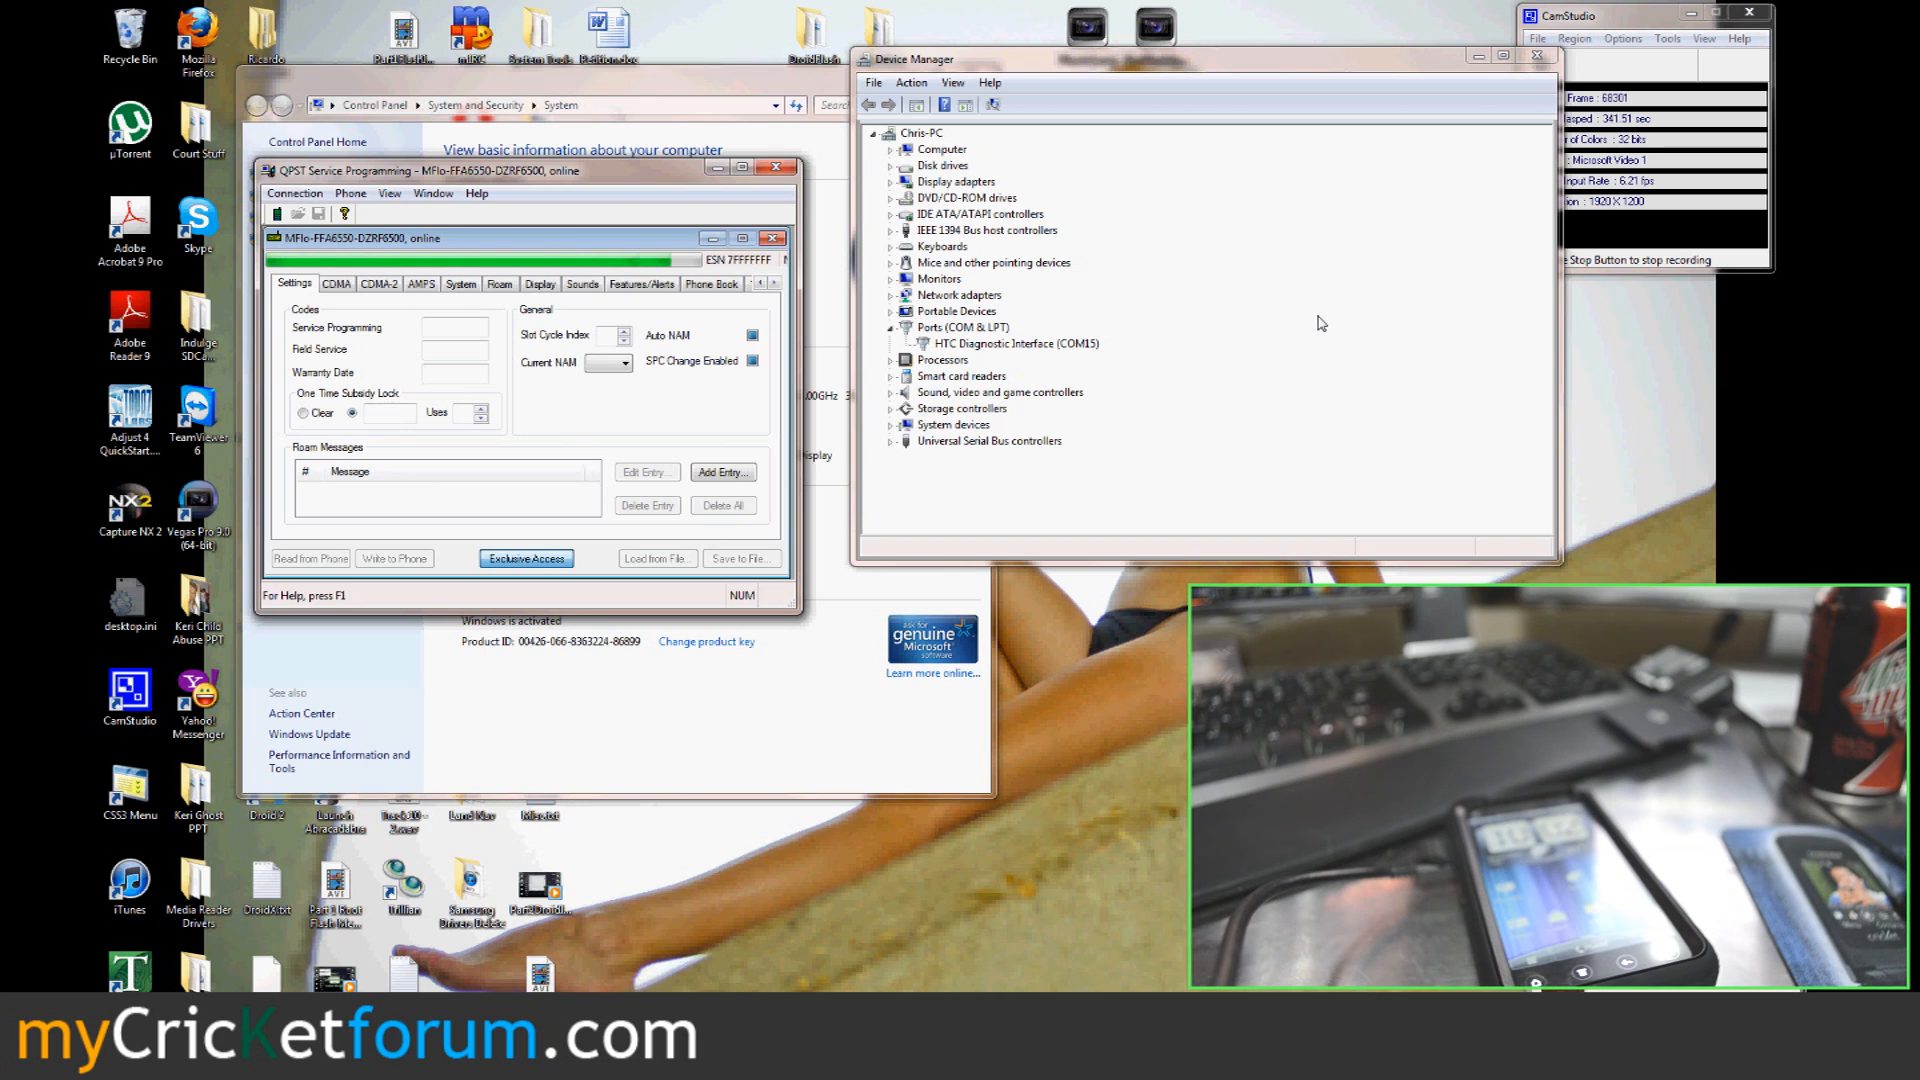
left_click(310, 558)
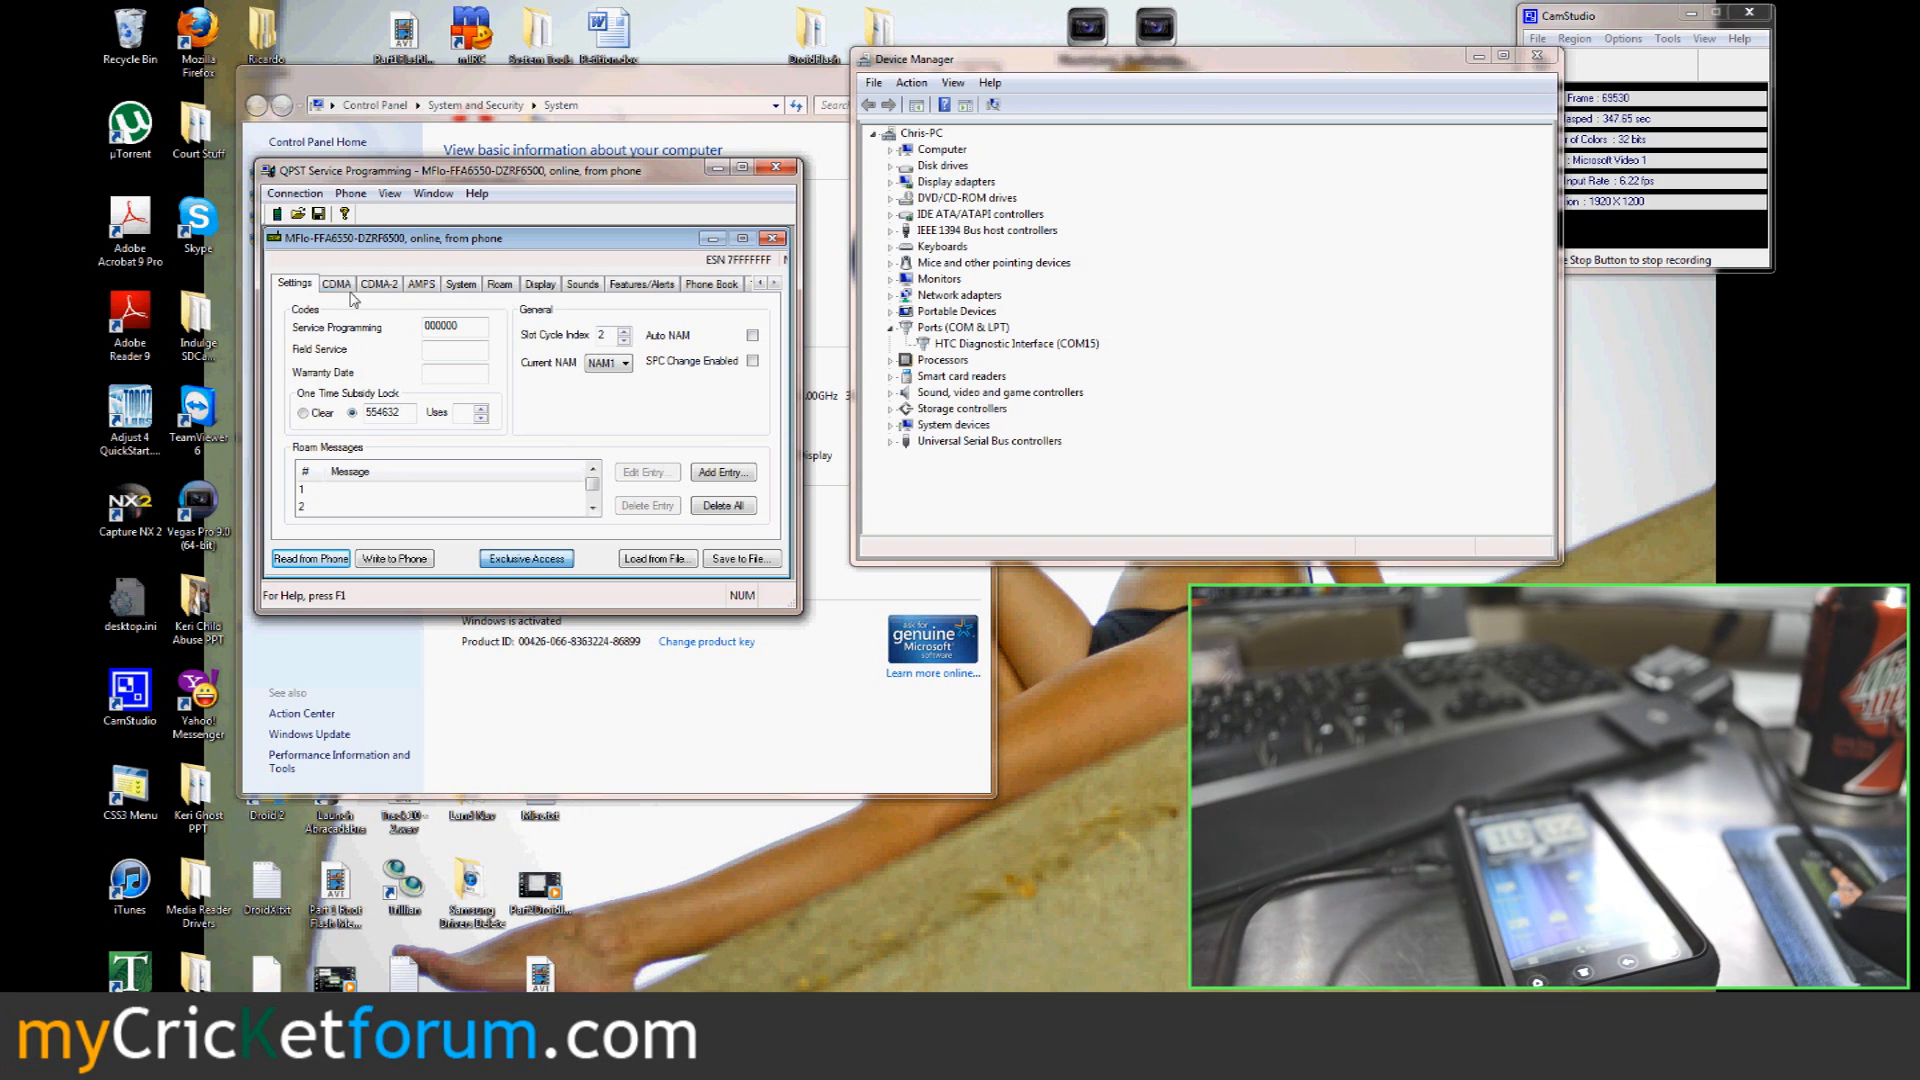
Save the stock NAM 1 CDMA settings to a backup file in the PRLs folder.
left_click(336, 282)
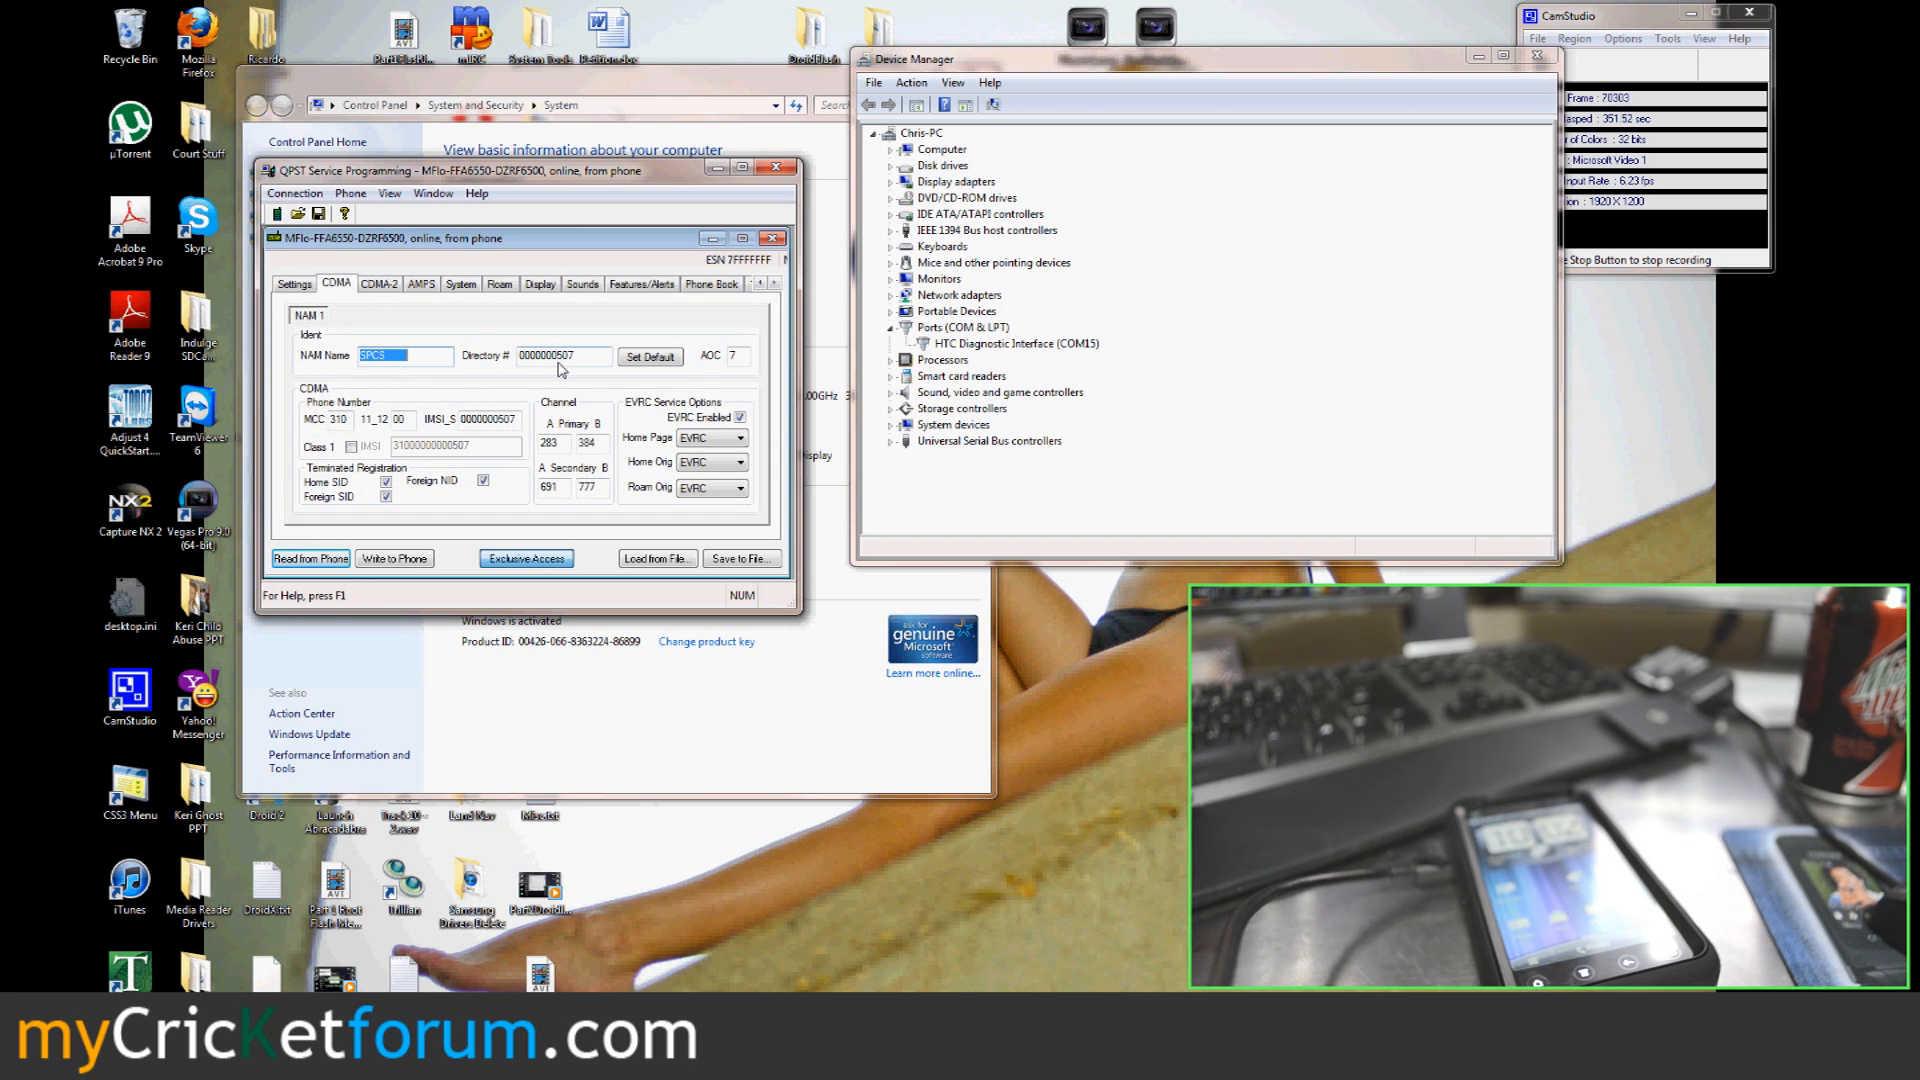
left_click(560, 356)
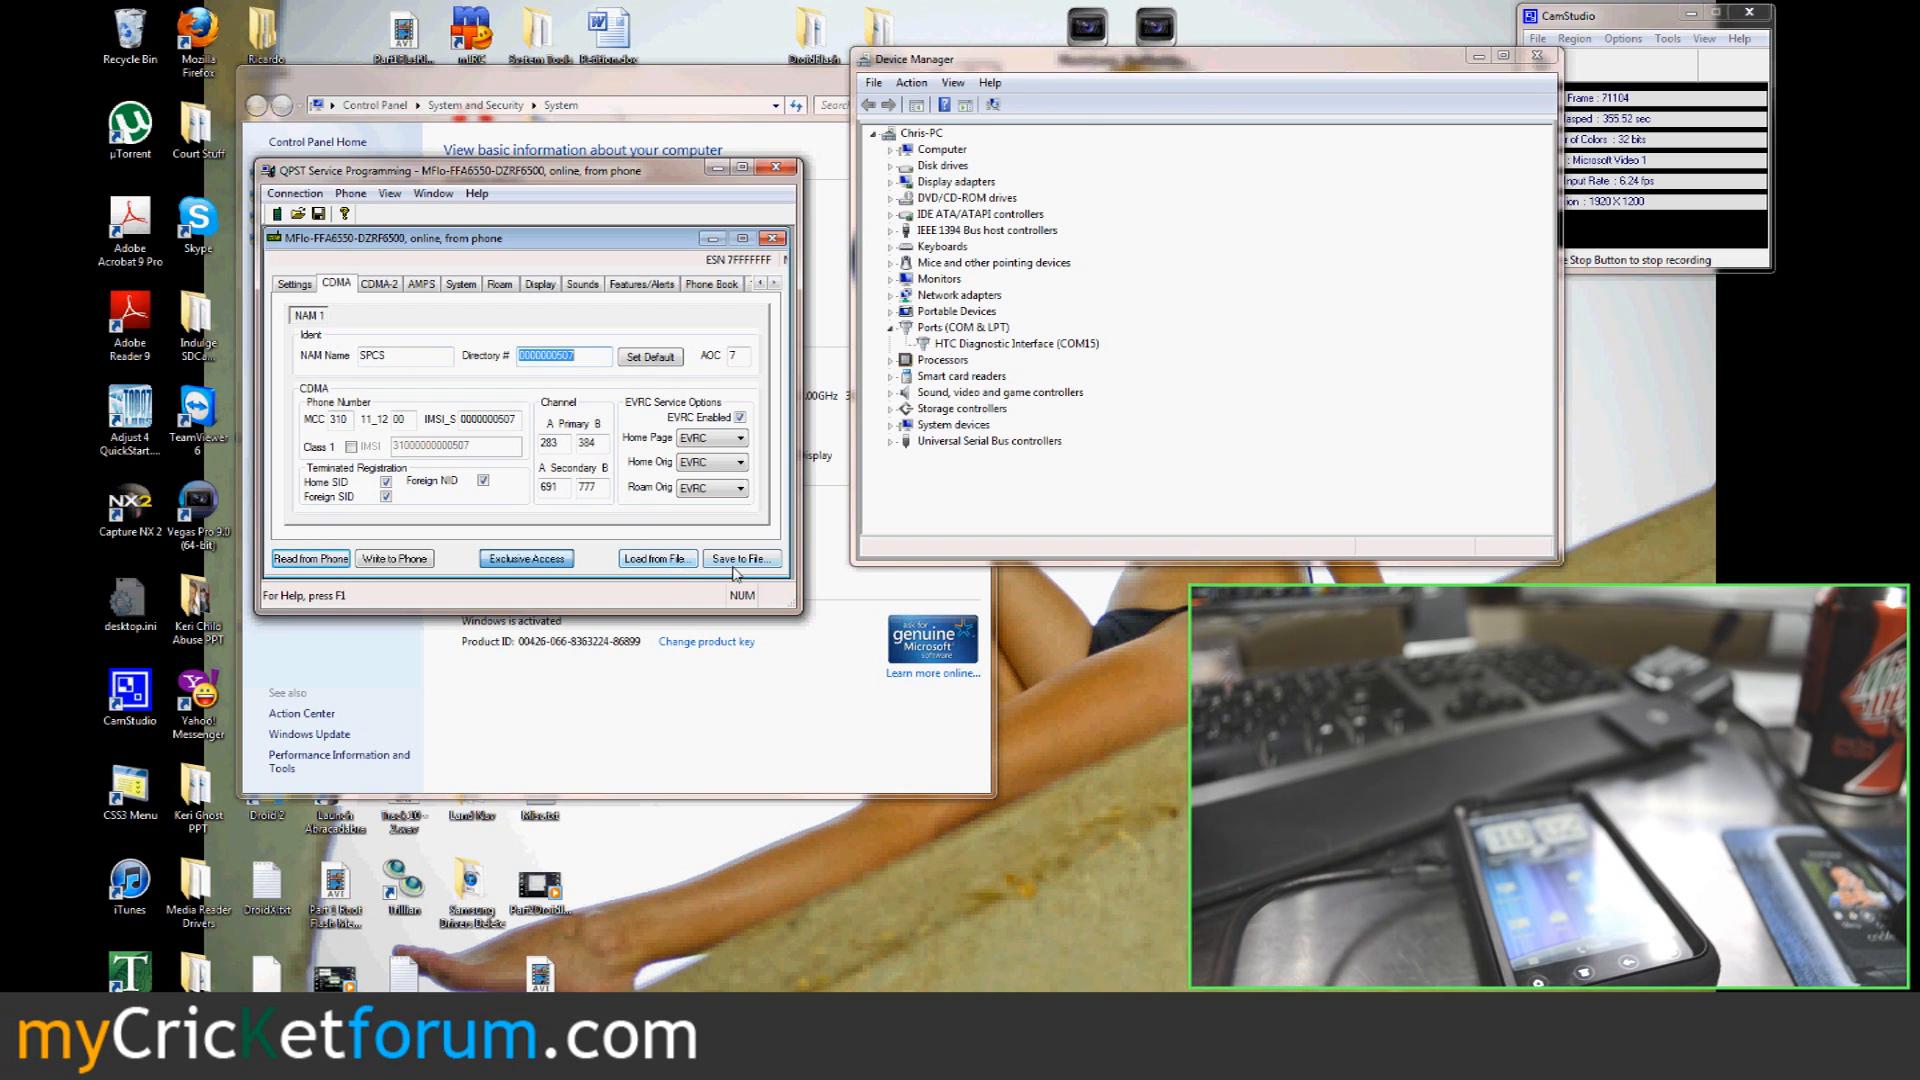
left_click(740, 558)
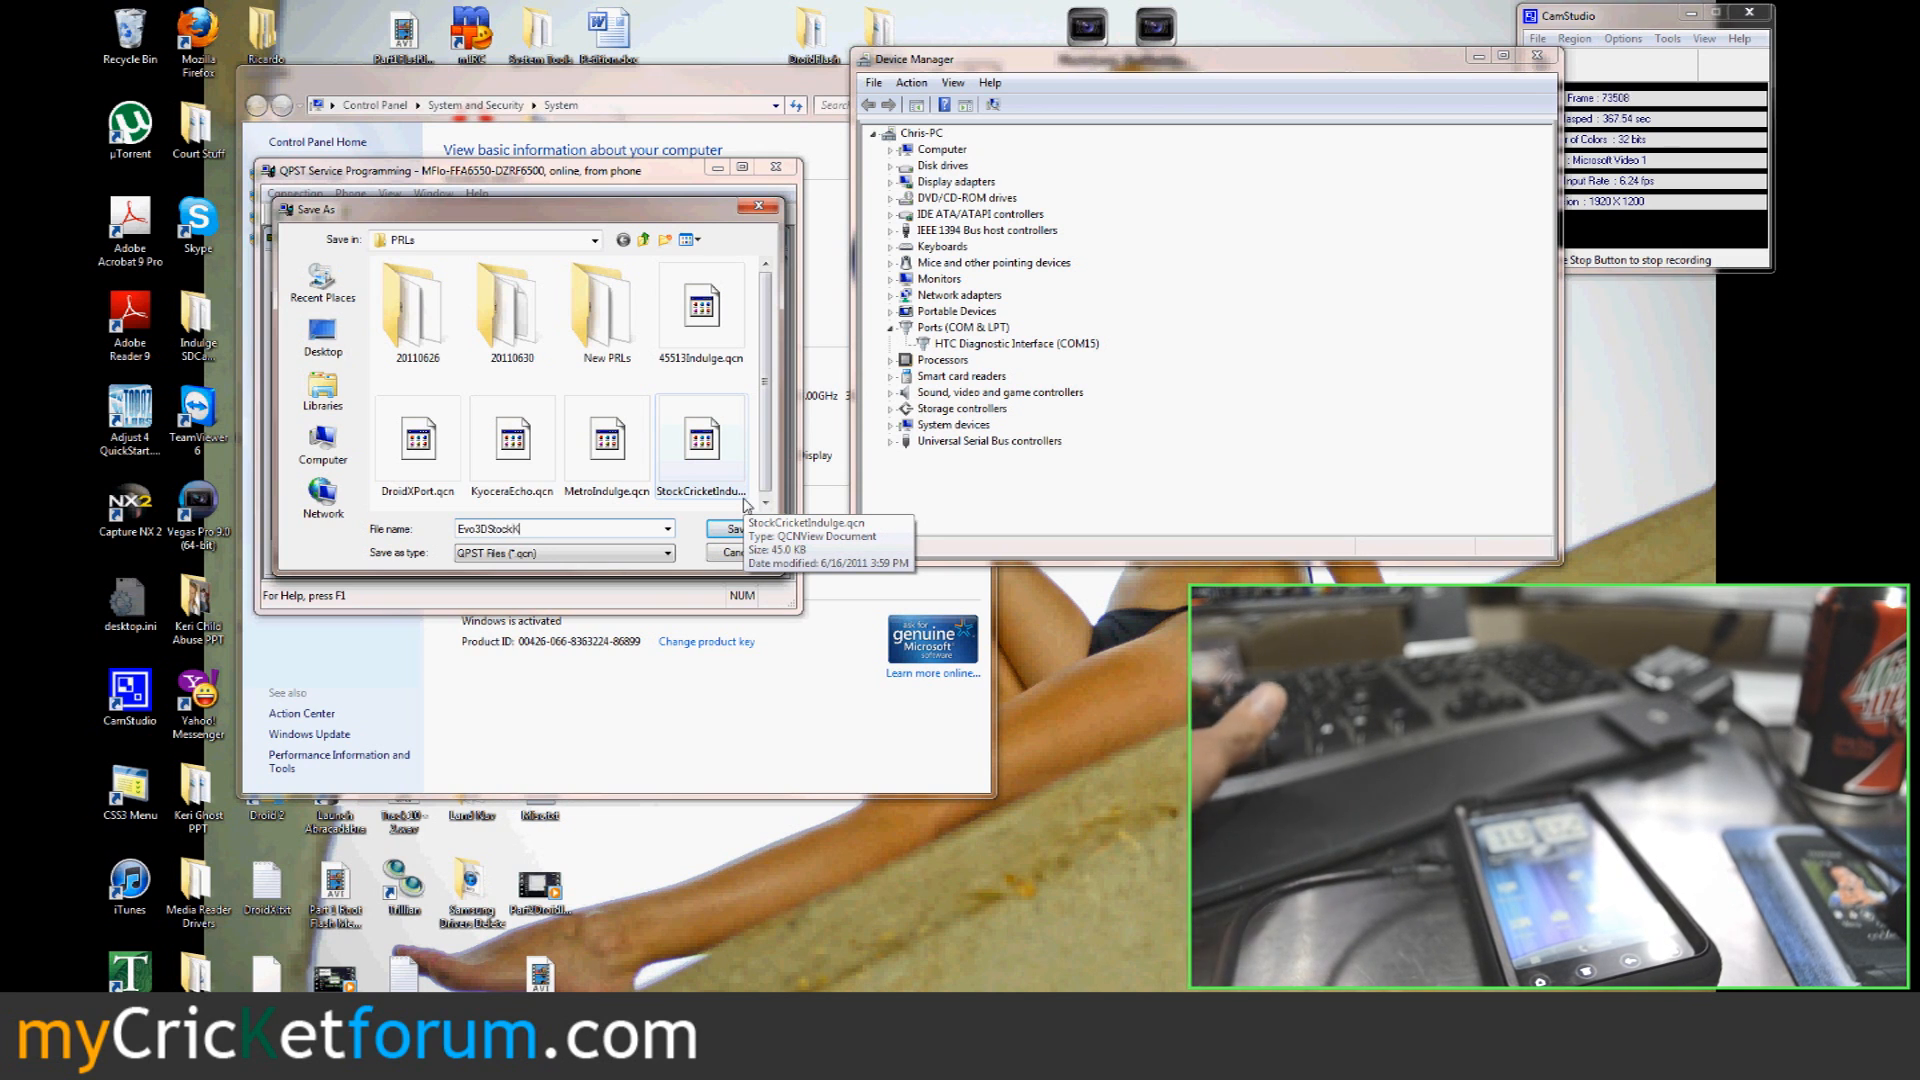
type("eri")
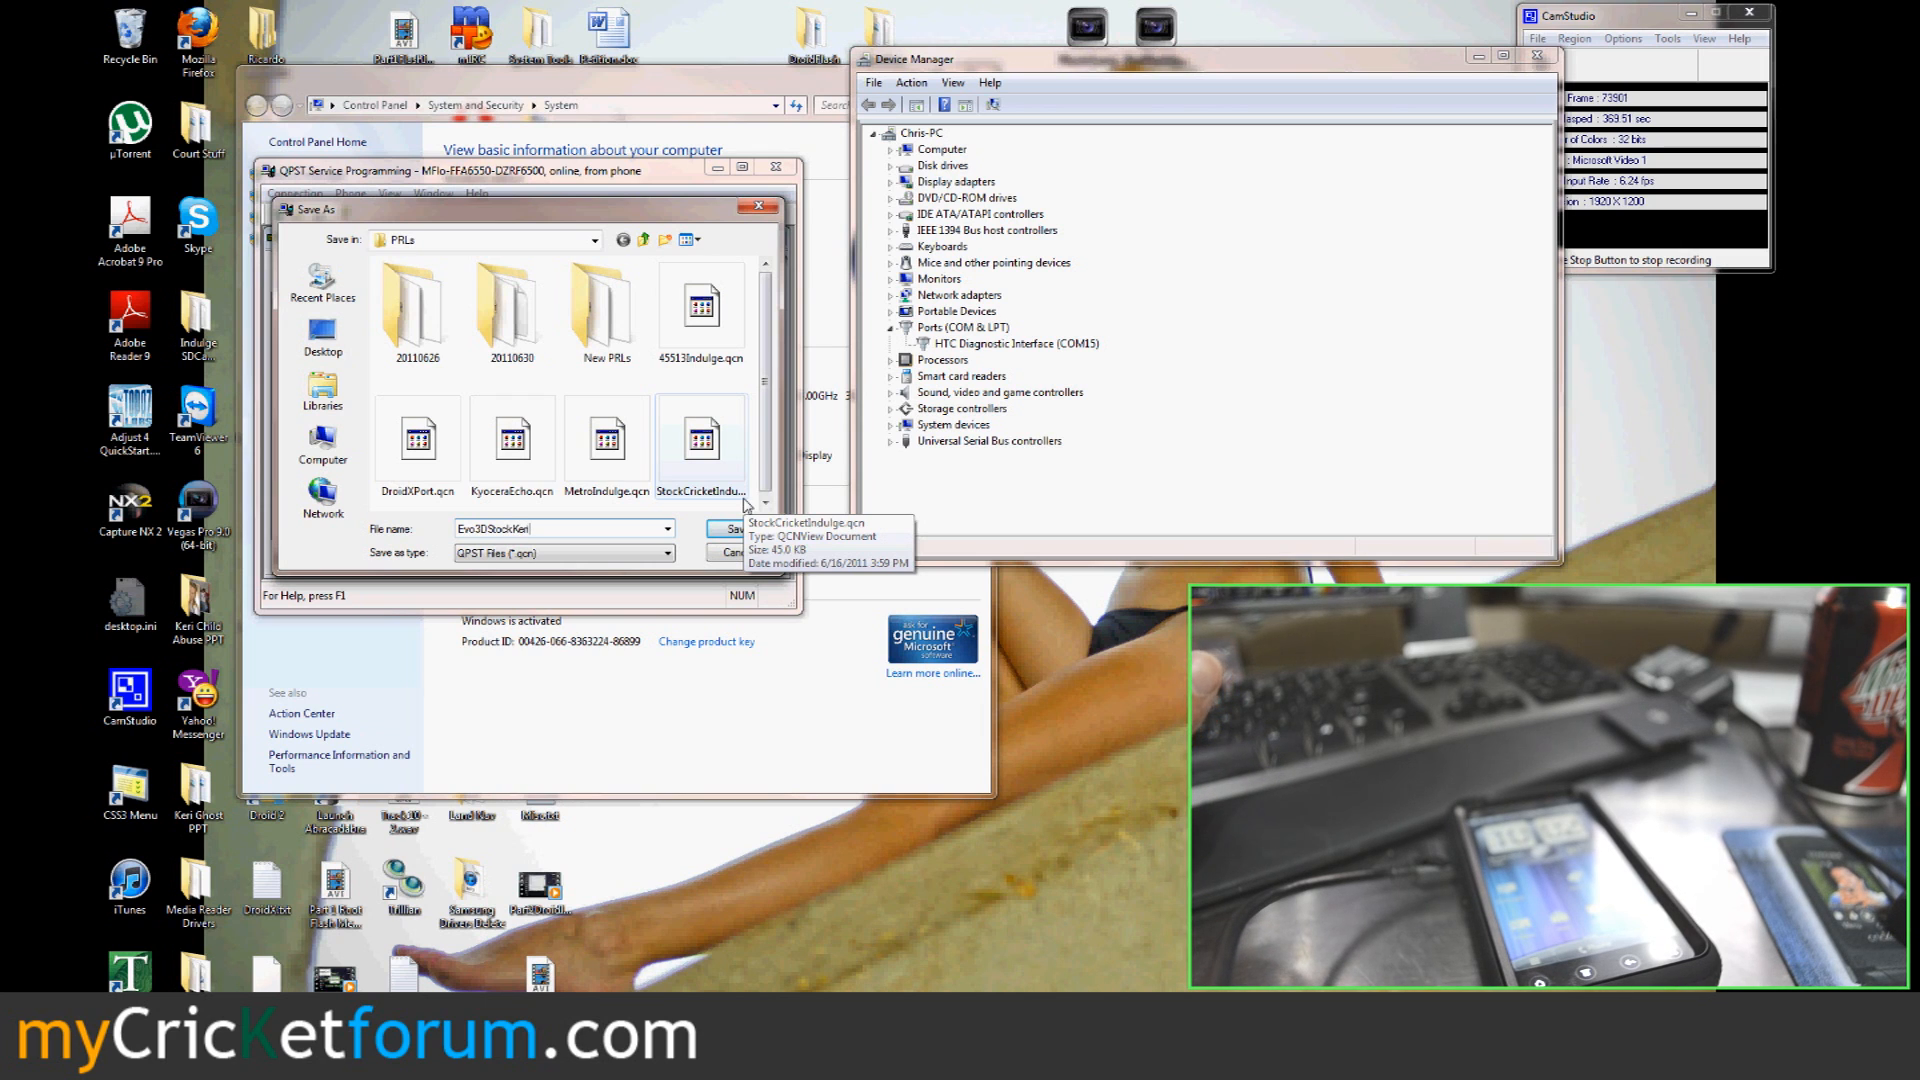
left_click(724, 528)
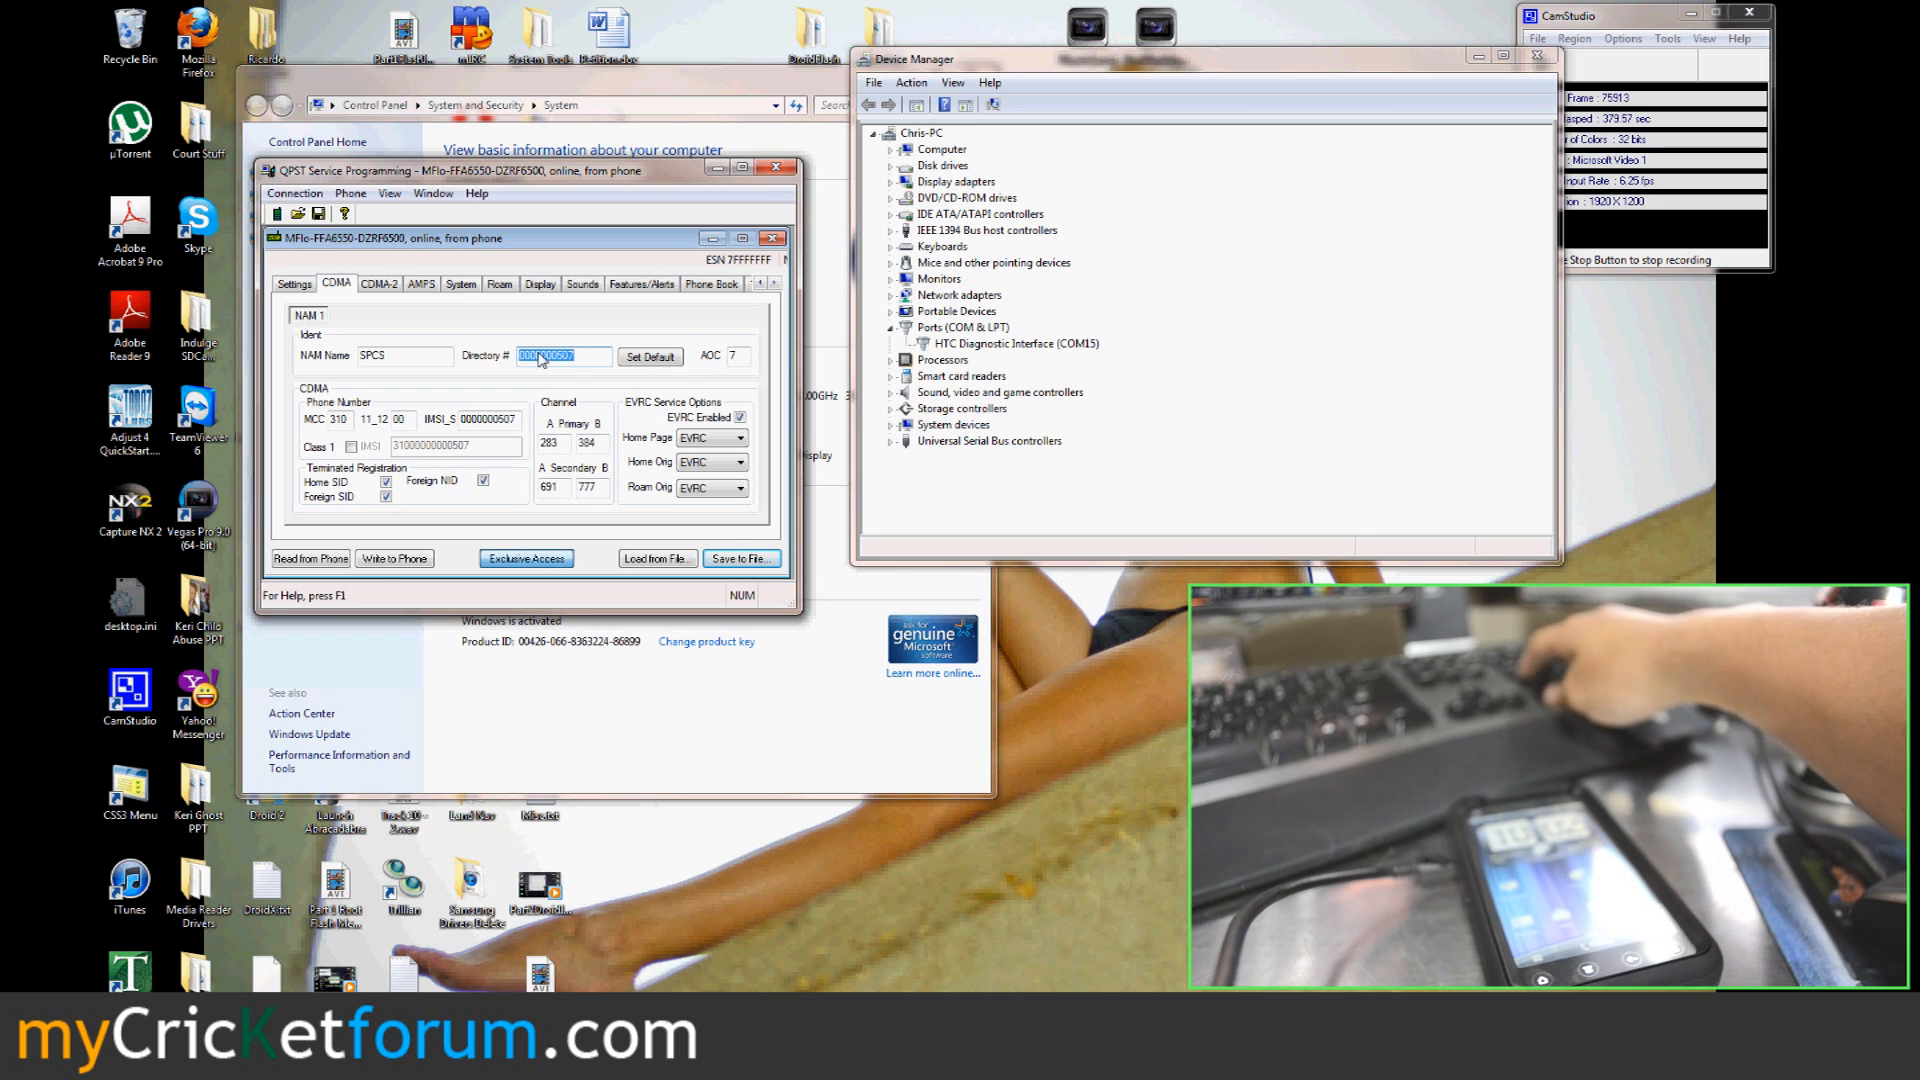
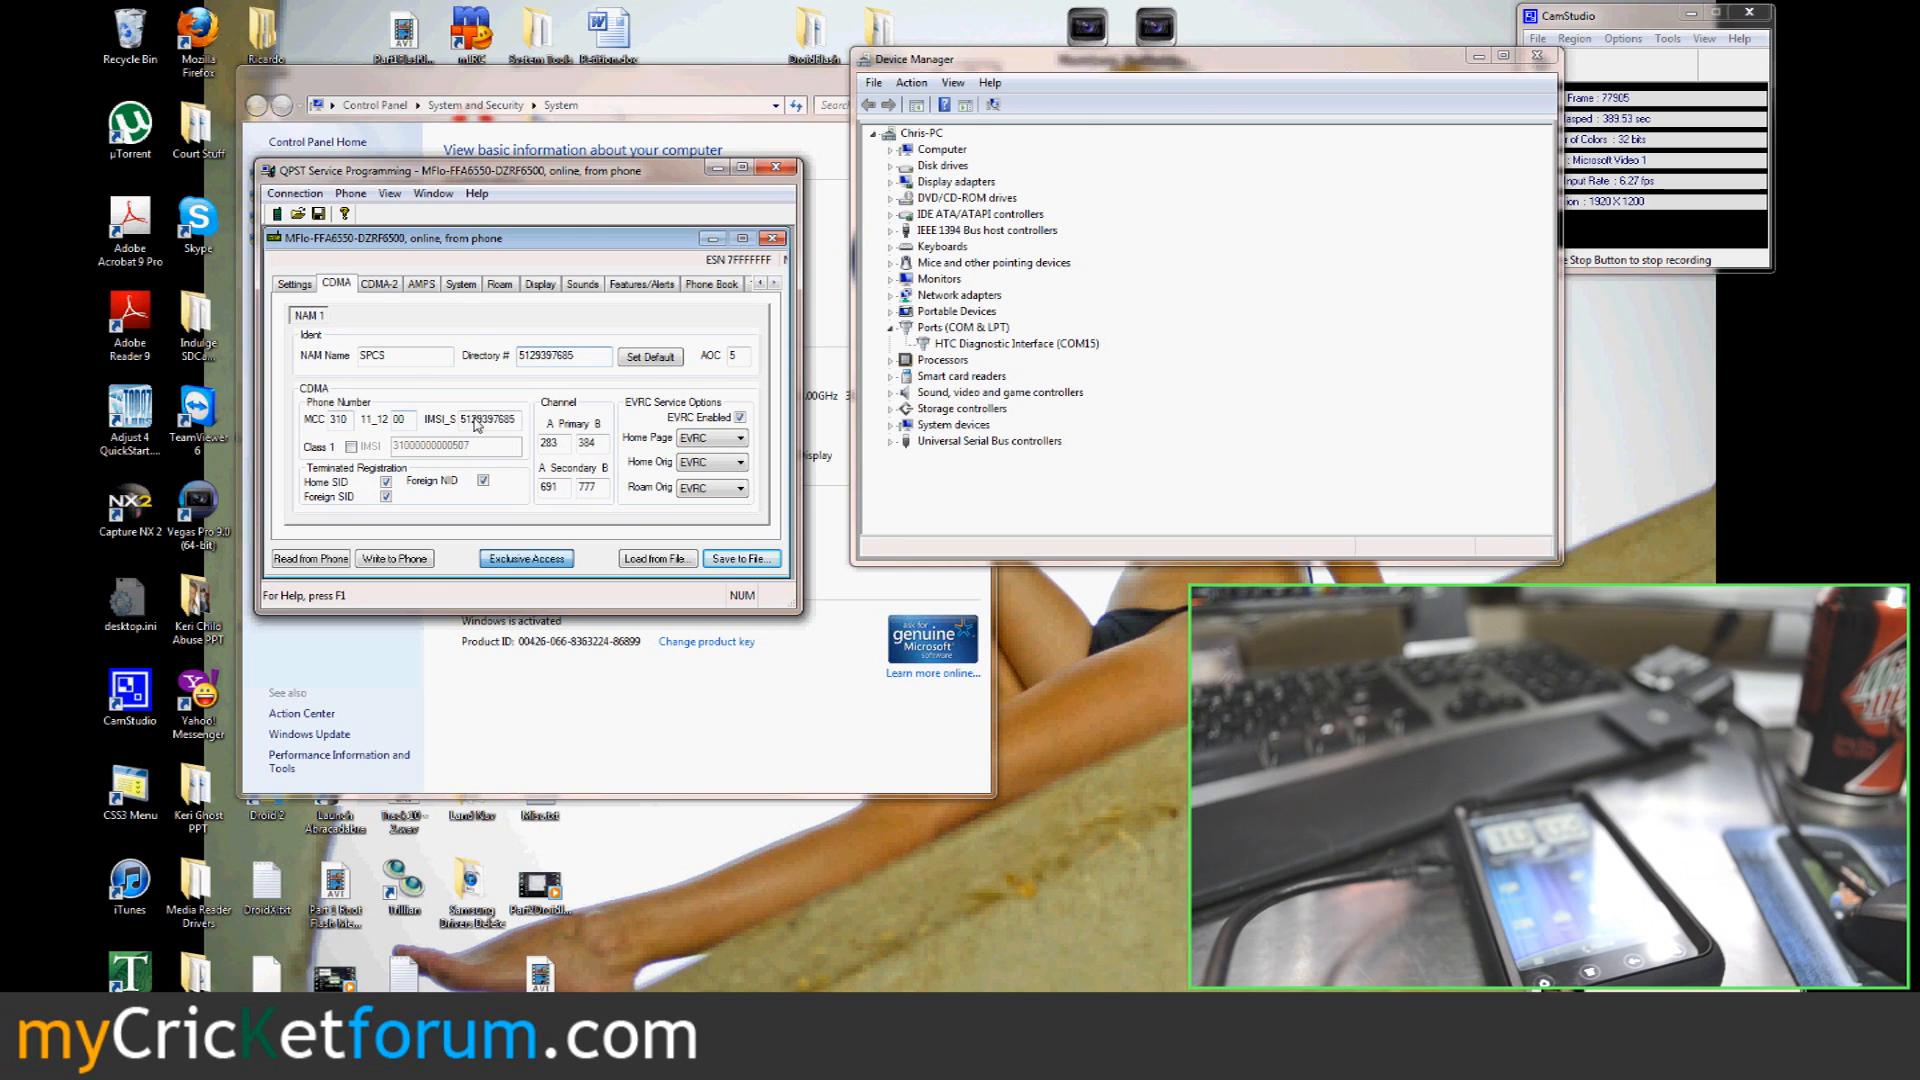
double_click(488, 418)
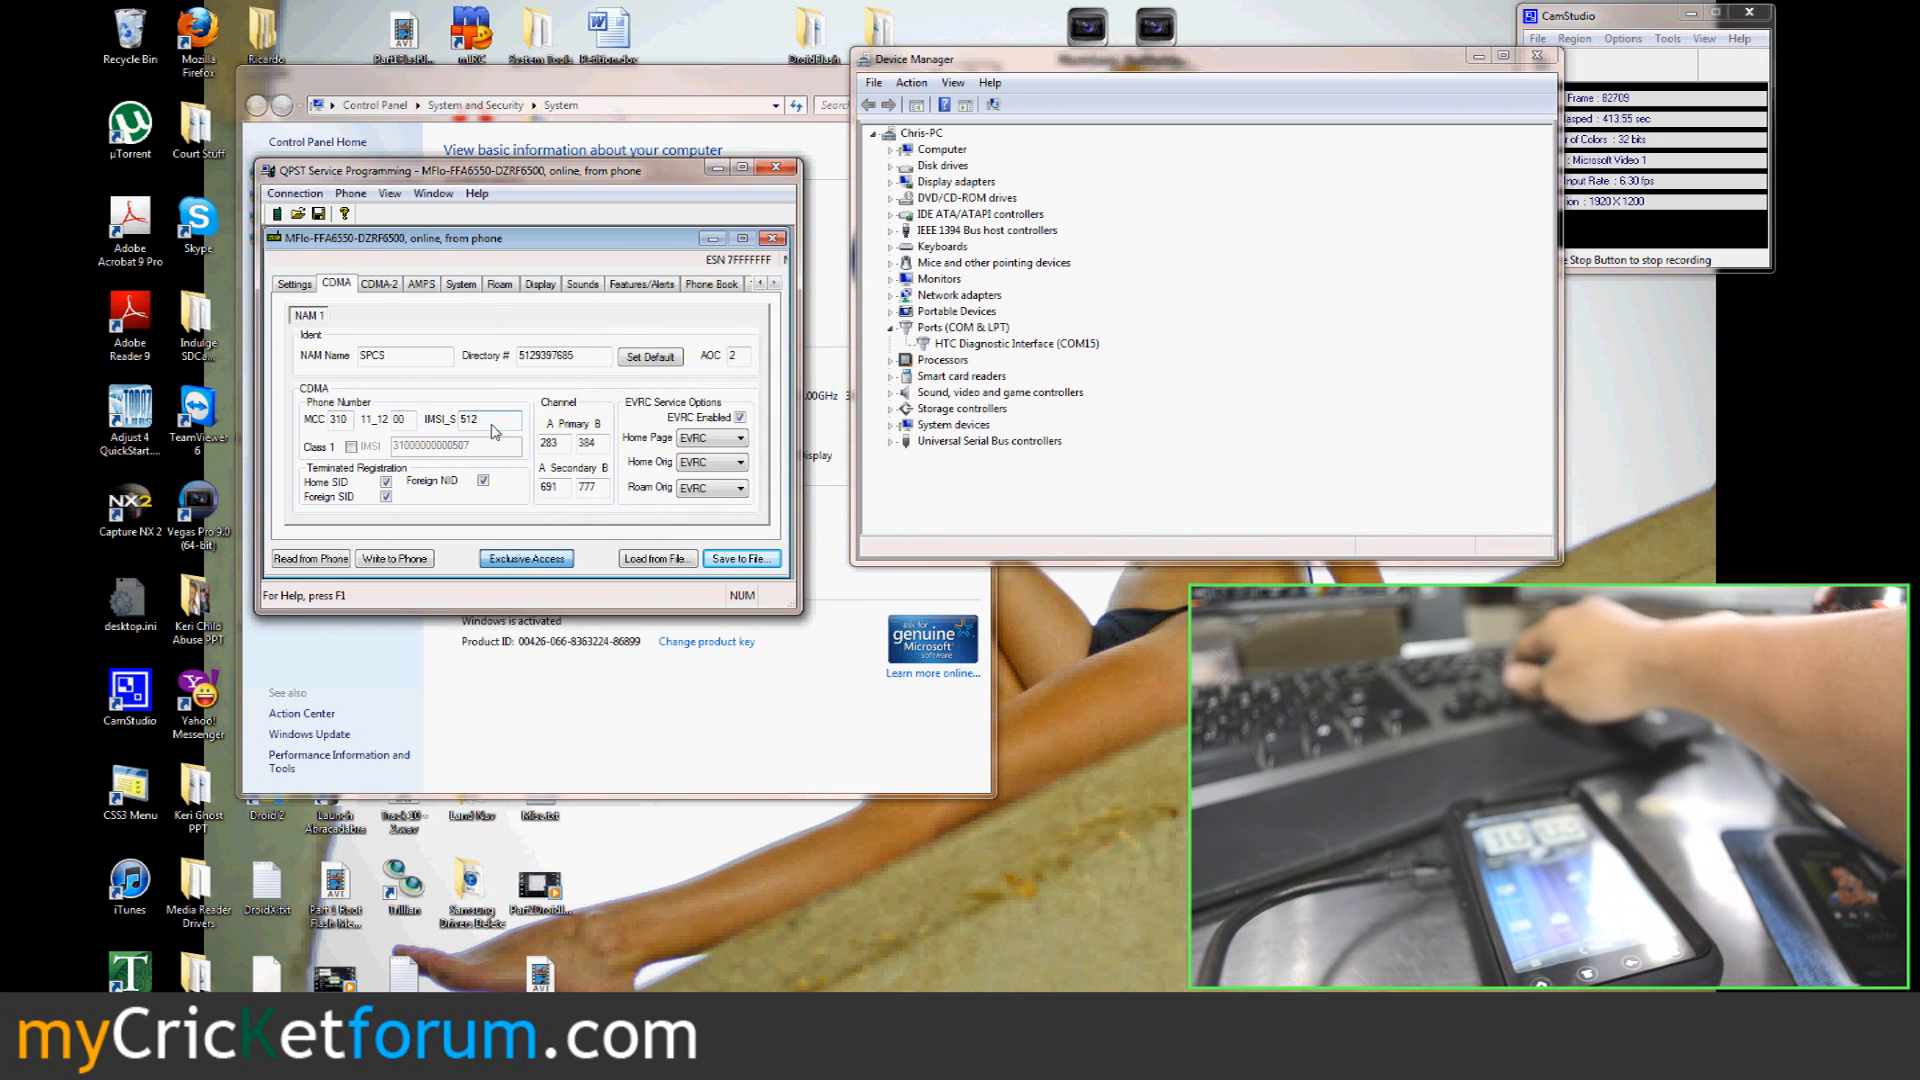
type("4384811")
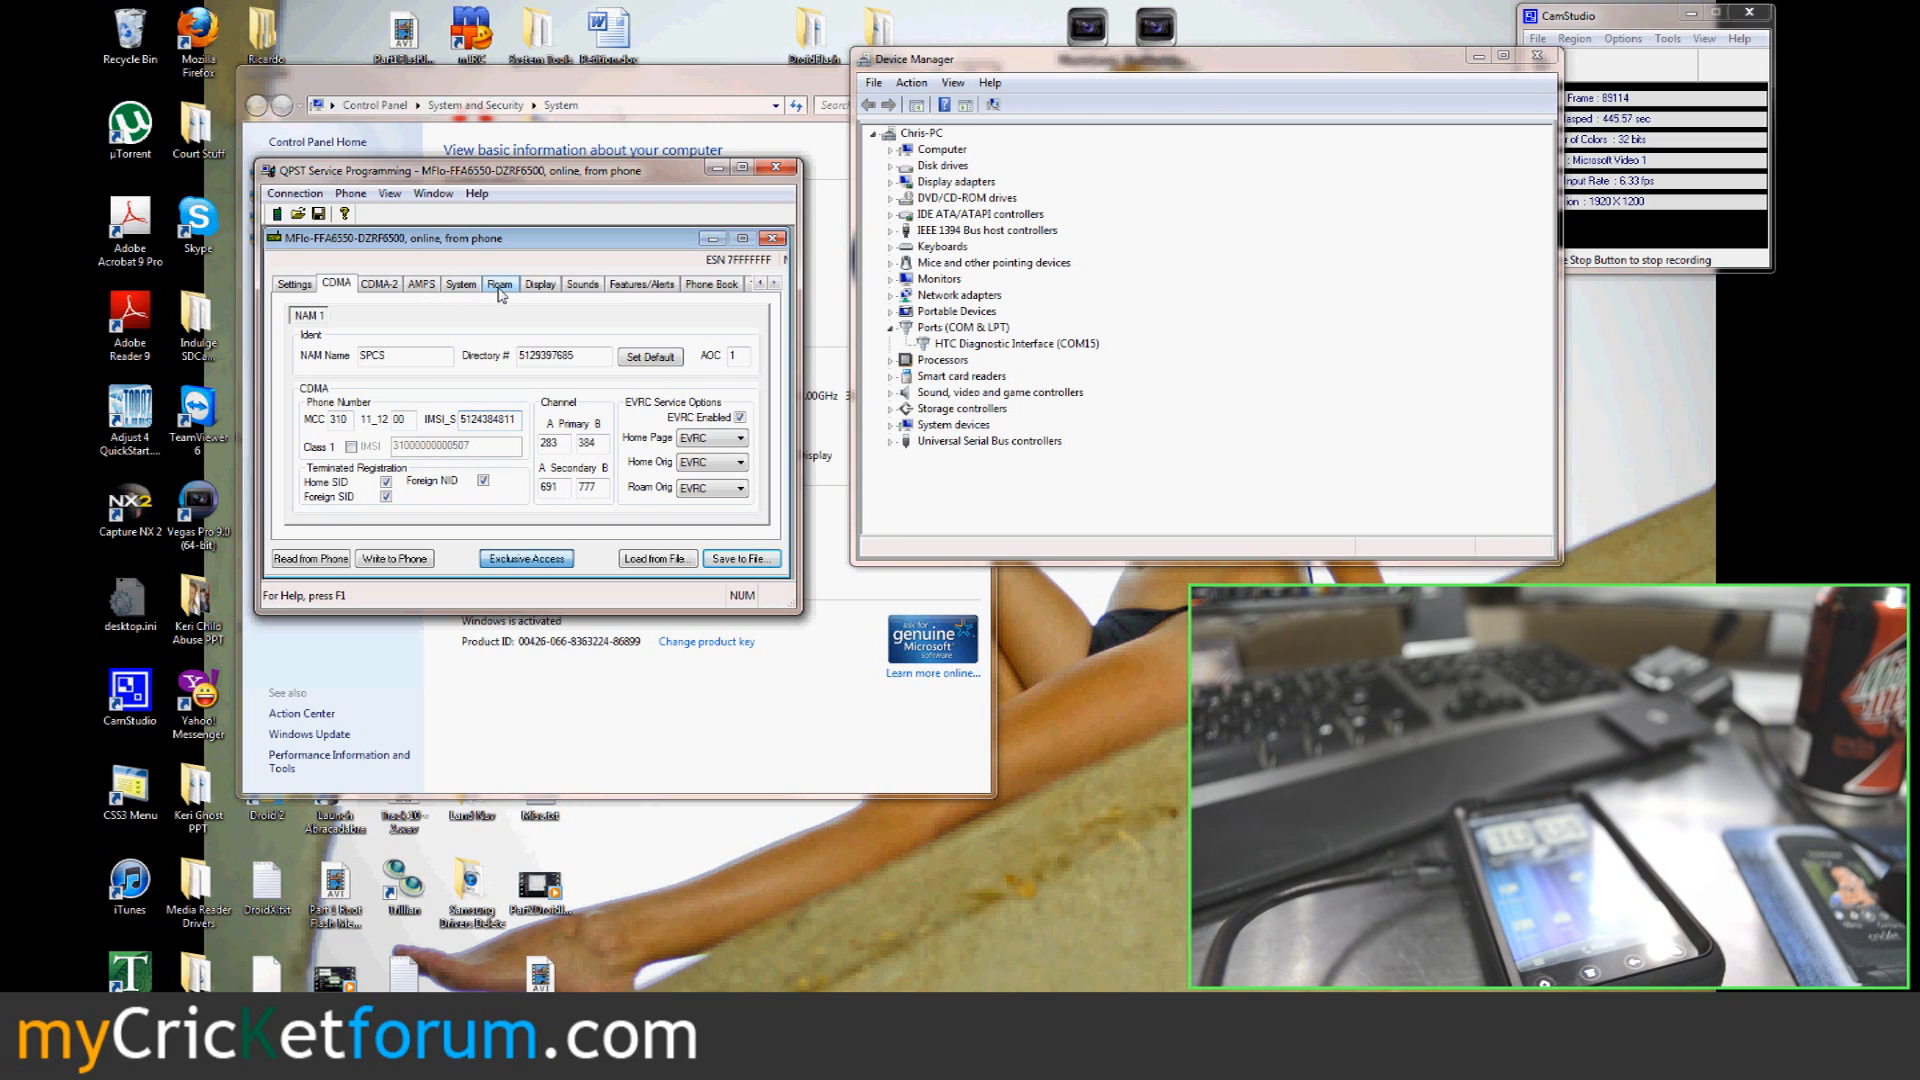
Browse the PRLs 20110630 folder on the Roam tab and pick the roaming list file.
left_click(498, 282)
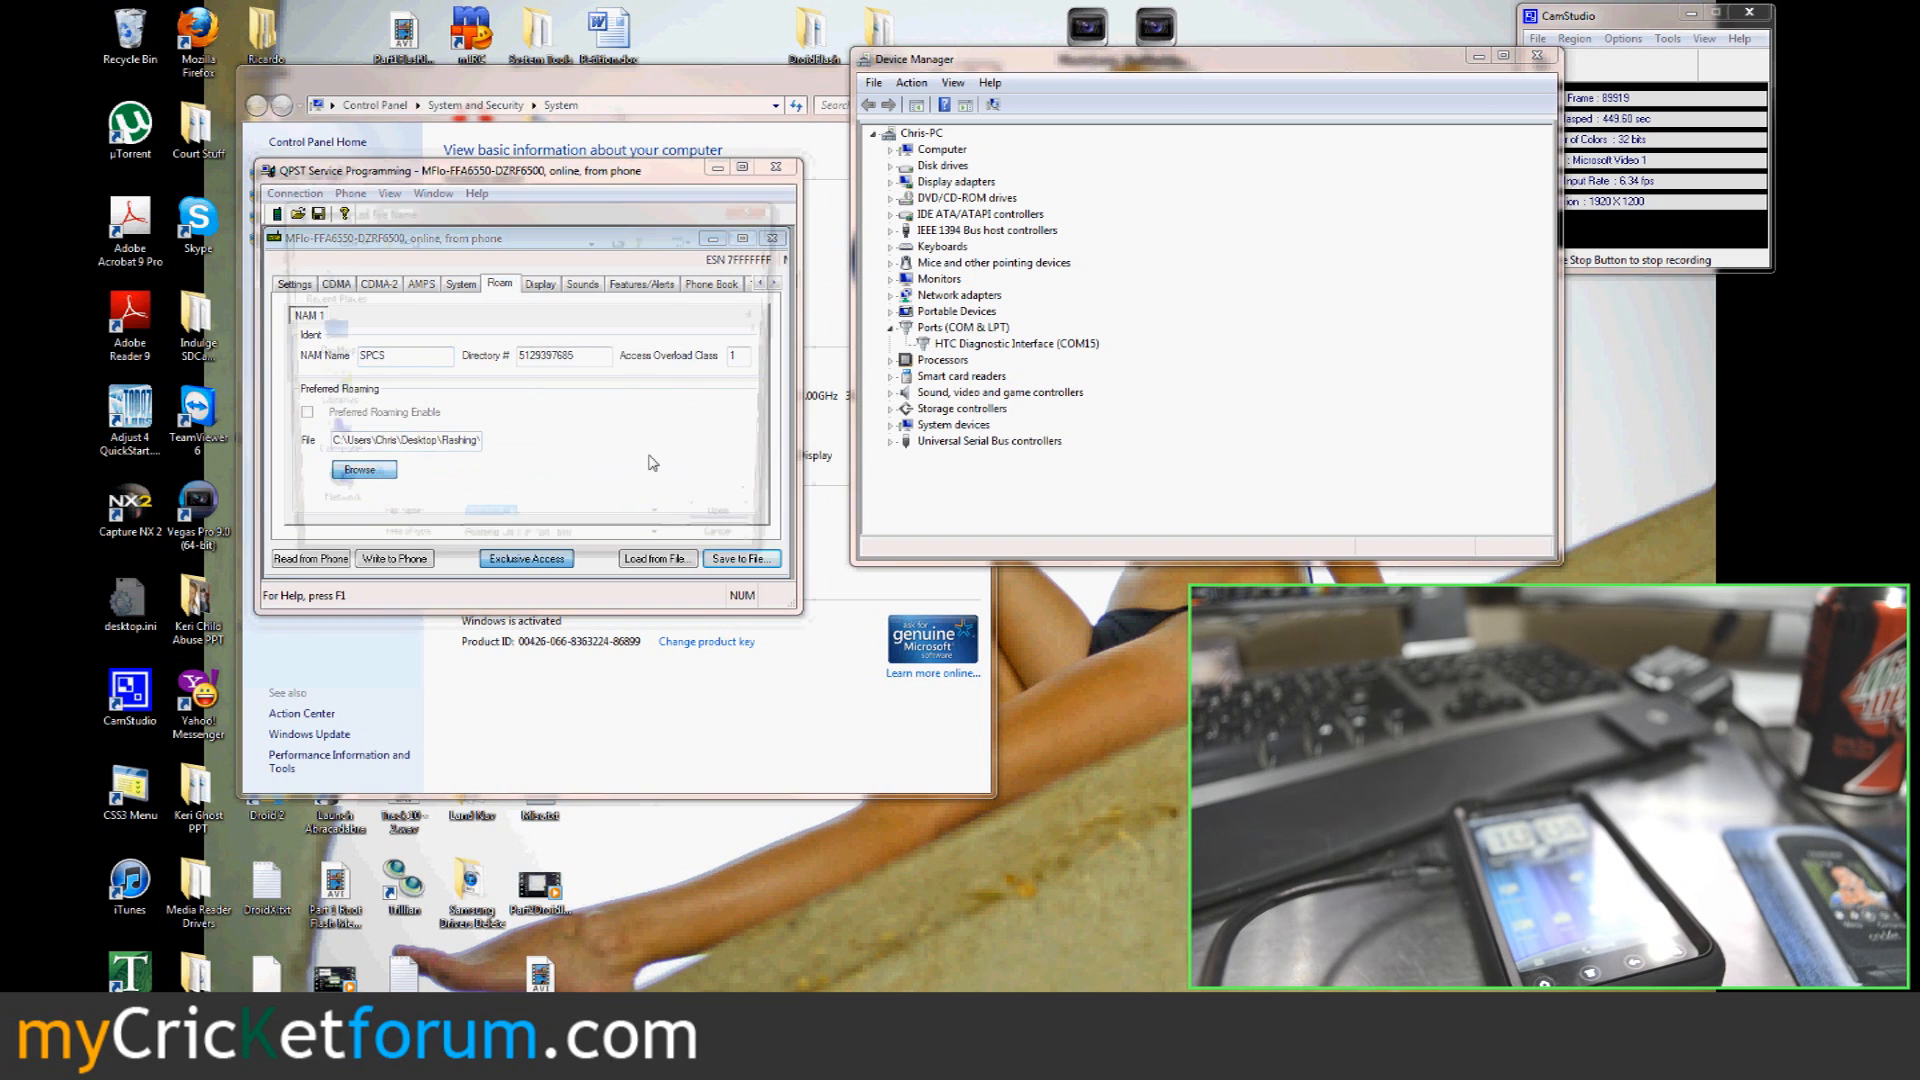
left_click(362, 468)
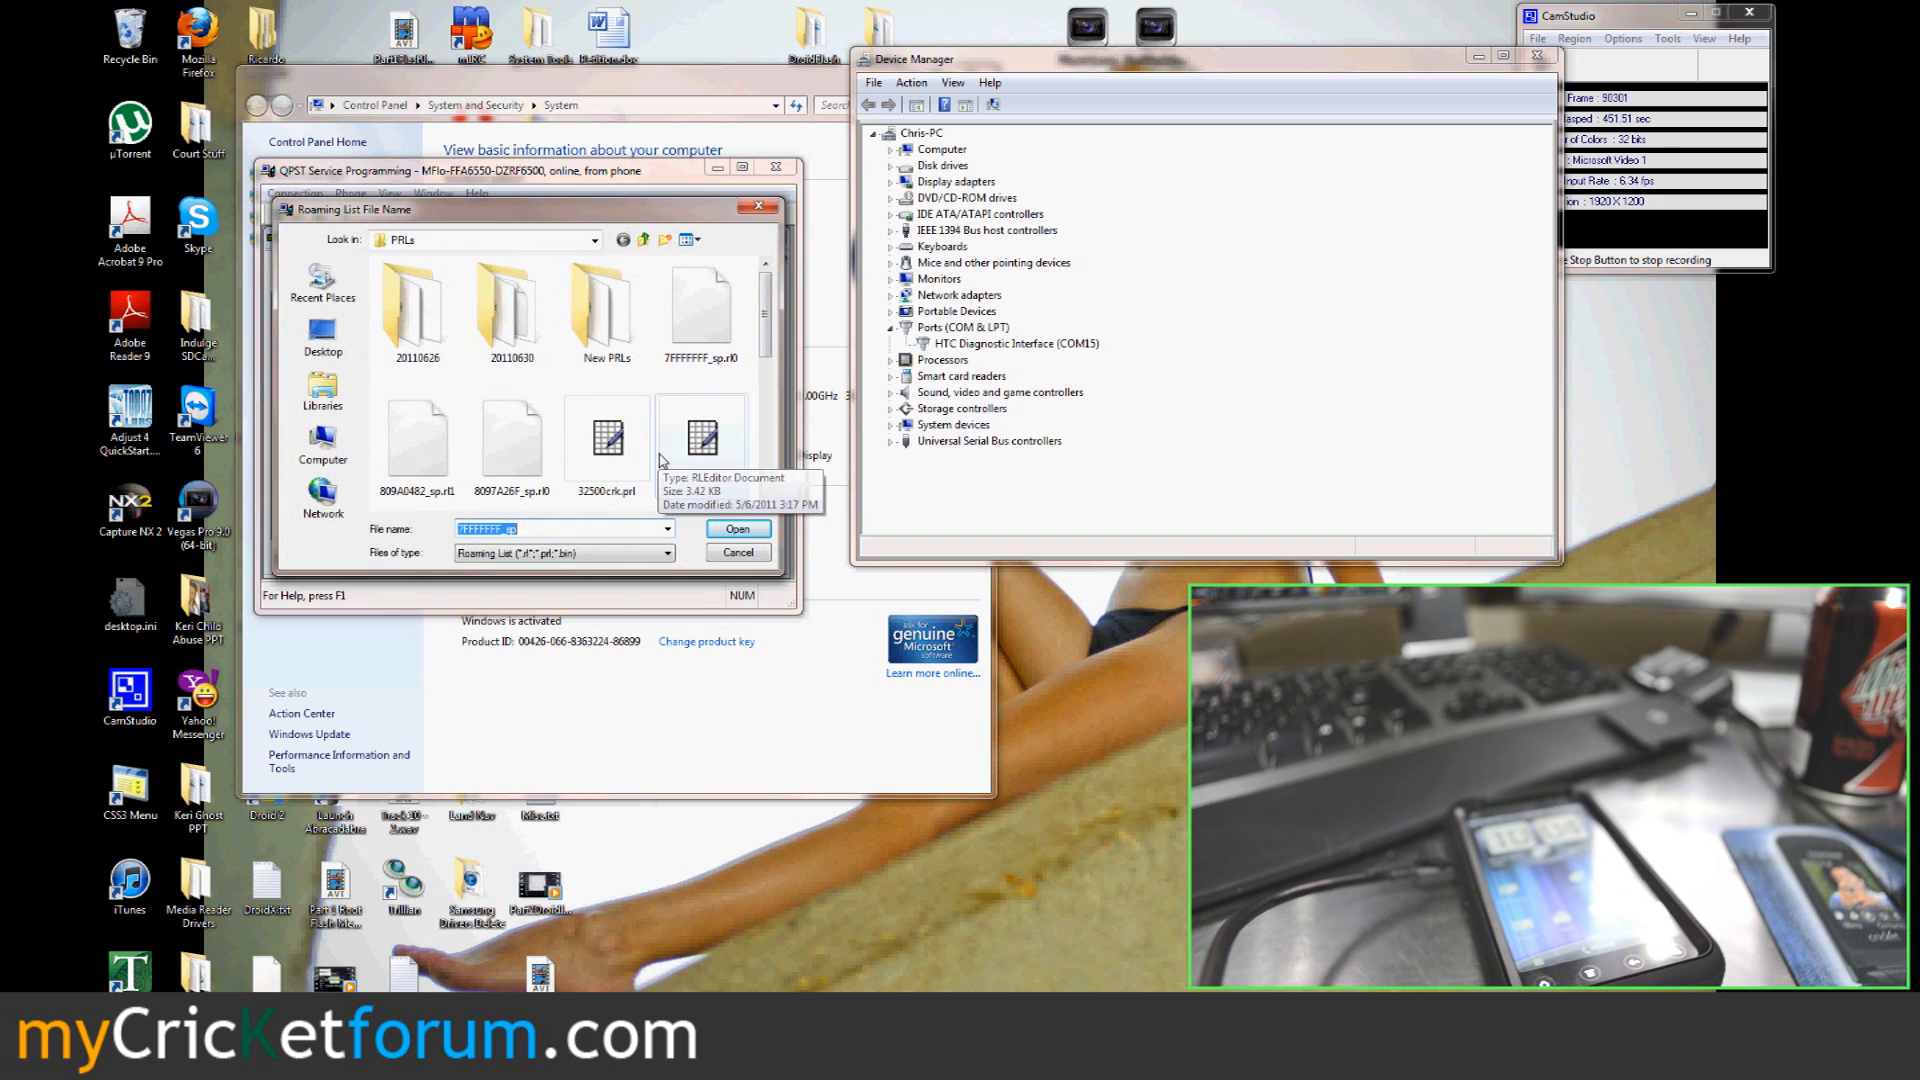
scroll("down", 3)
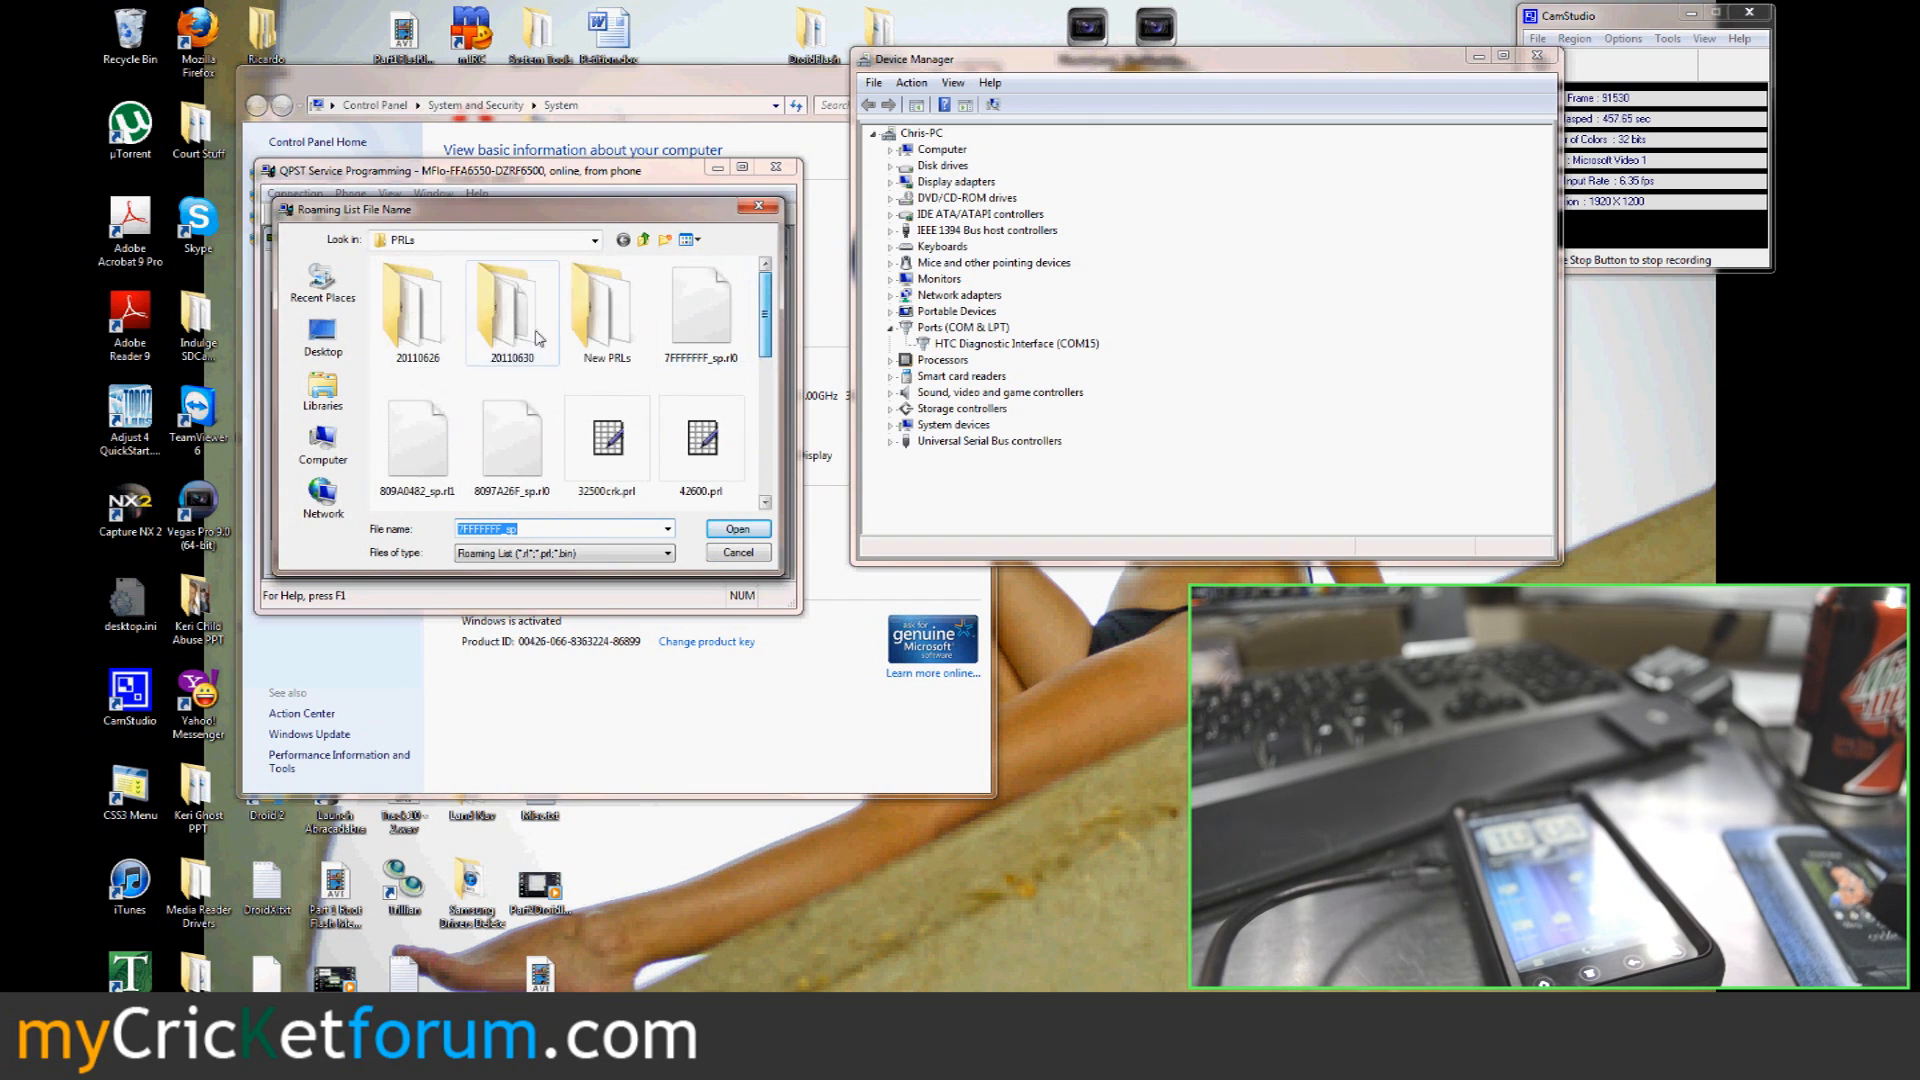
double_click(510, 306)
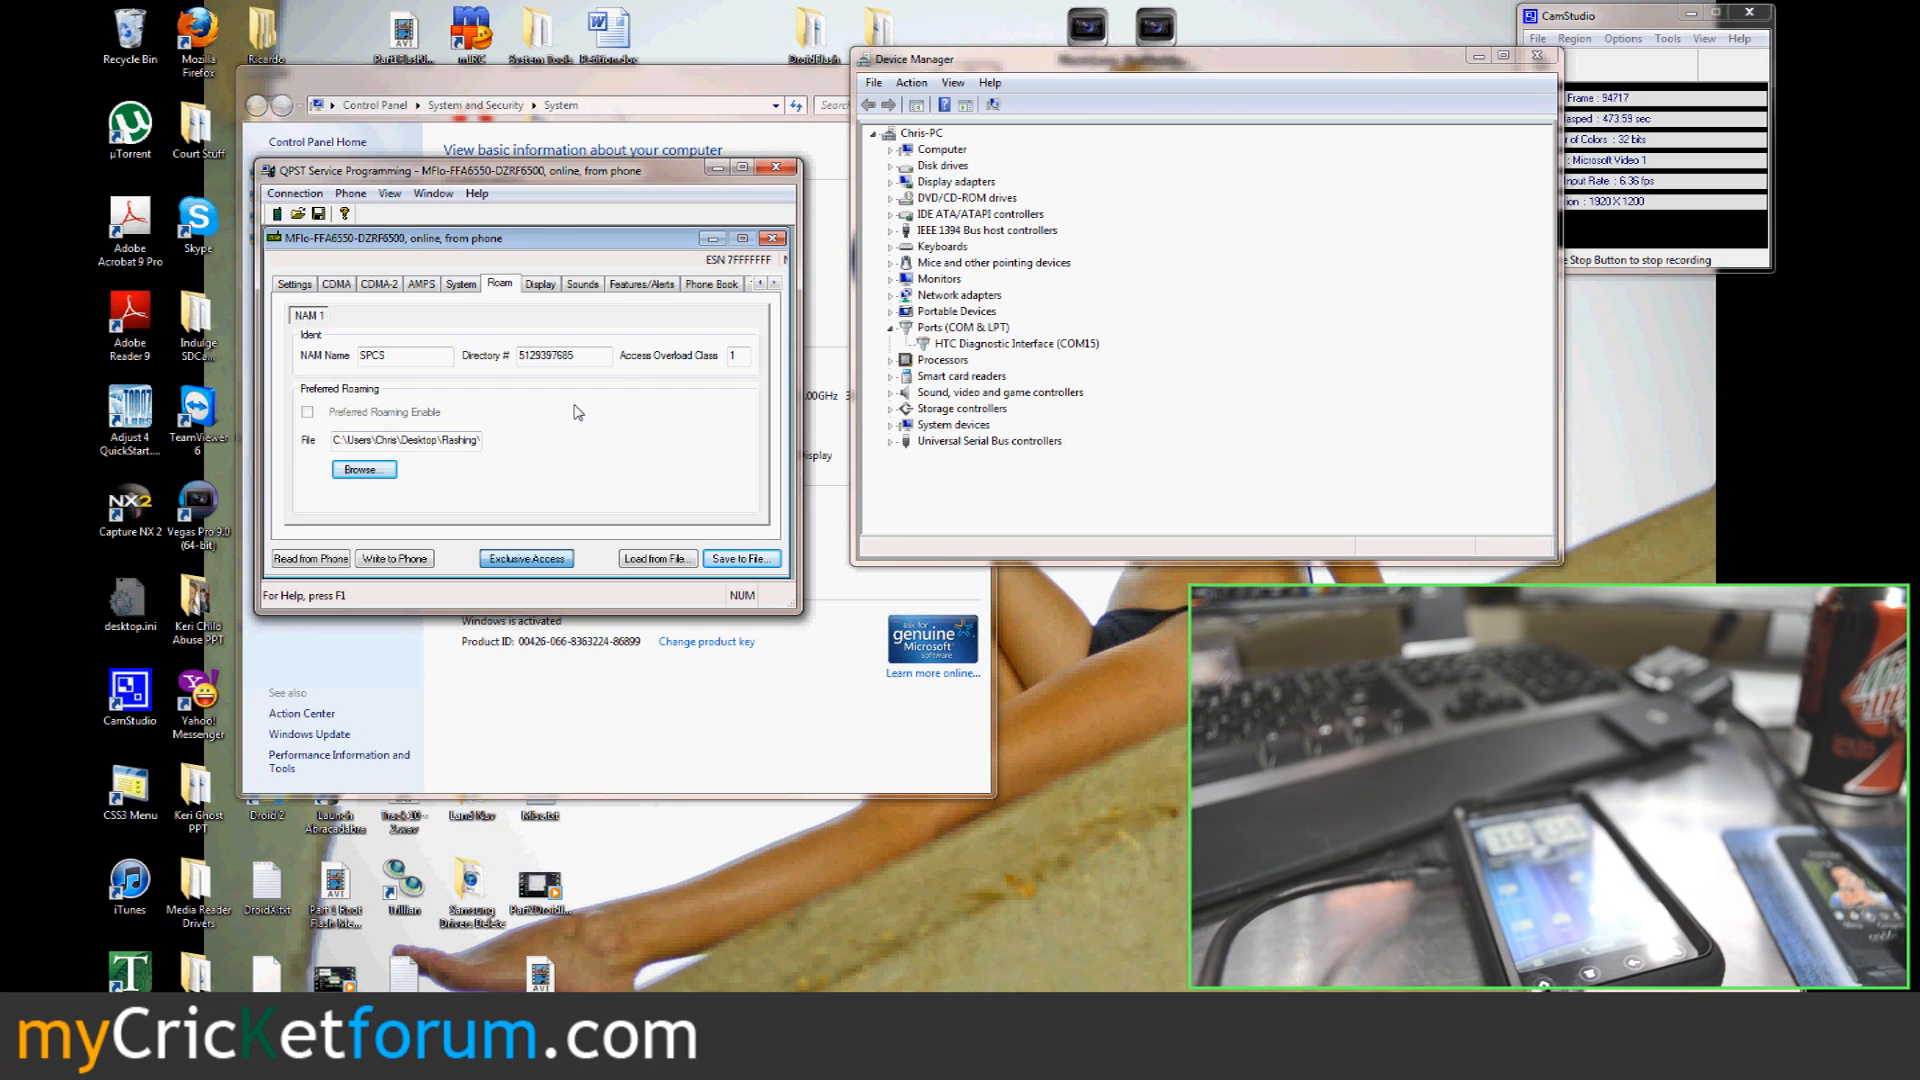
left_click(18, 1066)
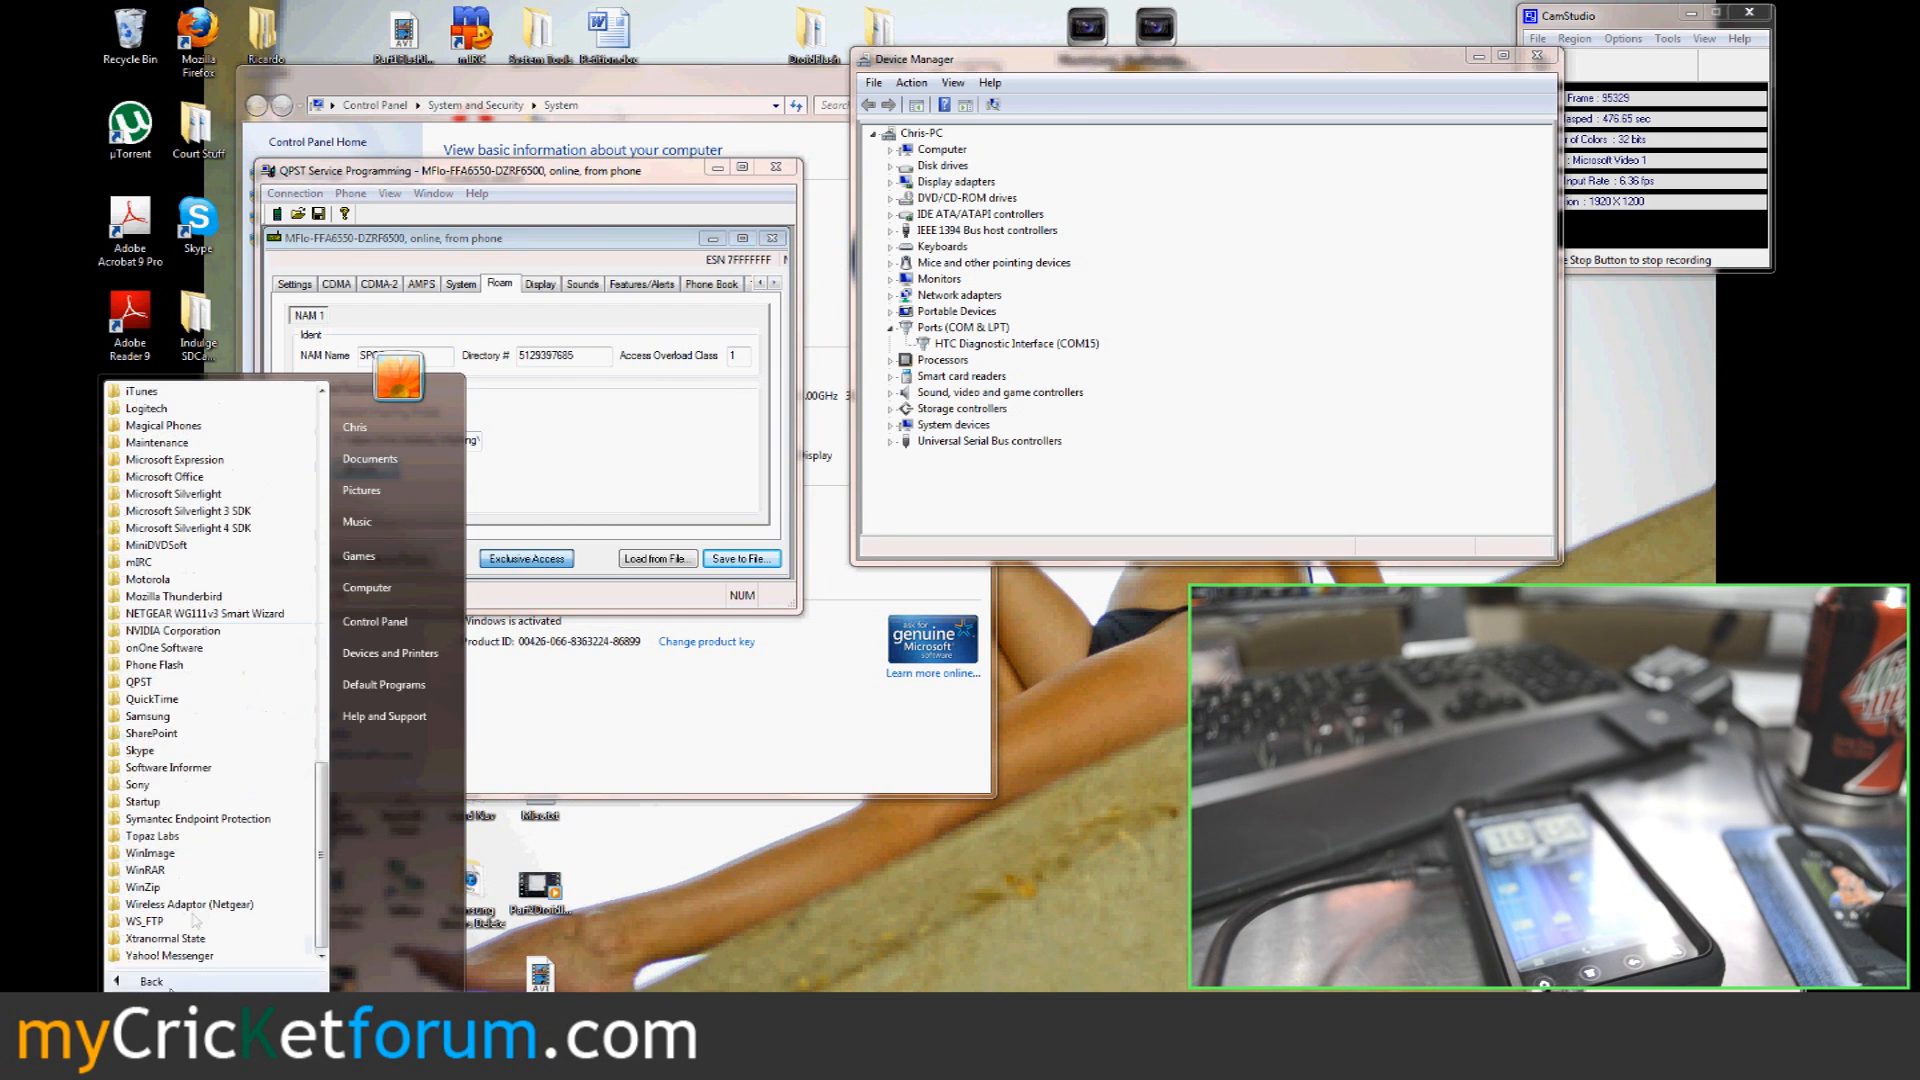
left_click(138, 682)
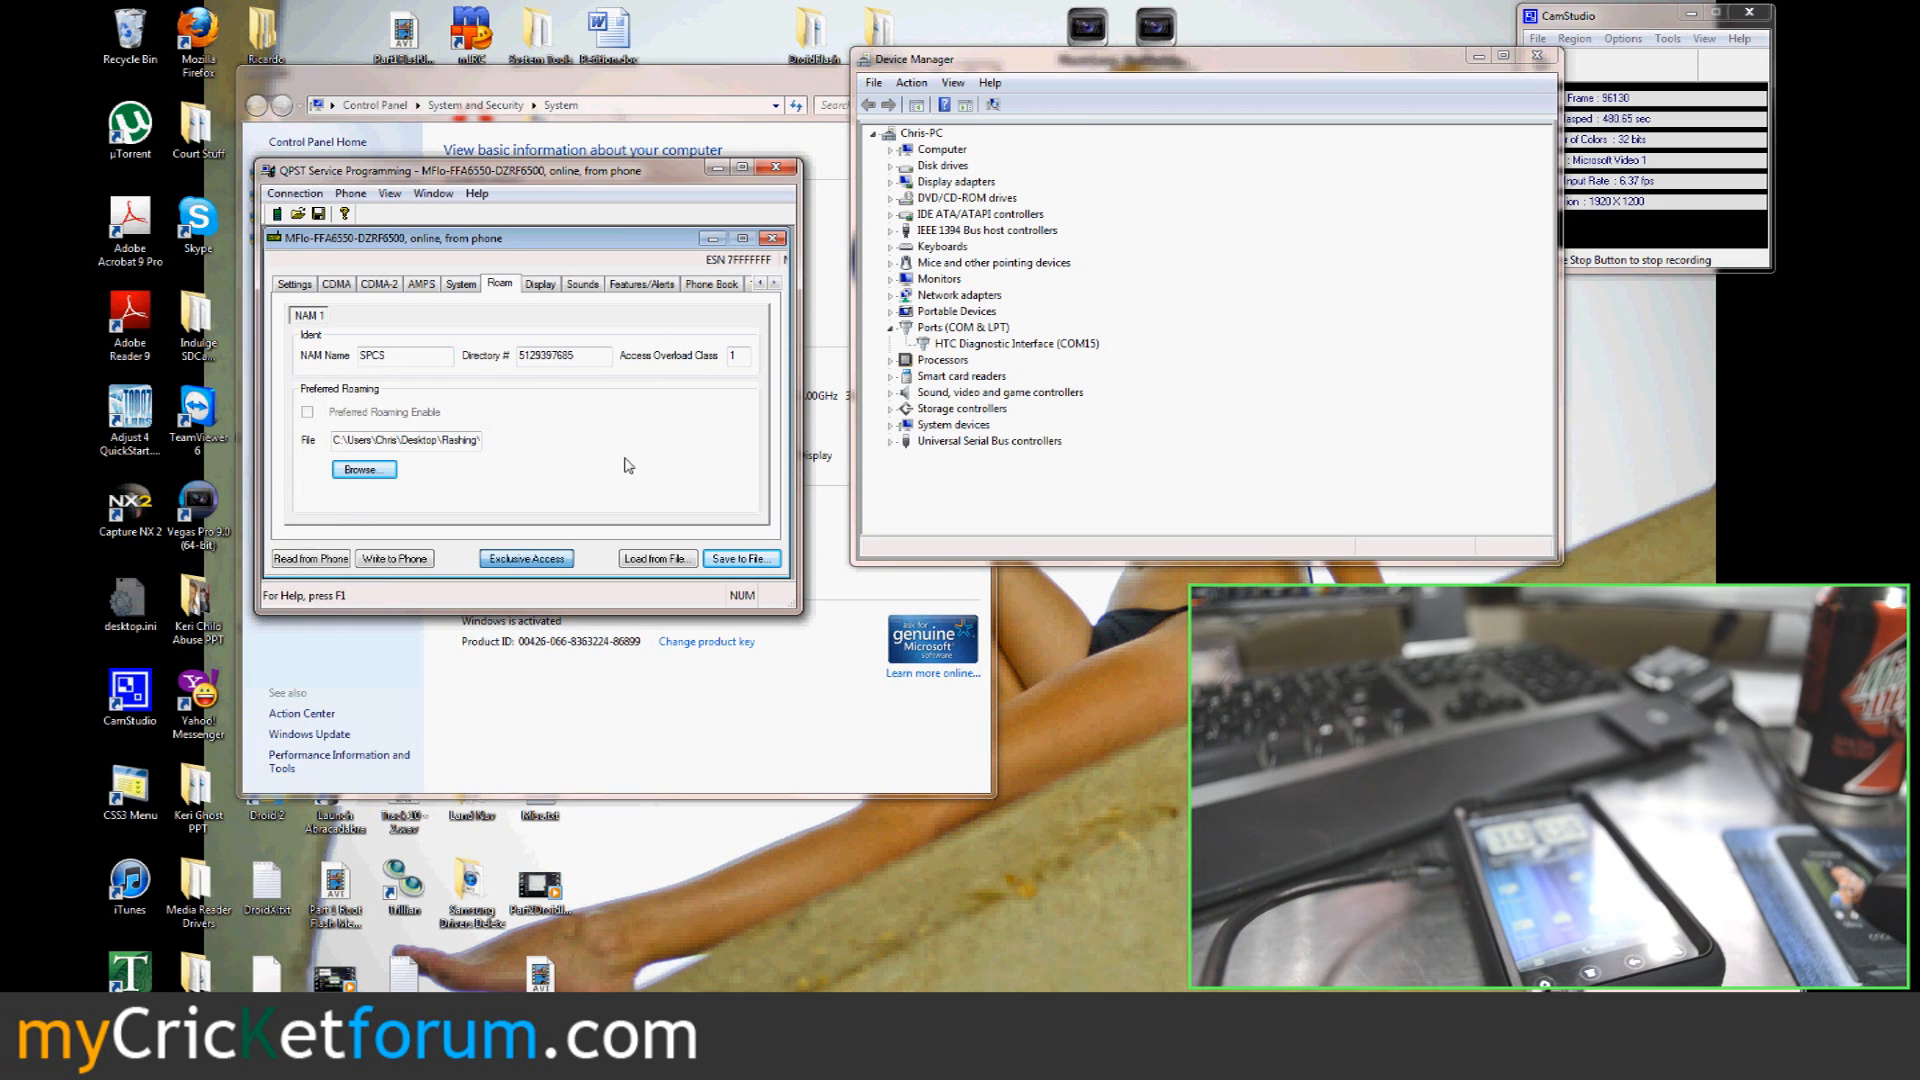
Set the Display banner to 'P Nut' and move to the M.IP profiles.
left_click(540, 282)
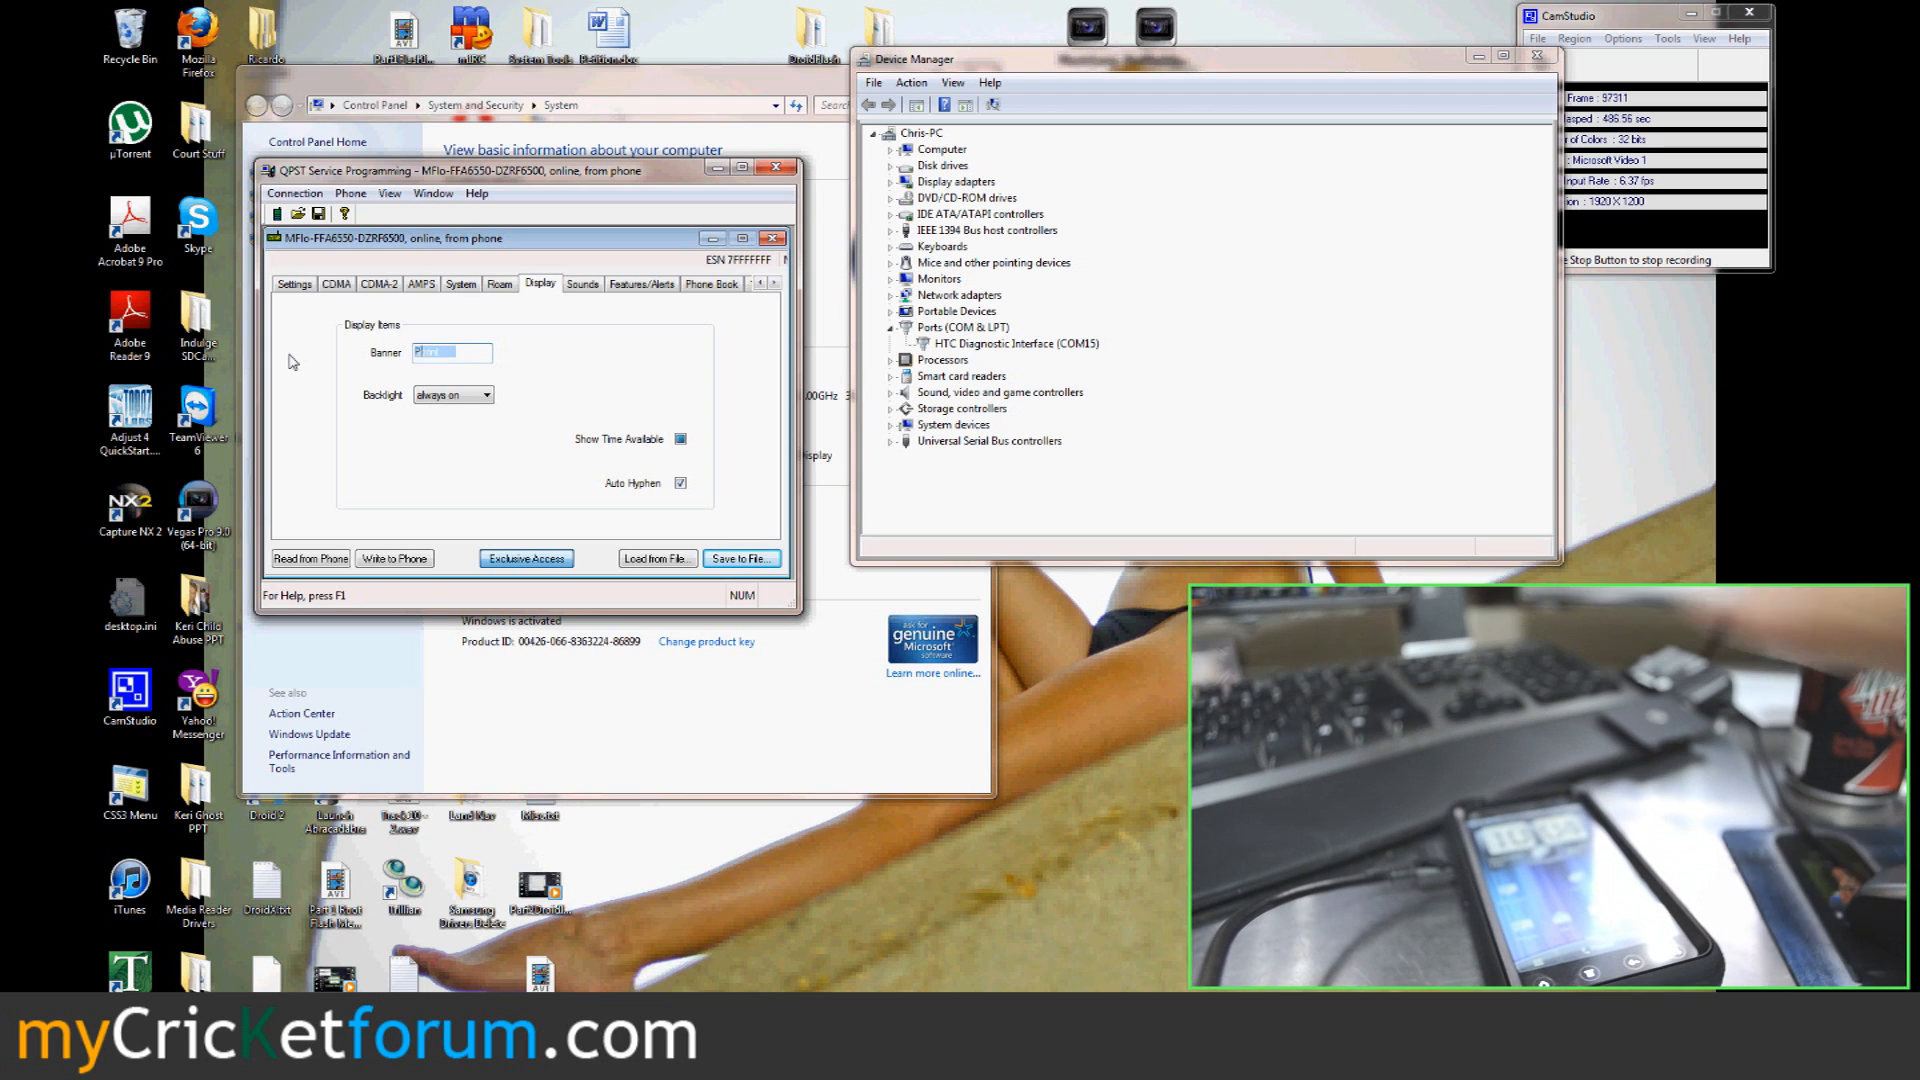
type("P Nut")
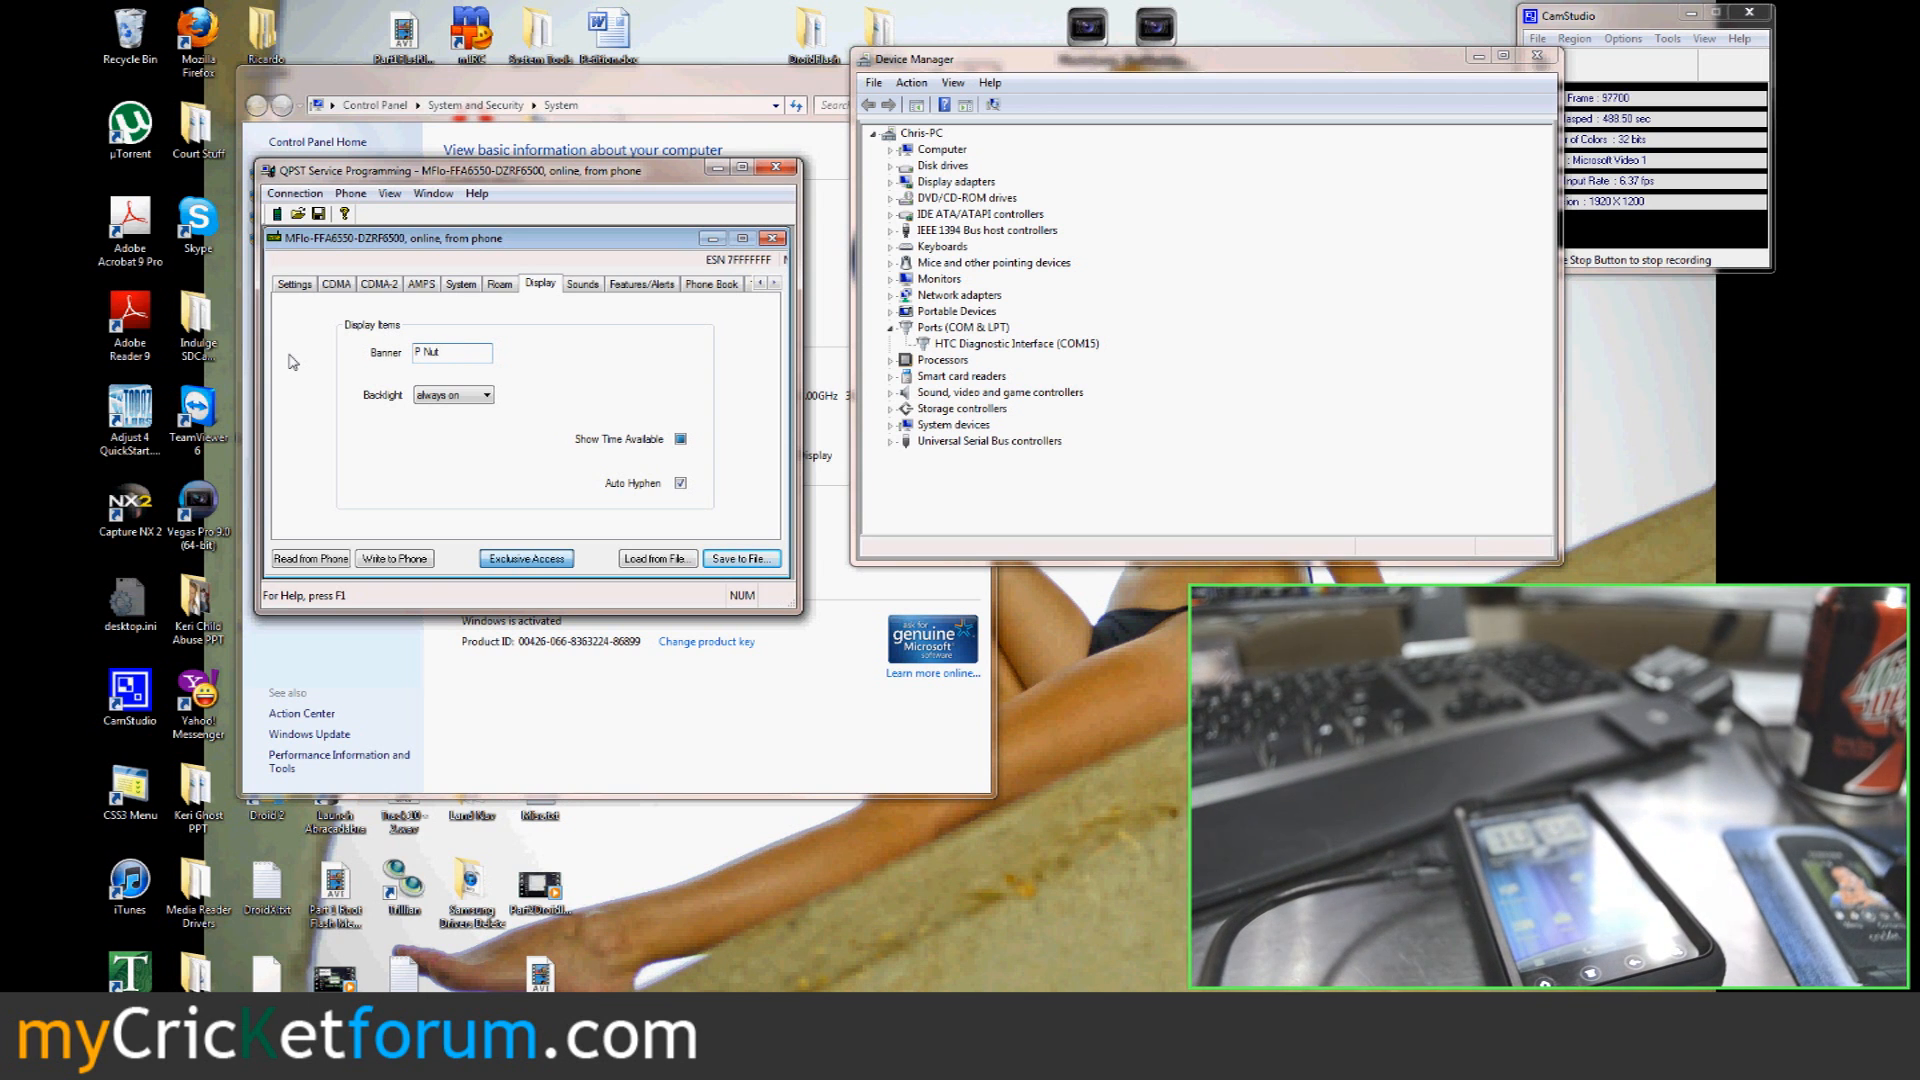
left_click(774, 282)
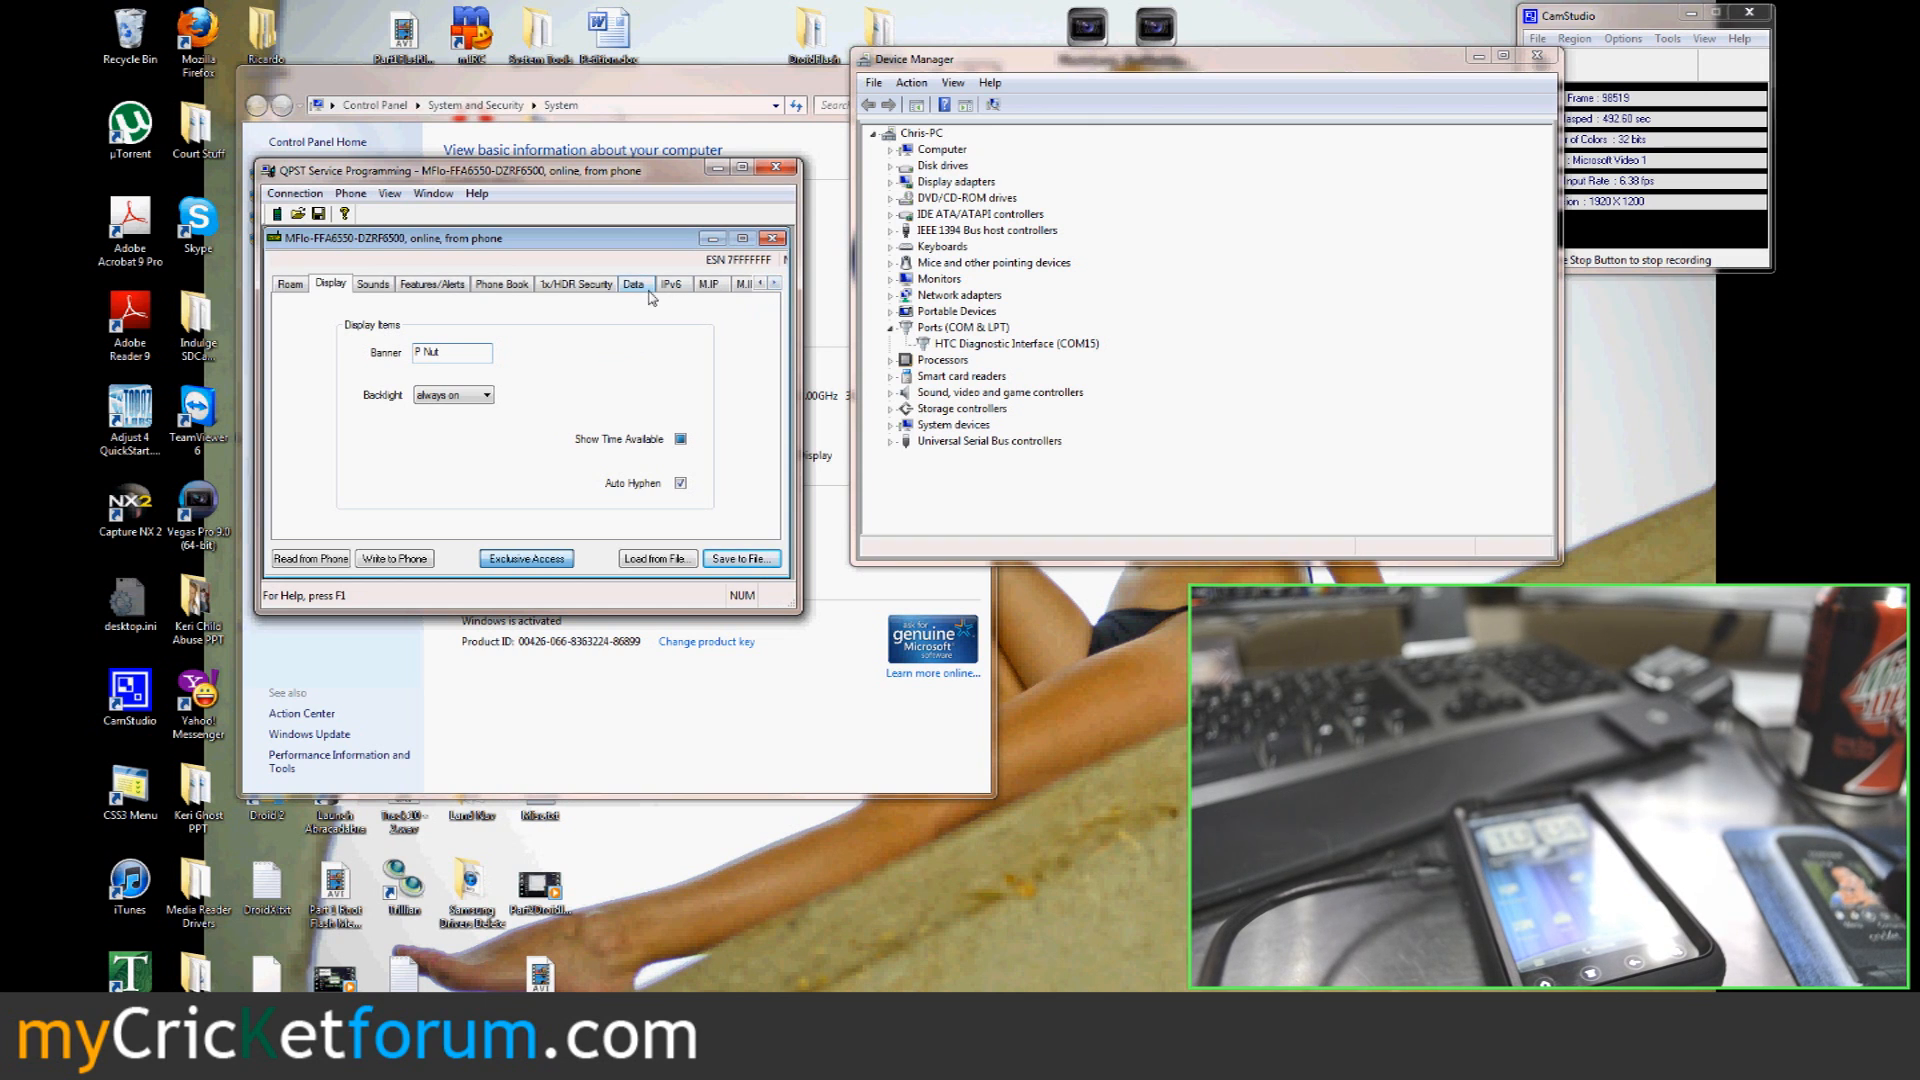
left_click(710, 282)
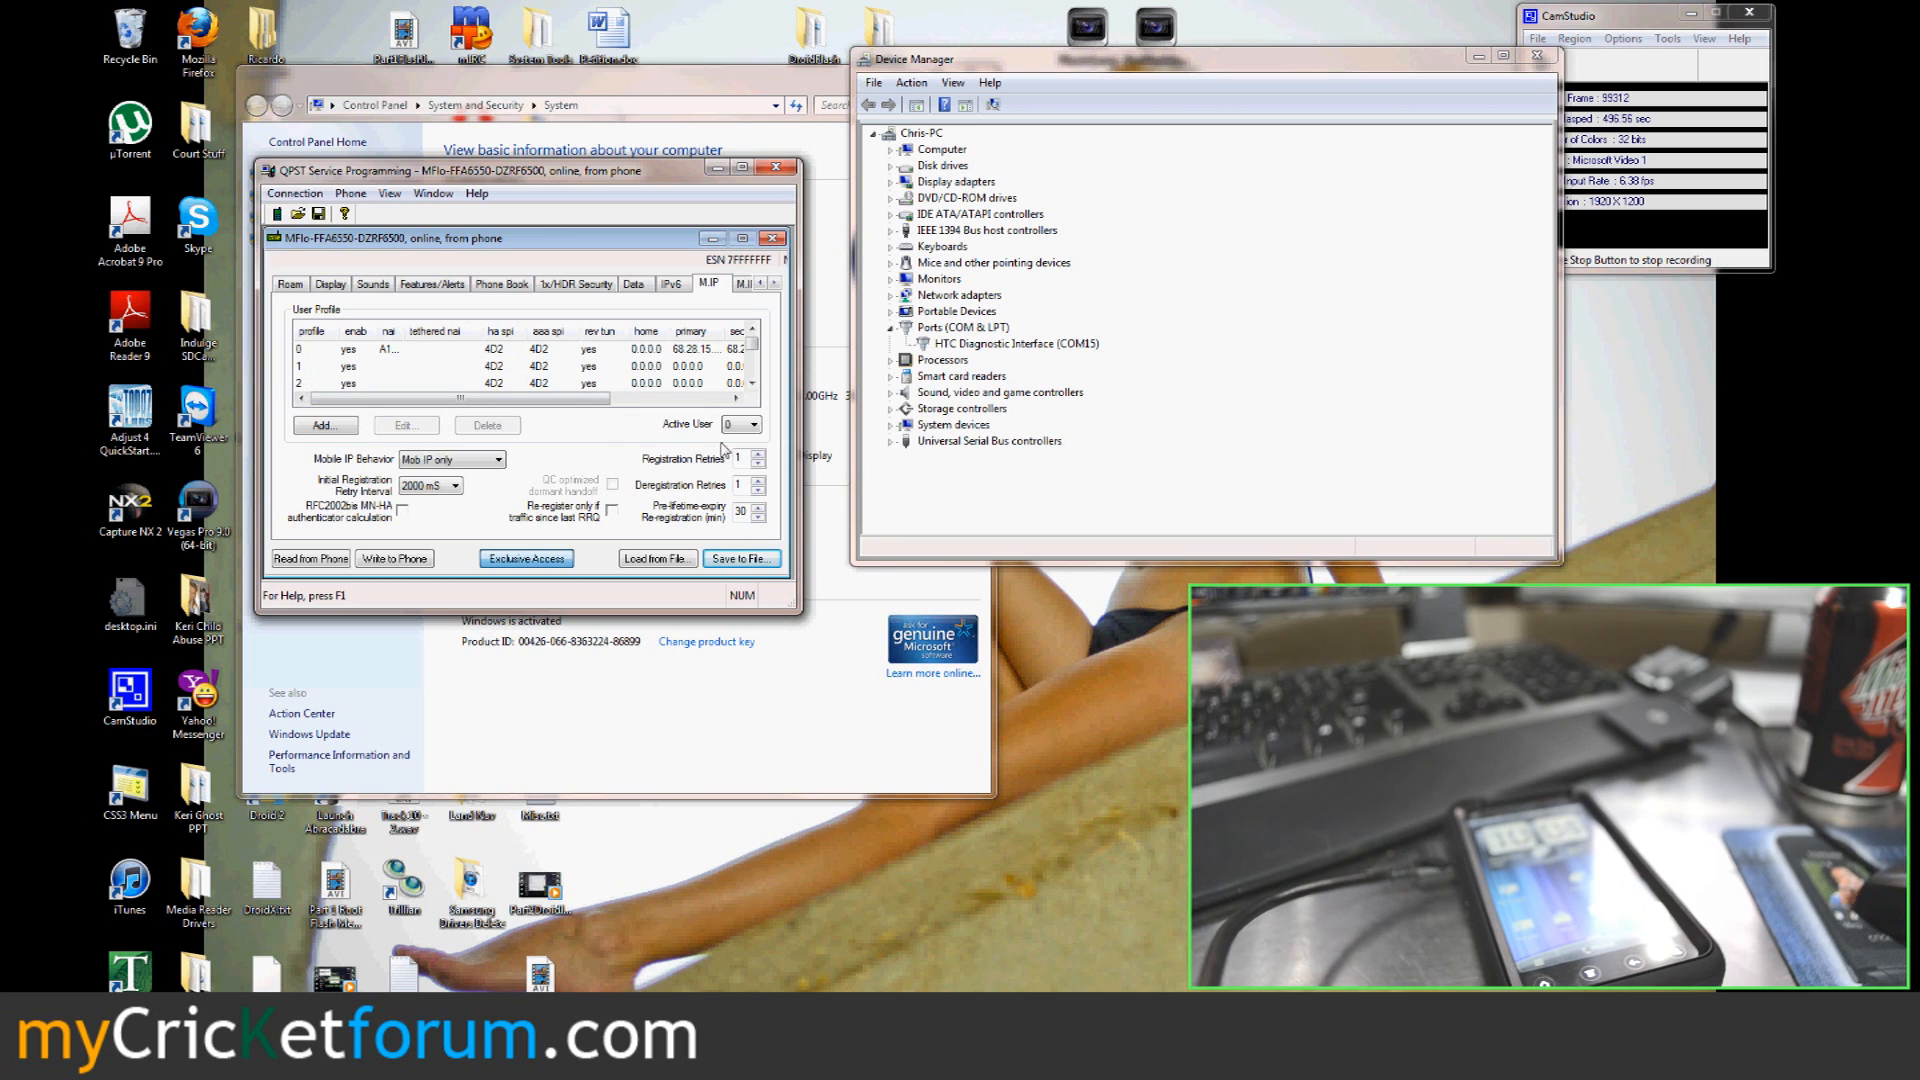
Select user profile 0 and expand its Mobile IP behaviour choices.
left_click(392, 348)
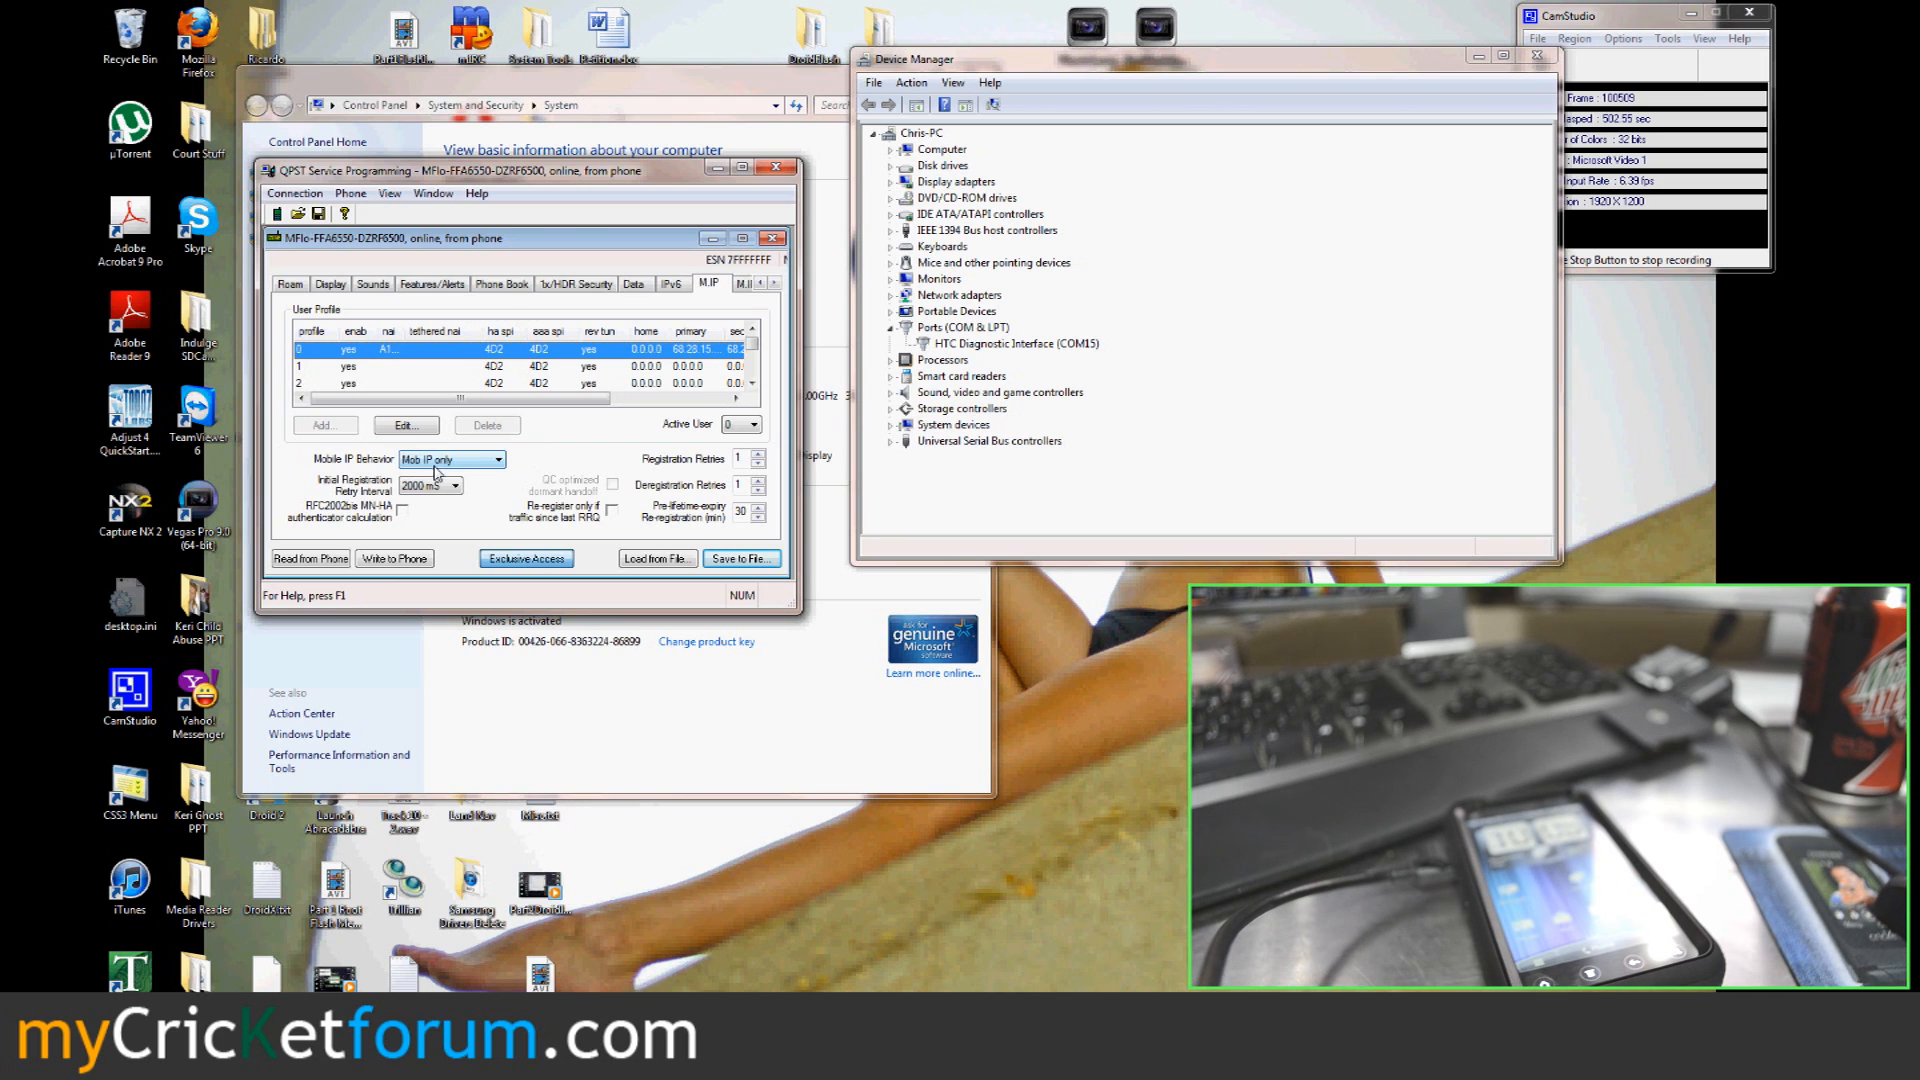
left_click(496, 460)
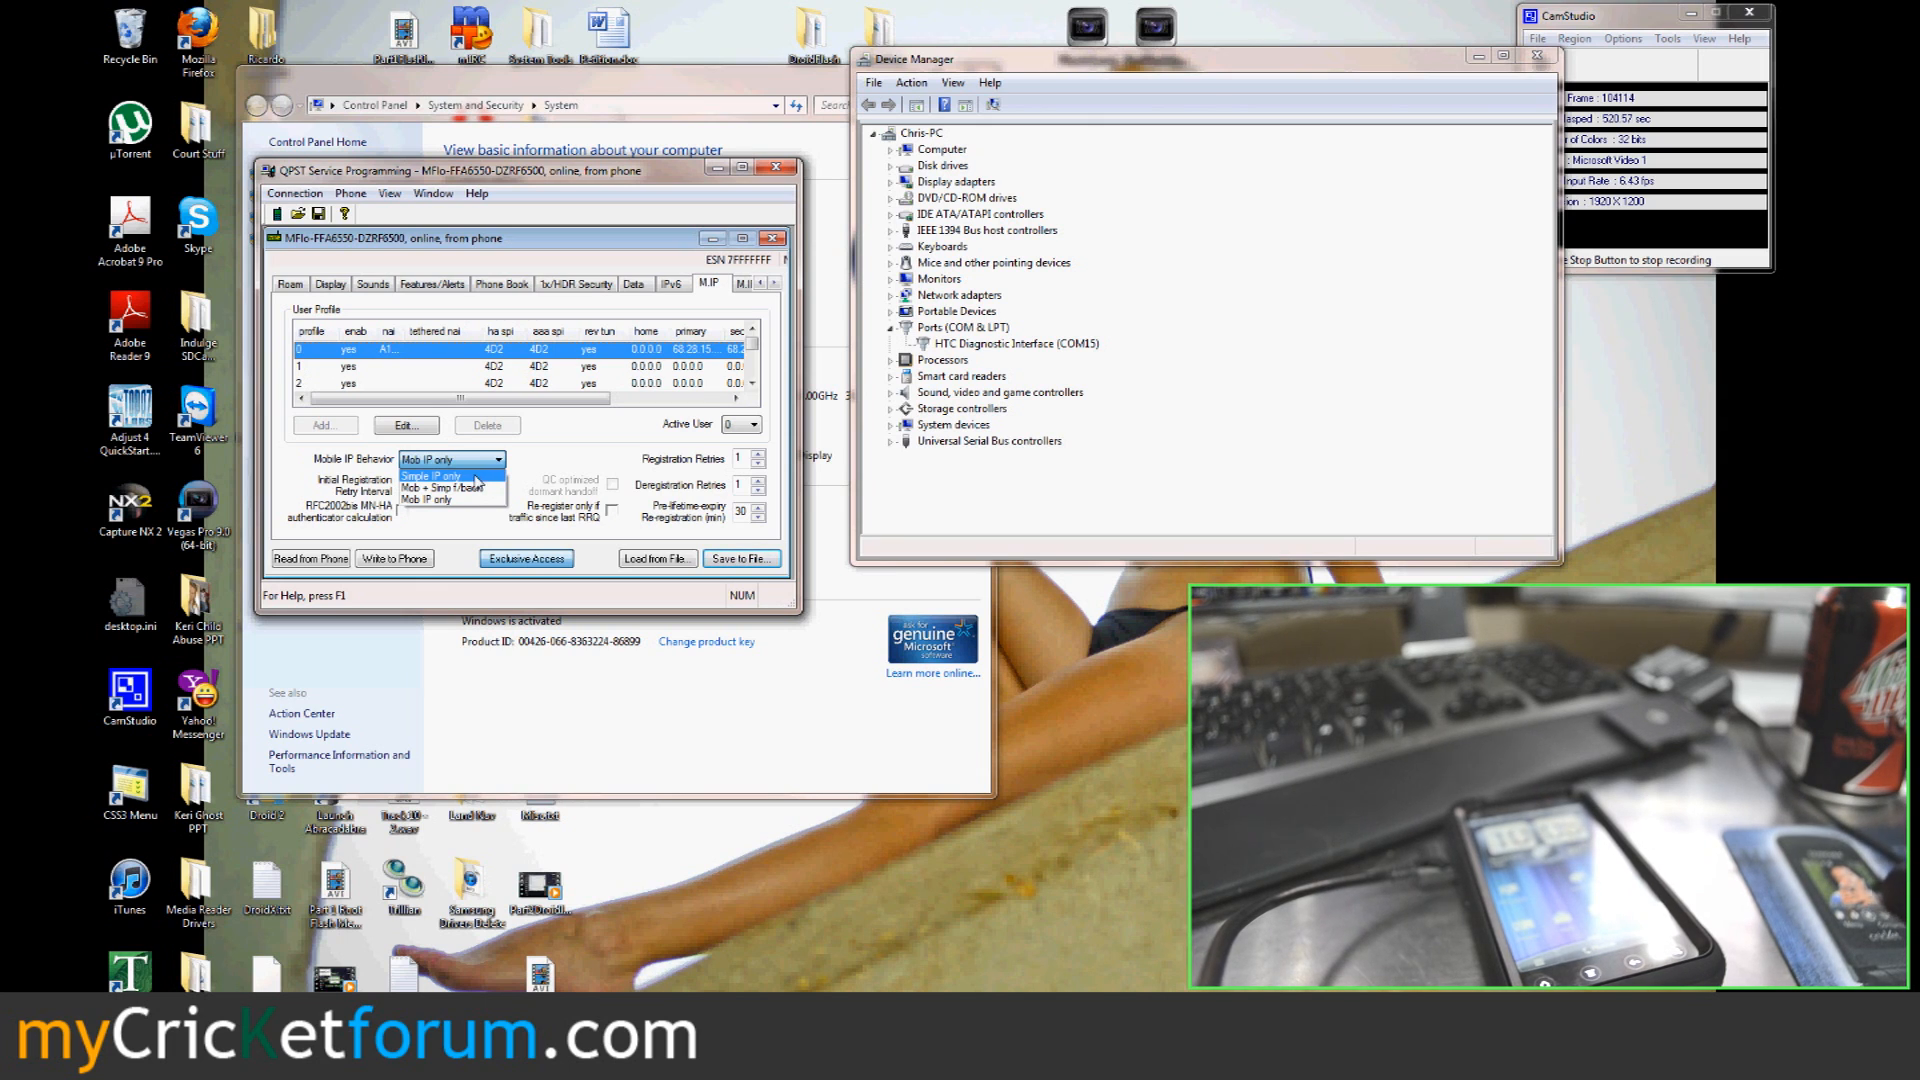
left_click(430, 476)
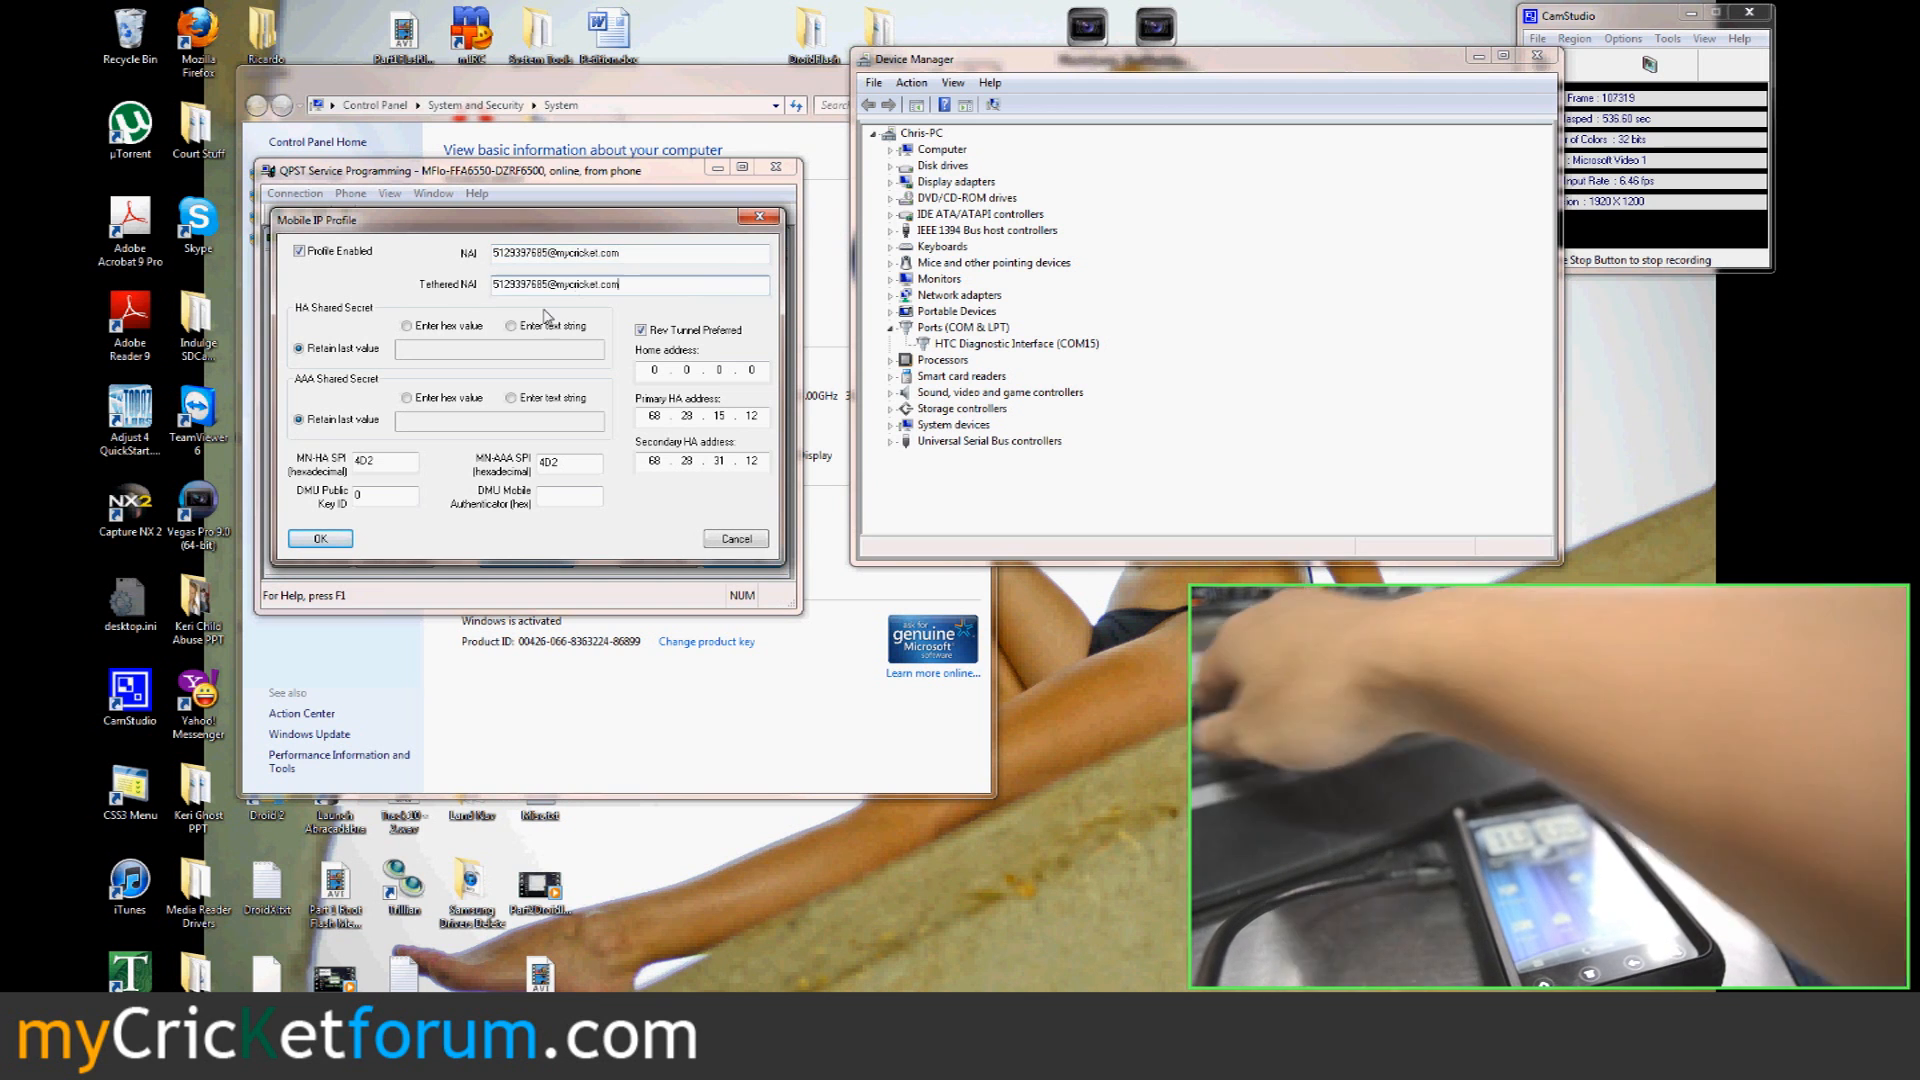
left_click(510, 324)
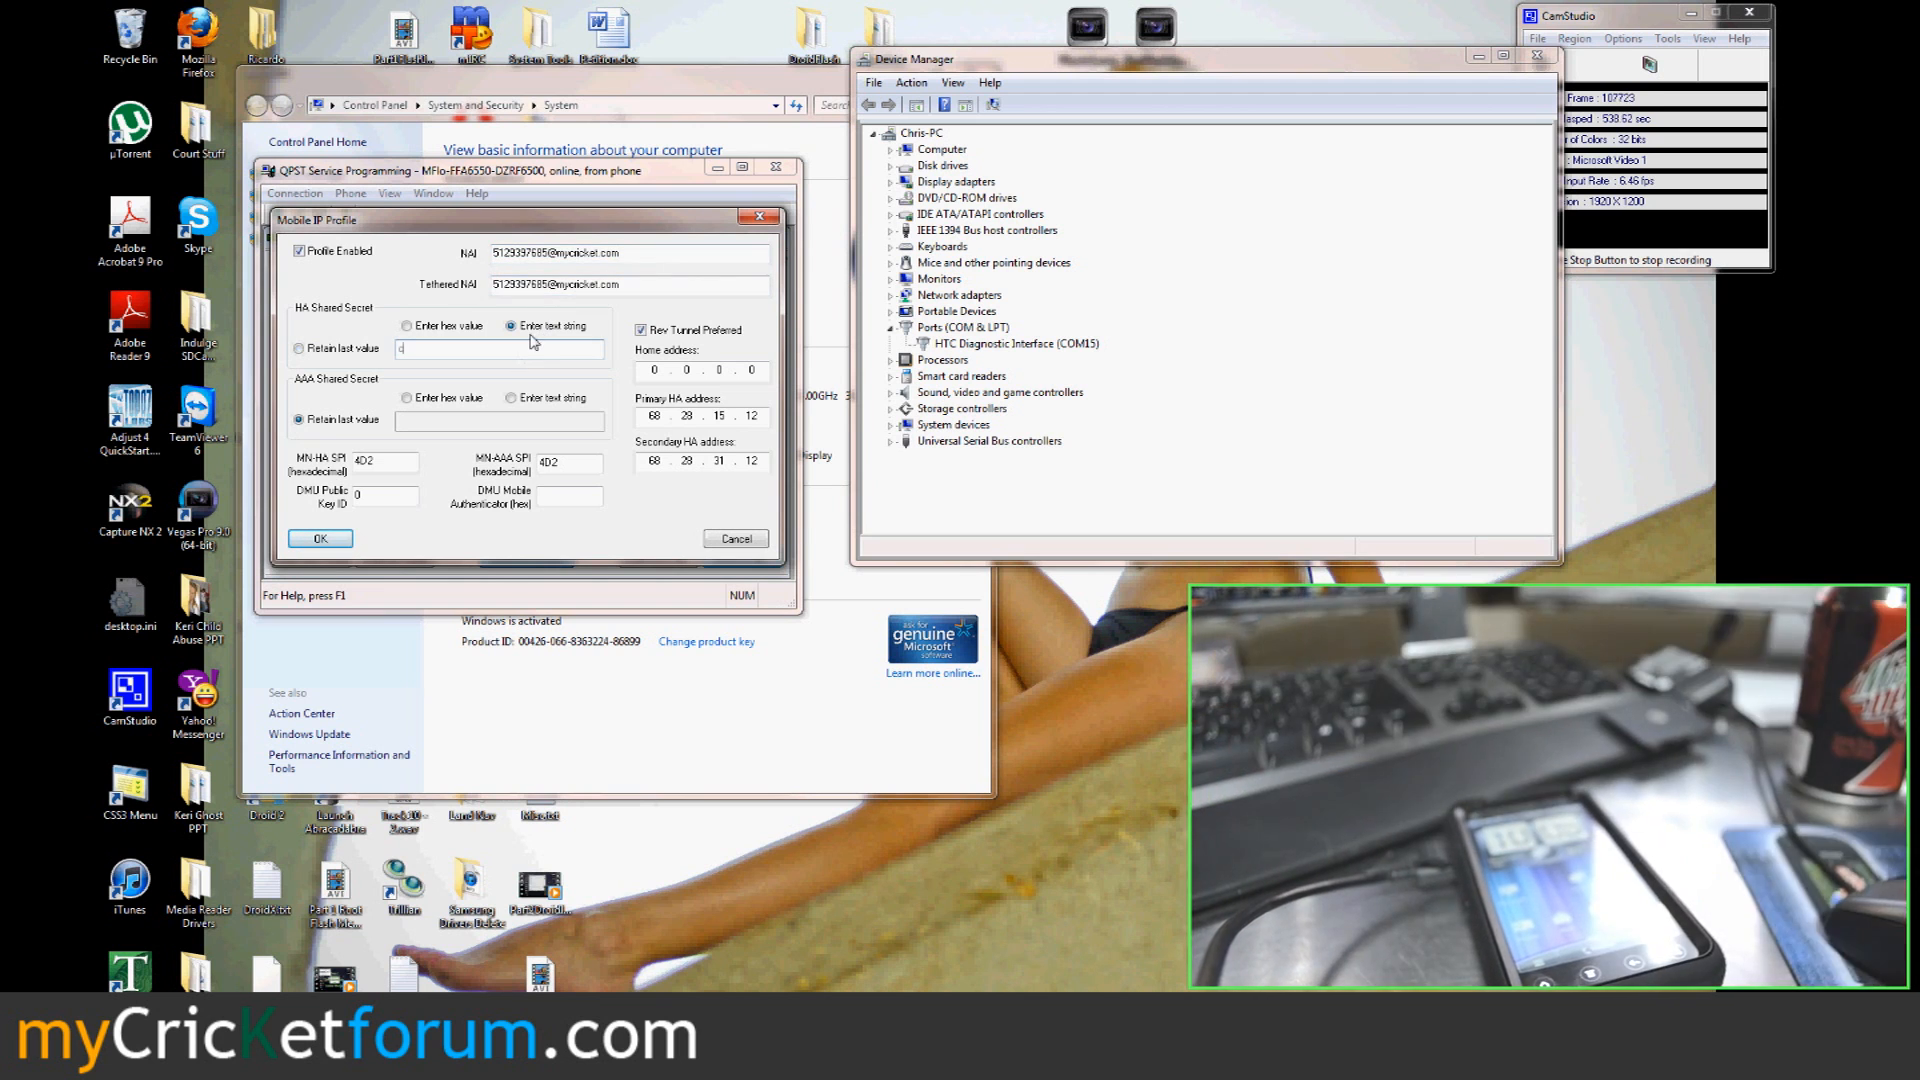
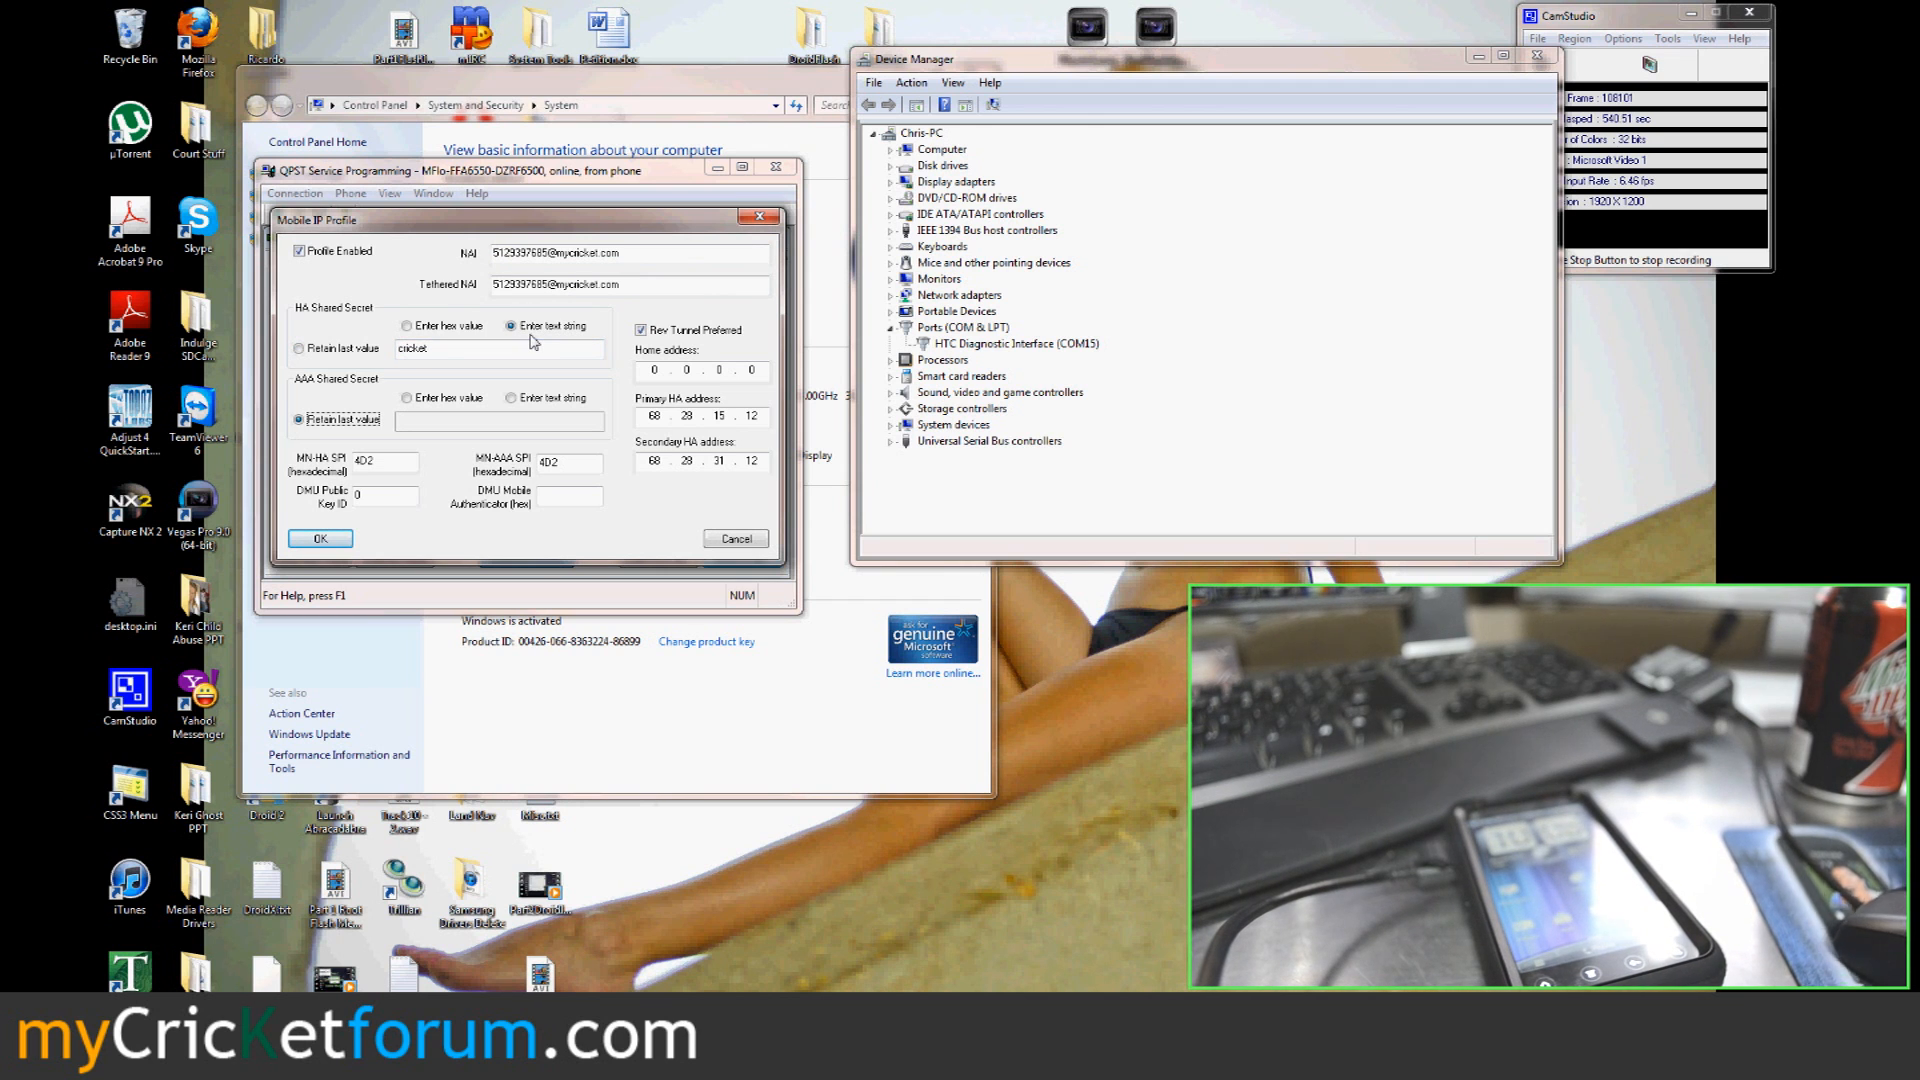
left_click(510, 396)
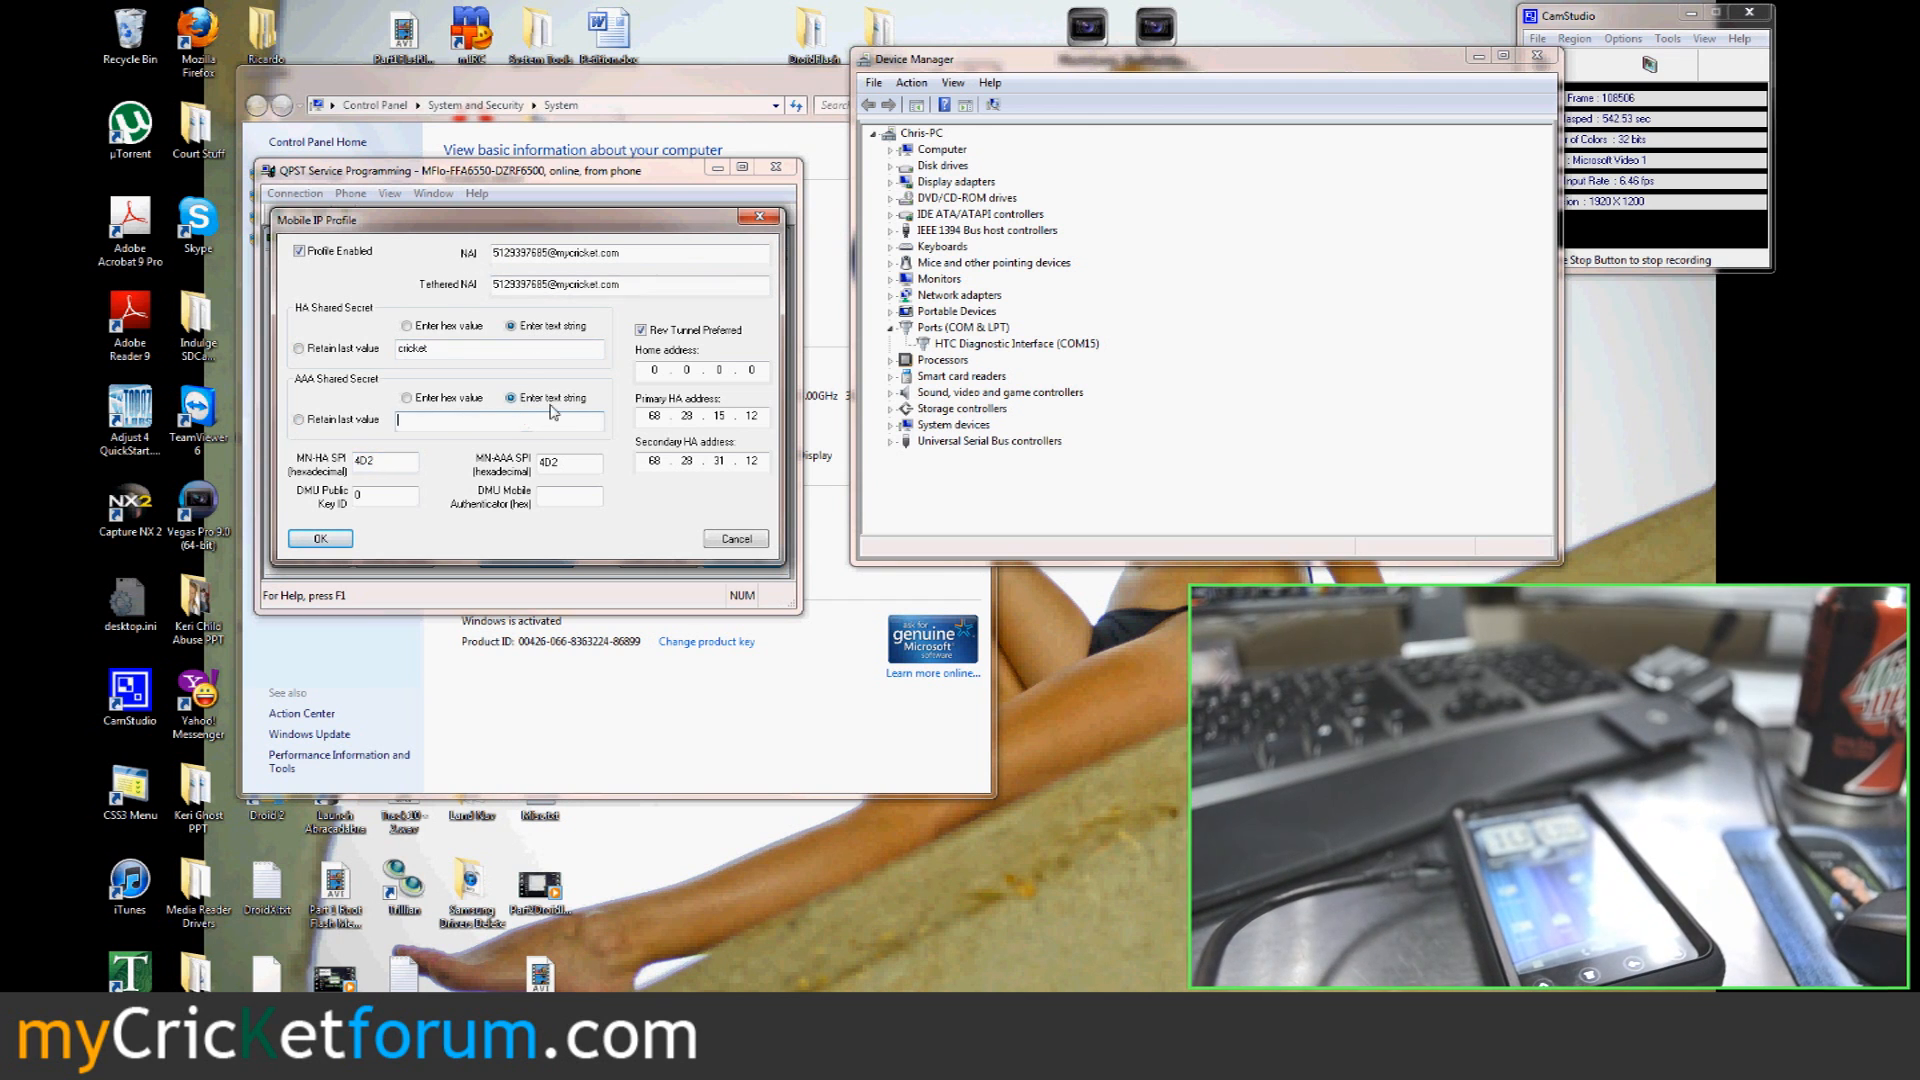
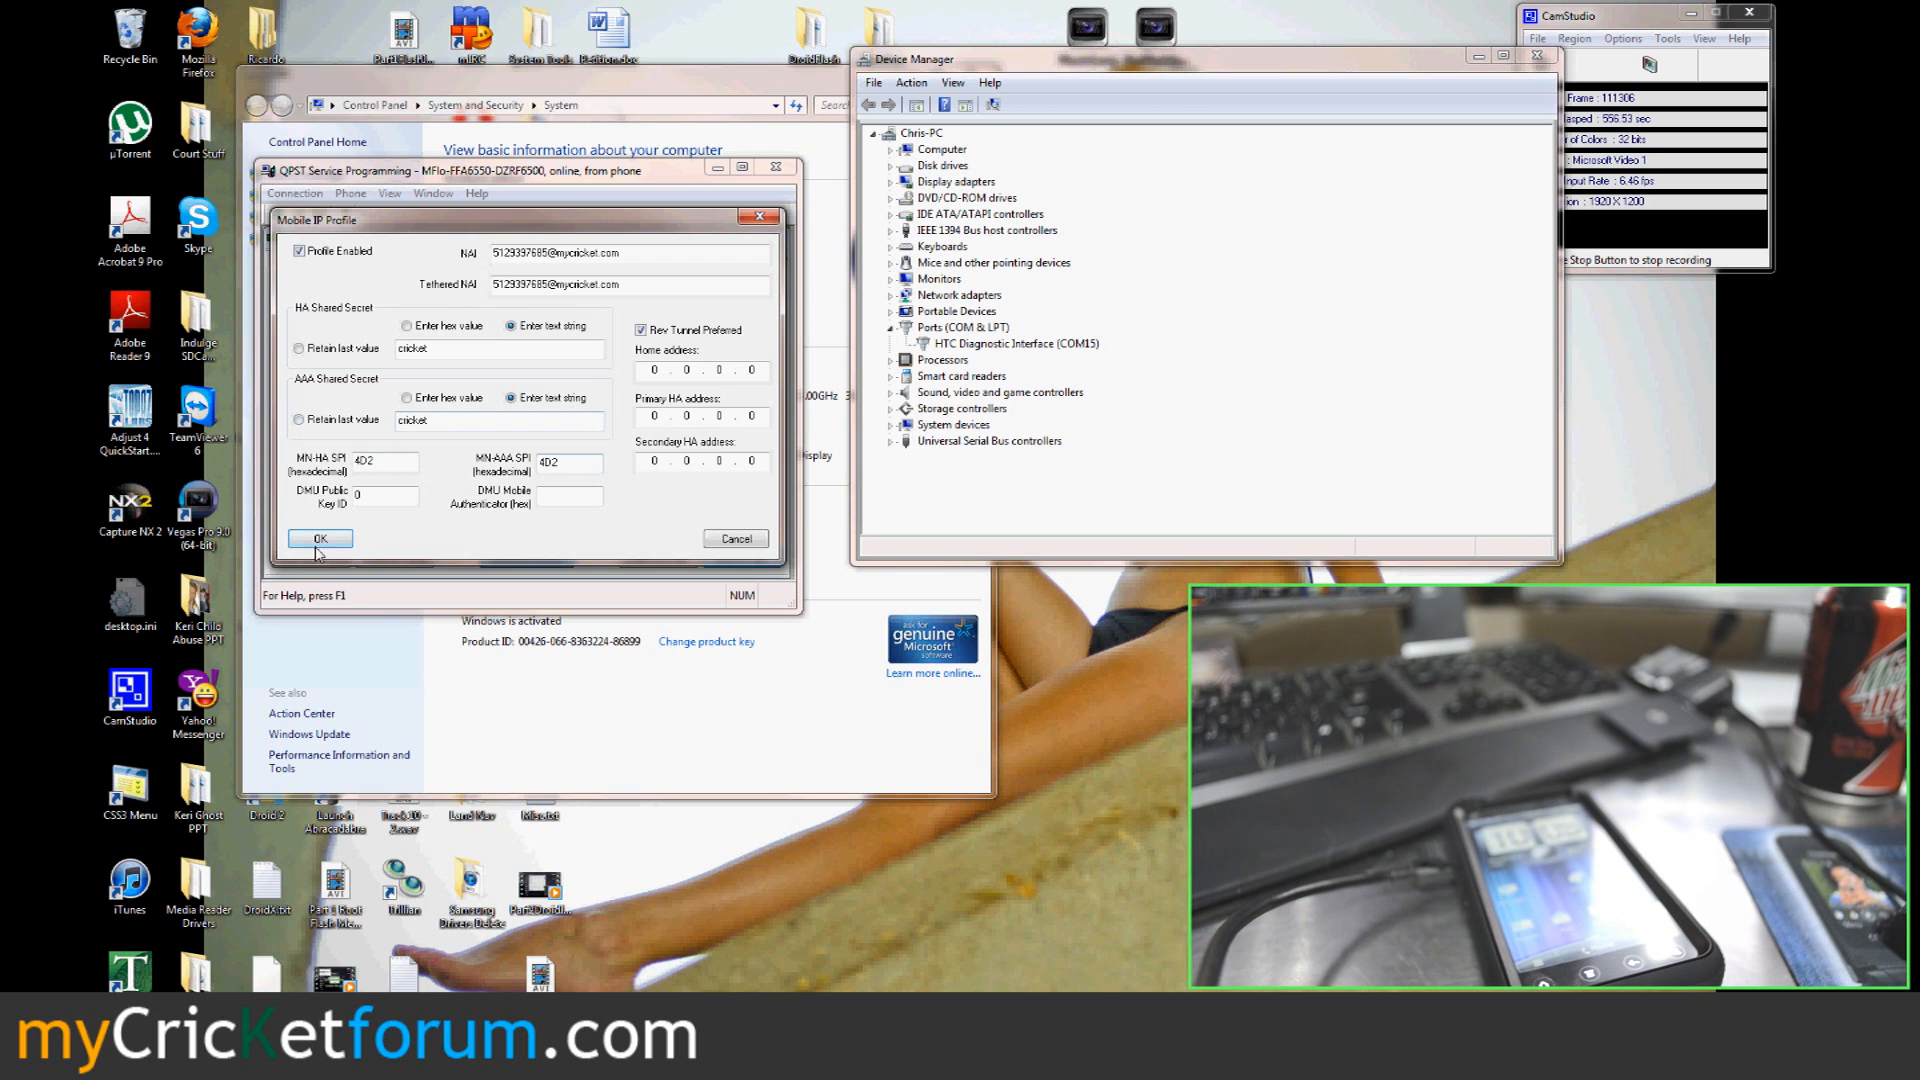
left_click(320, 538)
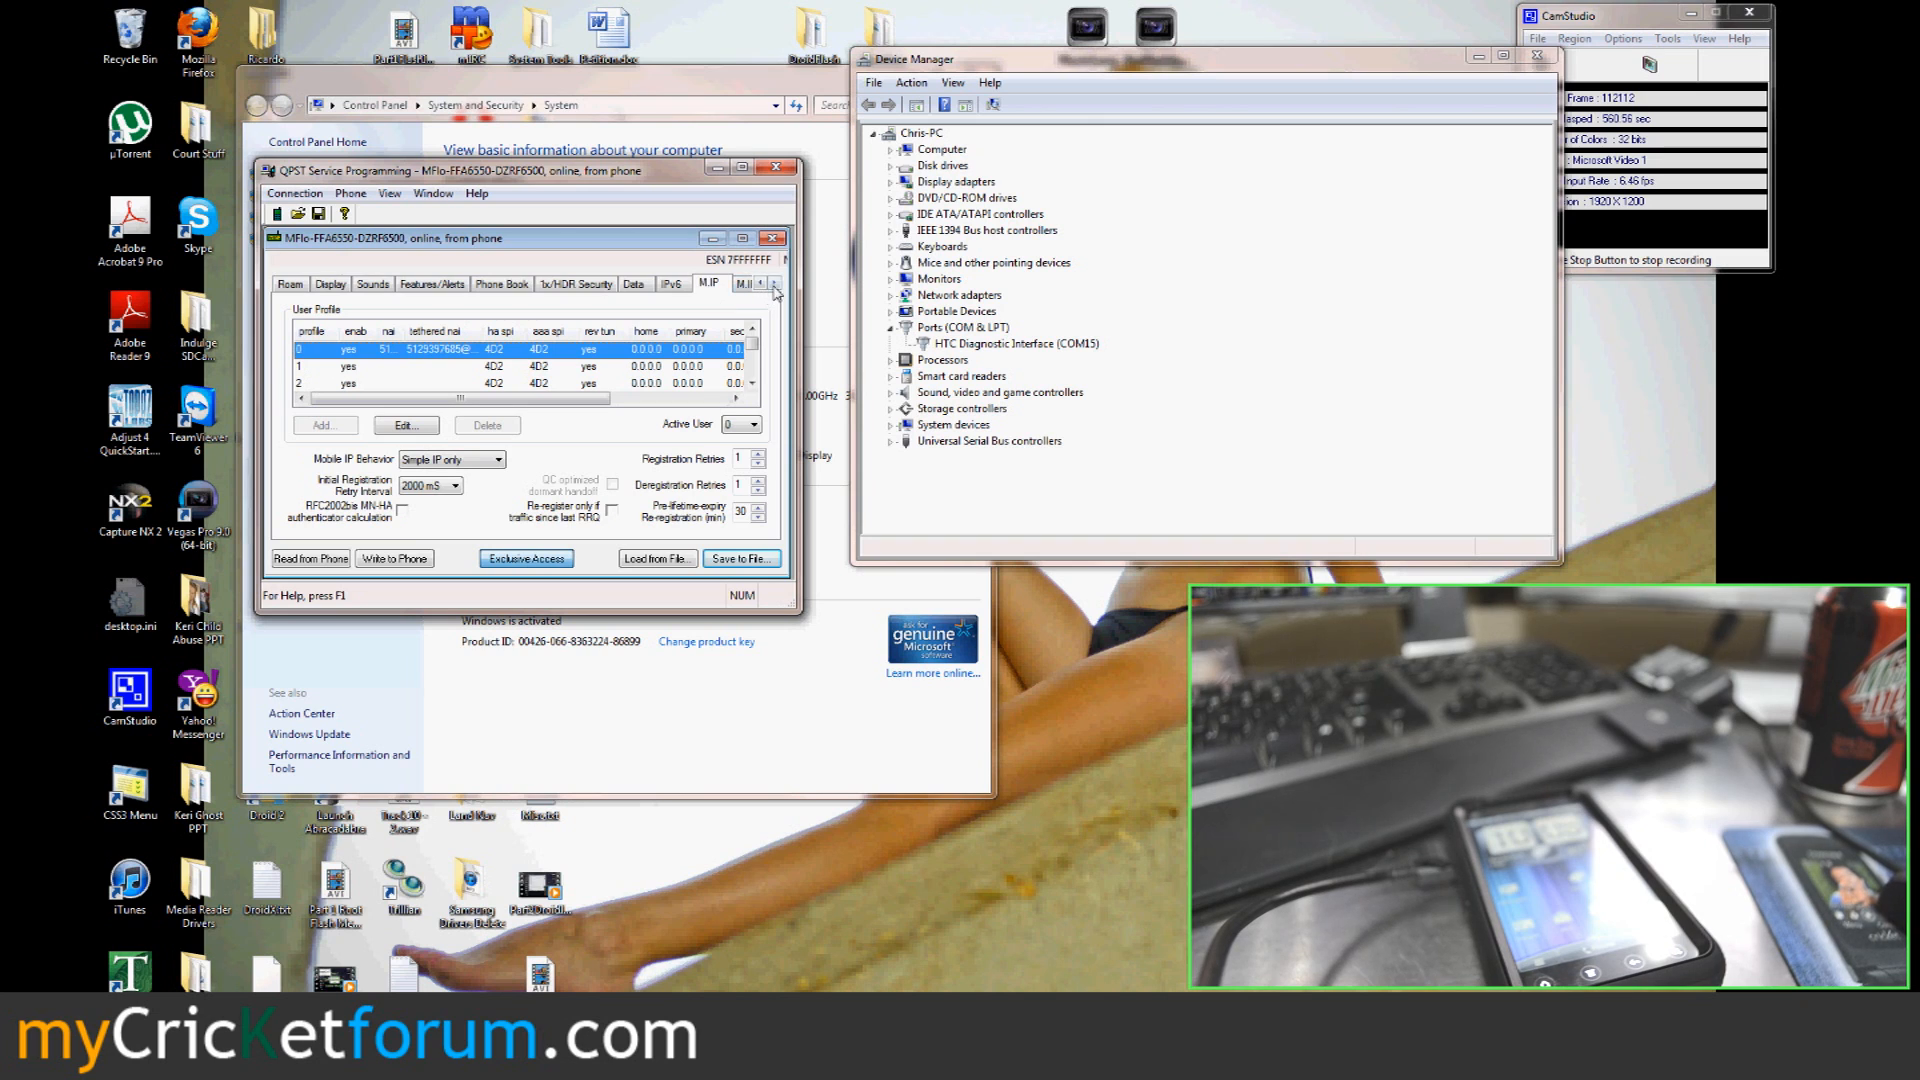
left_click(604, 282)
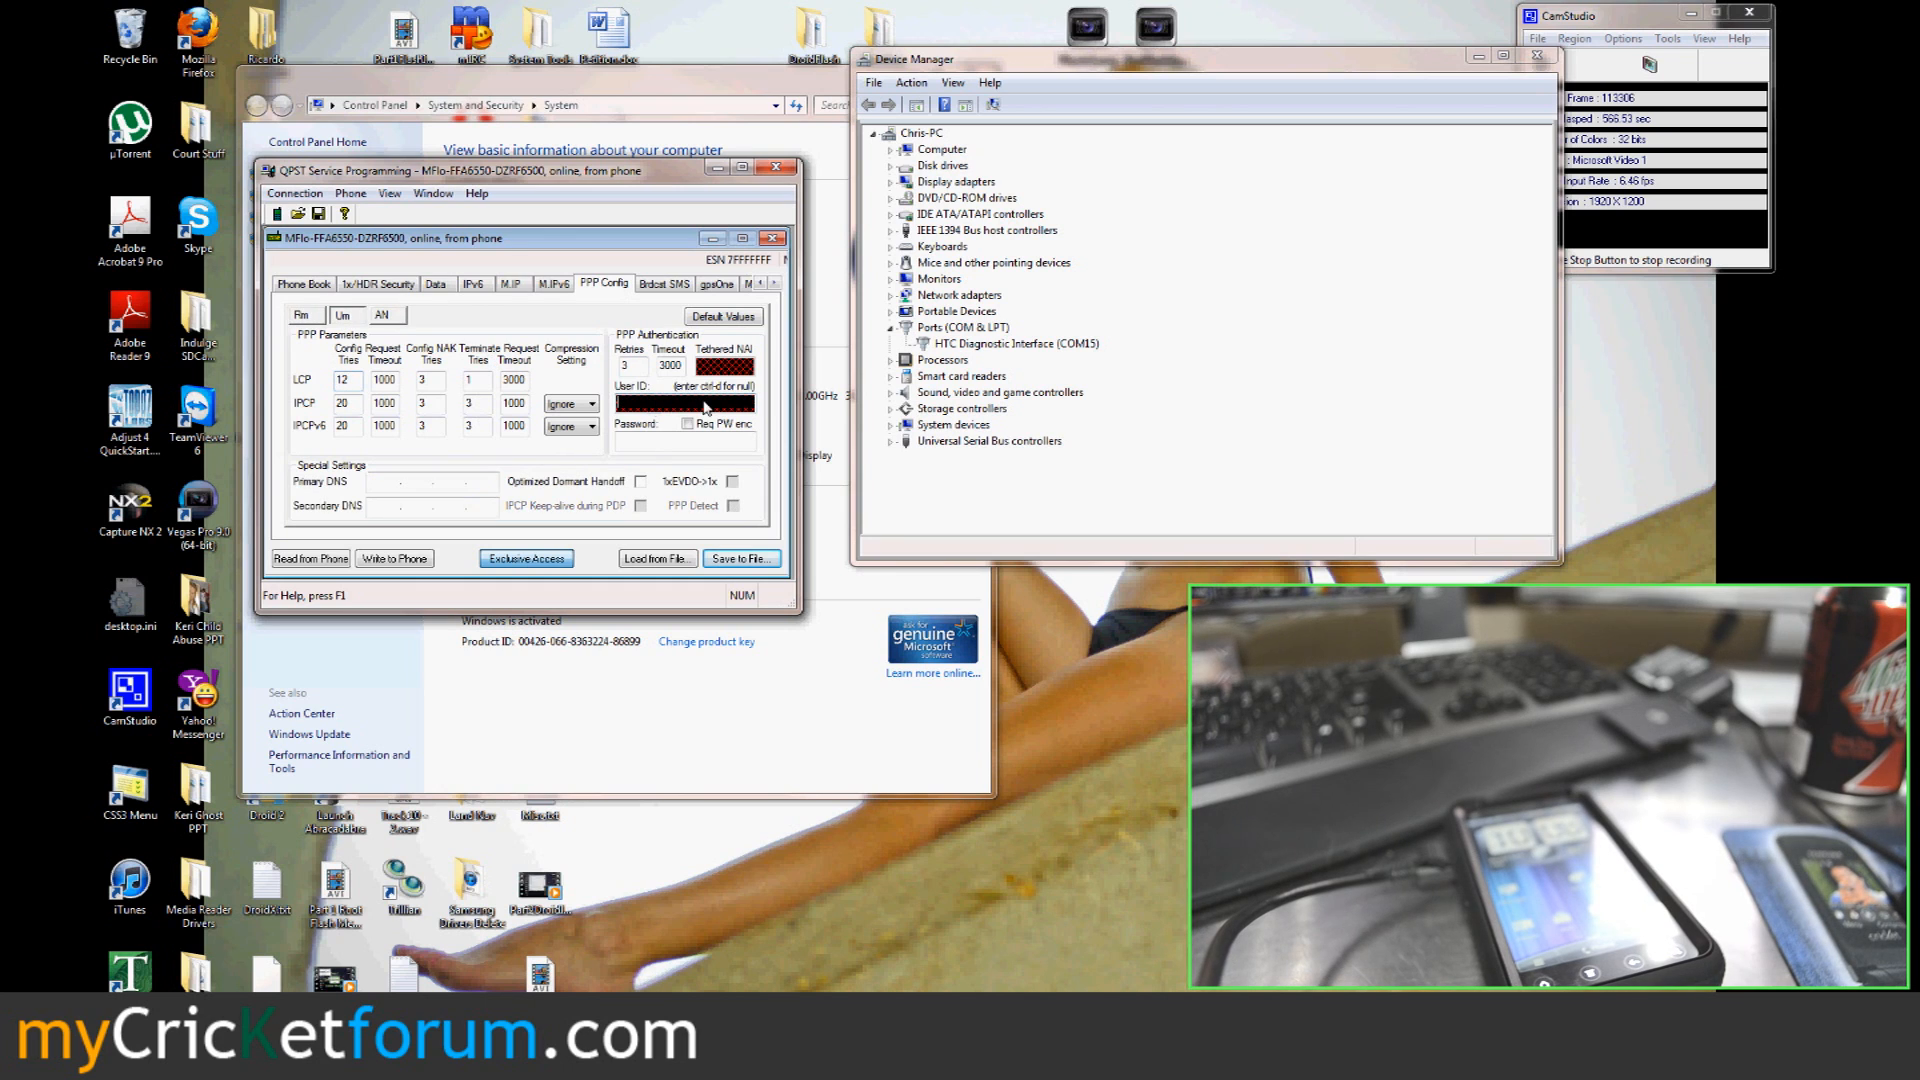
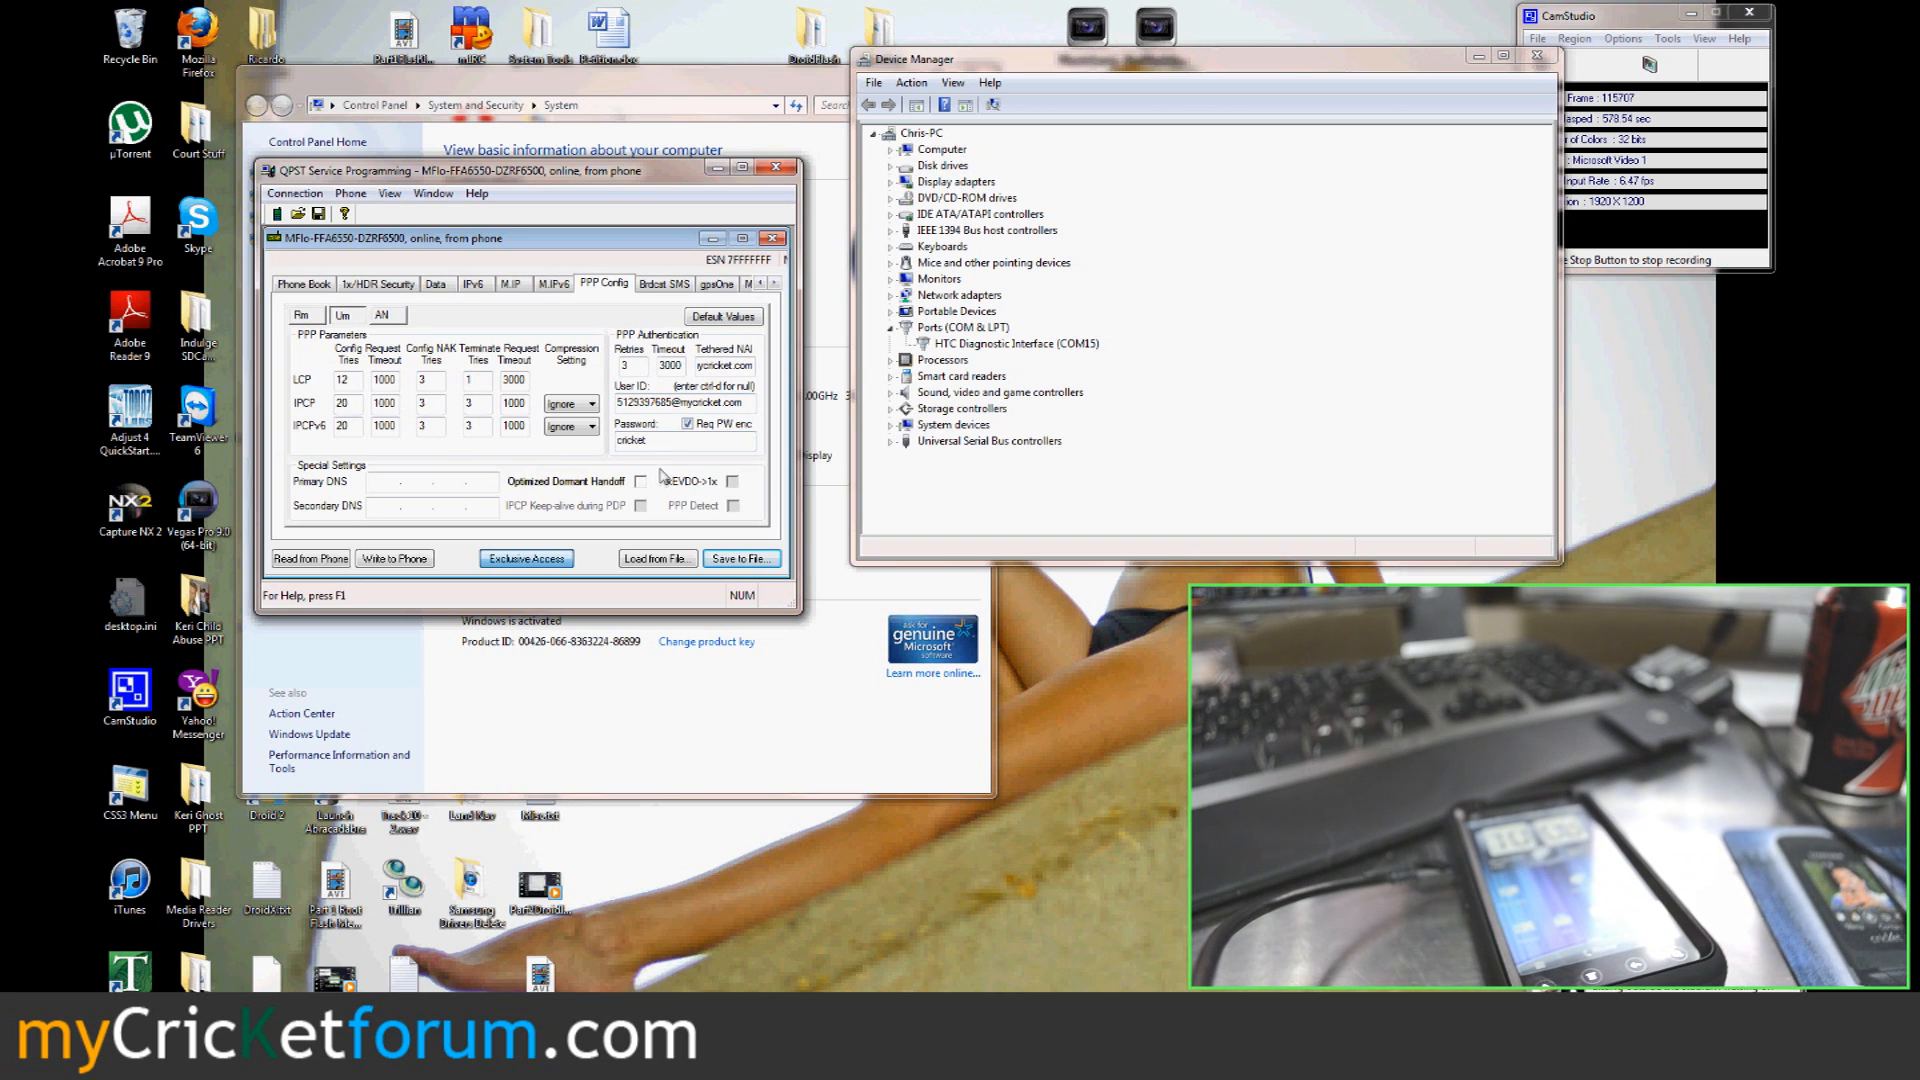
left_click(640, 480)
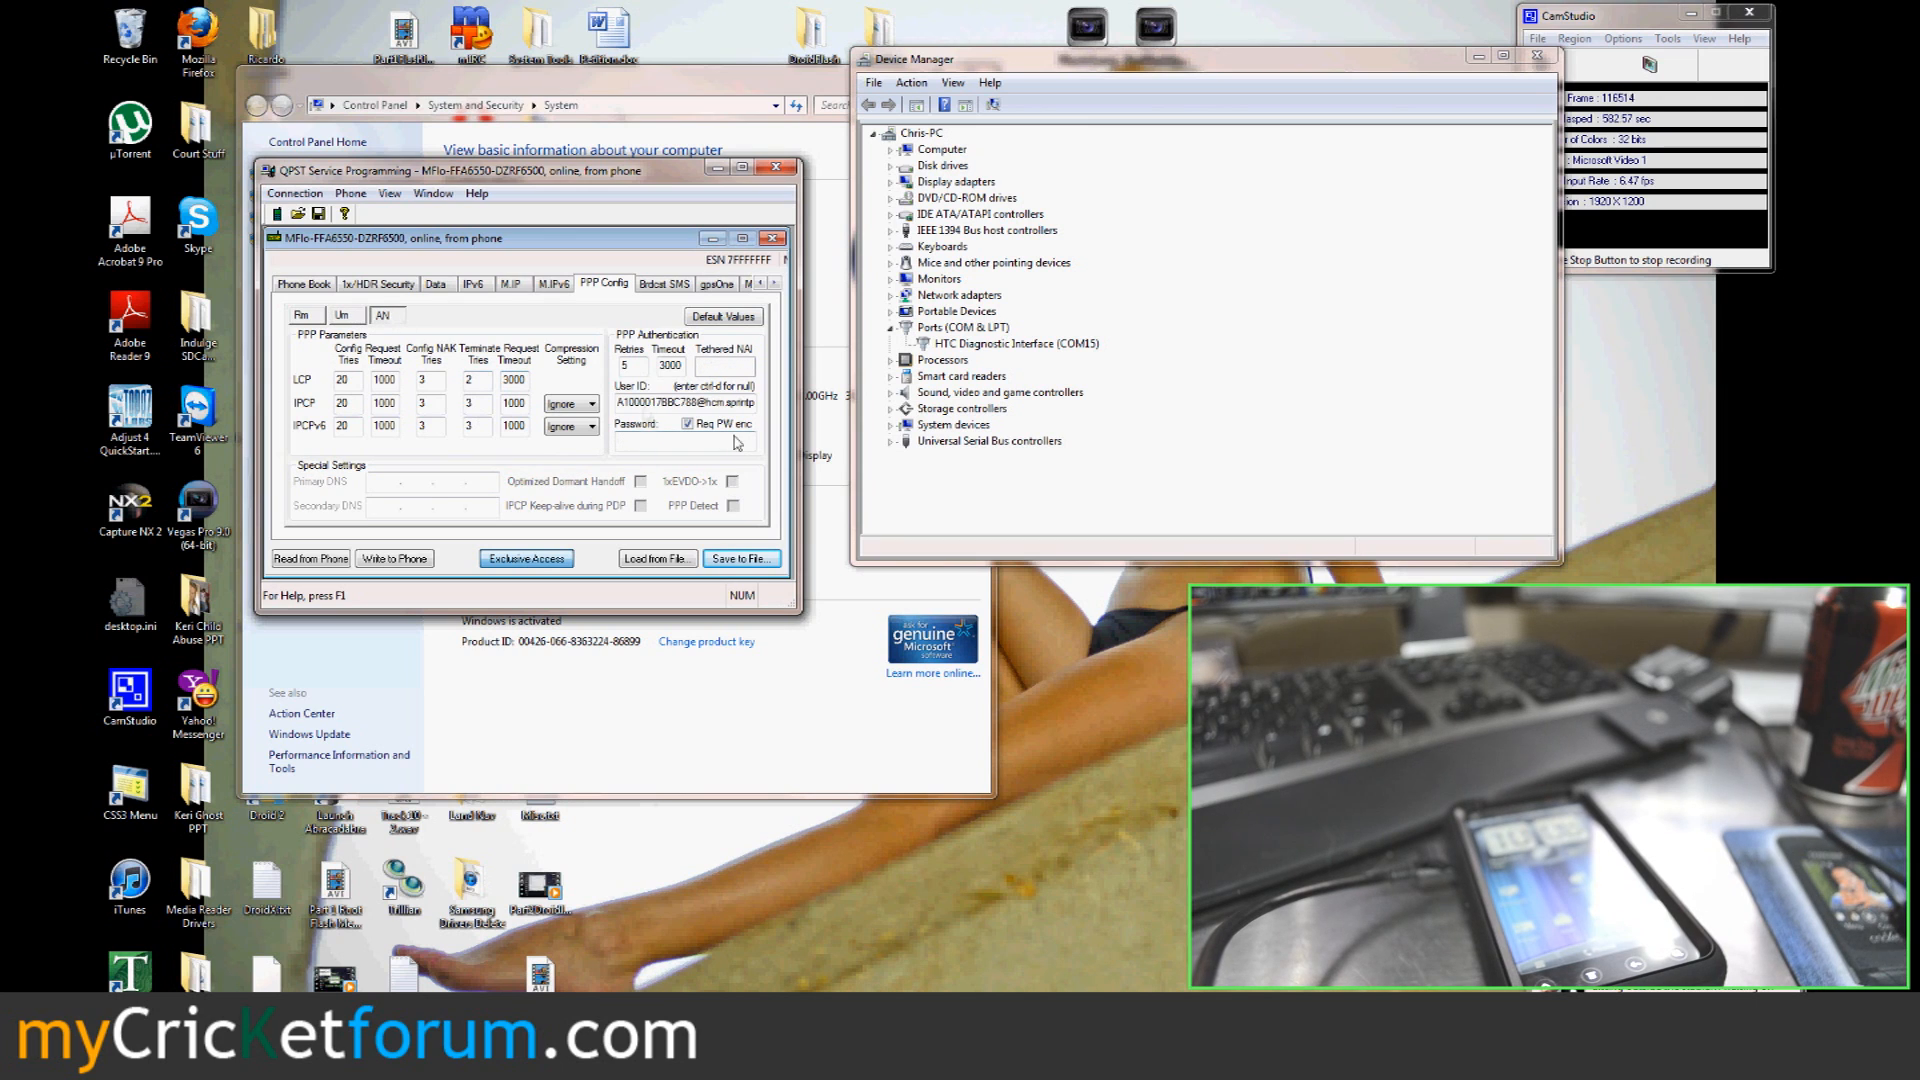
triple_click(684, 402)
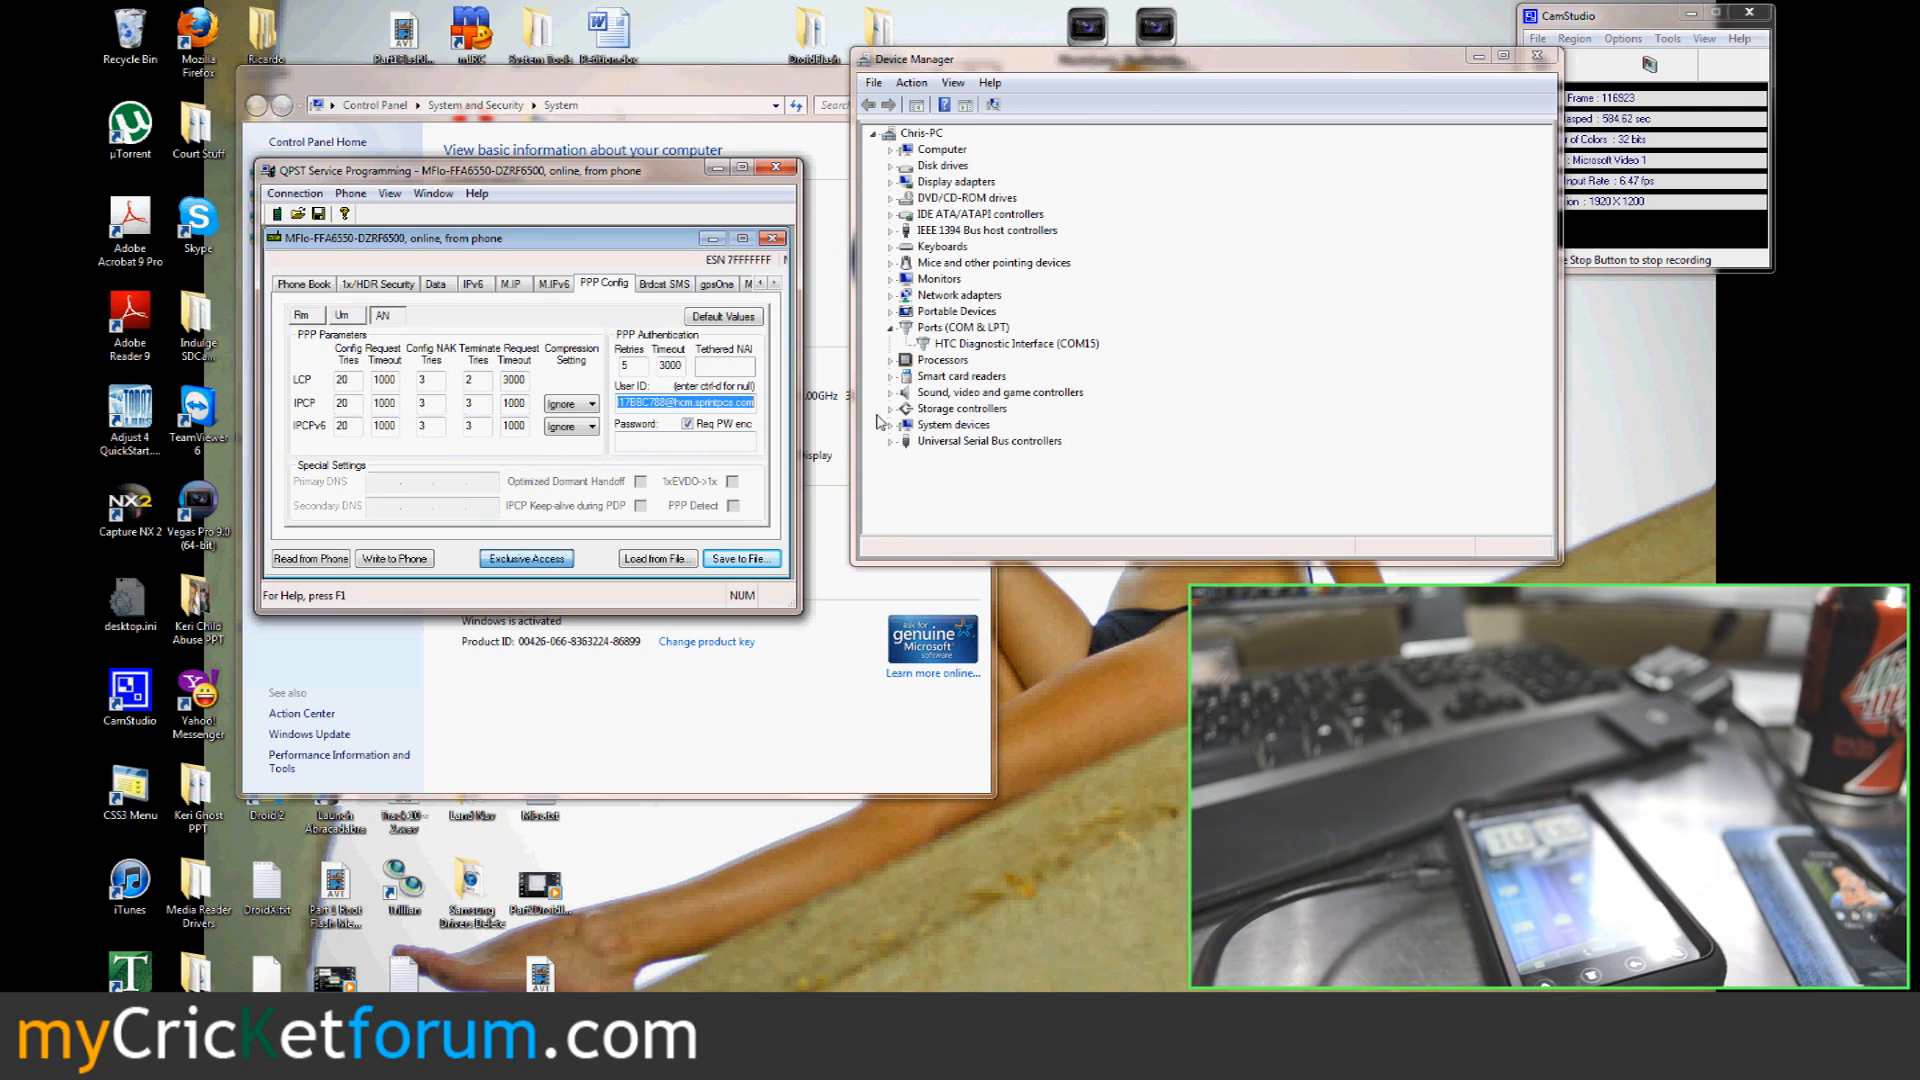
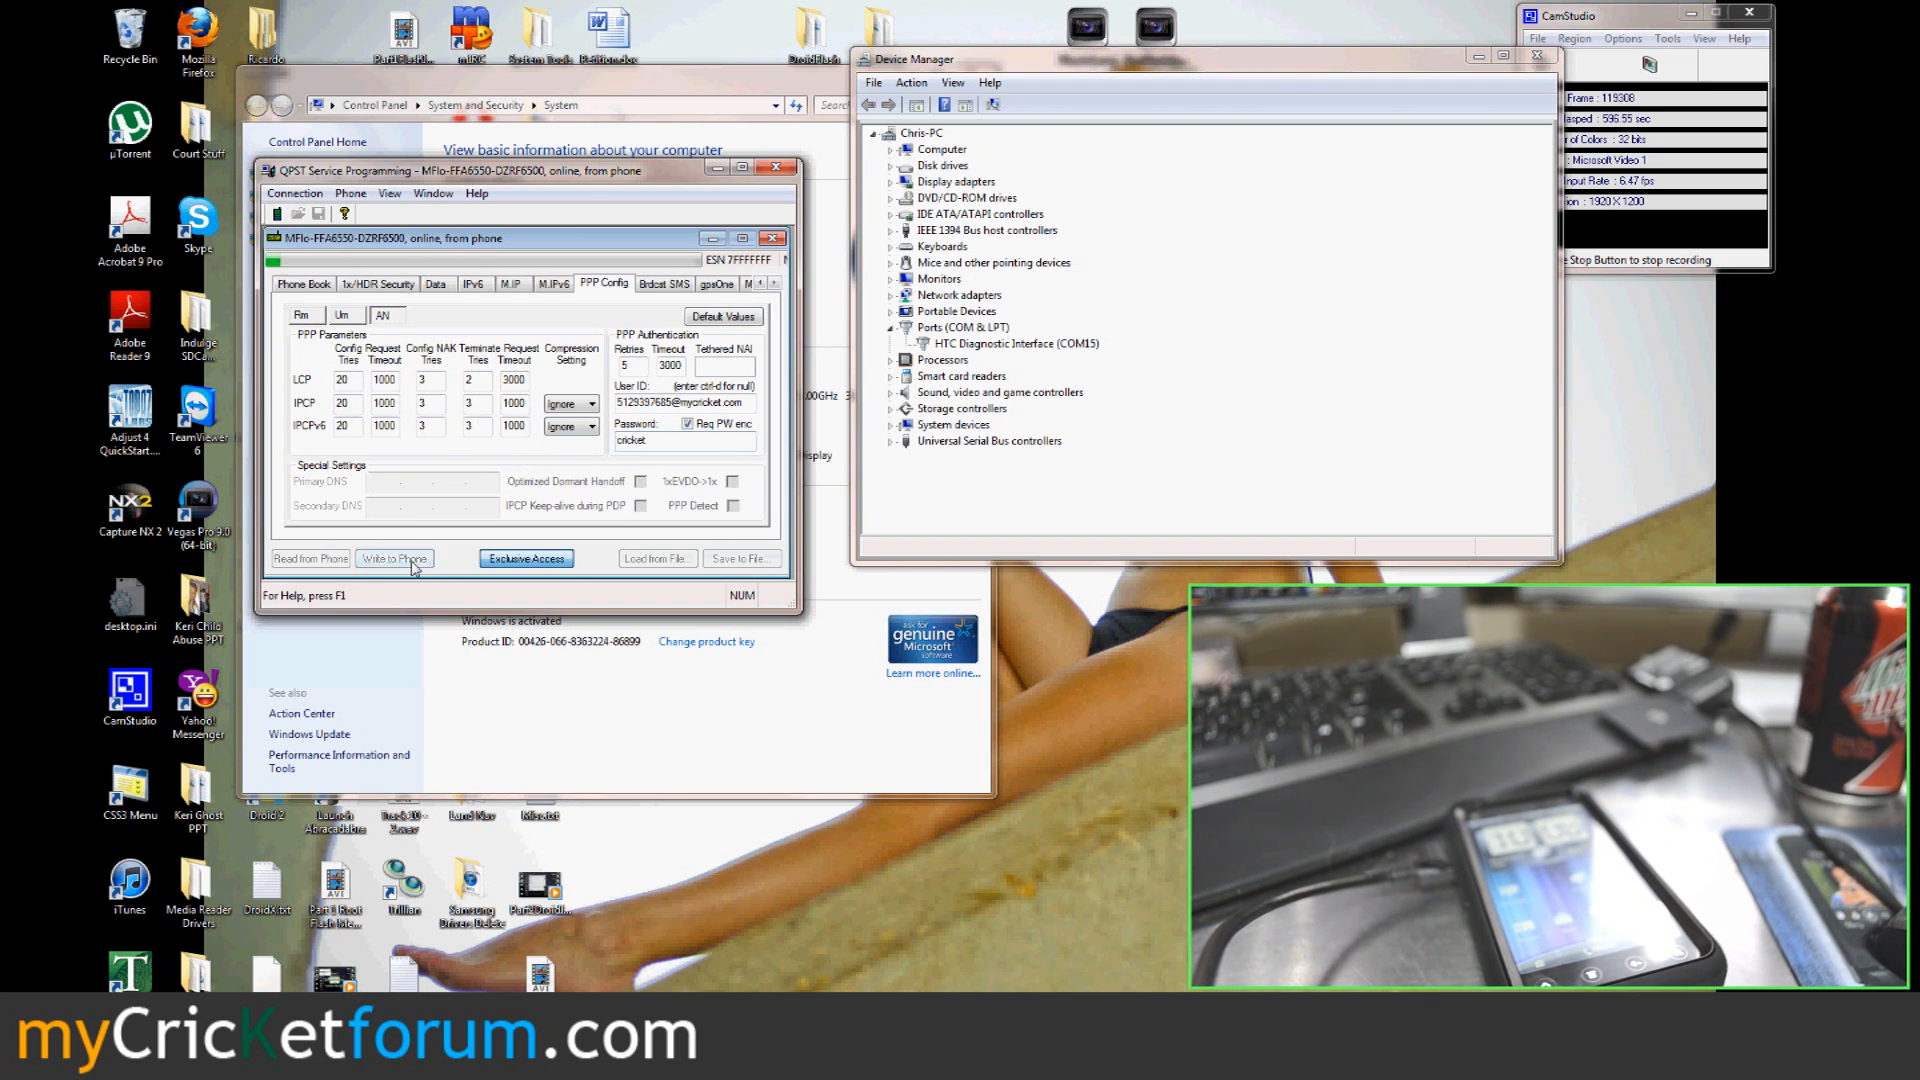
Write the settings to the phone and dismiss the read-only IMEI write error.
left_click(394, 558)
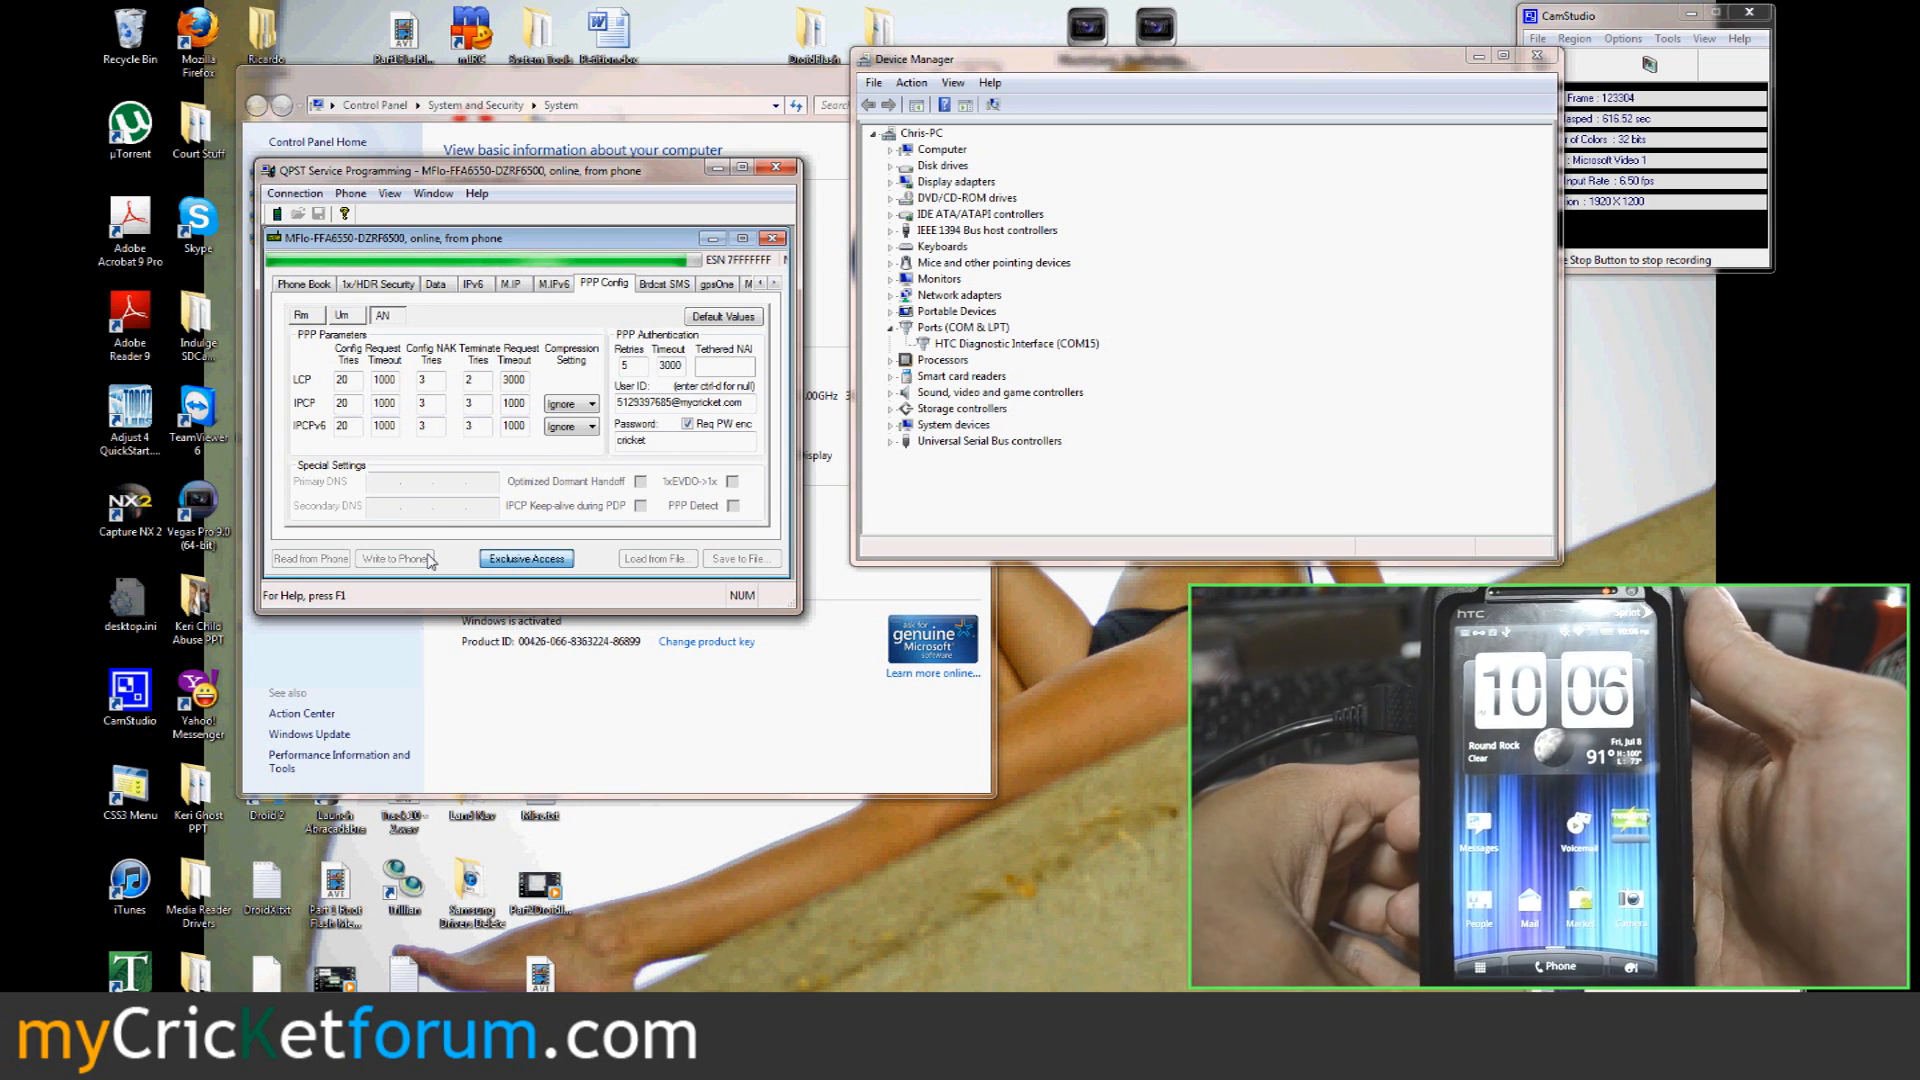
left_click(394, 558)
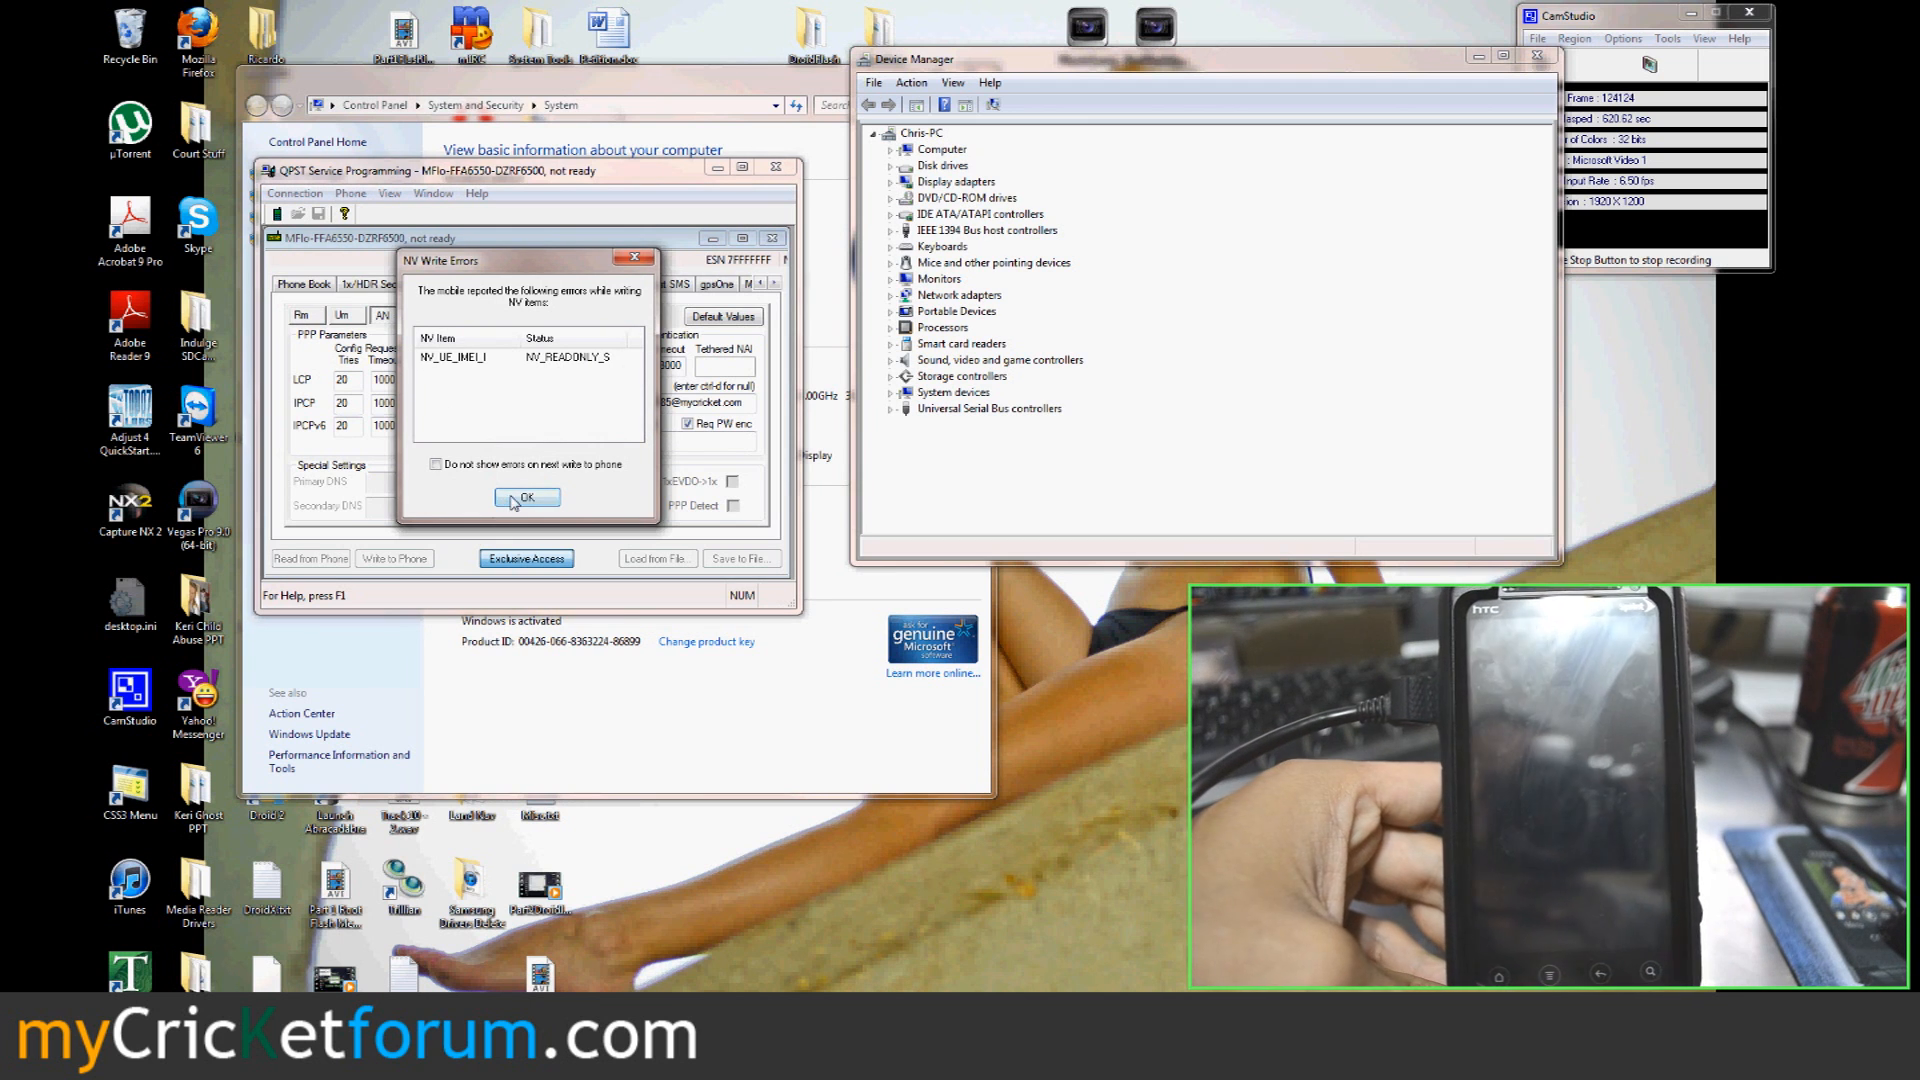
left_click(526, 496)
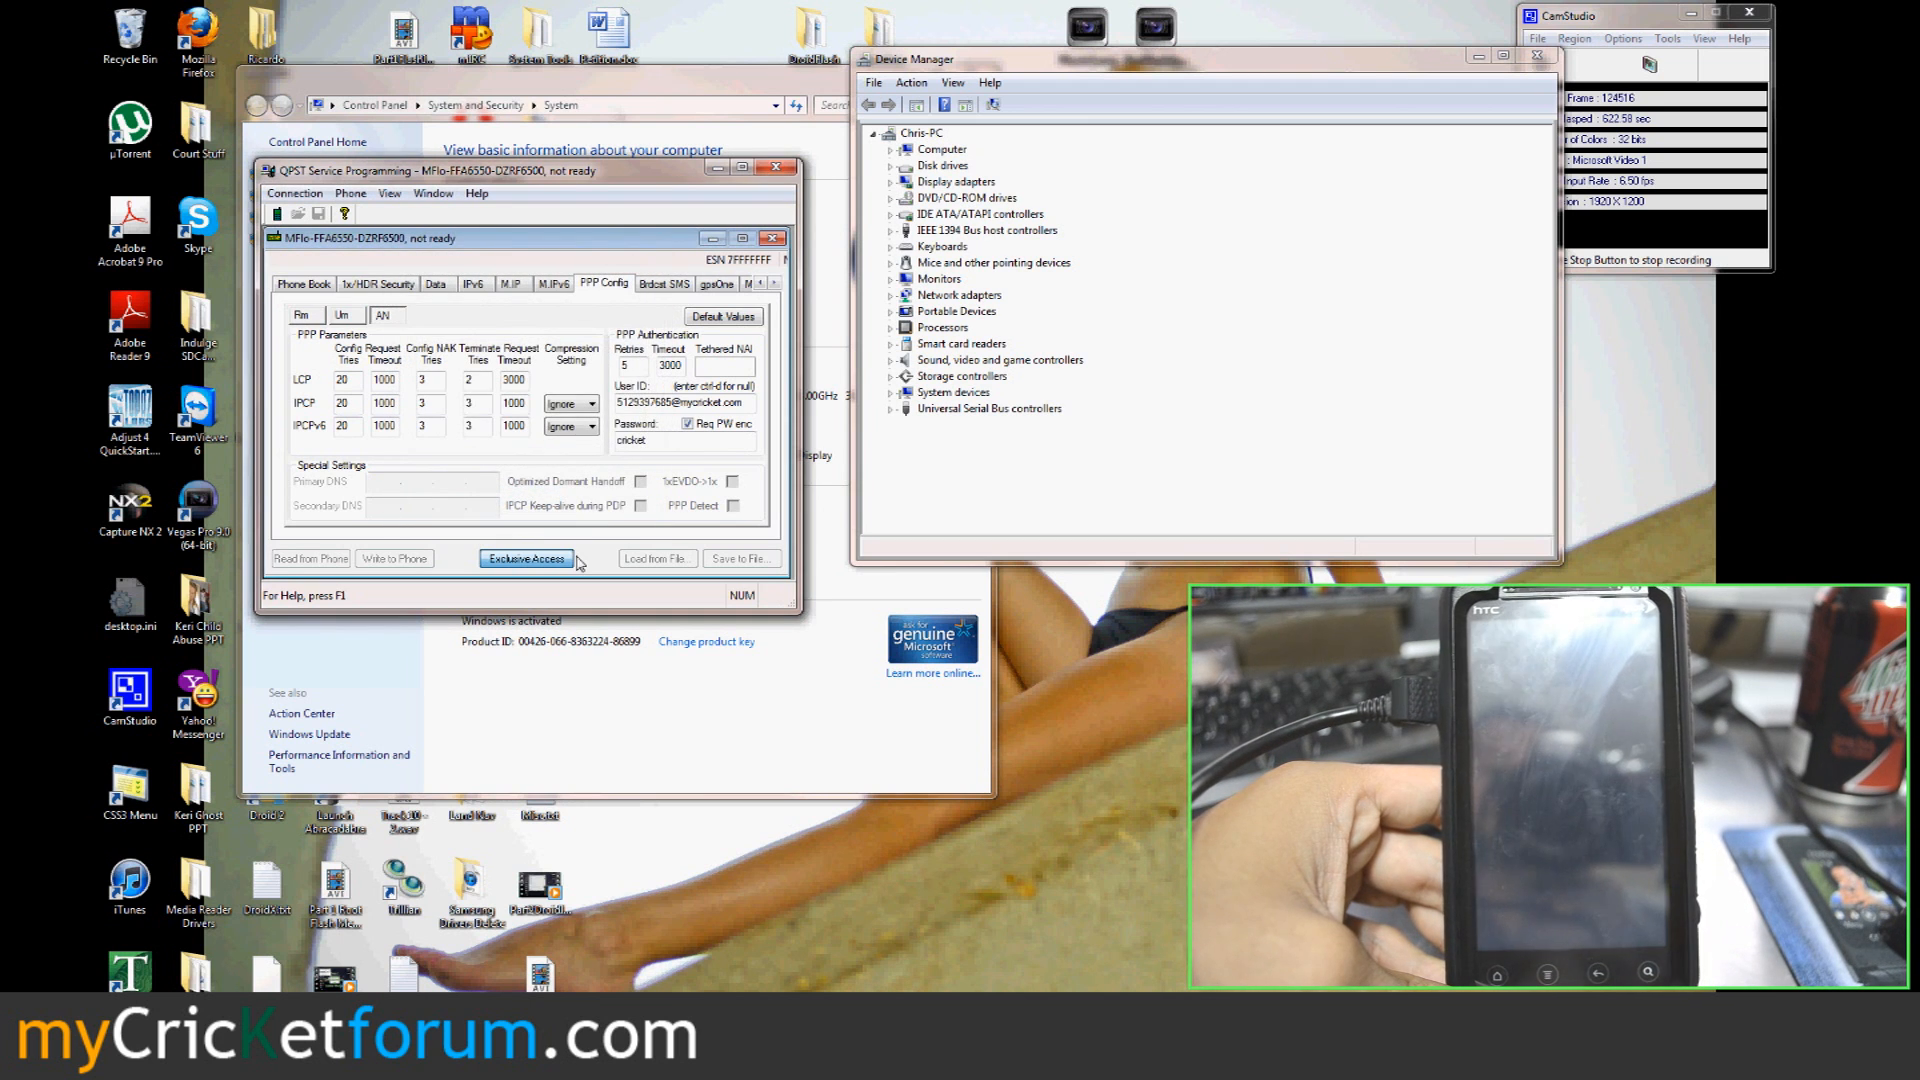
Release the phone and acknowledge the phone-disconnected and ESN-changed warnings as it reboots.
left_click(872, 132)
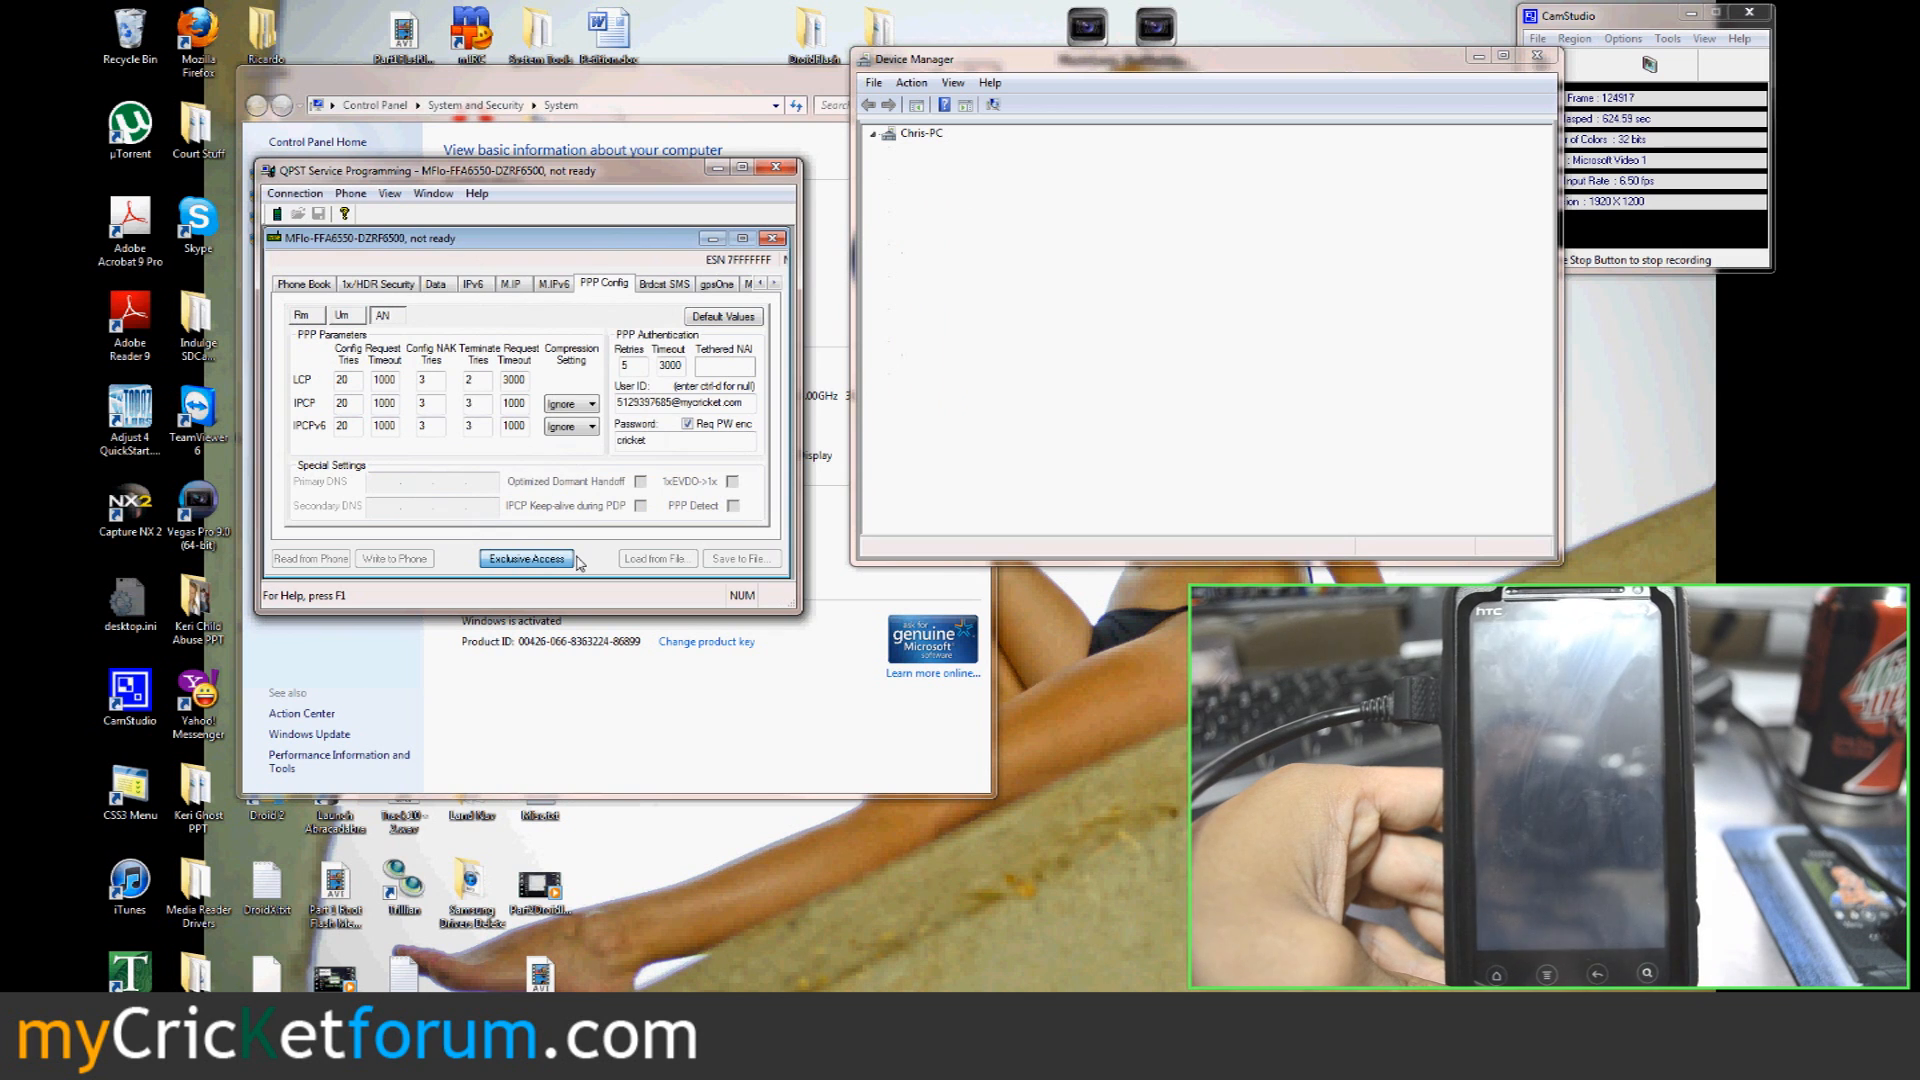
left_click(872, 132)
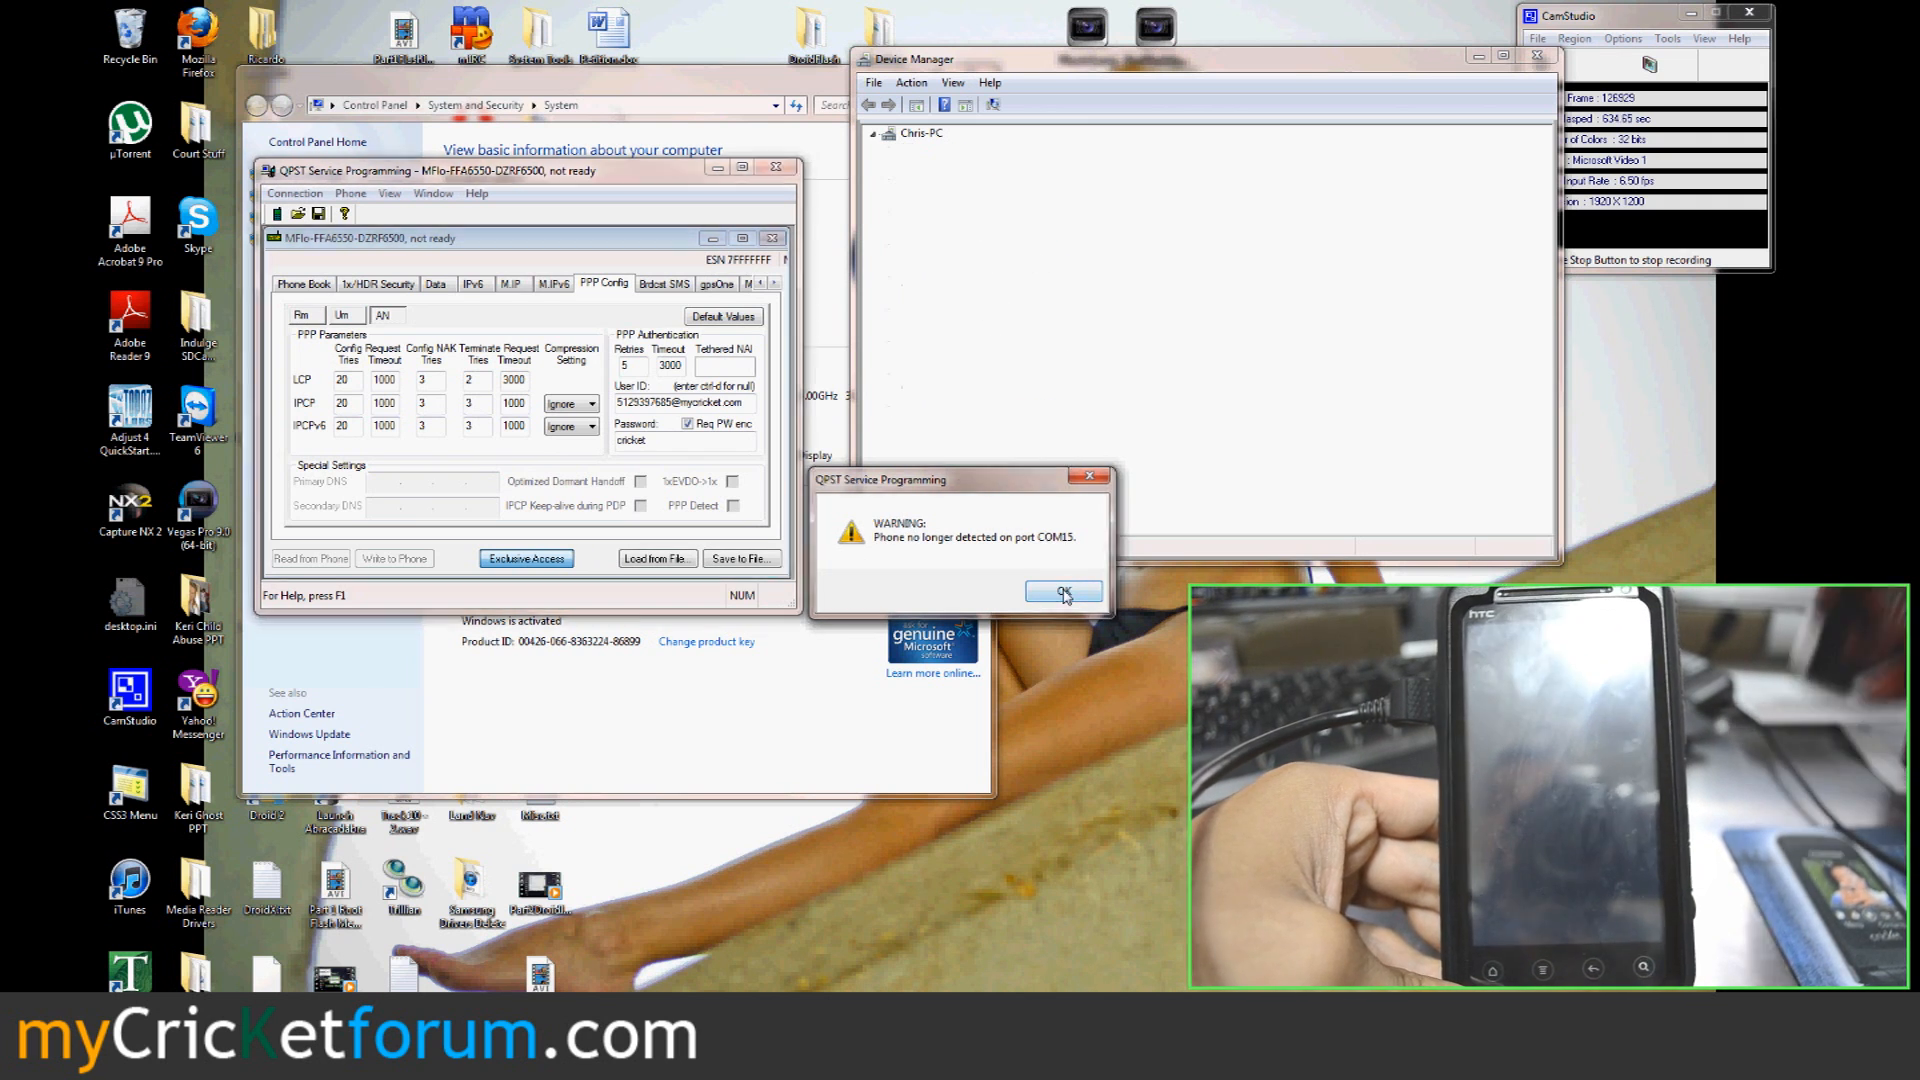
left_click(1060, 592)
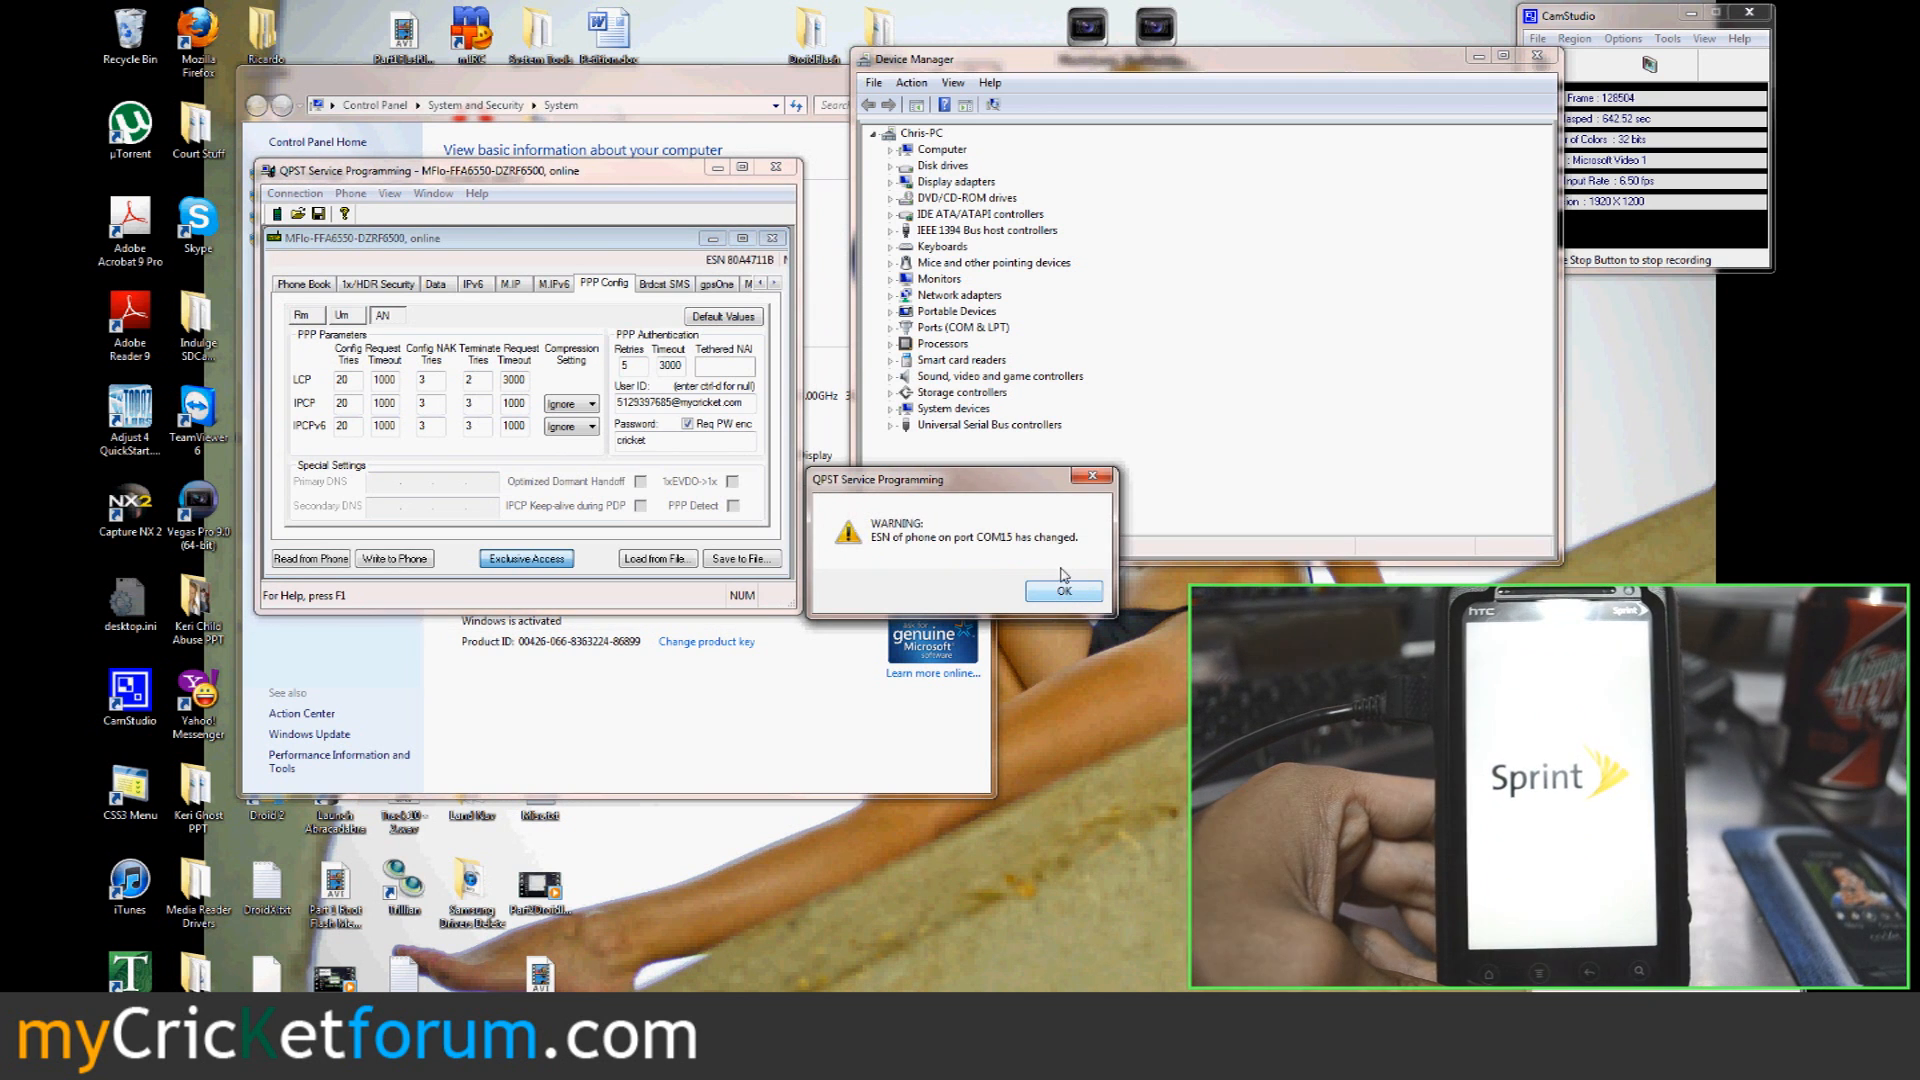
left_click(1062, 590)
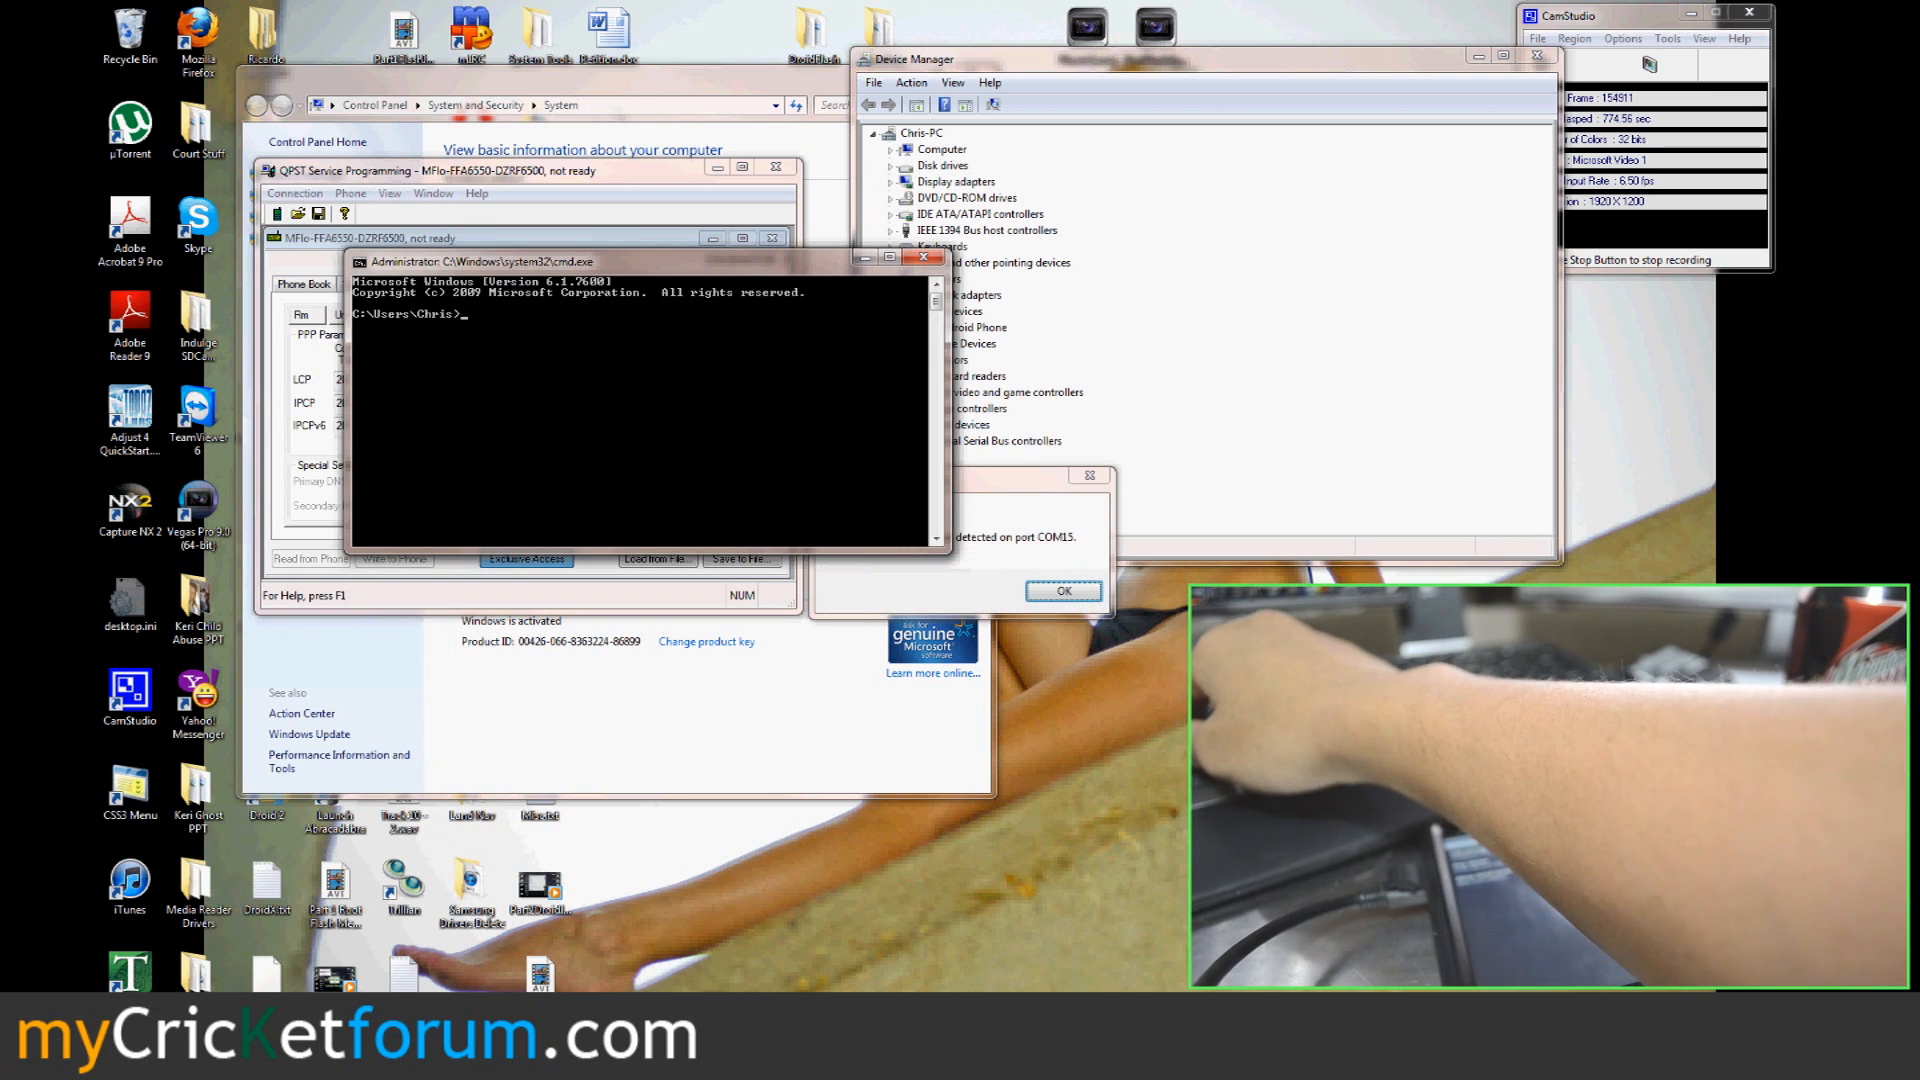
Run adb install c:\android\apnbackuprestore.apk, which fails with device not found.
type("adb install c:")
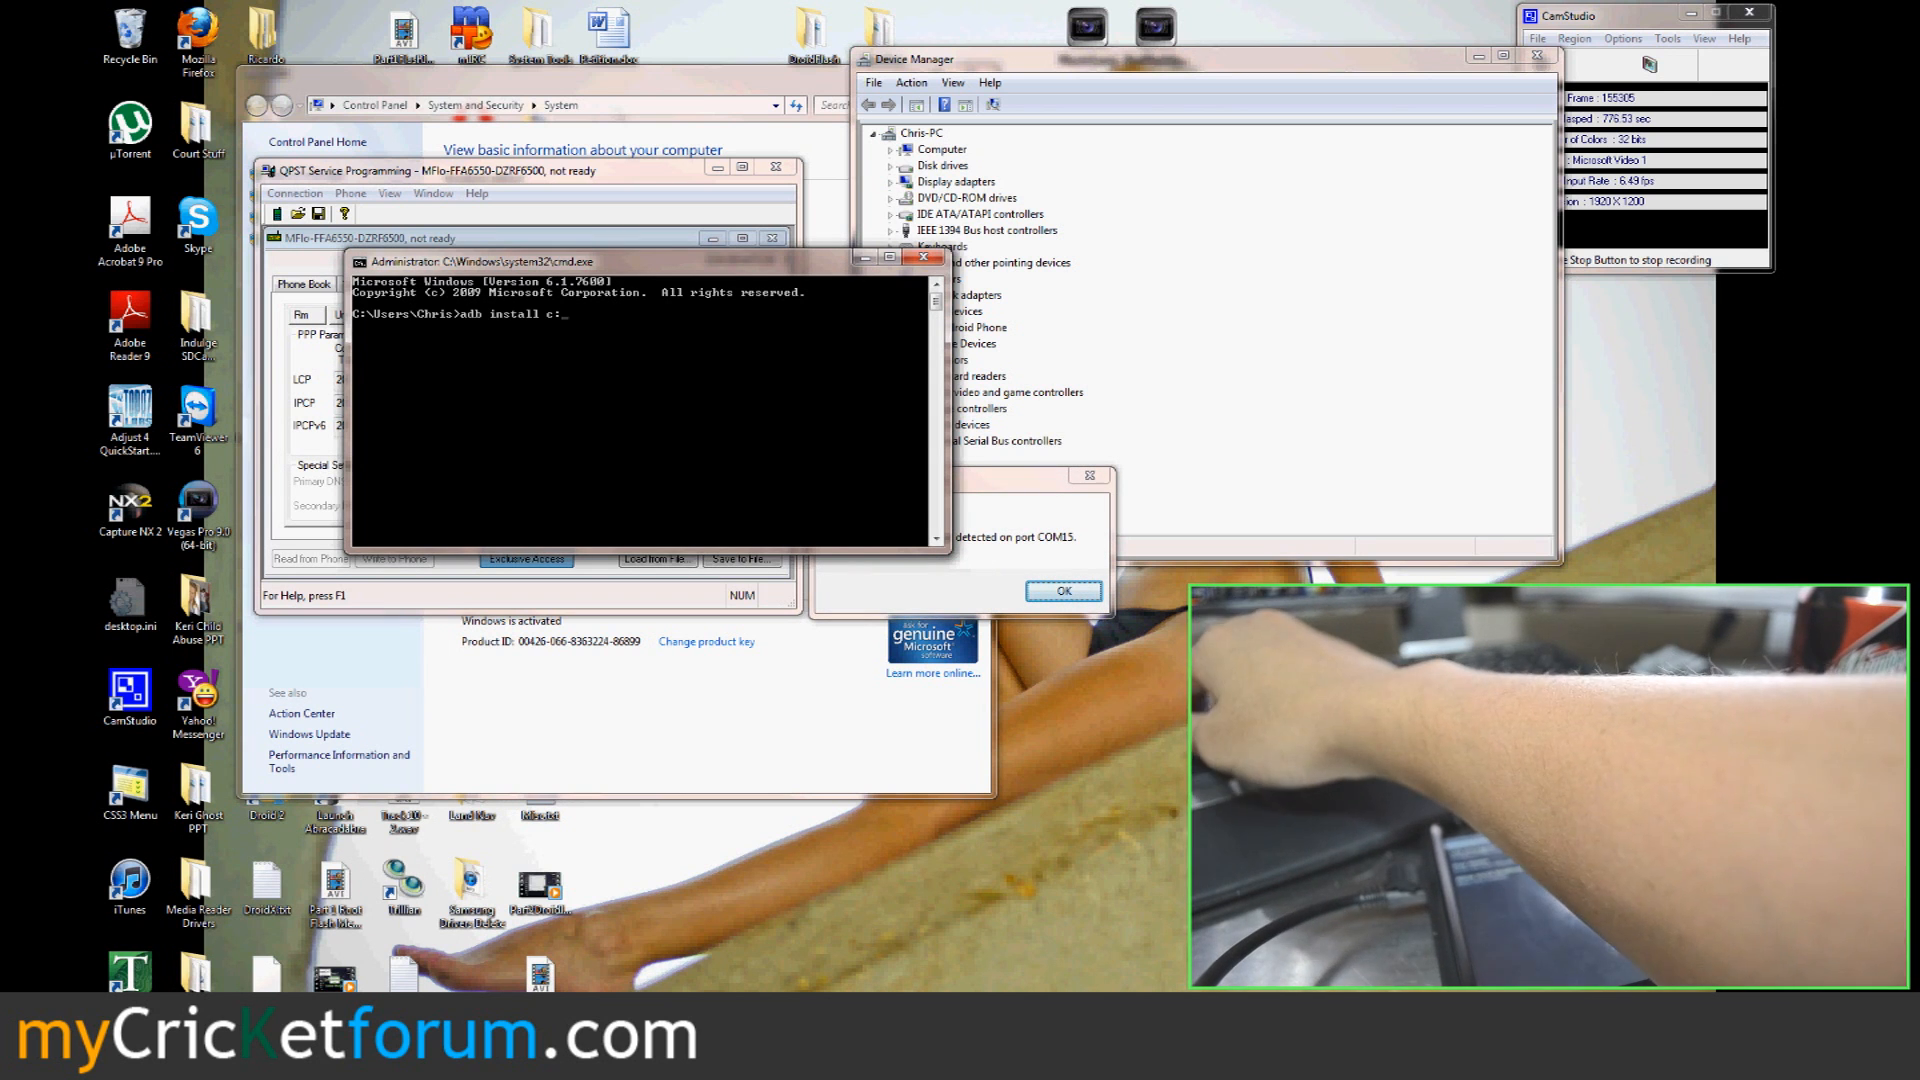
type("android\\apnbackuprestore.")
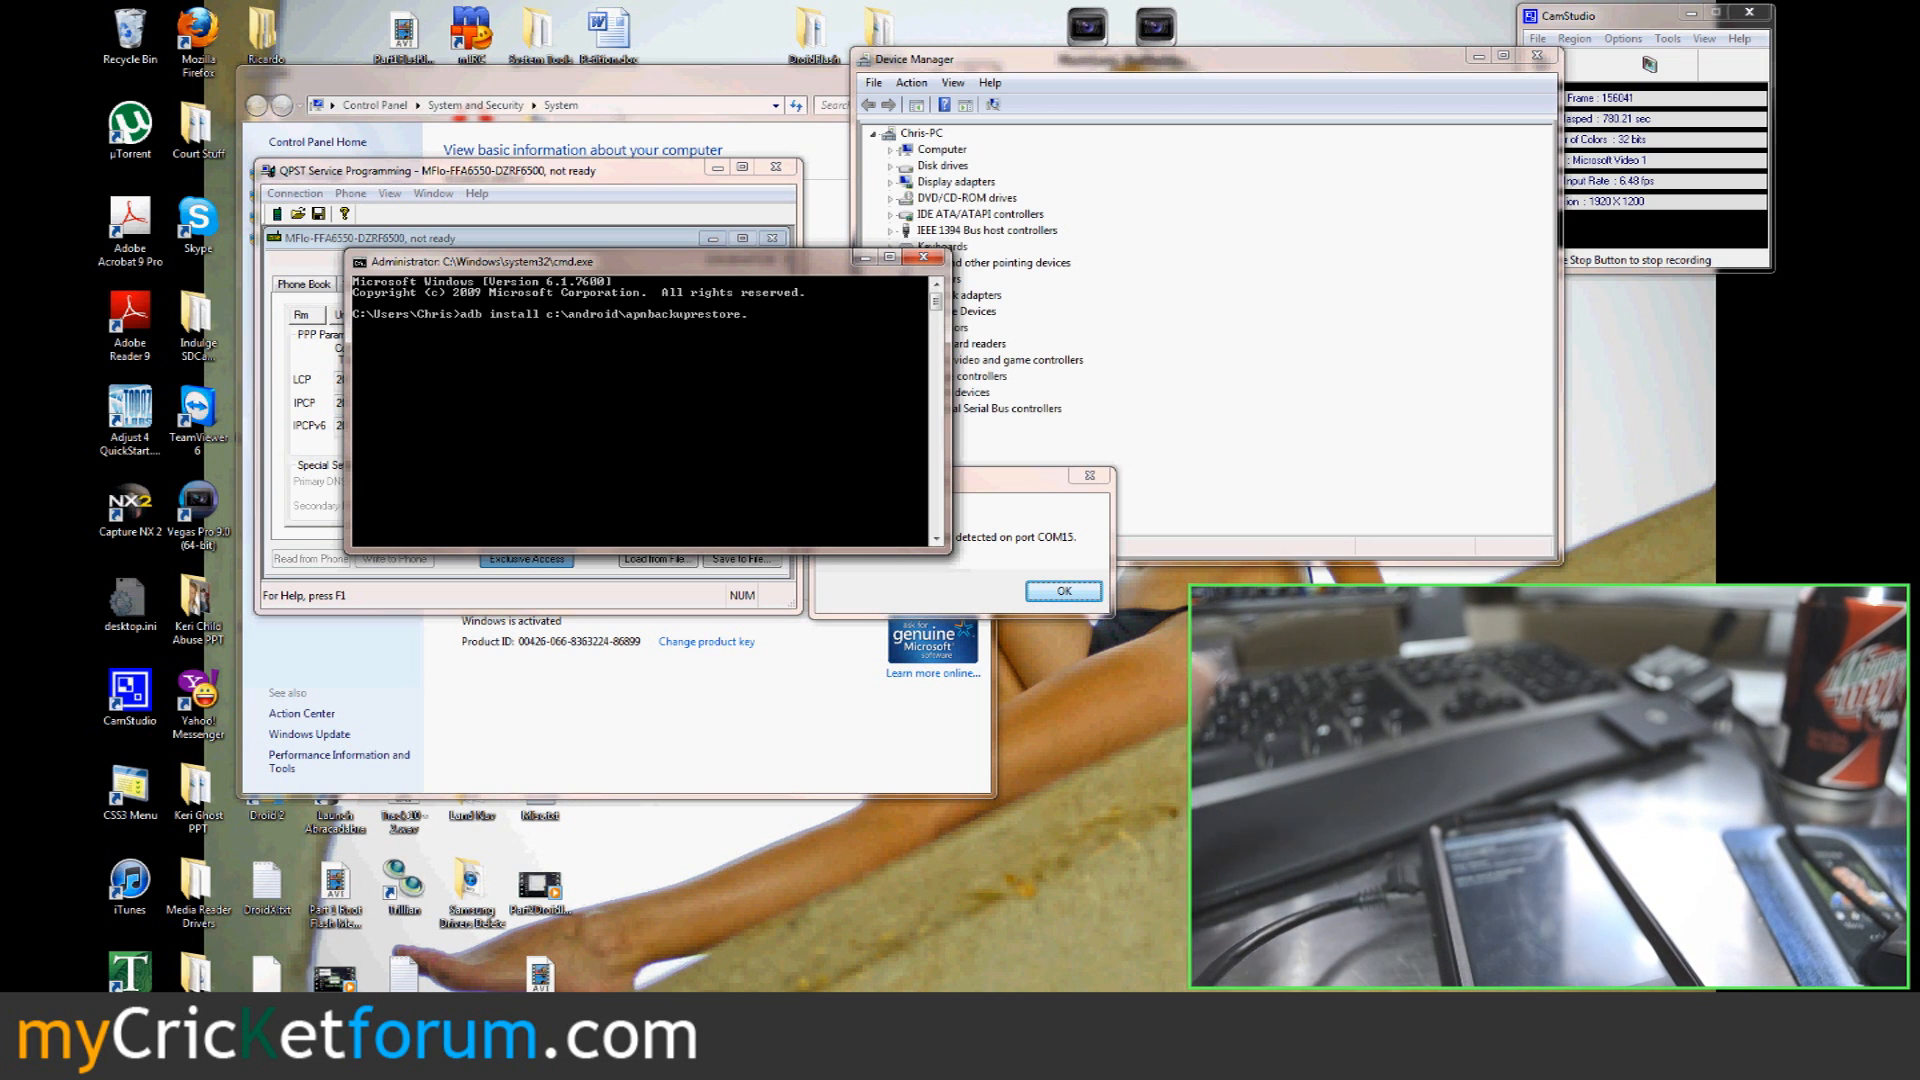
key("Return")
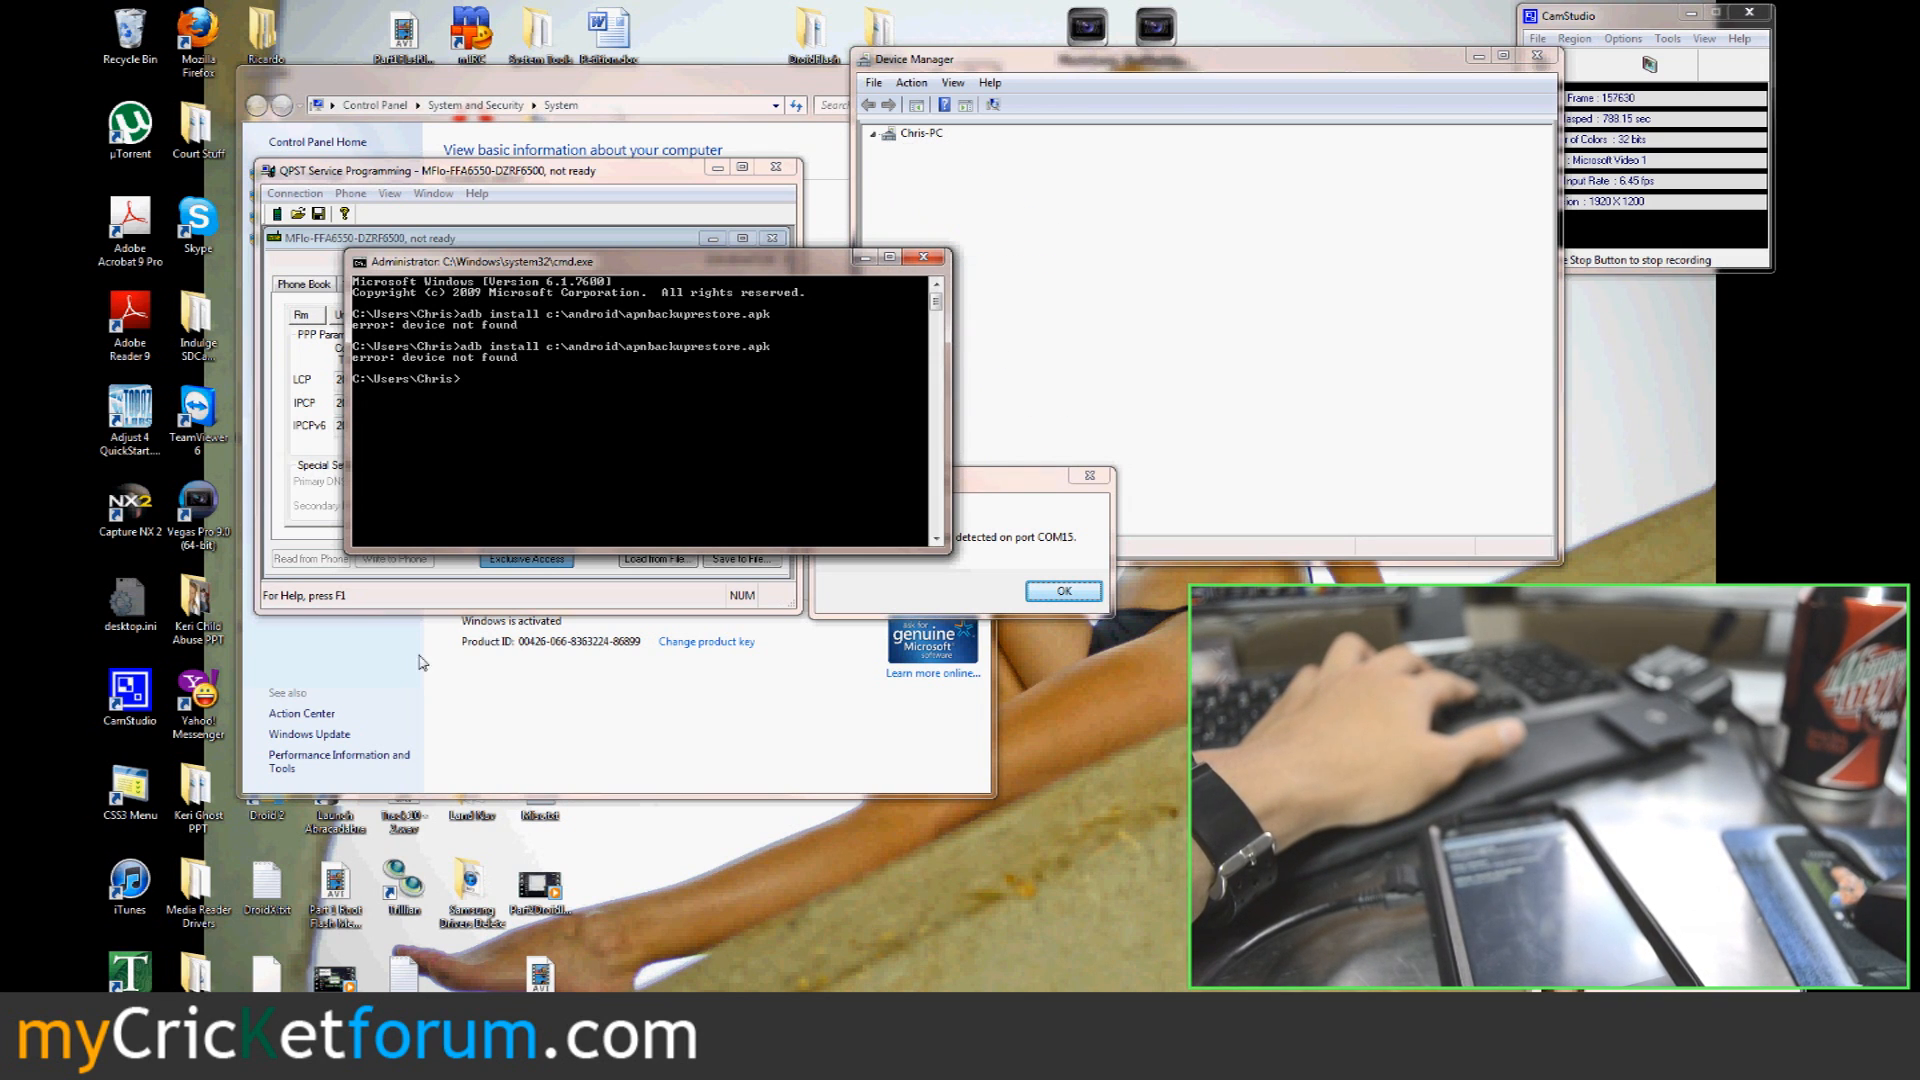
left_click_drag(612, 260, 674, 482)
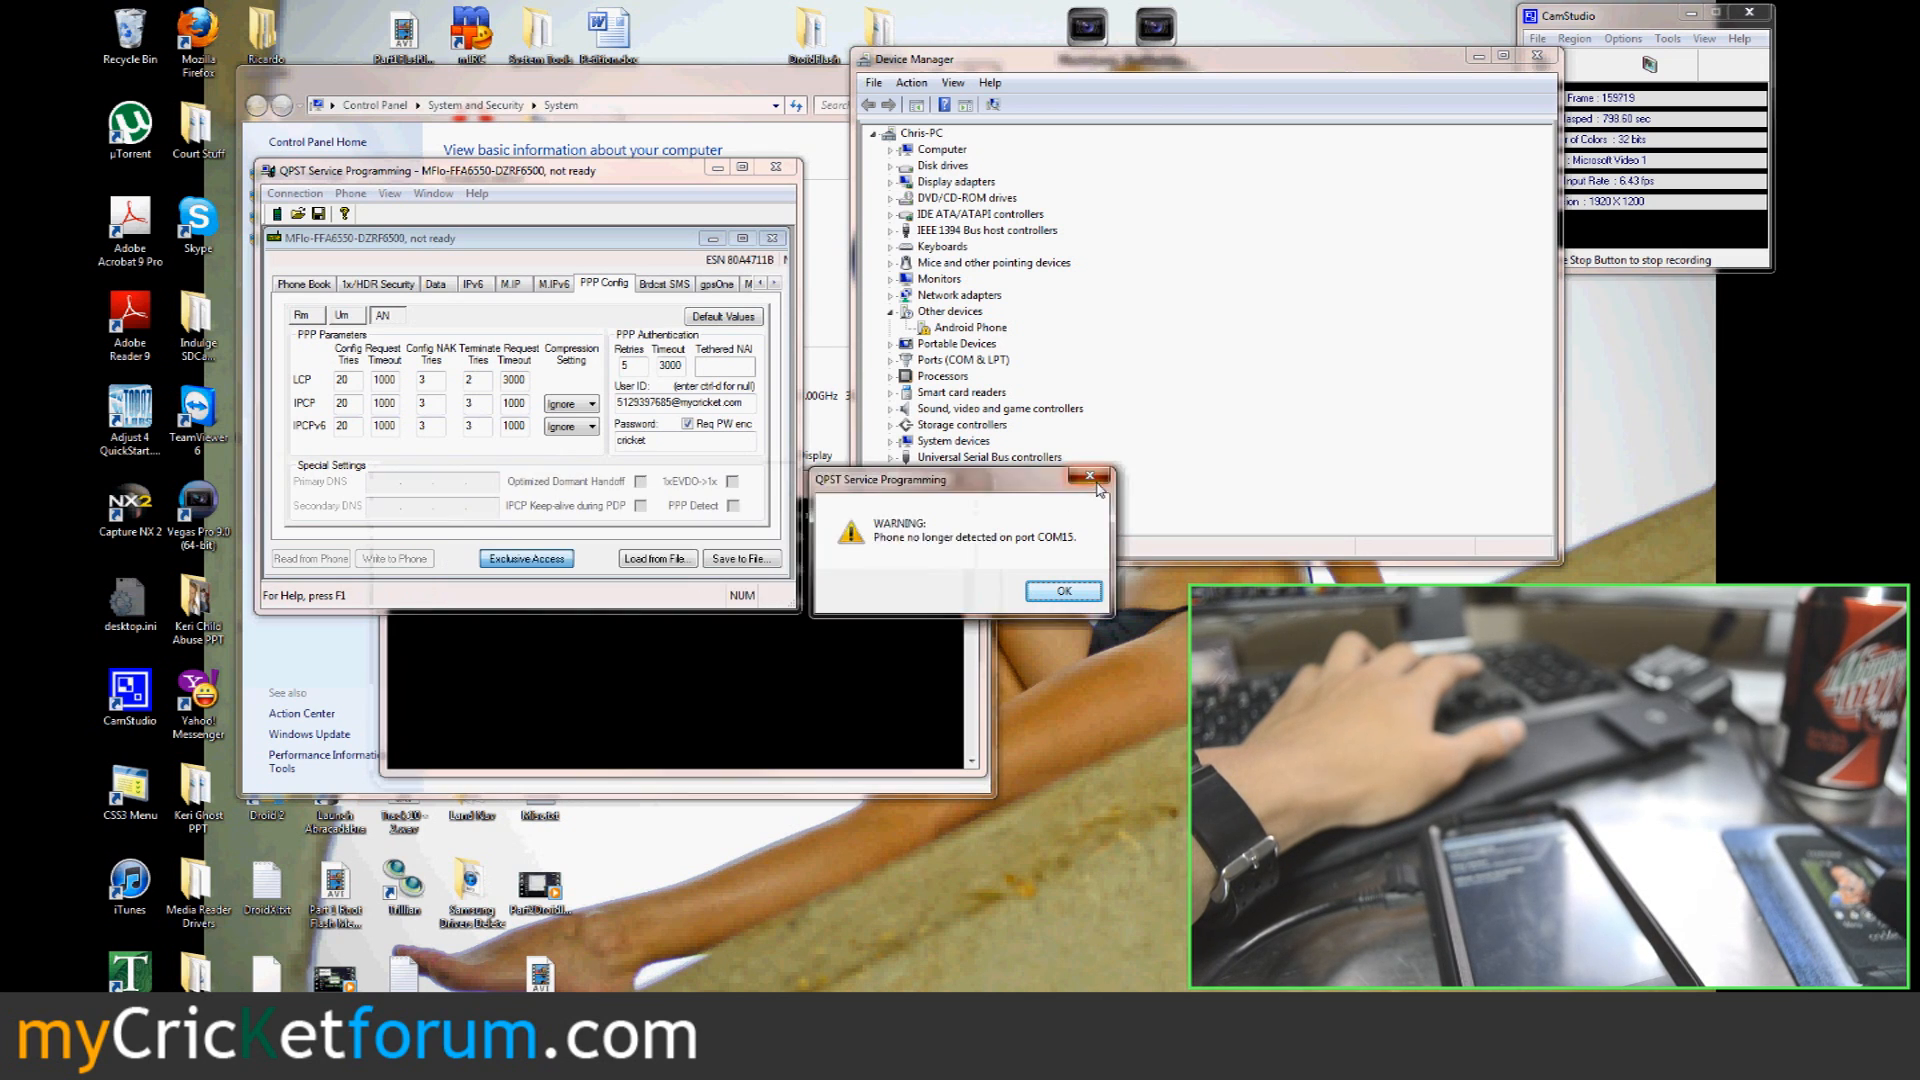
From the Android Phone's properties start a driver update, choosing to pick the driver from a list.
left_click(1060, 590)
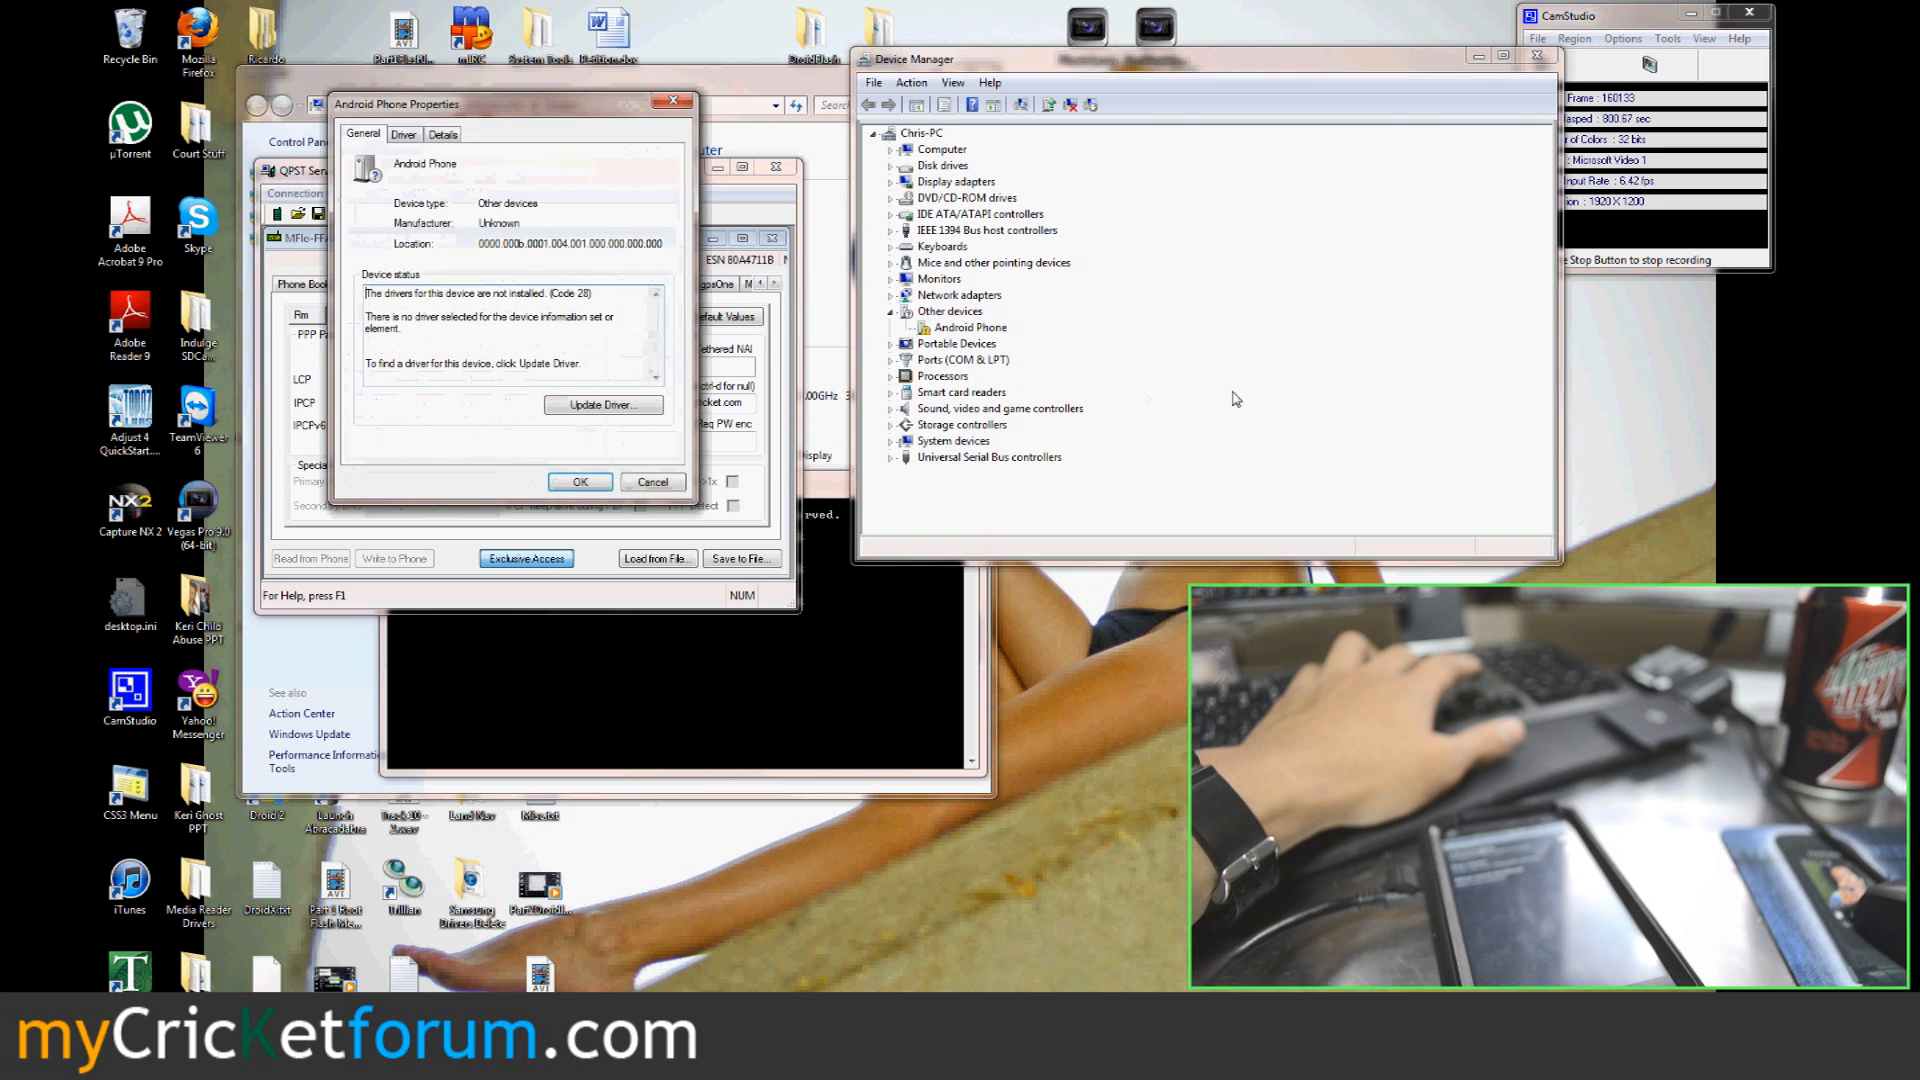
left_click(602, 404)
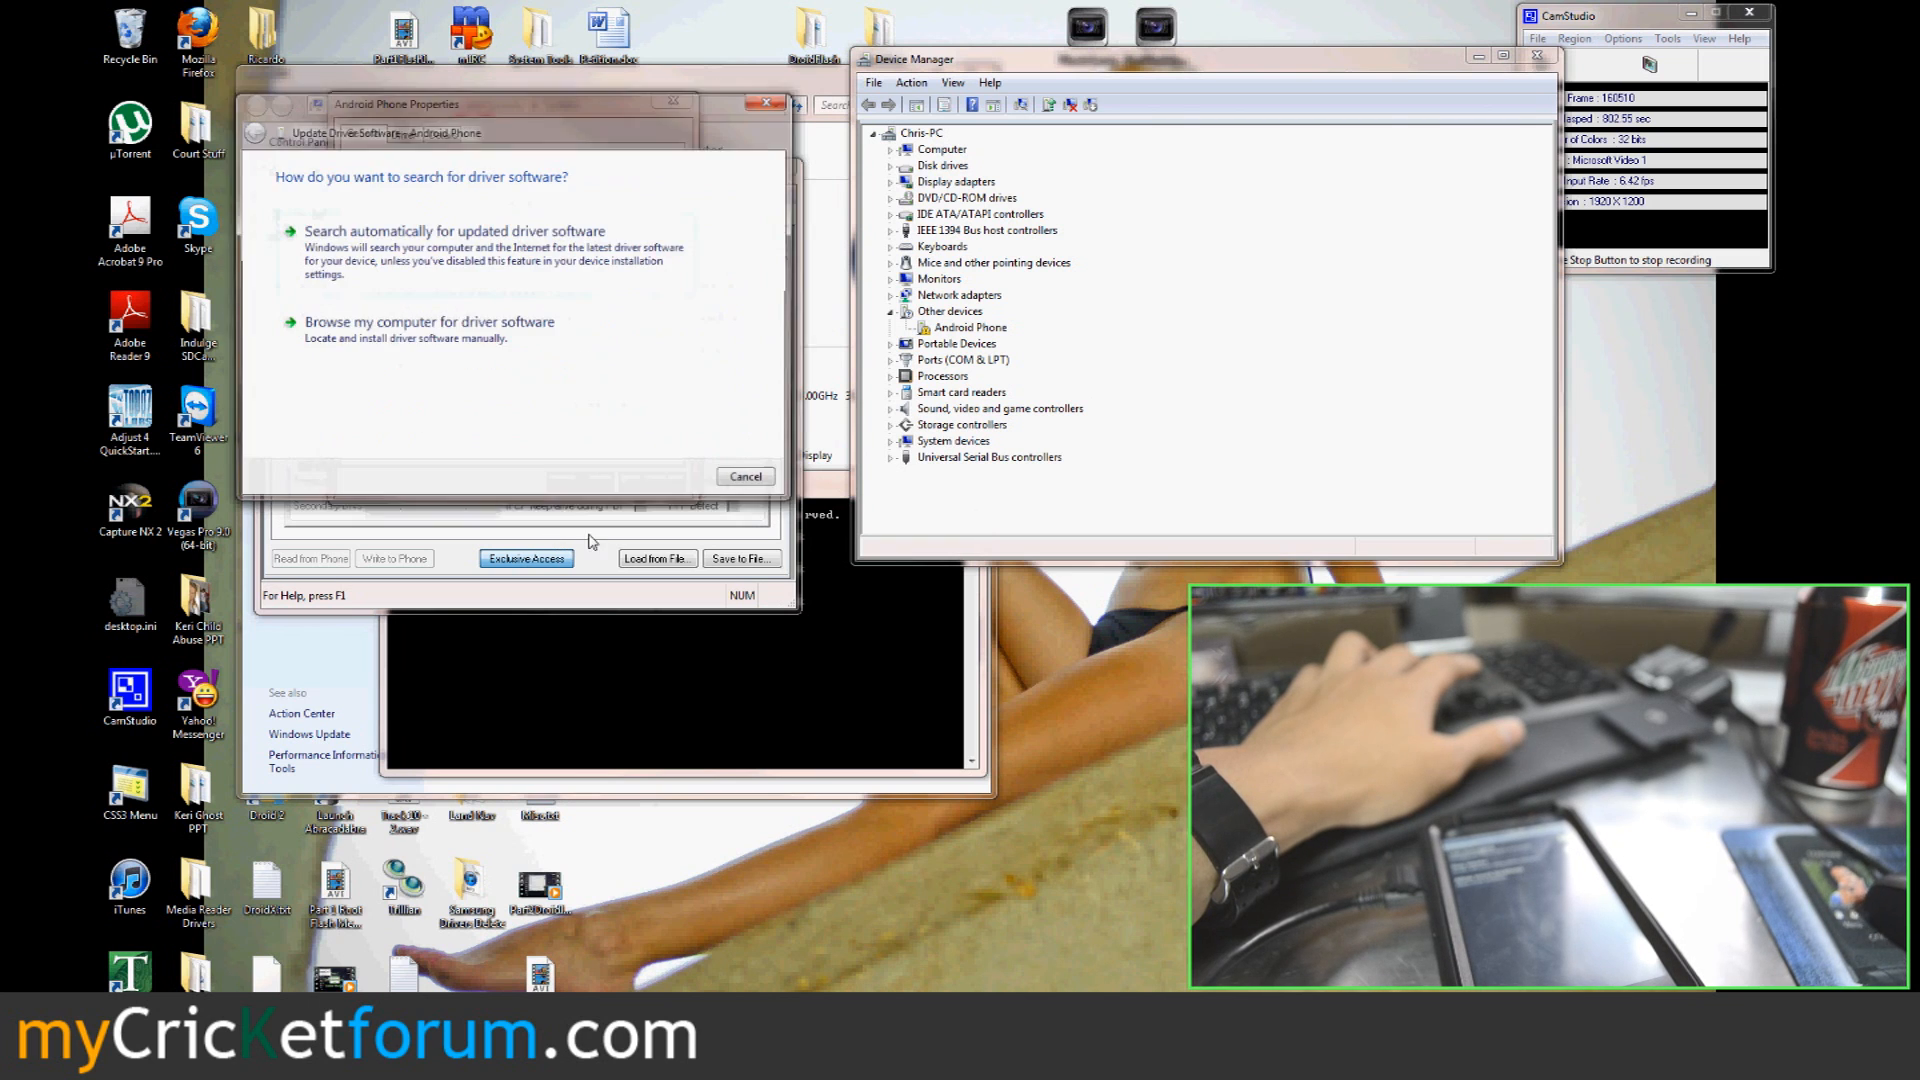
left_click(428, 320)
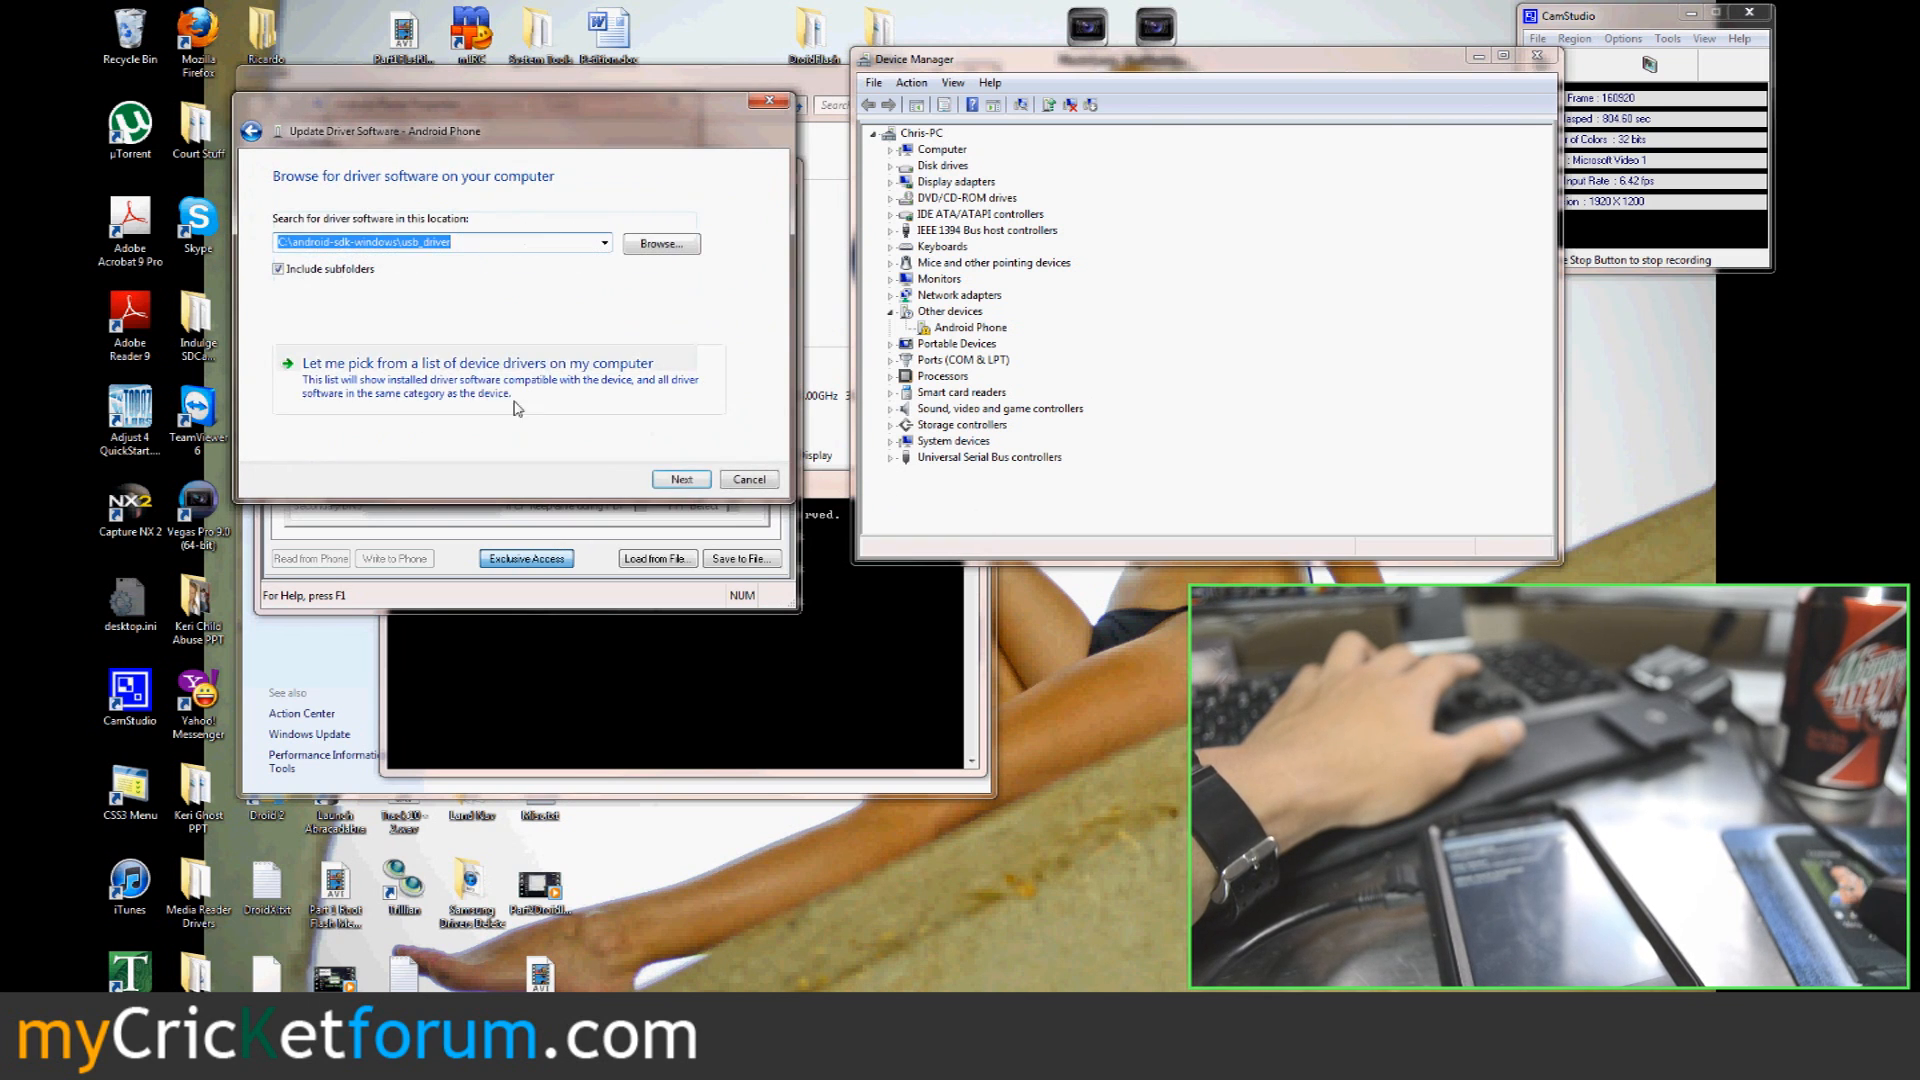
left_click(680, 478)
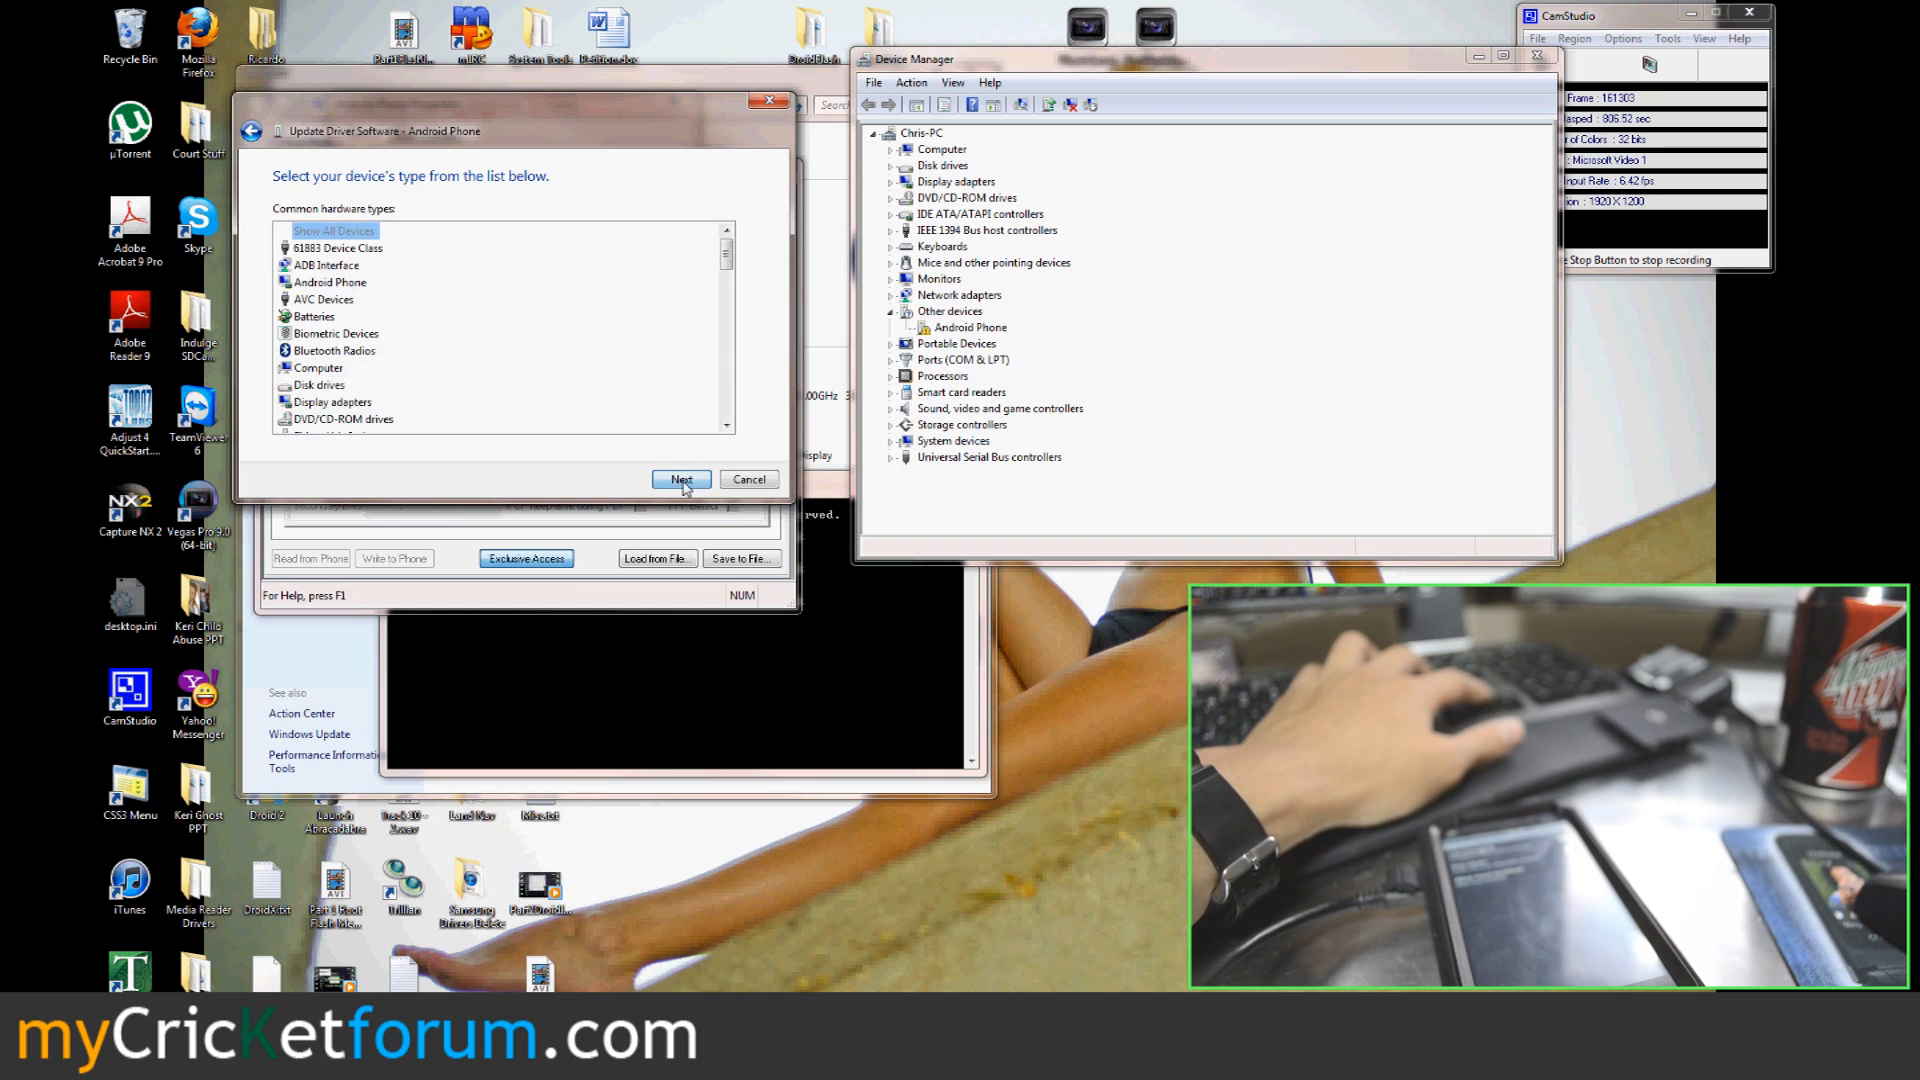
left_click(680, 478)
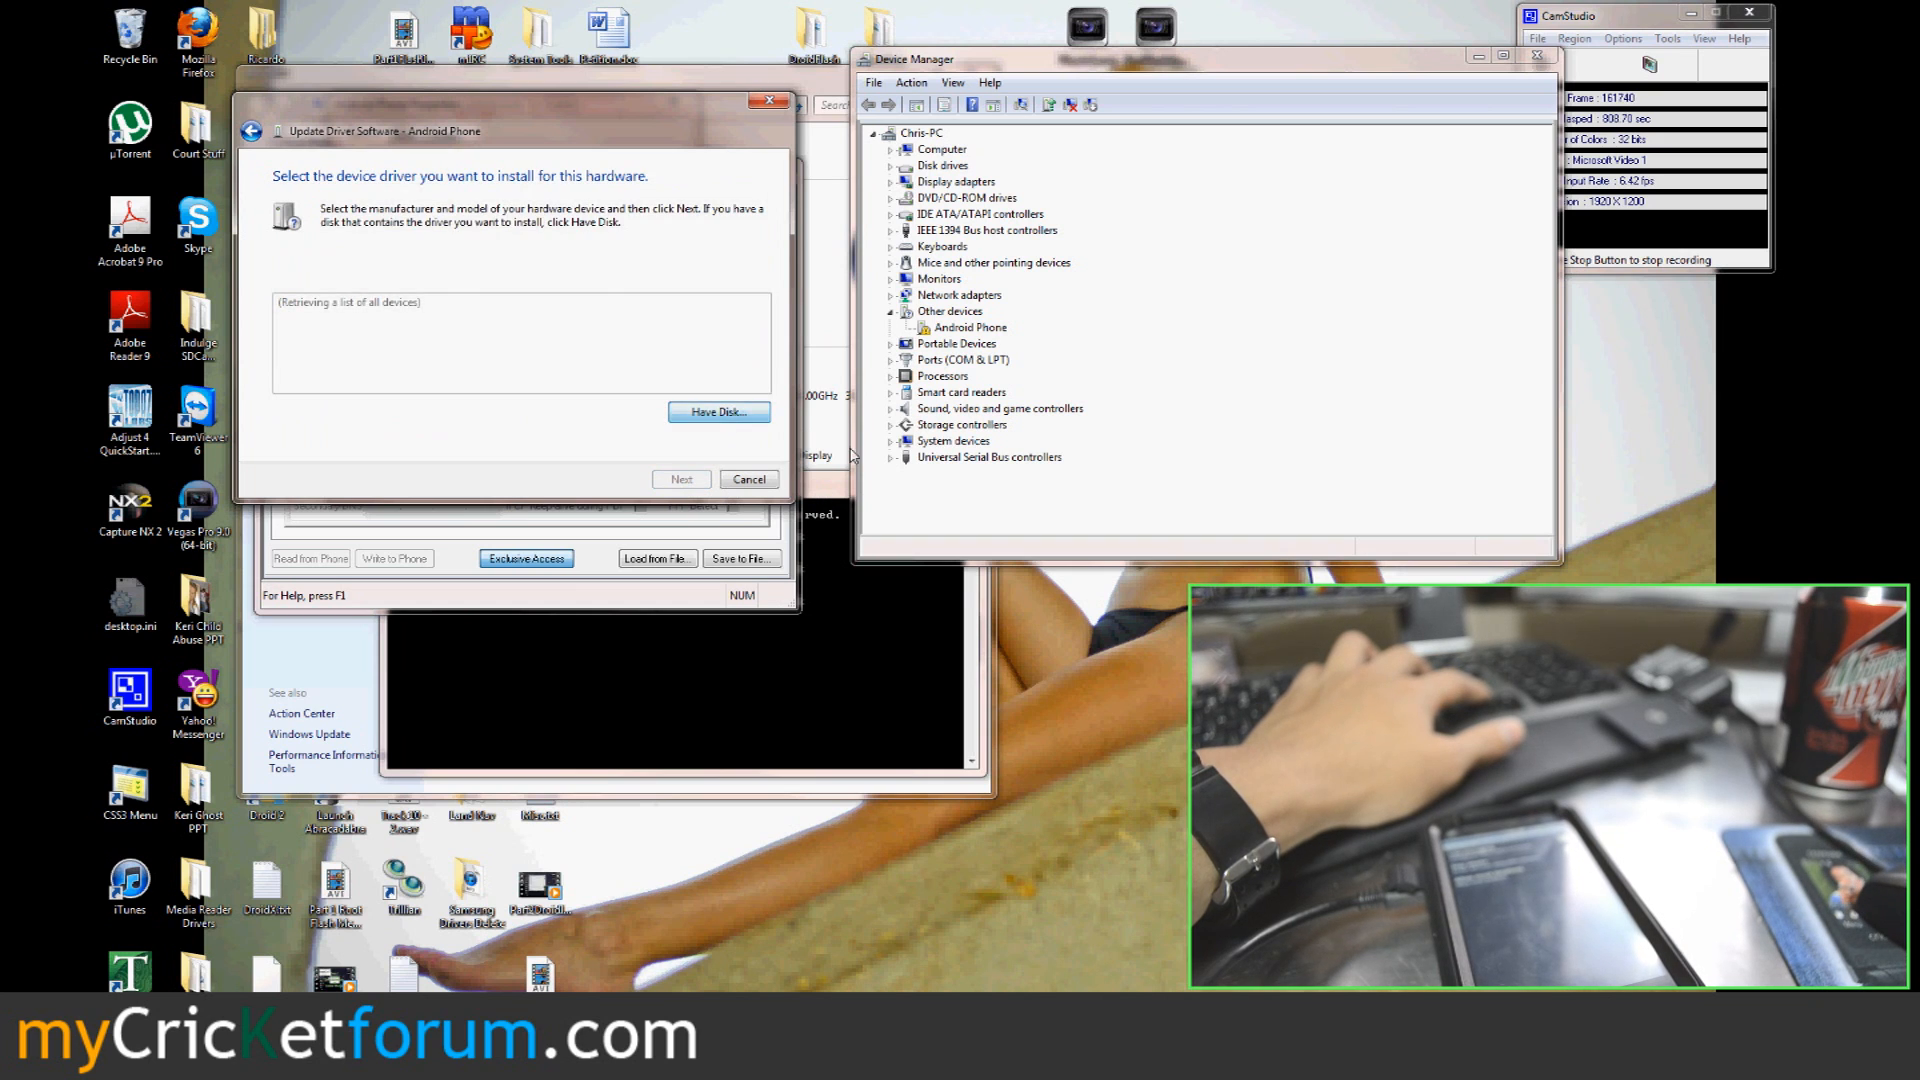
Supply the usb_driver folder via Have Disk and install the Android ADB Interface driver.
left_click(718, 412)
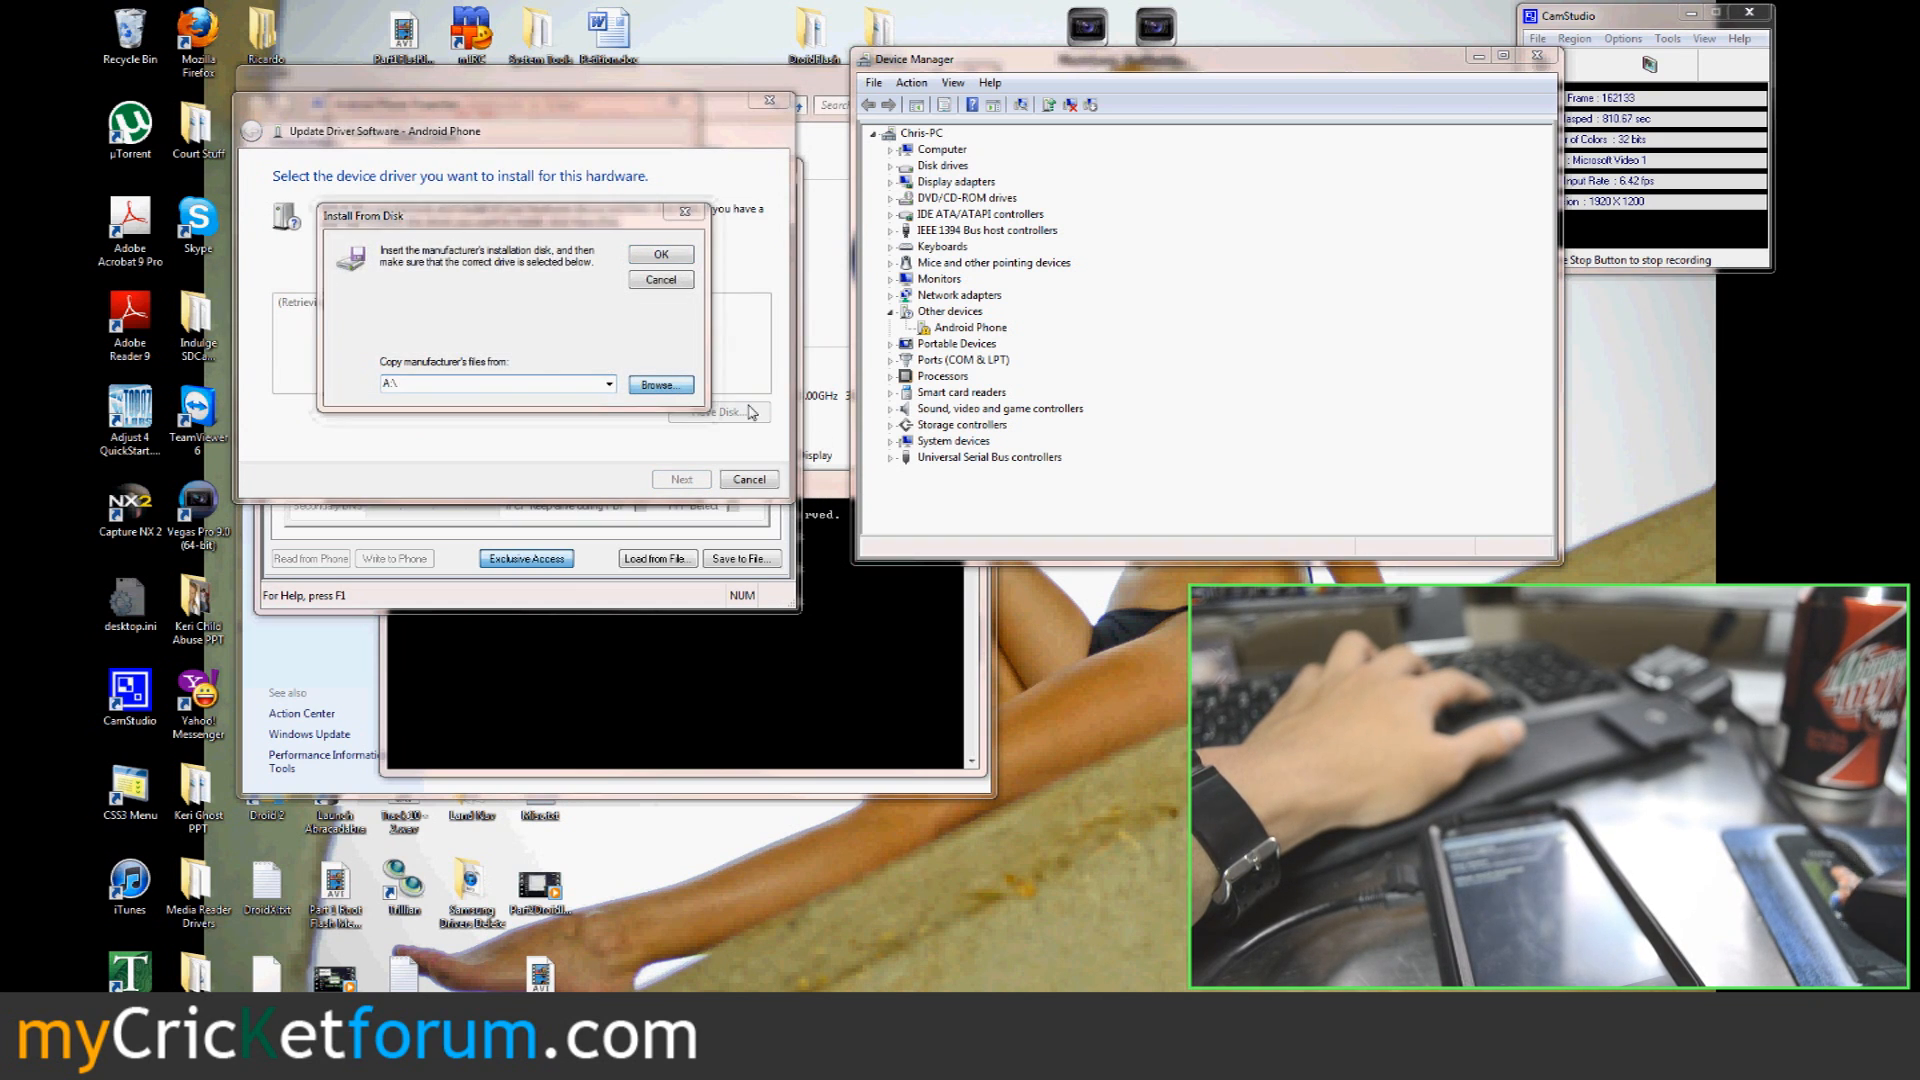
left_click(658, 384)
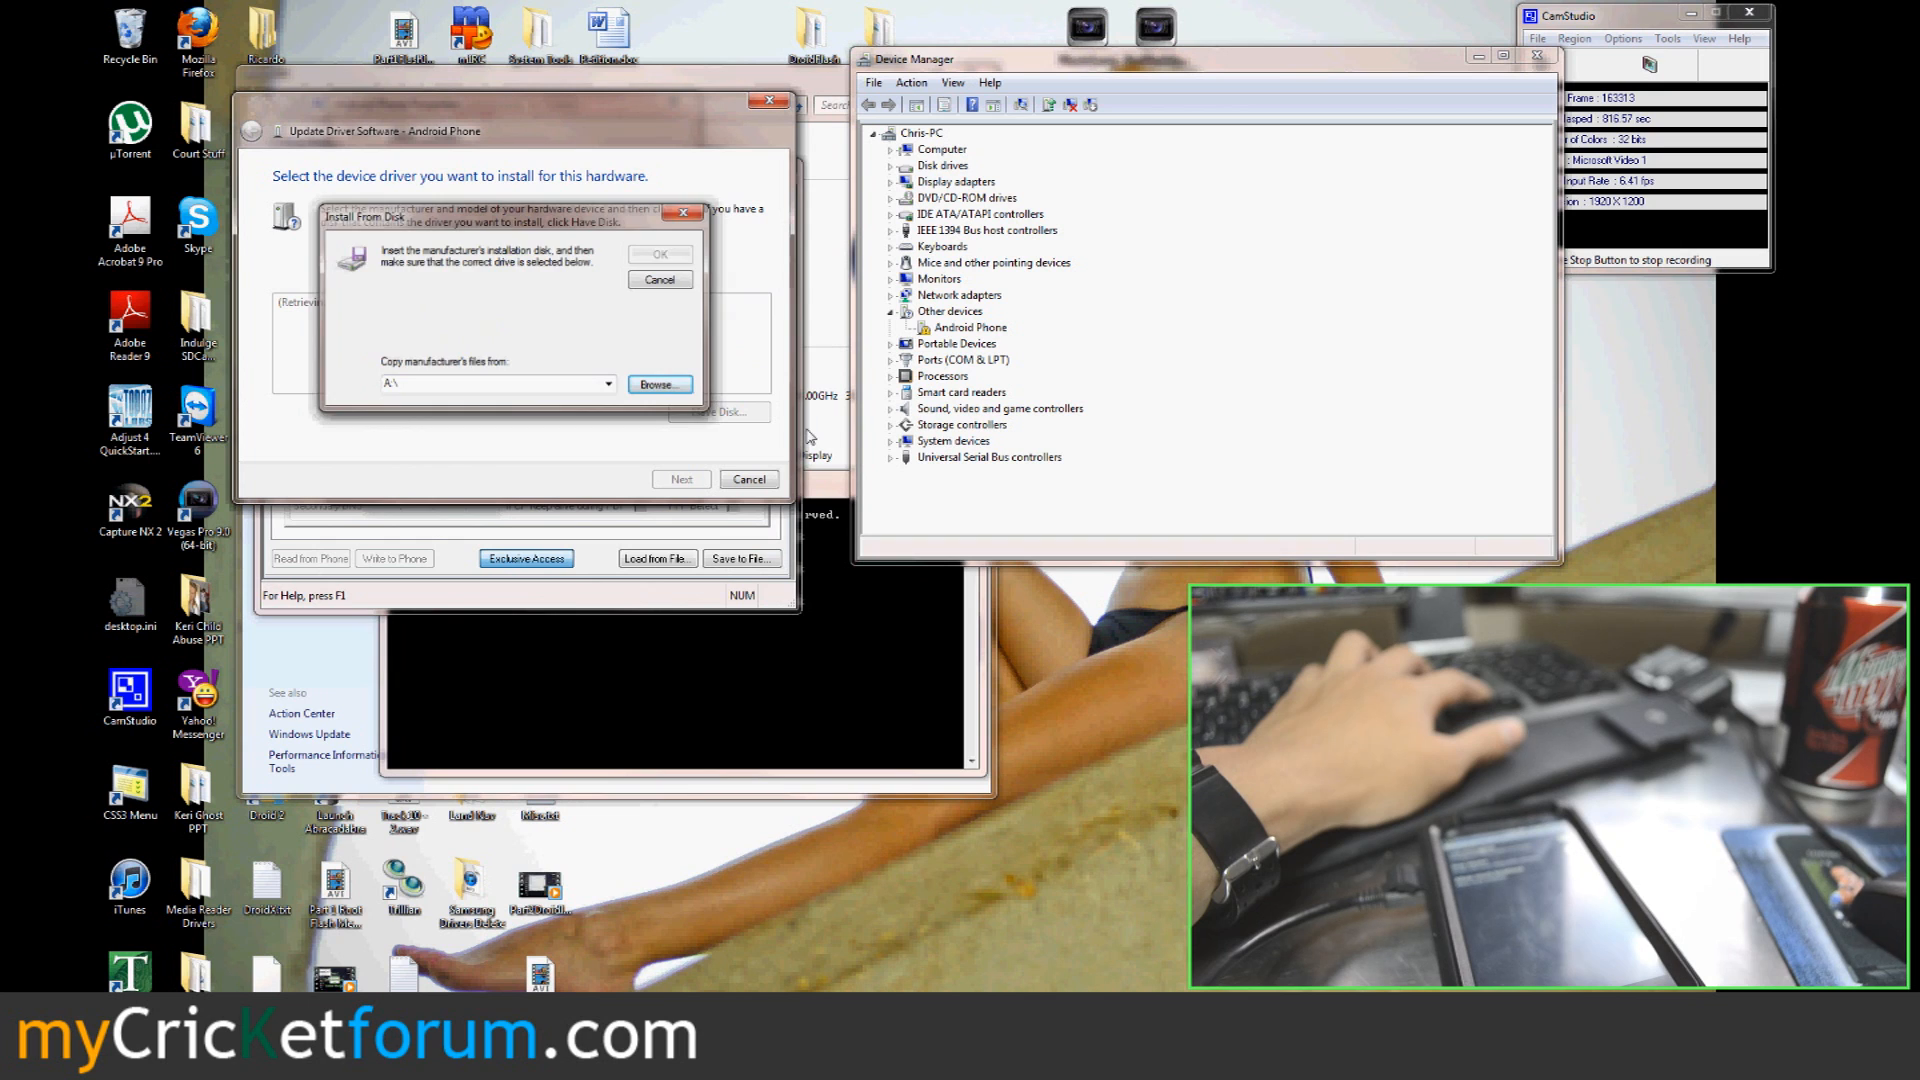
left_click(658, 280)
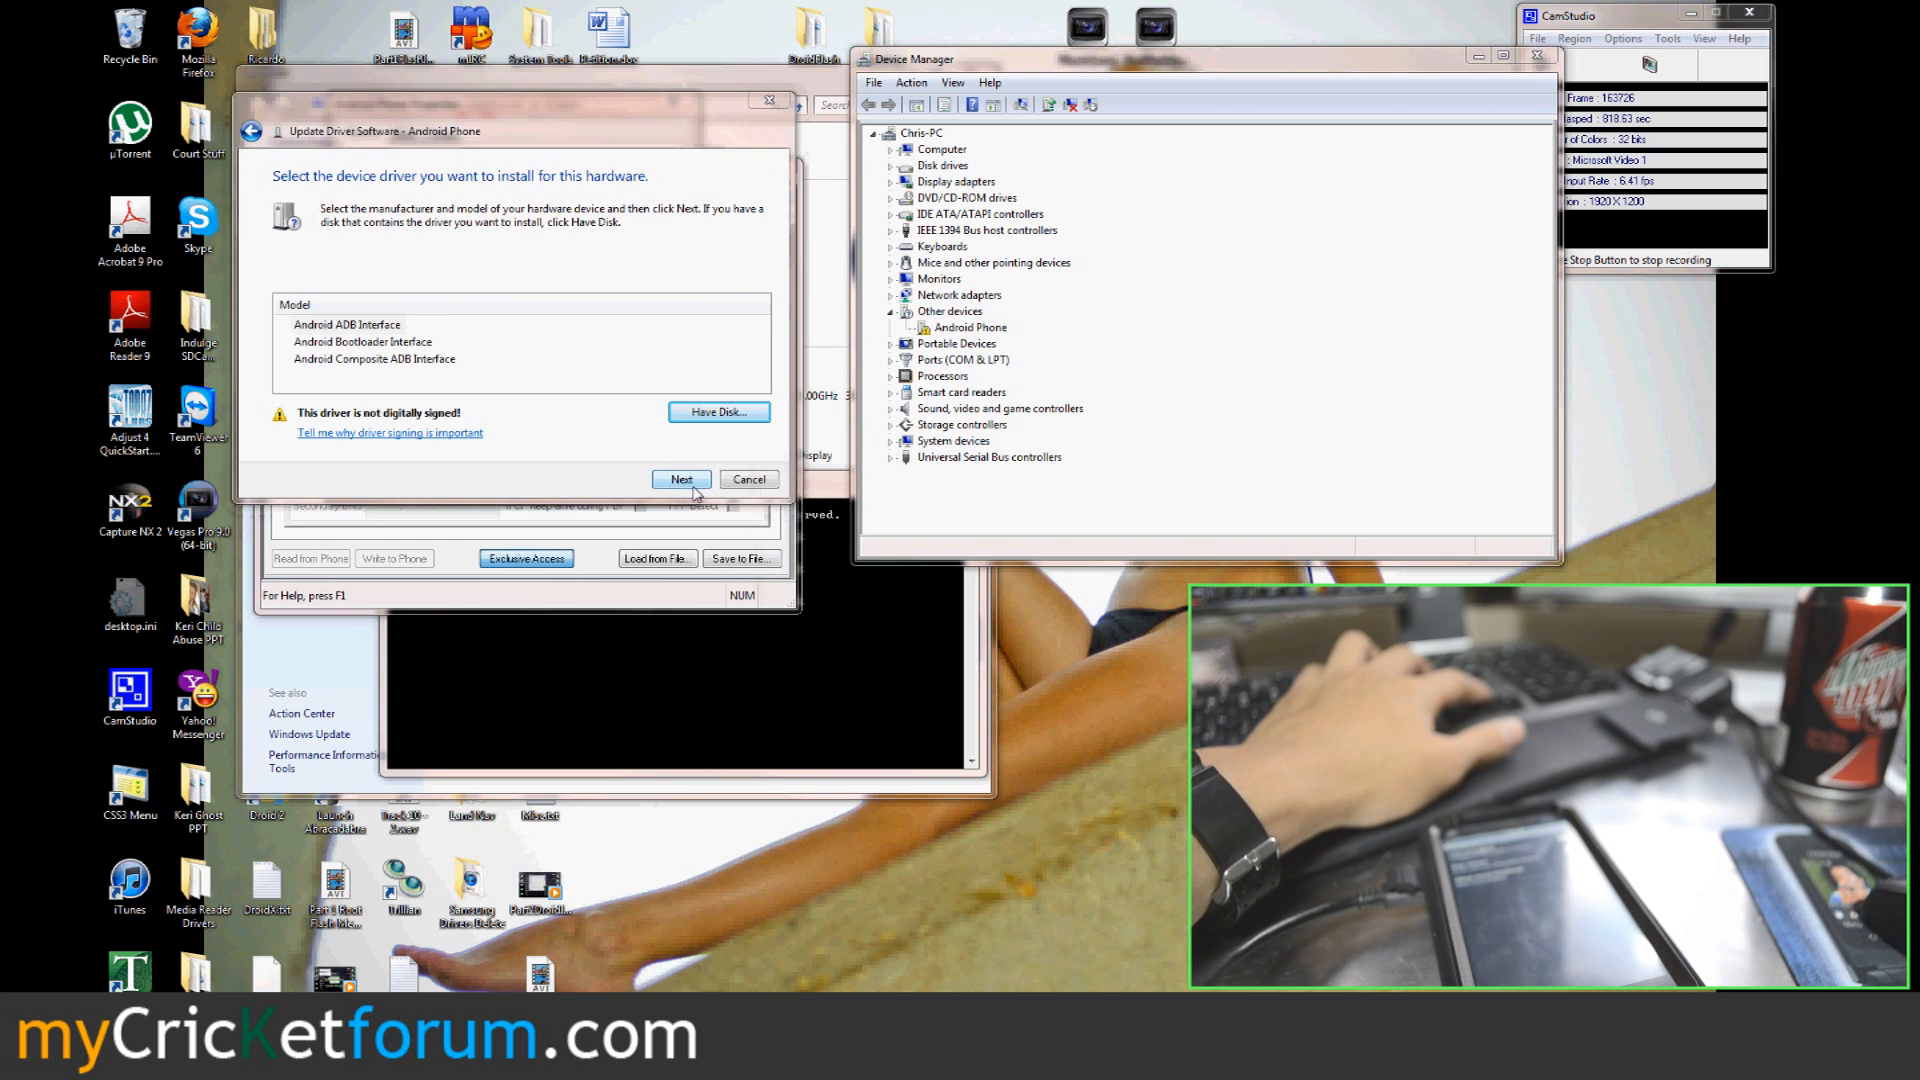
left_click(680, 478)
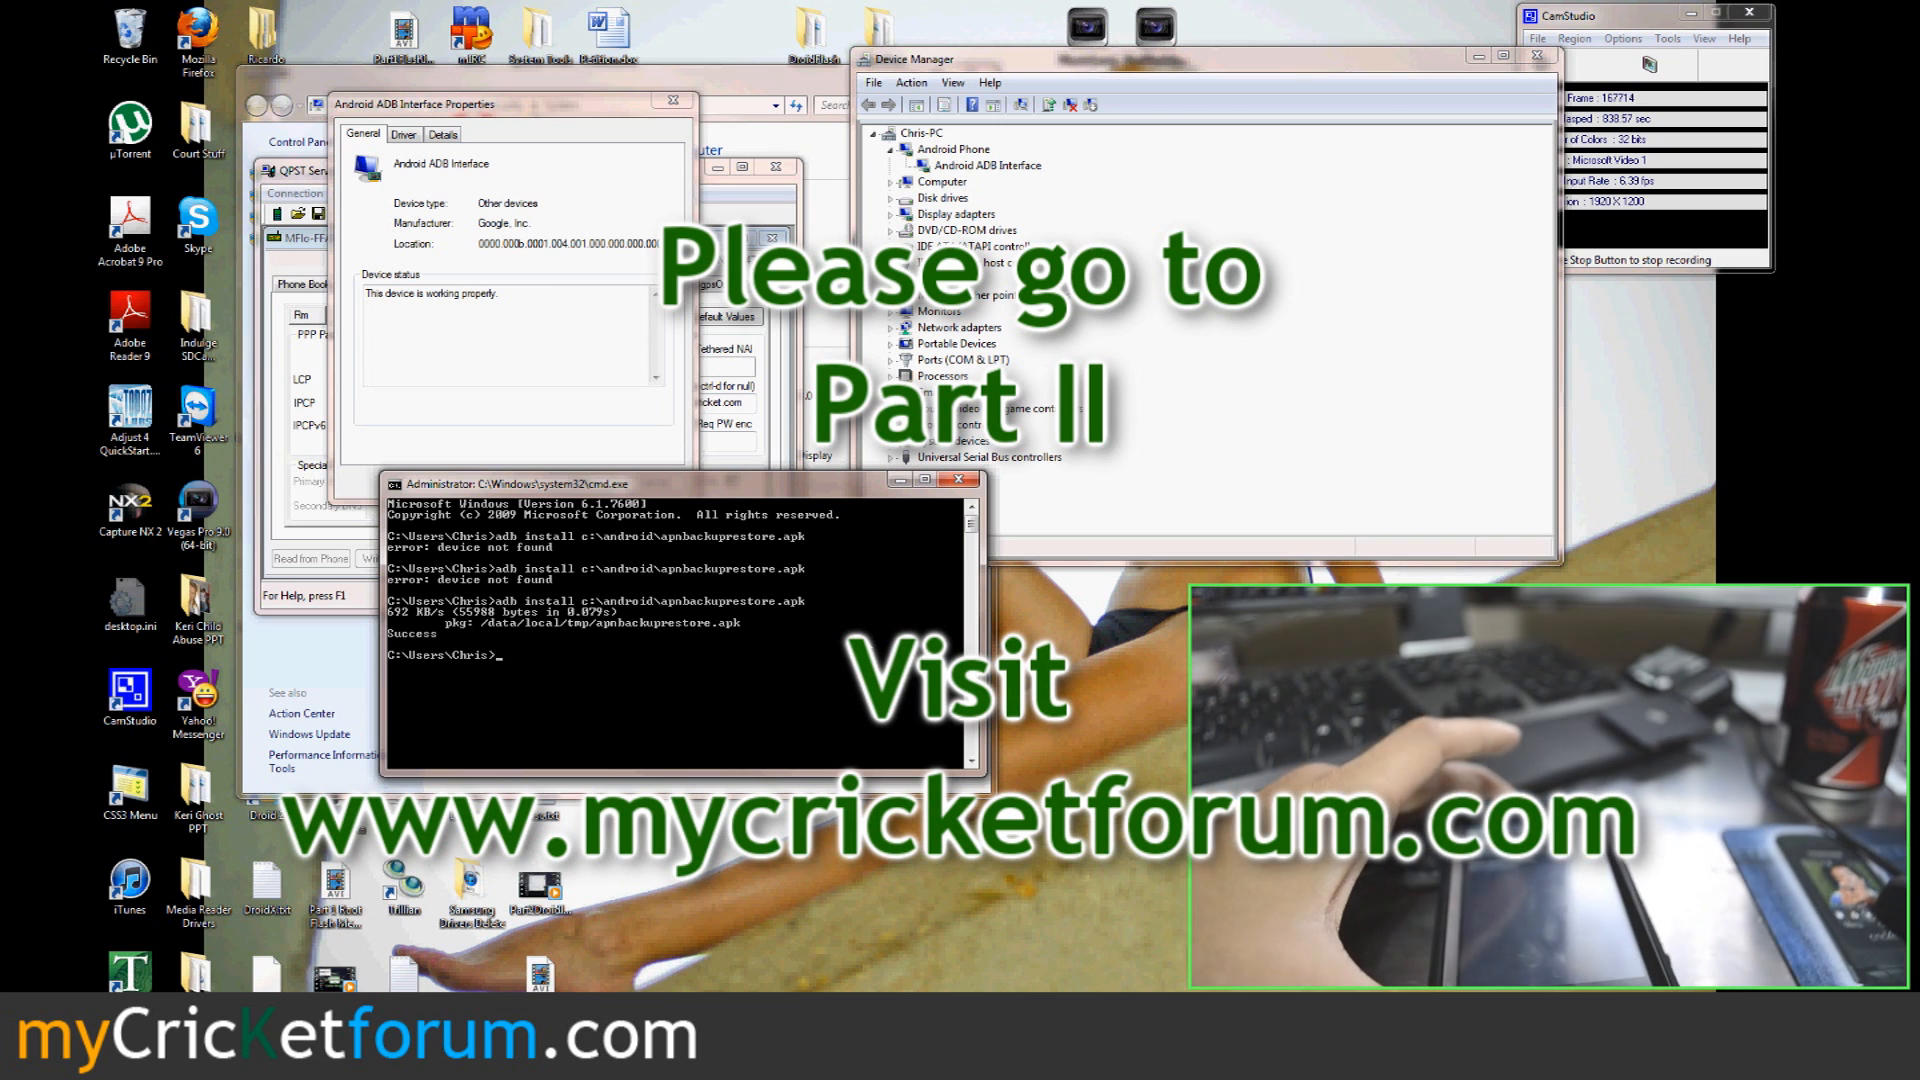
mouse_move(1346, 390)
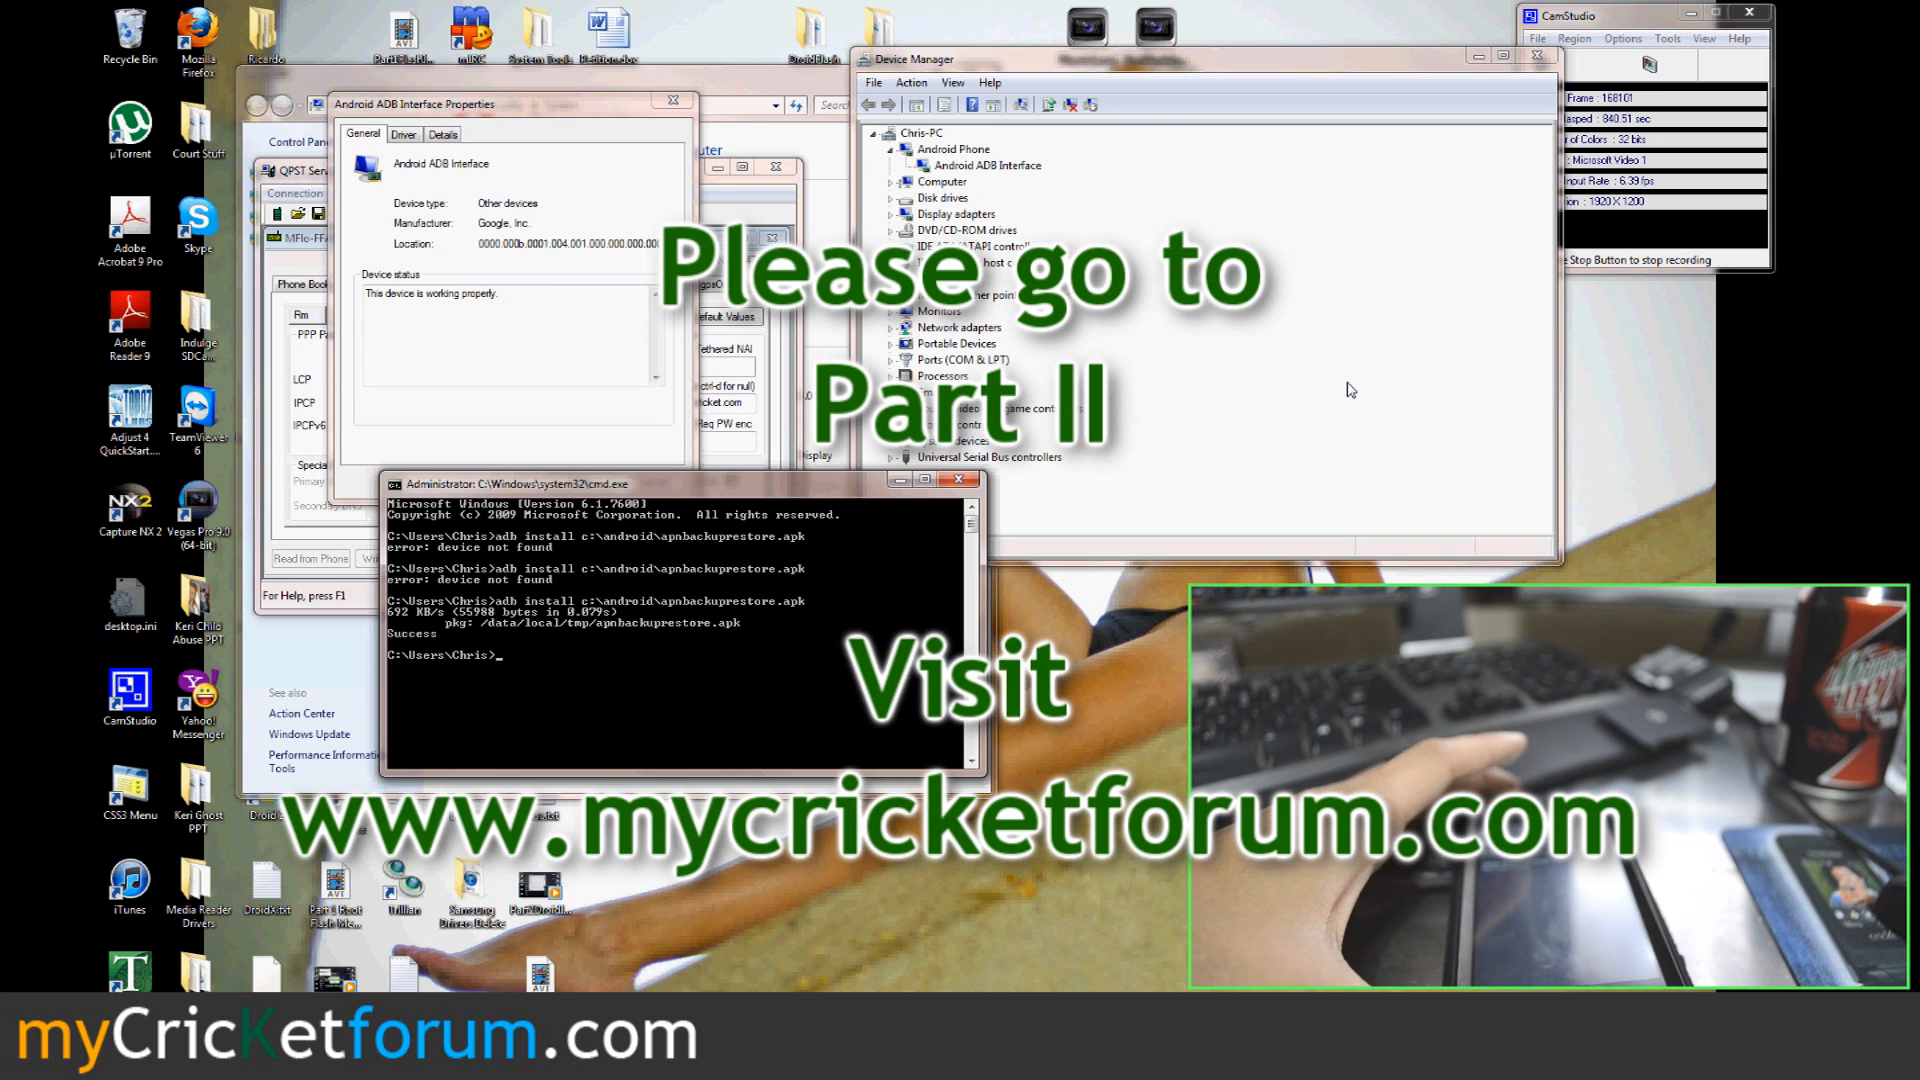